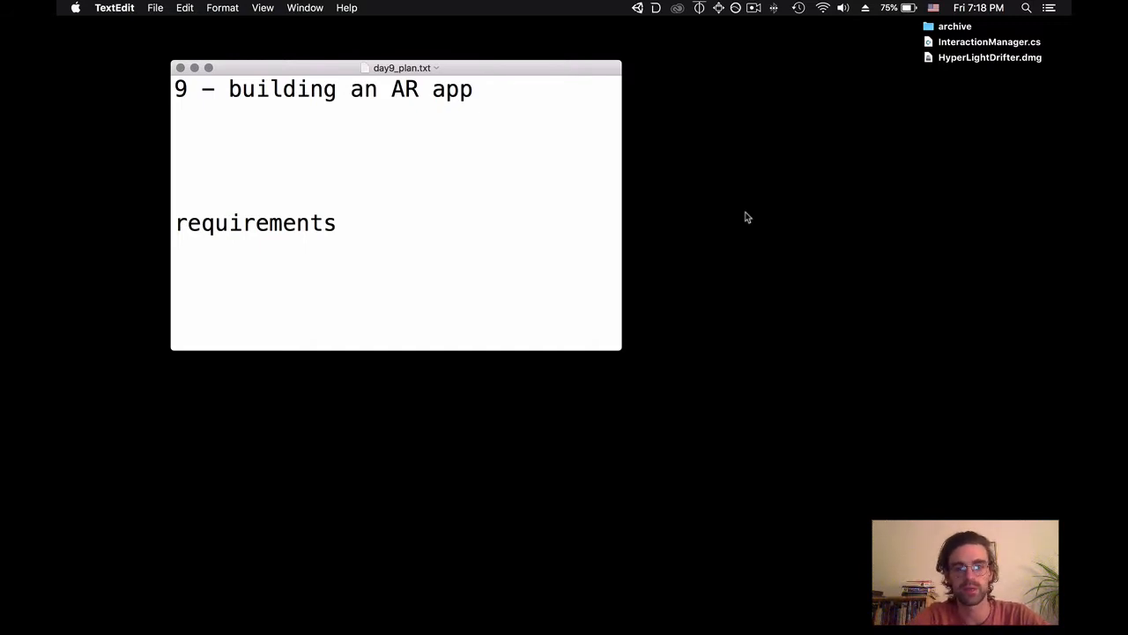
pyautogui.moveTo(508, 259)
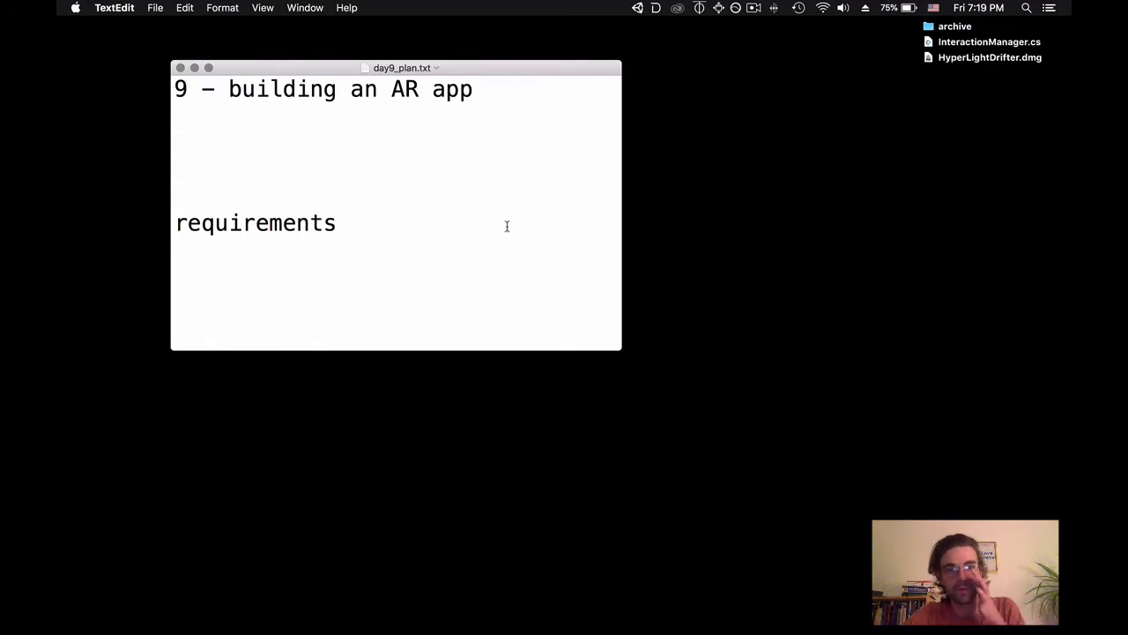
# - Review day9_plan.txt and add an "xcode" topic below build settings
pyautogui.scroll(-3)
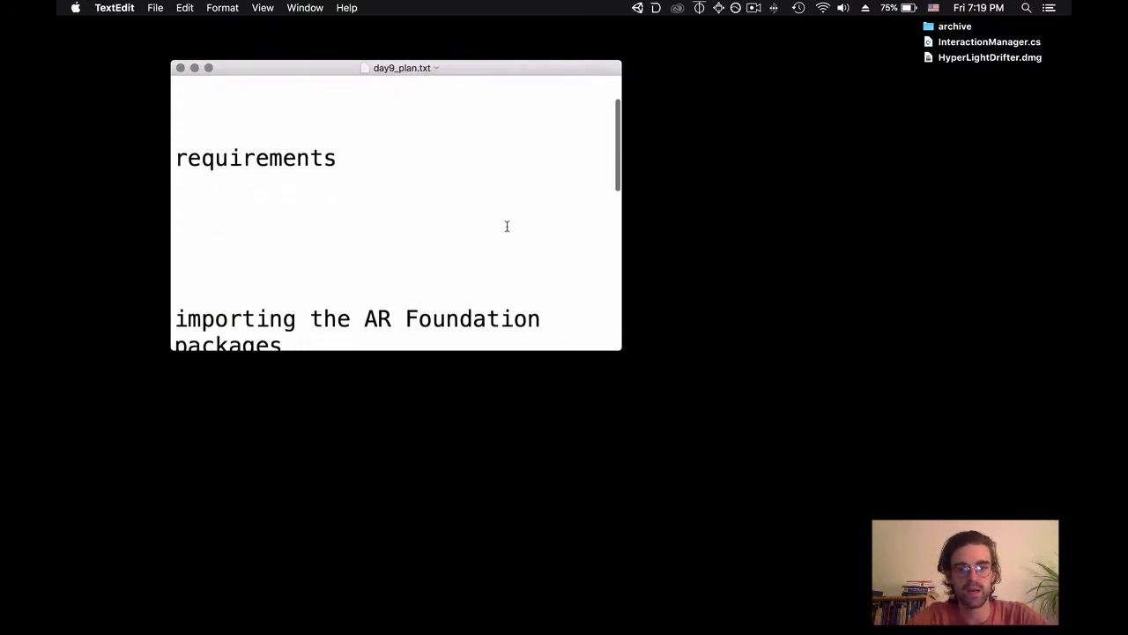
pyautogui.scroll(-3)
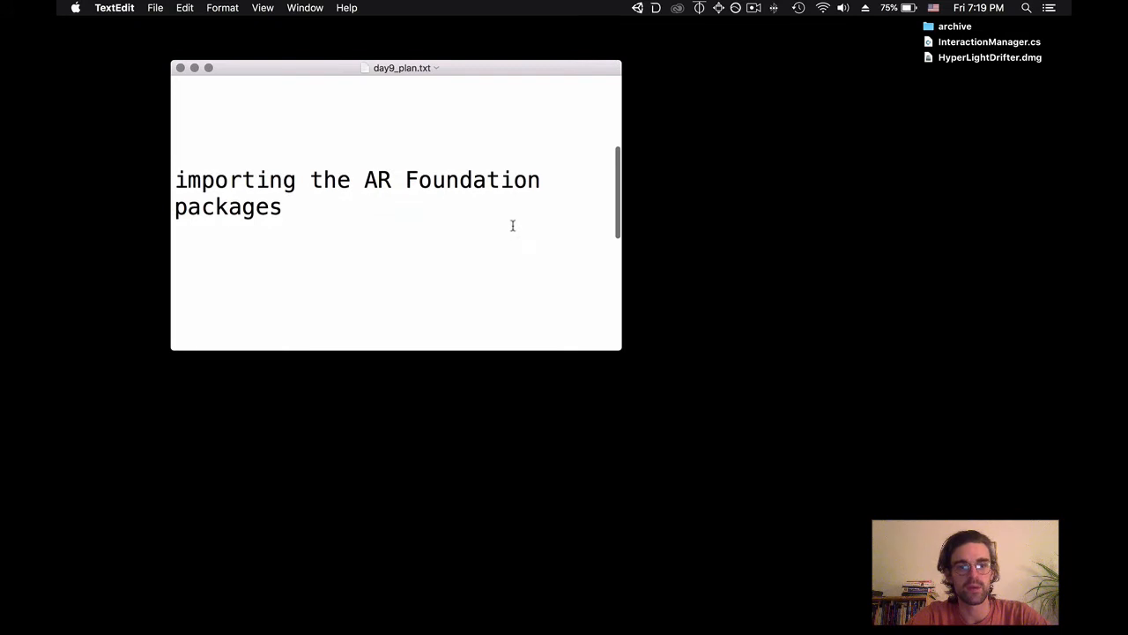
pyautogui.moveTo(562, 217)
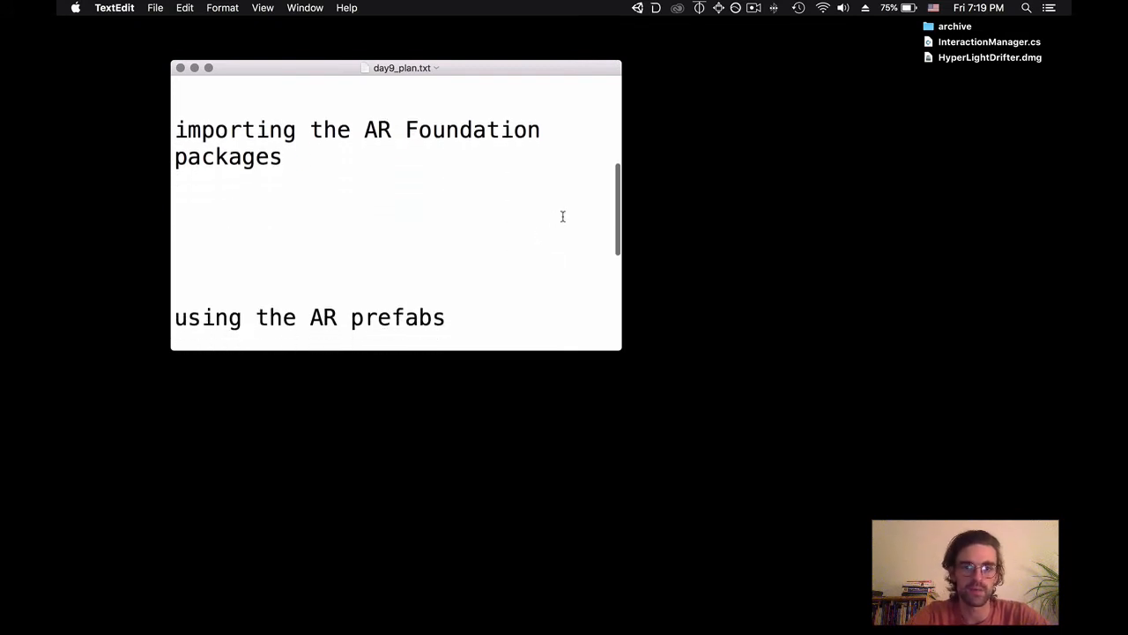
pyautogui.scroll(-3)
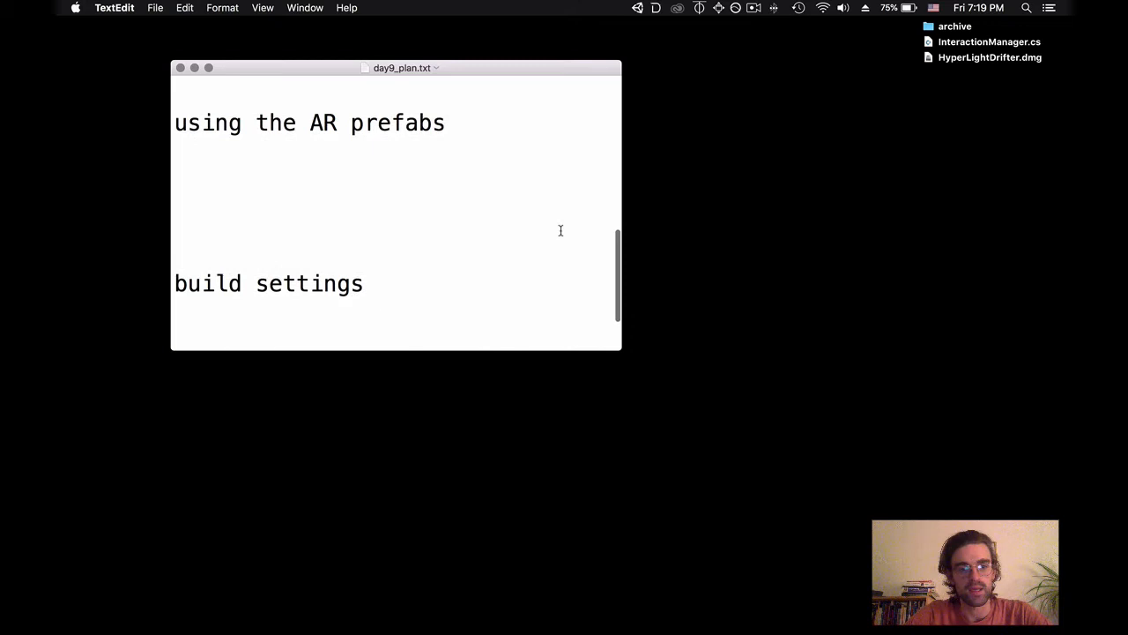
pyautogui.scroll(3)
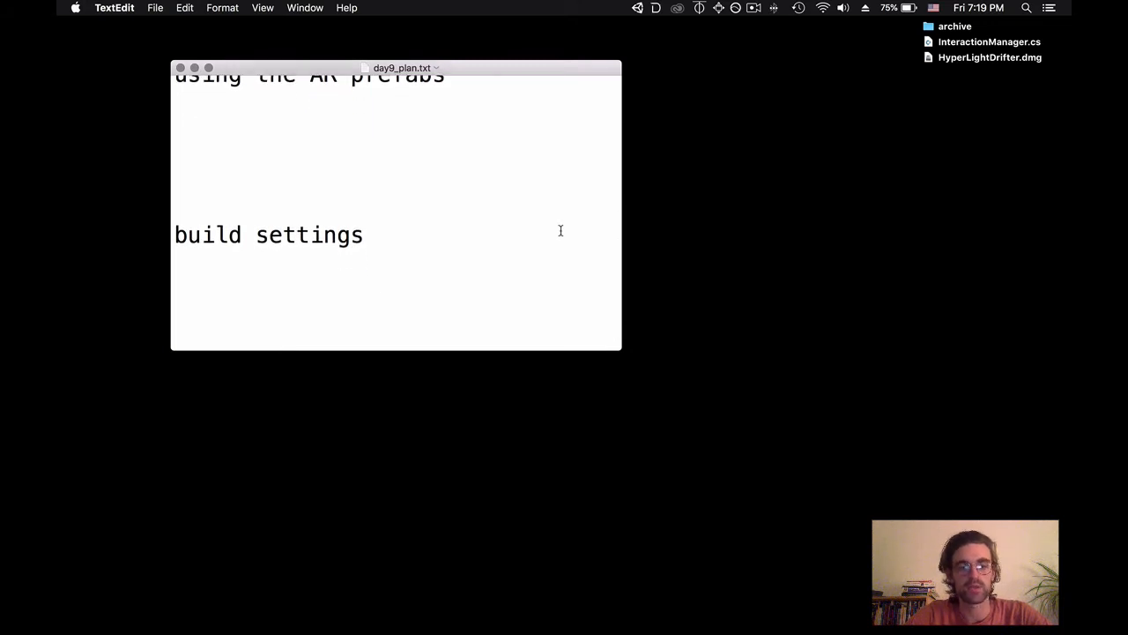
pyautogui.write('xcode')
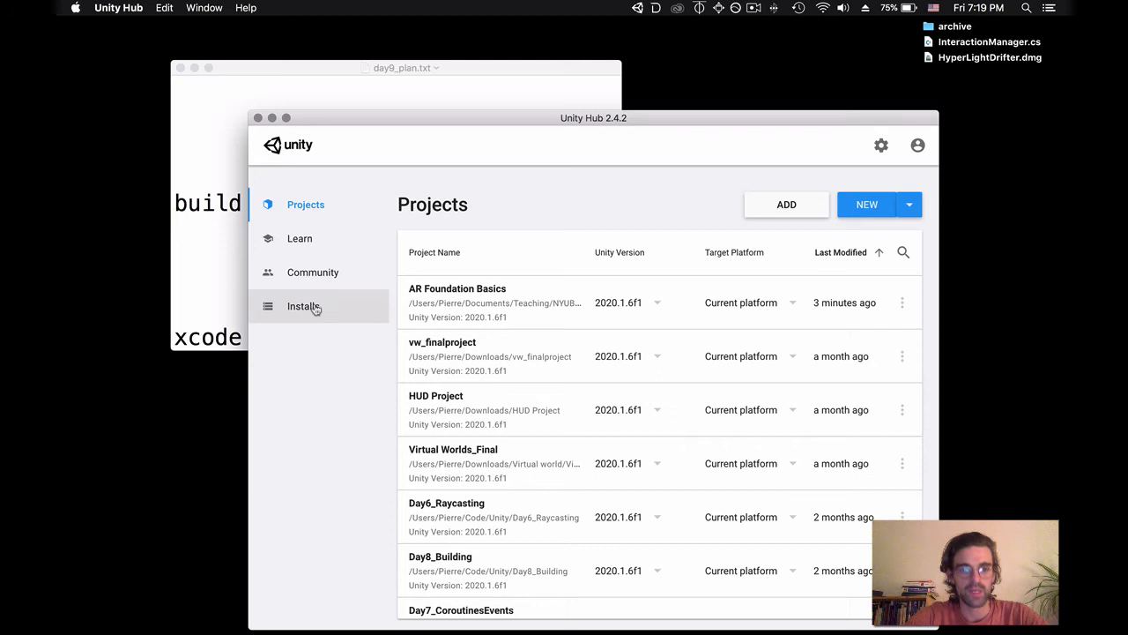
# - Add the Android Build Support module to the Unity 2020.1.6f1 install
pyautogui.click(303, 307)
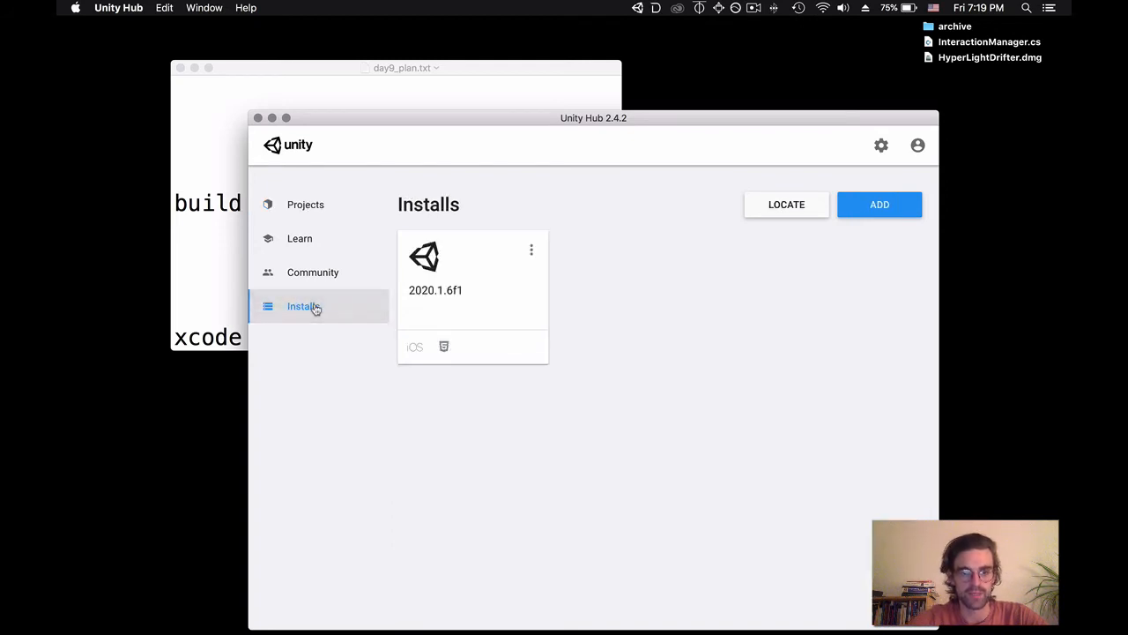
pyautogui.moveTo(416, 346)
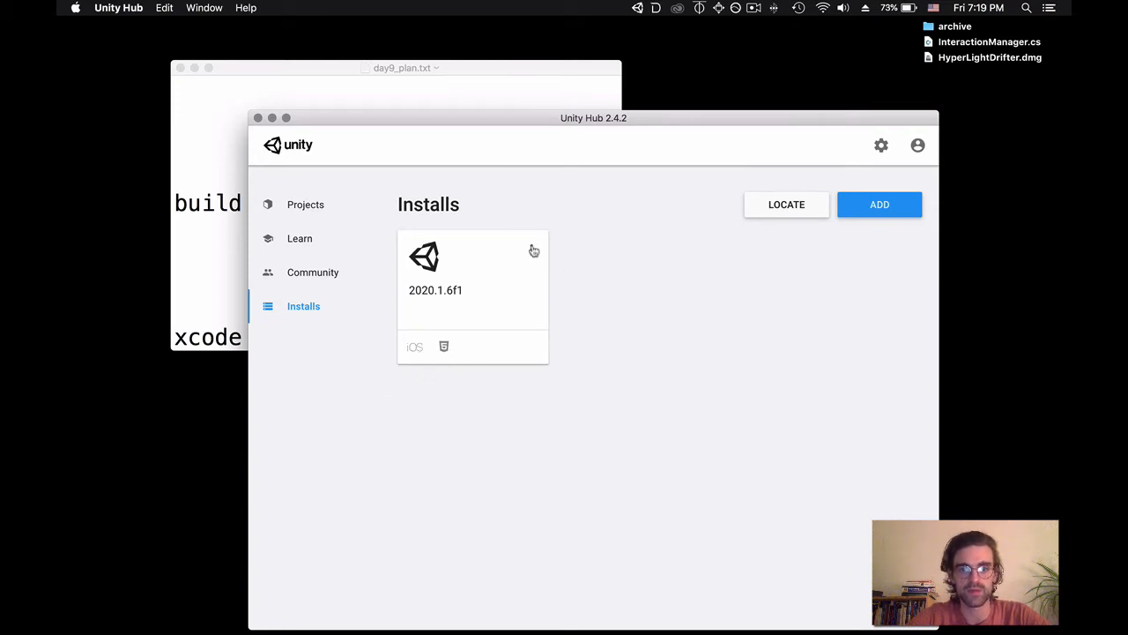
pyautogui.click(532, 250)
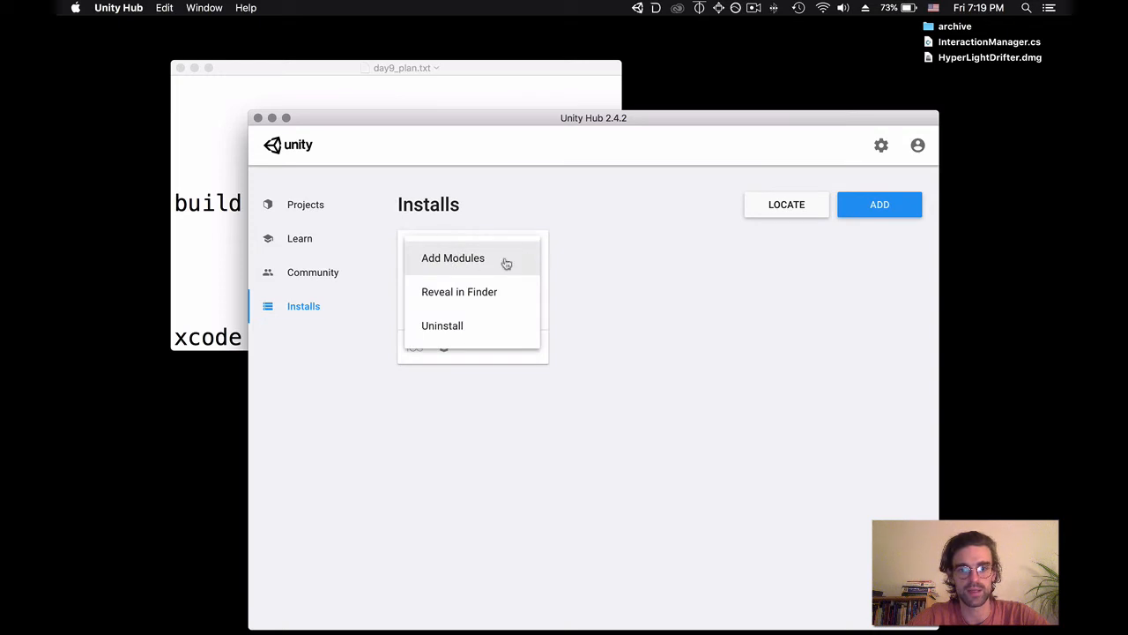
pyautogui.click(453, 257)
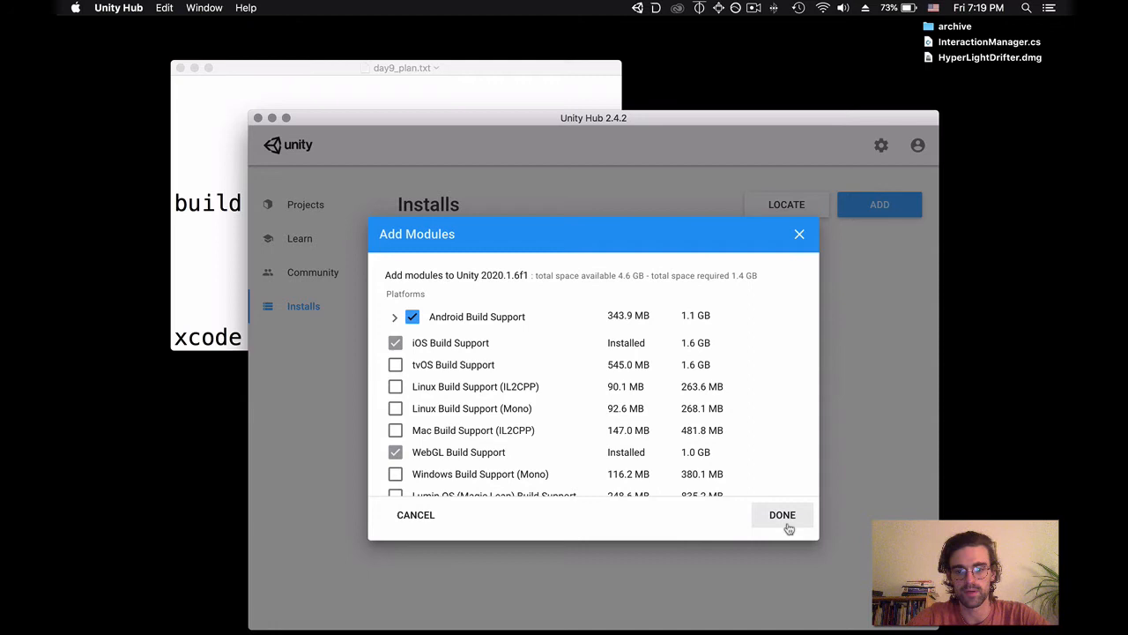
pyautogui.click(783, 515)
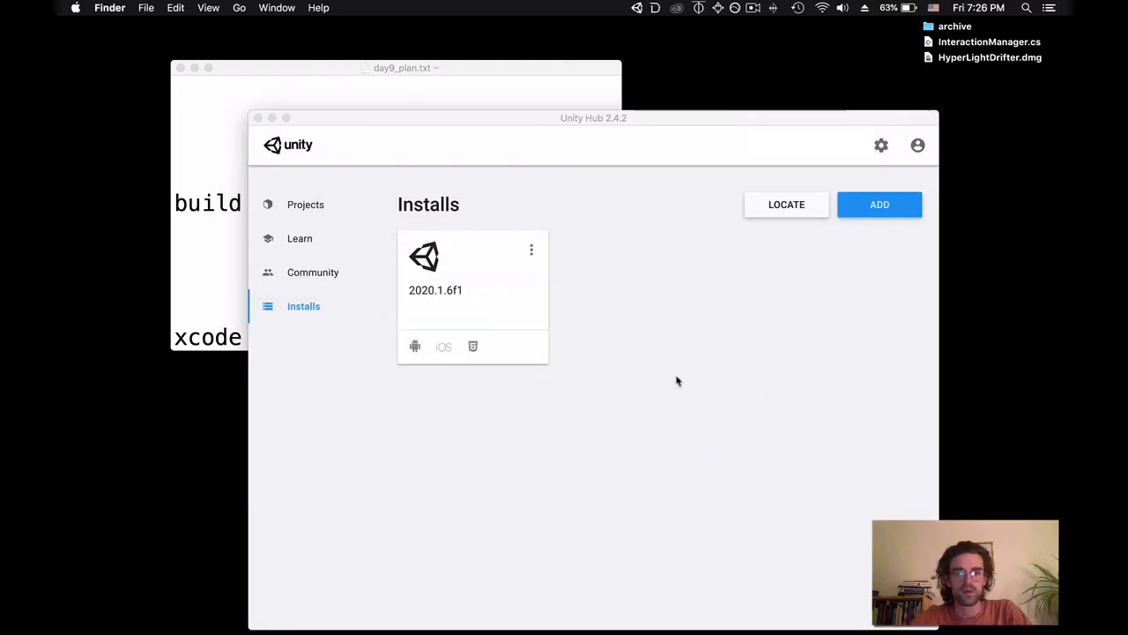
pyautogui.moveTo(504, 413)
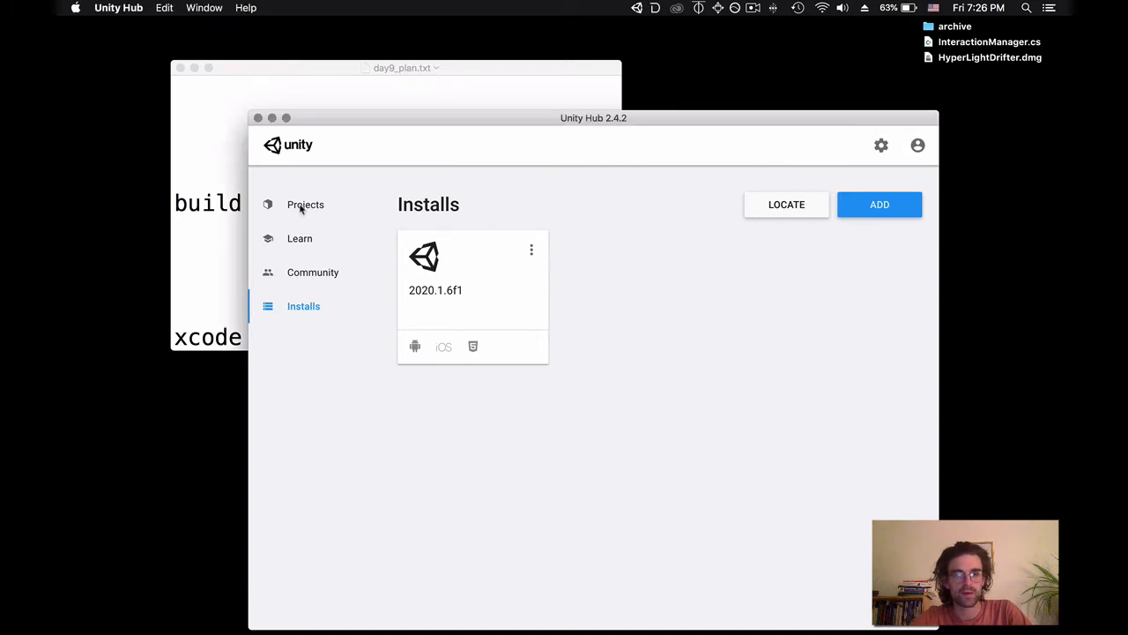
# - Create a new 3D project named "AR Demo" from the Projects list
pyautogui.click(305, 205)
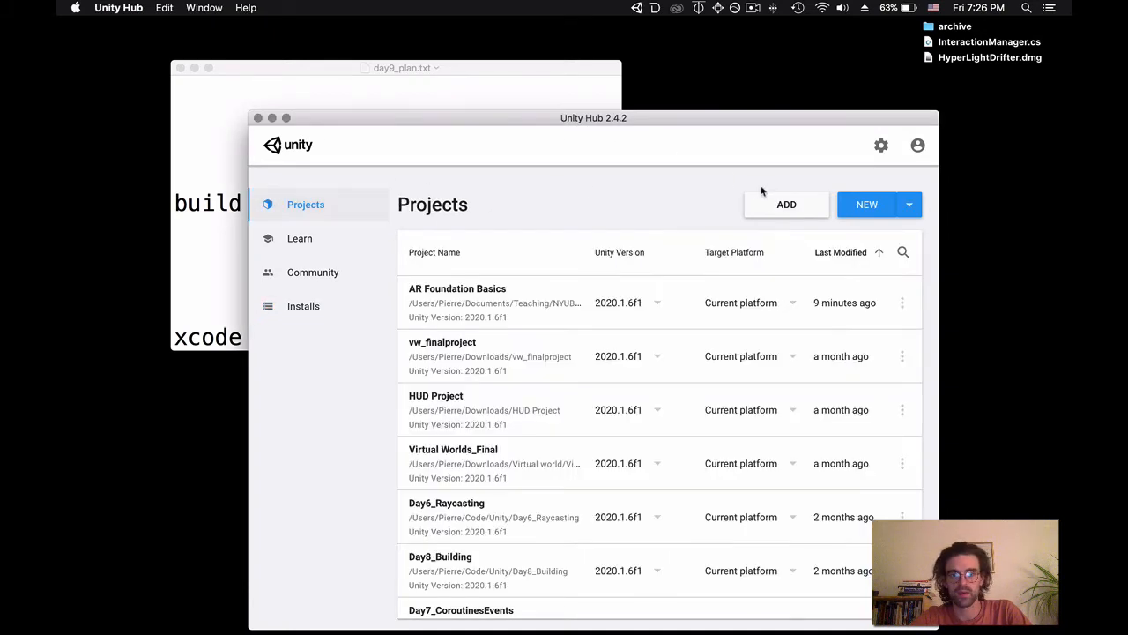
pyautogui.click(867, 205)
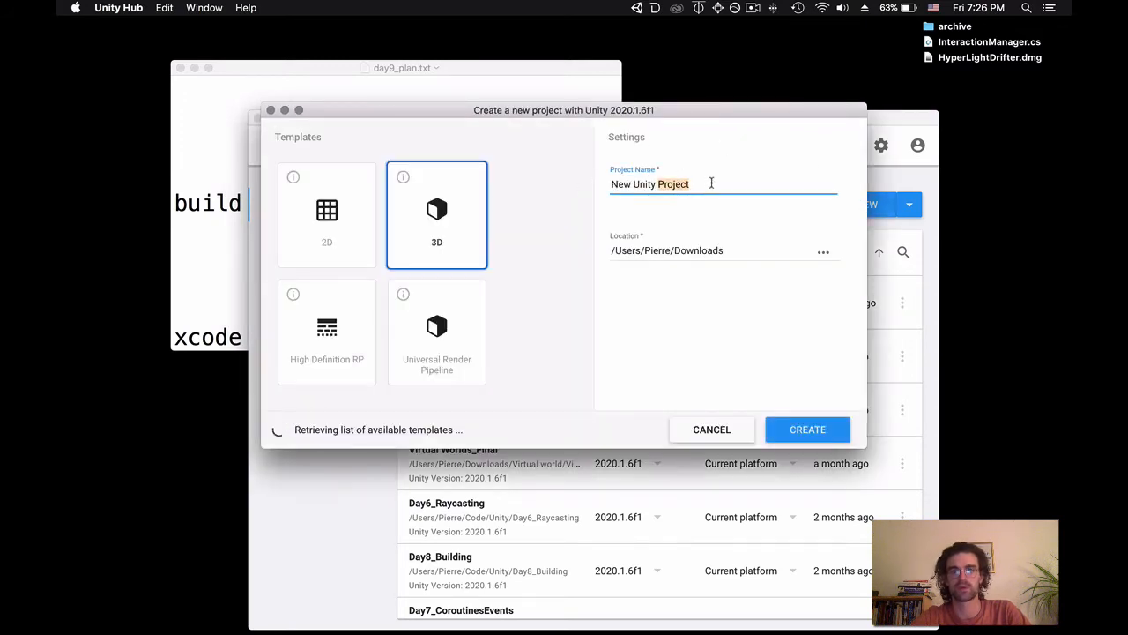
pyautogui.write('Ar')
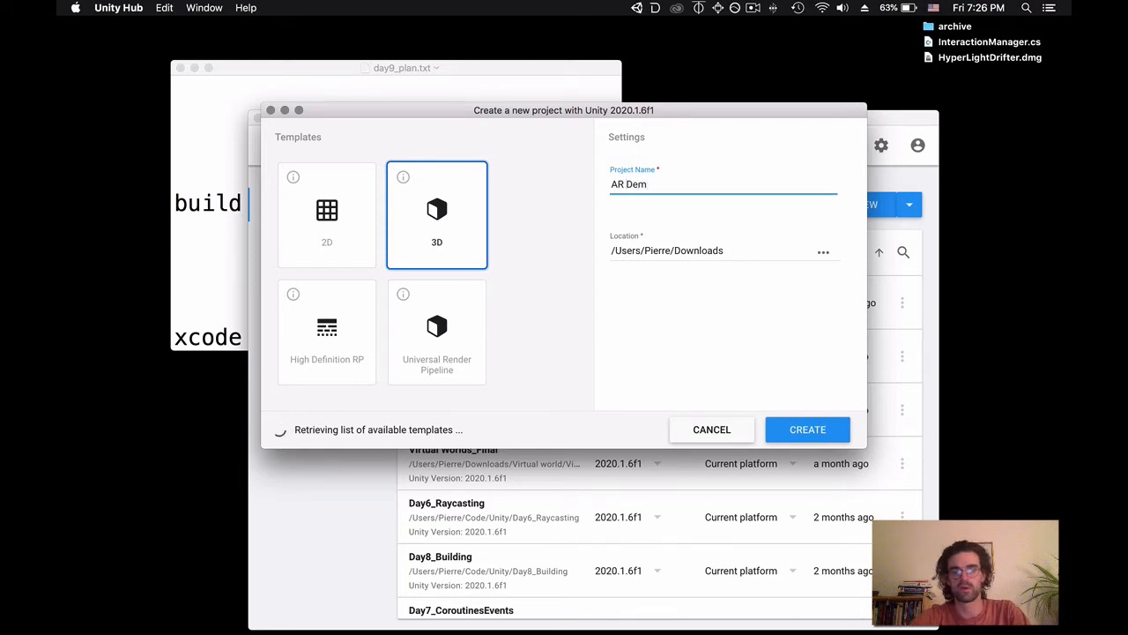
pyautogui.write('o')
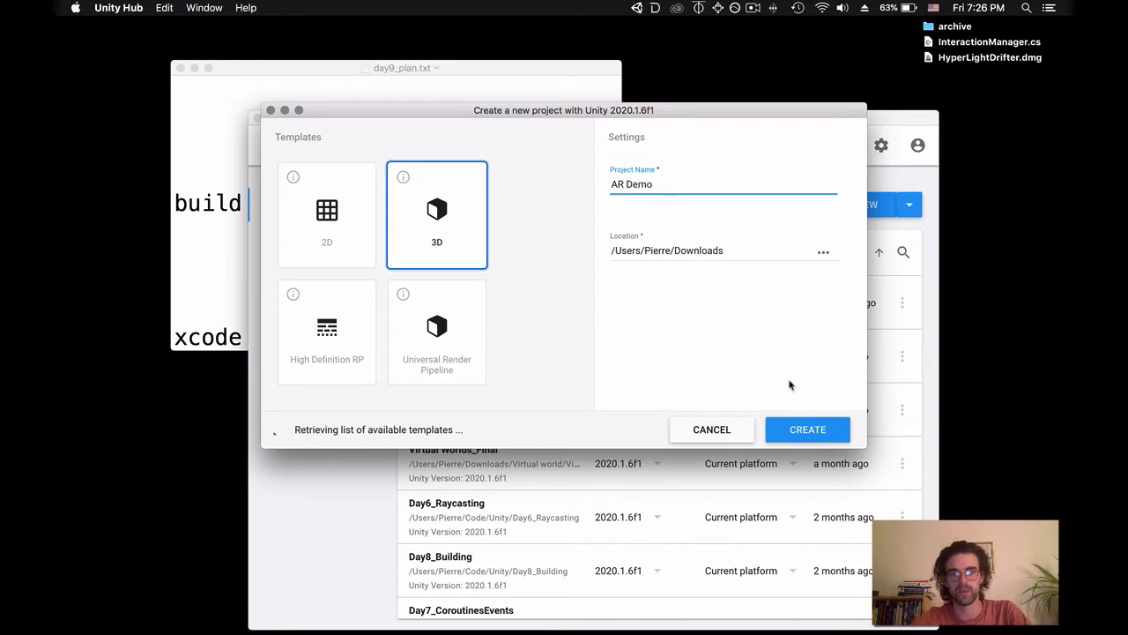
pyautogui.click(712, 430)
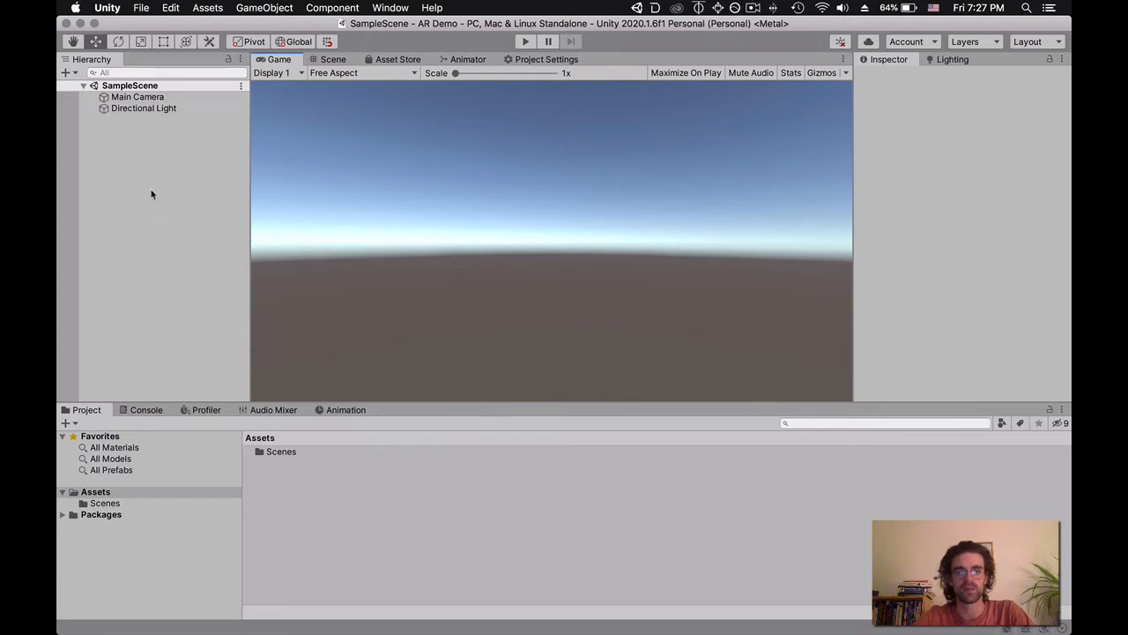
pyautogui.moveTo(409, 184)
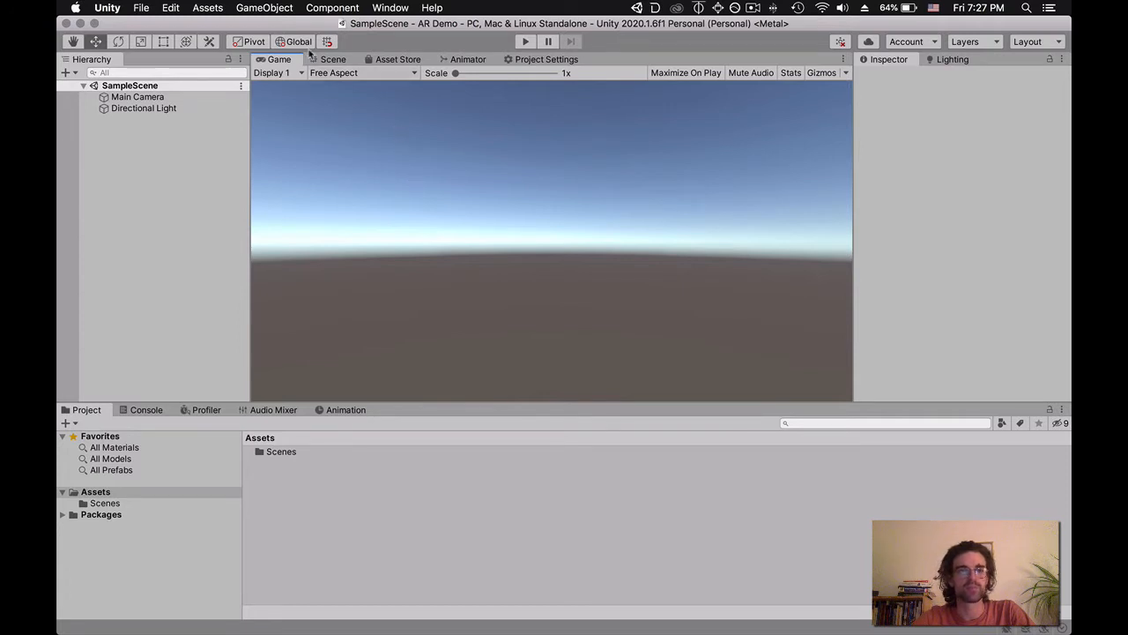
# - Bring up the Package Manager from the Window menu once AR Demo loads
pyautogui.click(391, 7)
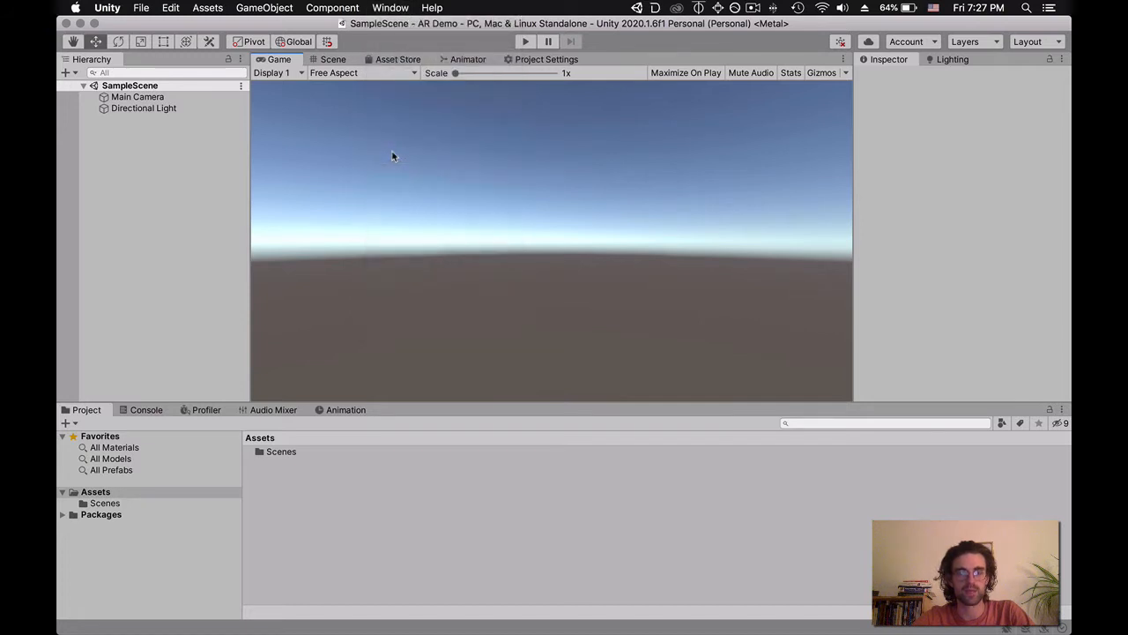
pyautogui.click(389, 7)
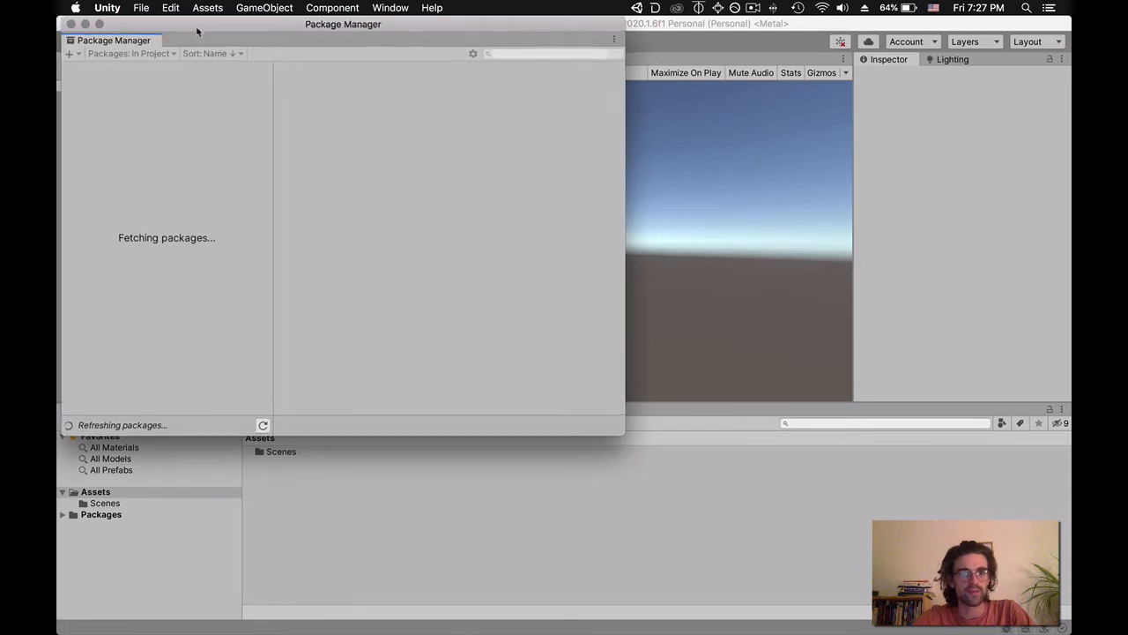
# - Switch the Package Manager source to Unity Registry and list all packages
pyautogui.moveTo(342, 25); pyautogui.dragTo(564, 97)
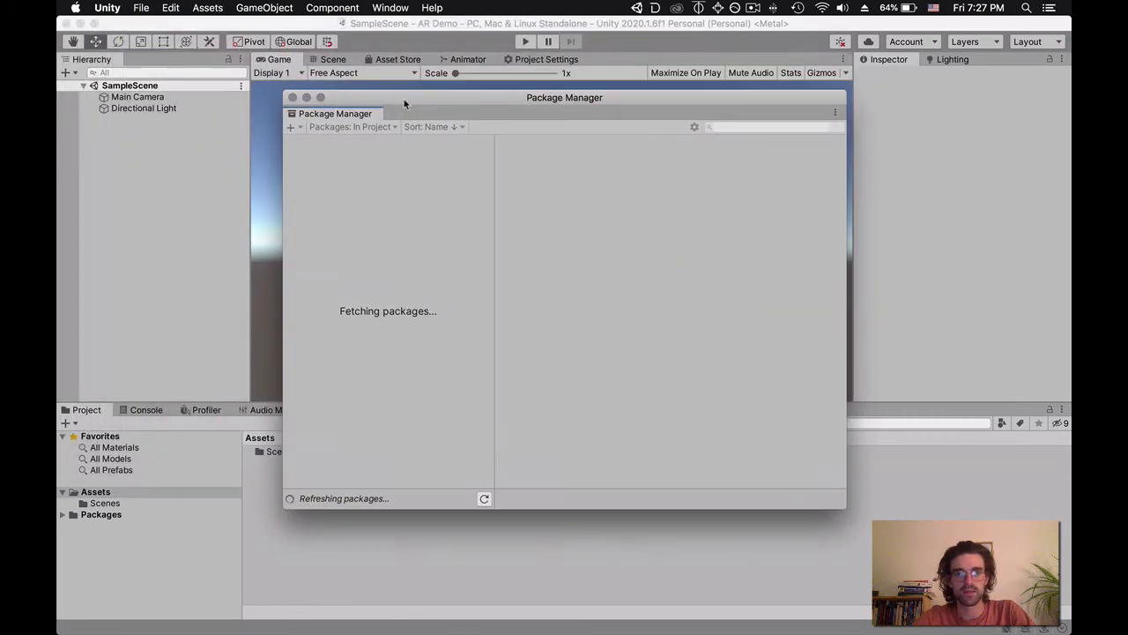
pyautogui.moveTo(401, 234)
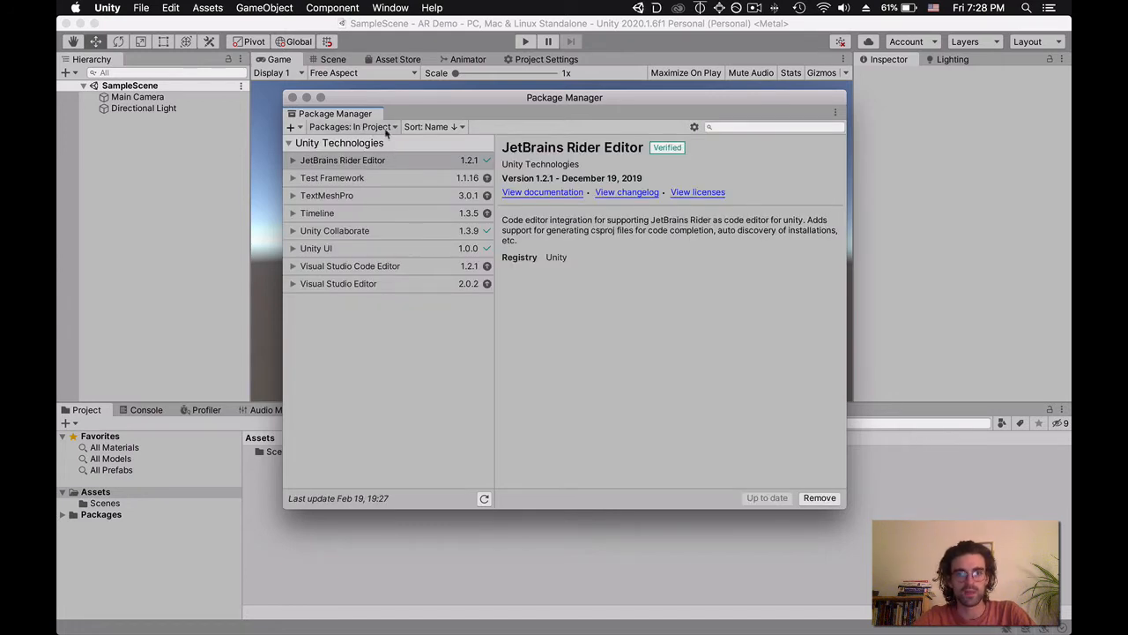
pyautogui.click(351, 127)
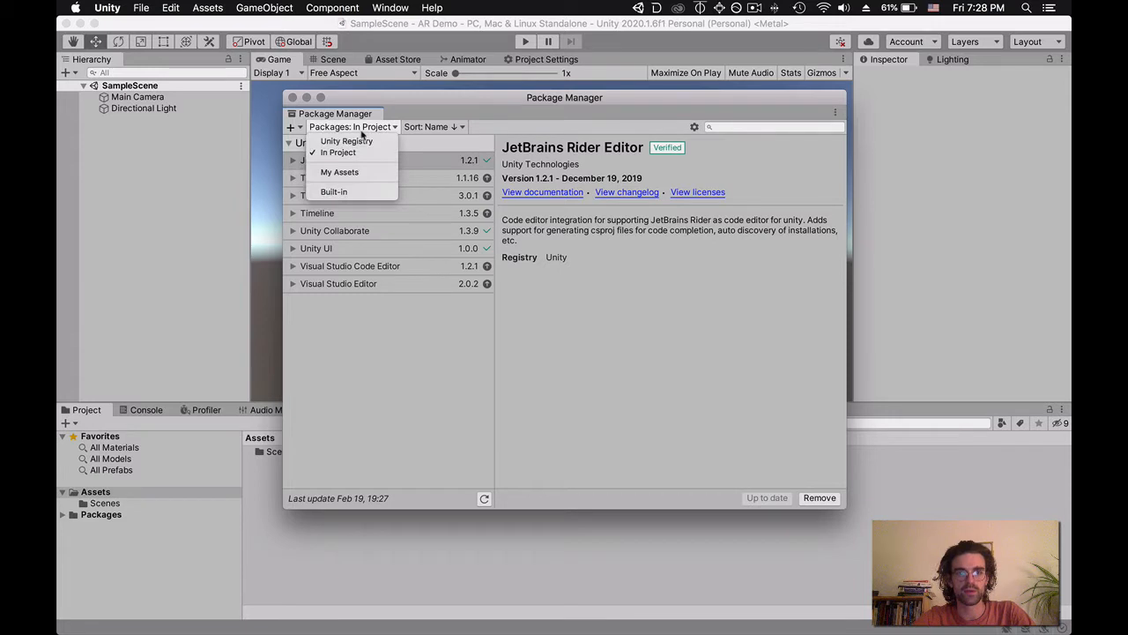
pyautogui.moveTo(346, 141)
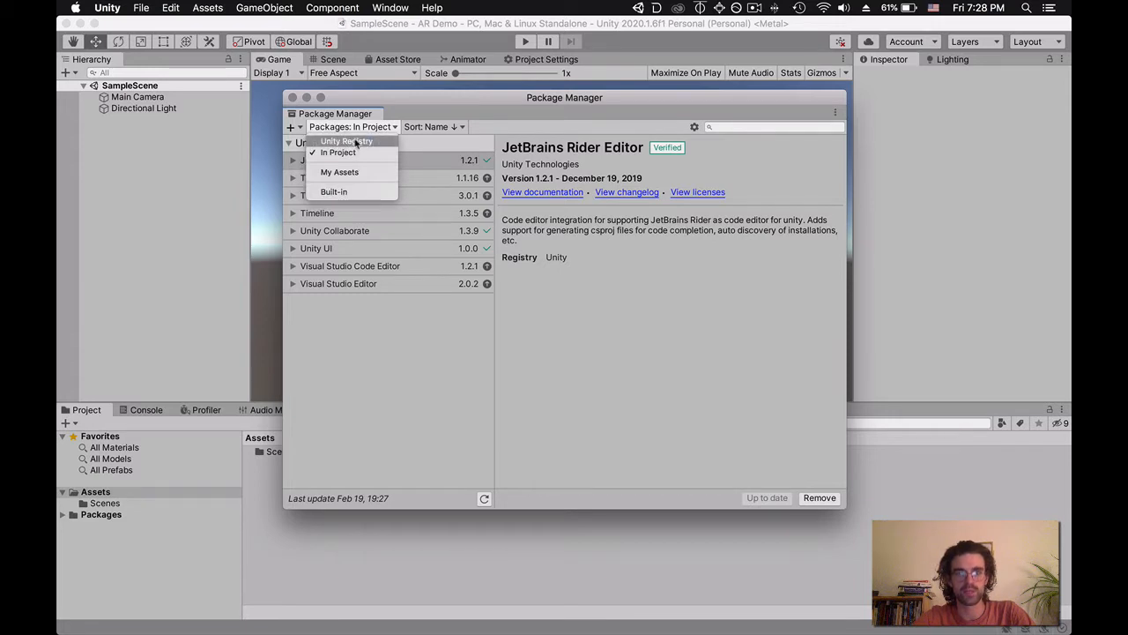
pyautogui.click(346, 141)
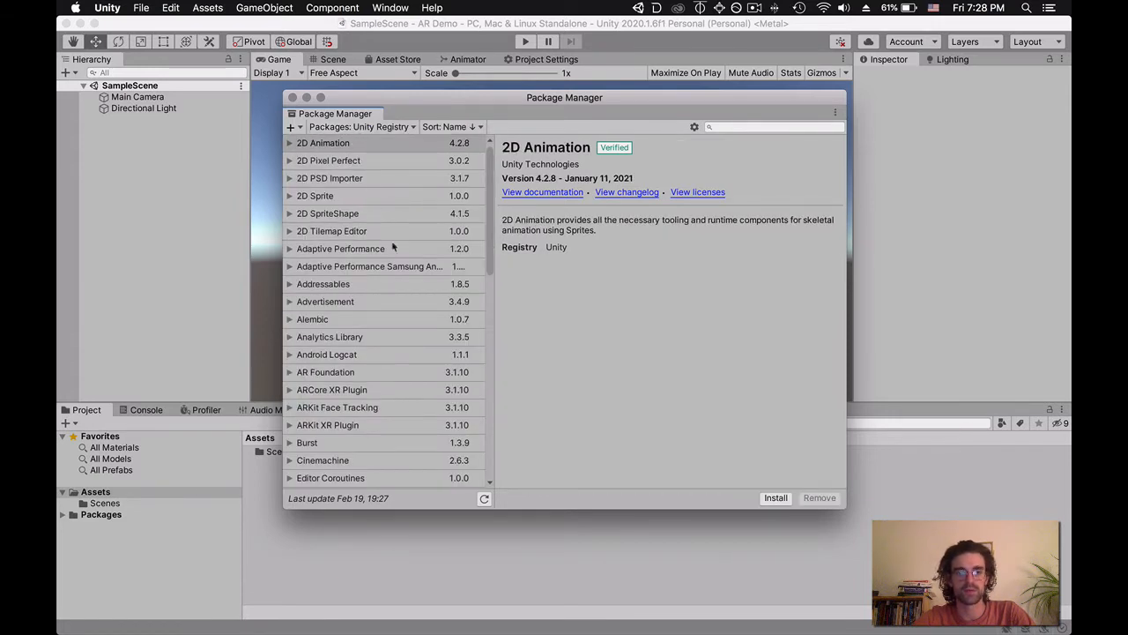
pyautogui.scroll(-3)
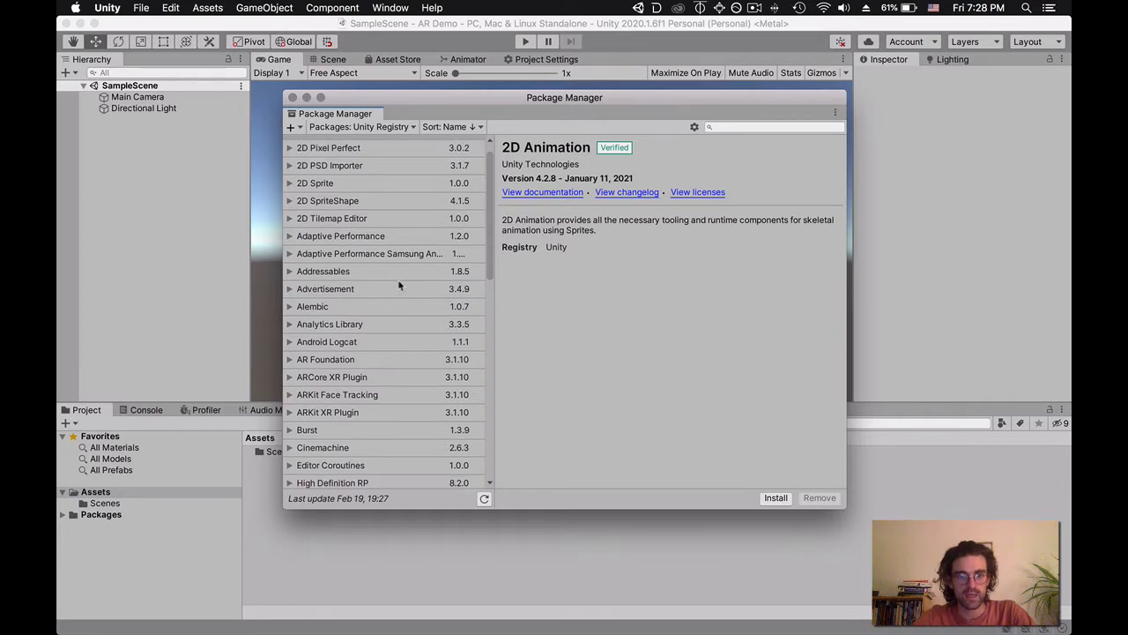
pyautogui.moveTo(362, 359)
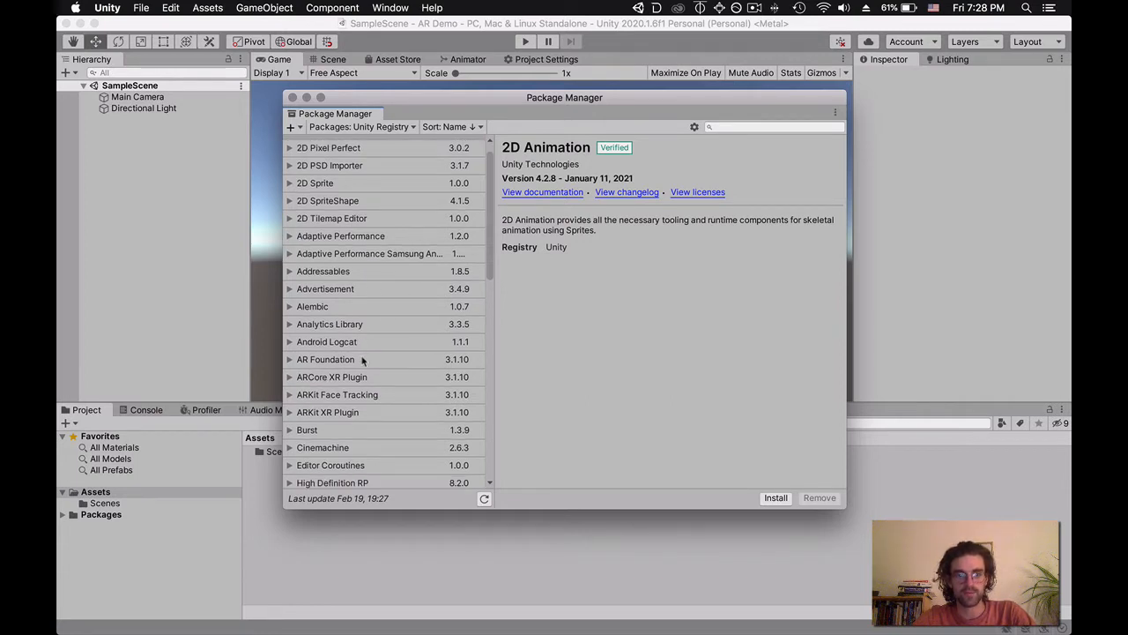
pyautogui.moveTo(420, 361)
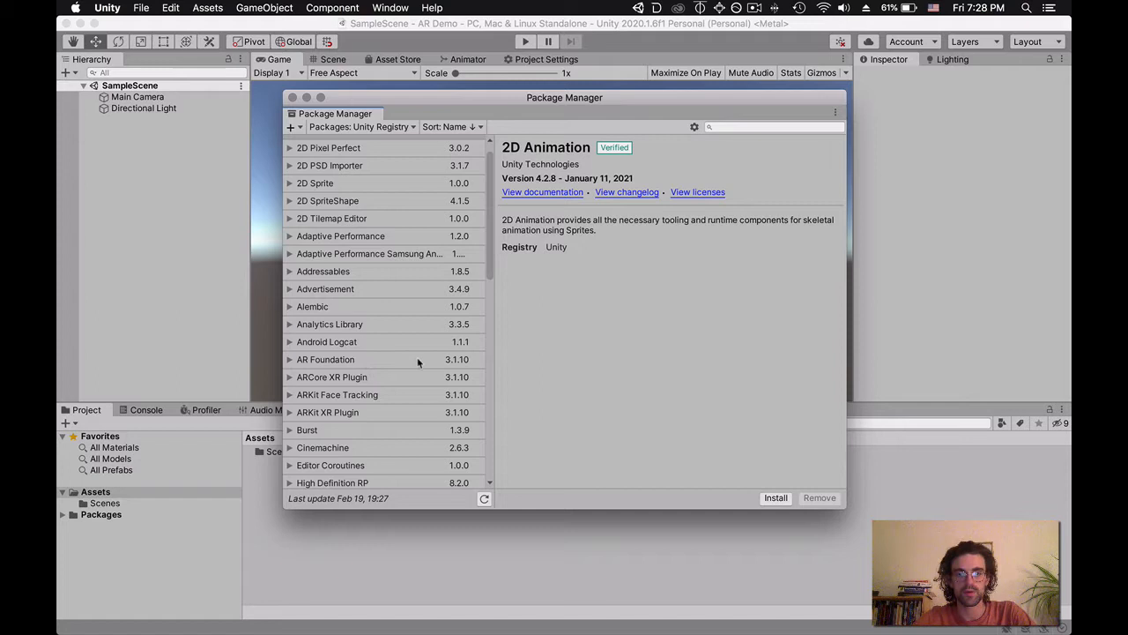
pyautogui.moveTo(374, 362)
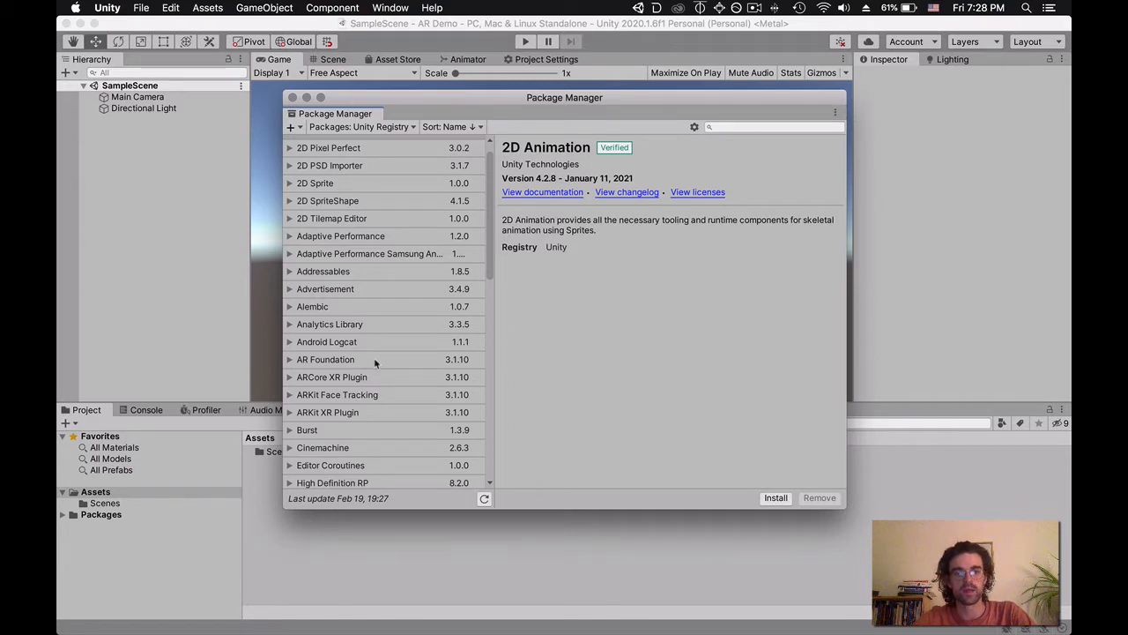
# - Review the AR Foundation, ARKit Face Tracking, ARKit XR and ARCore XR package details
pyautogui.click(325, 360)
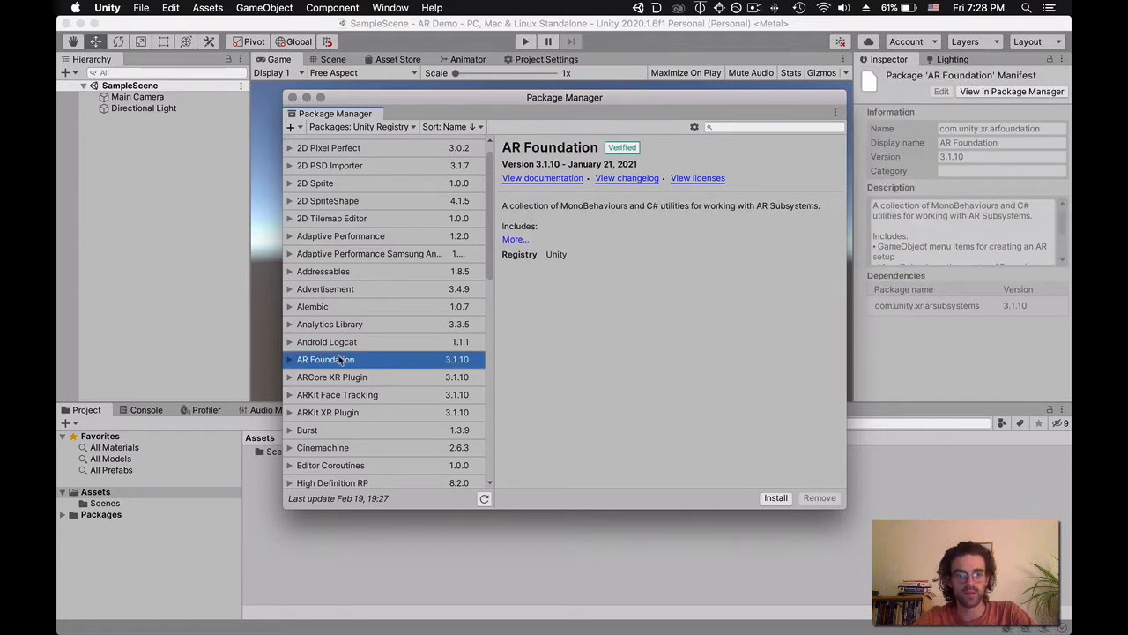
pyautogui.click(337, 394)
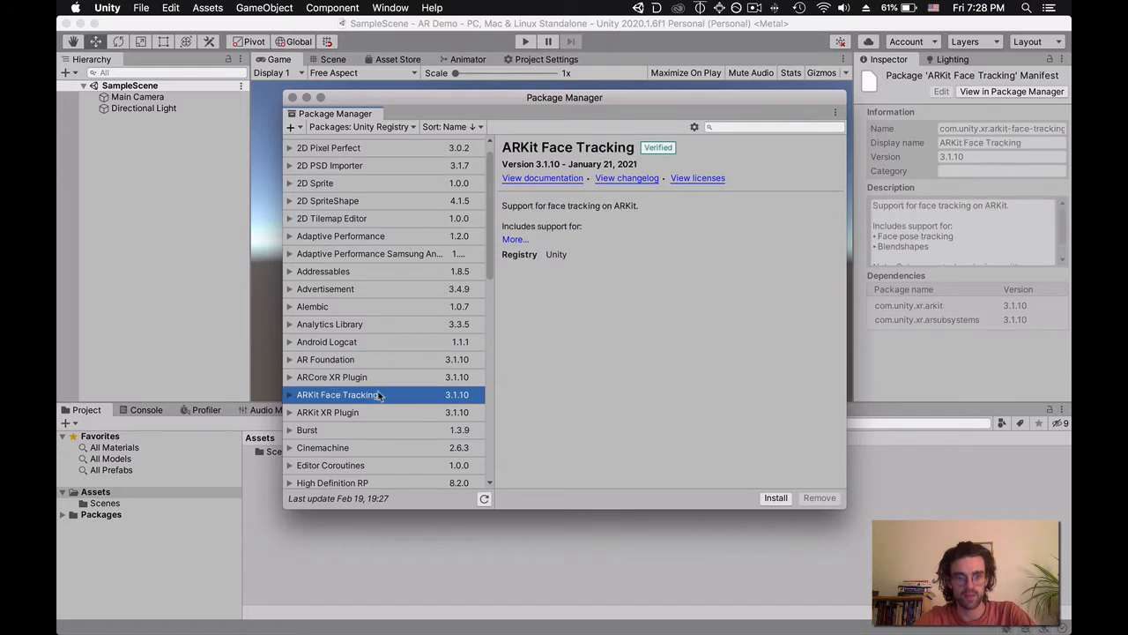
pyautogui.click(328, 412)
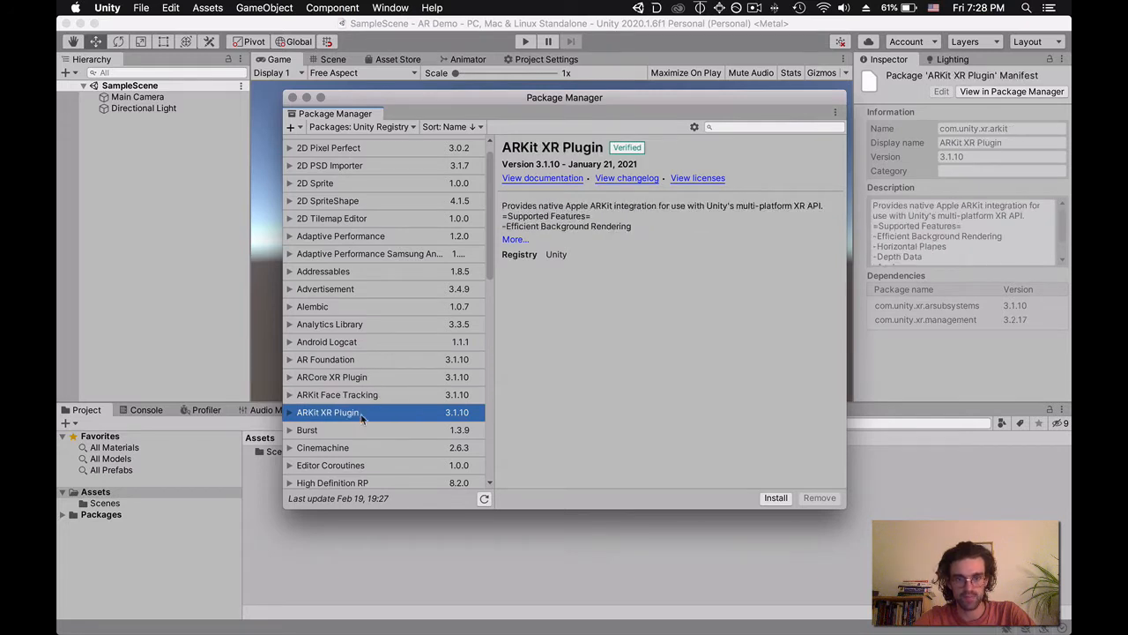
pyautogui.click(324, 360)
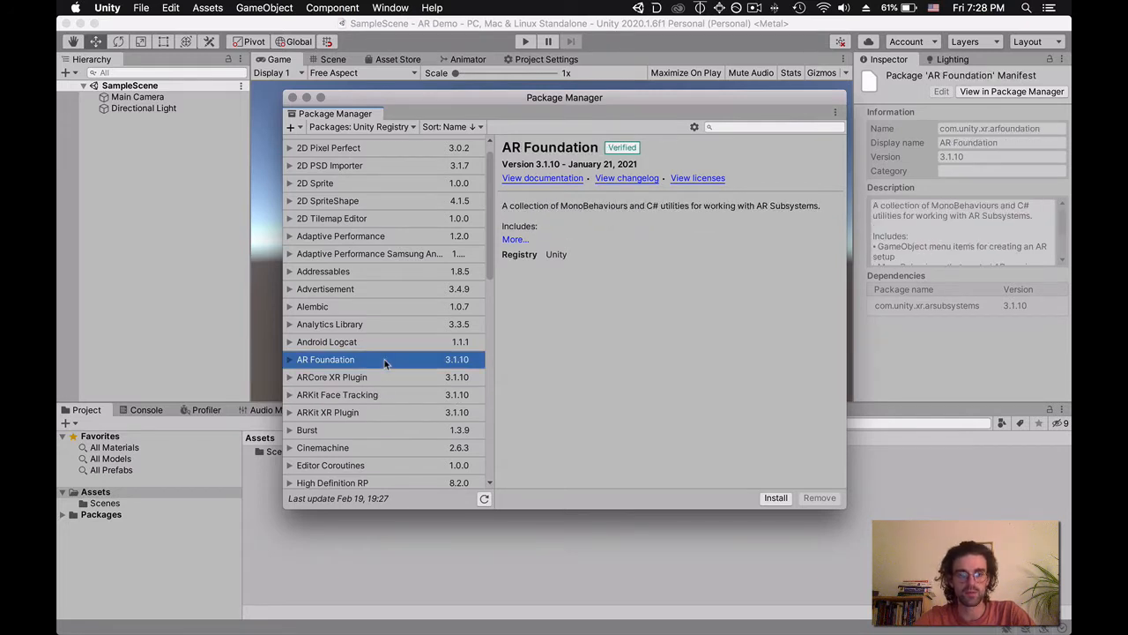
pyautogui.click(331, 377)
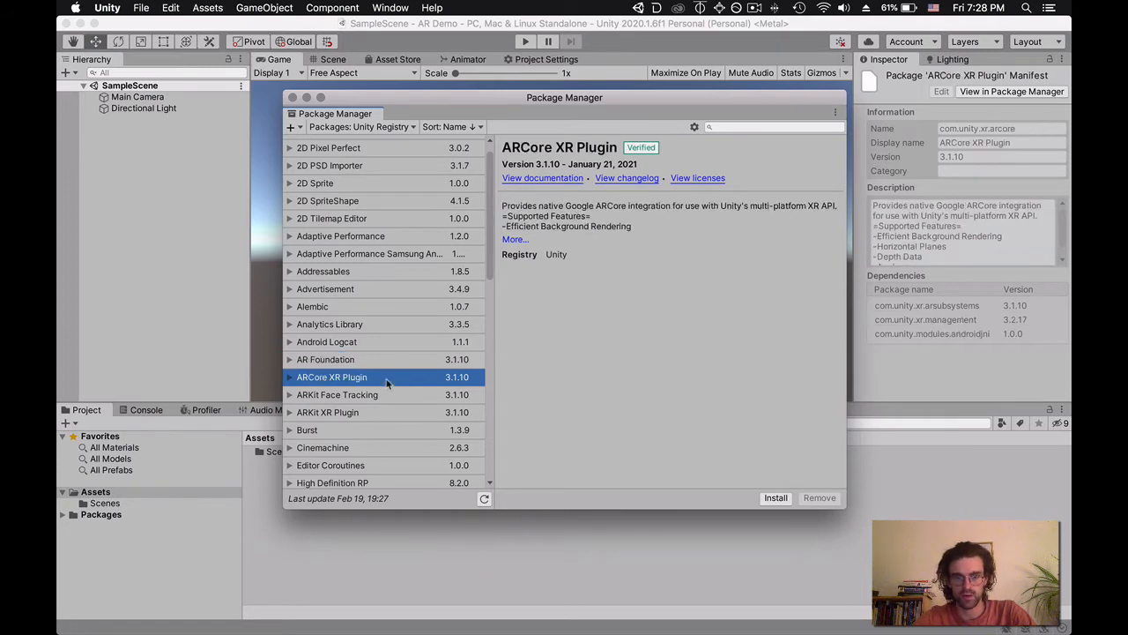
pyautogui.moveTo(310, 421)
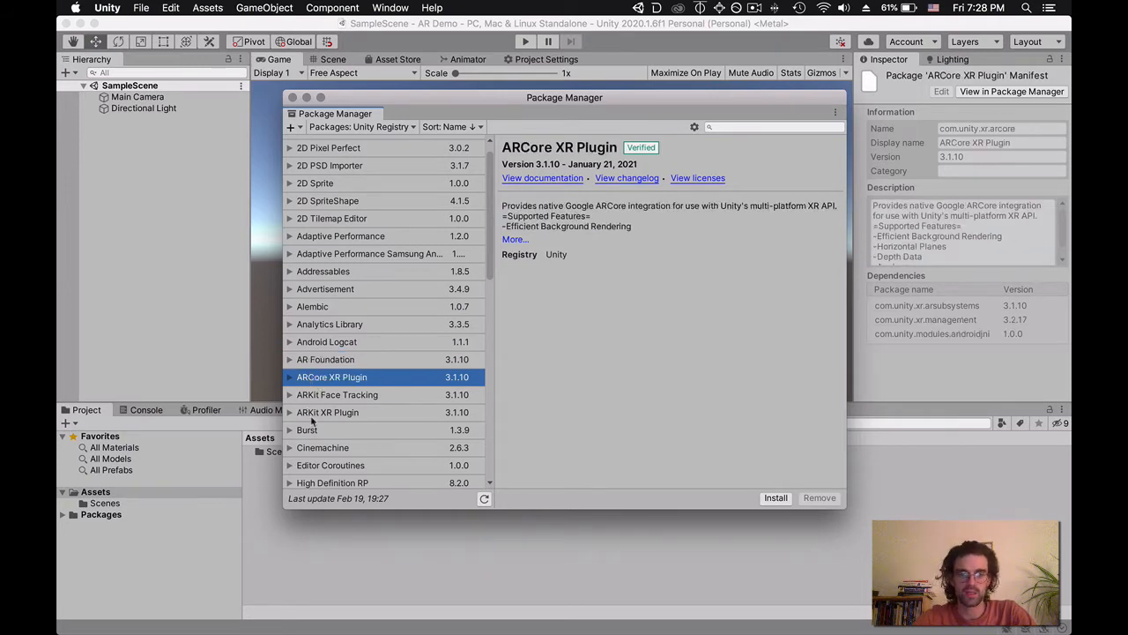
pyautogui.click(325, 360)
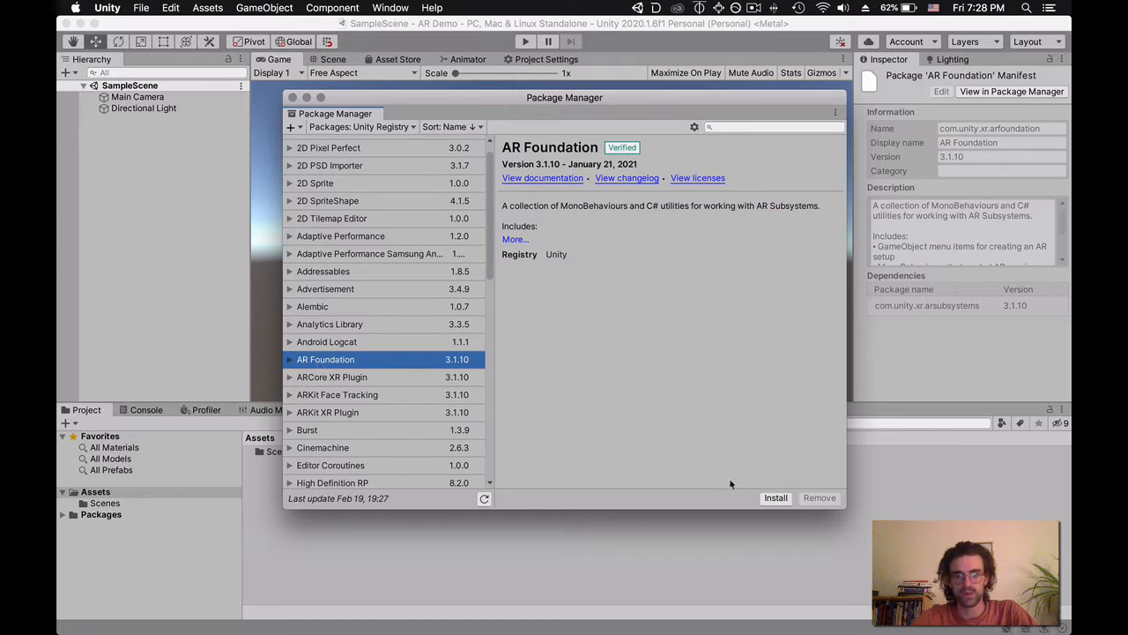
# - Install the AR Foundation and ARCore XR Plugin packages
pyautogui.click(776, 497)
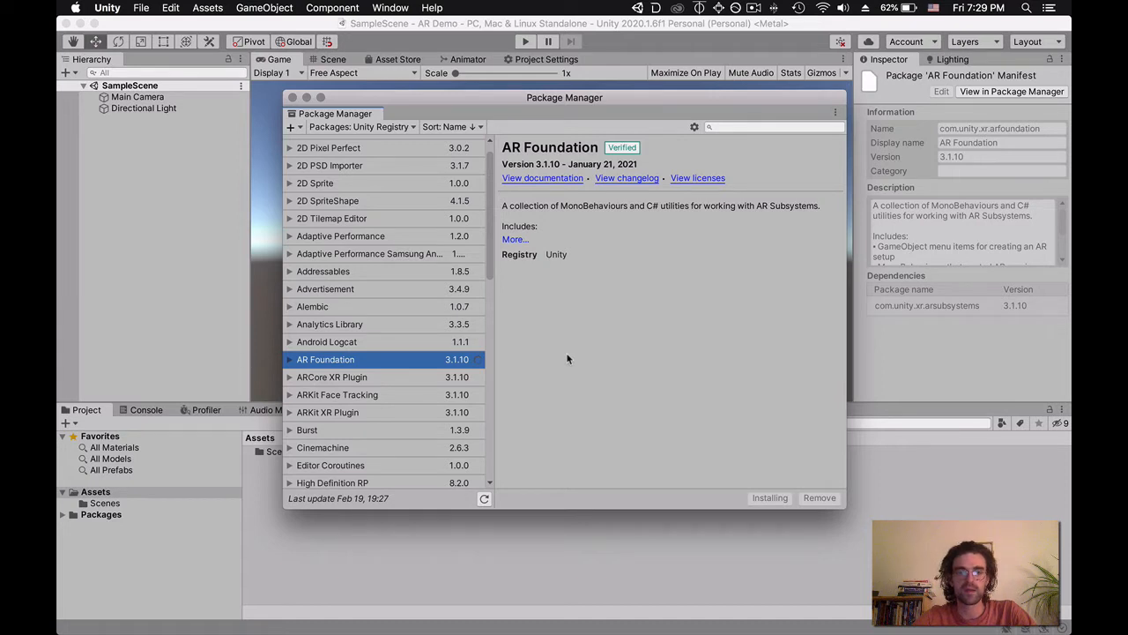
pyautogui.moveTo(543, 371)
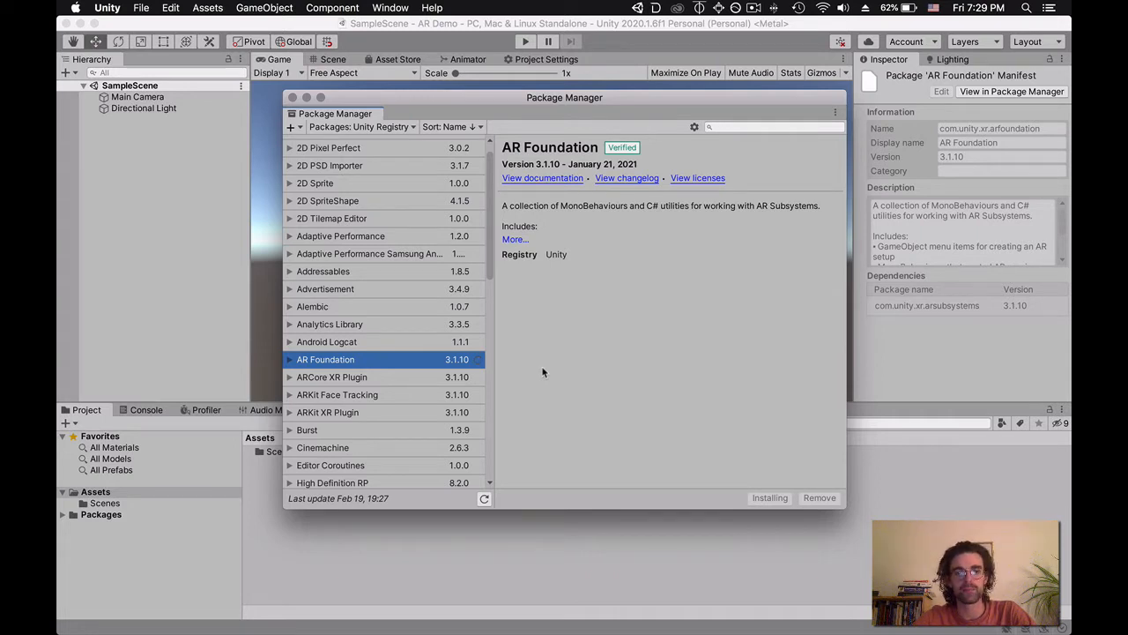
pyautogui.moveTo(321, 377)
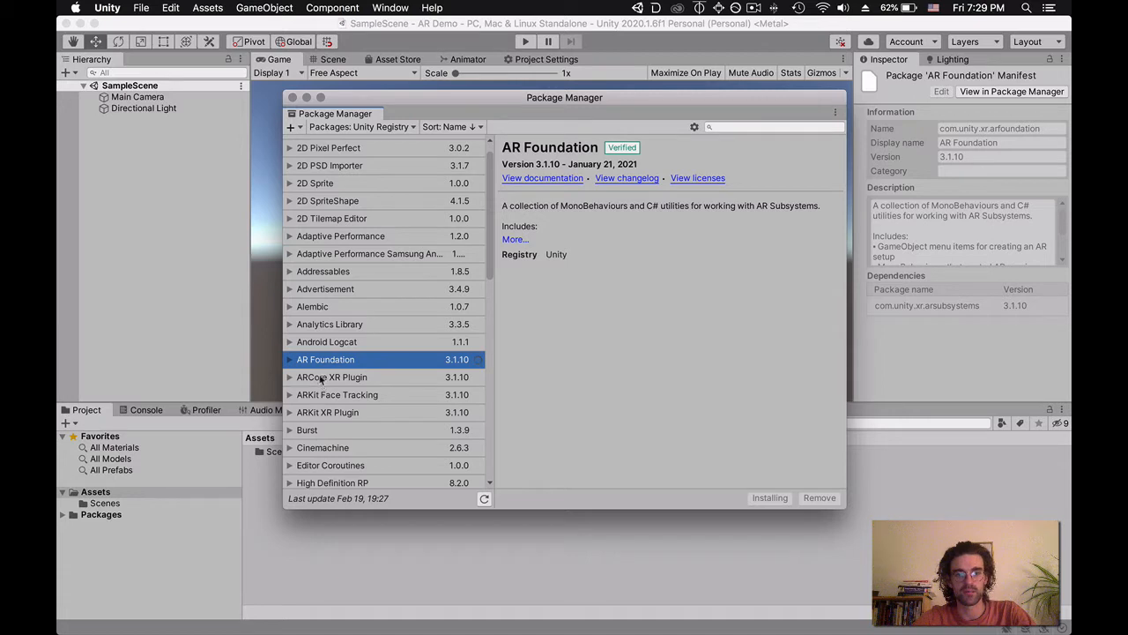
pyautogui.click(331, 377)
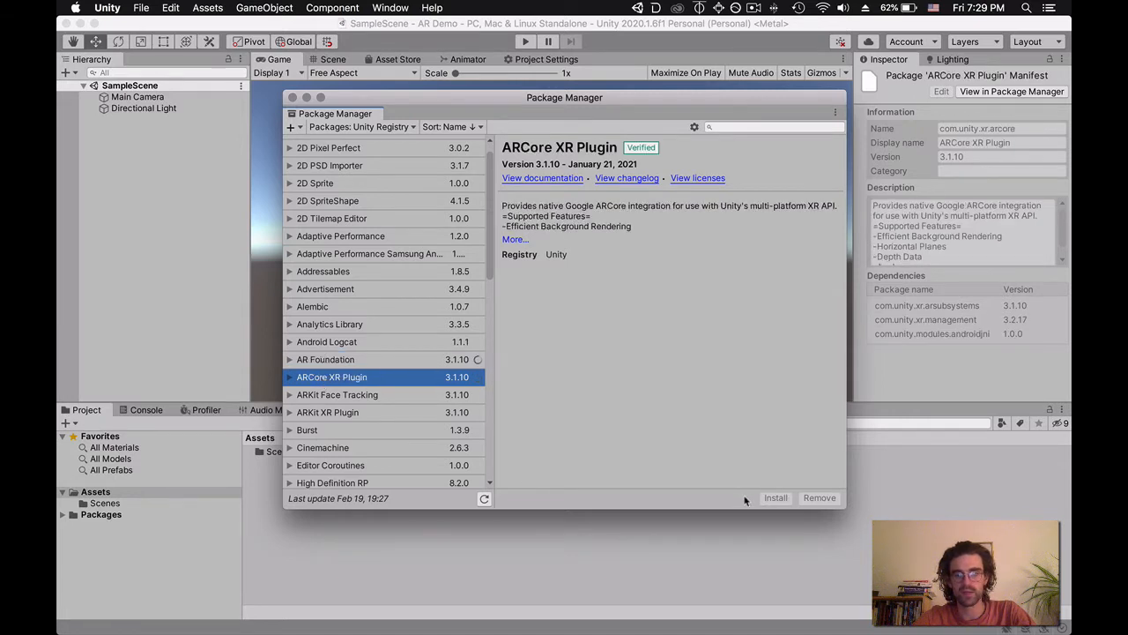
pyautogui.click(325, 359)
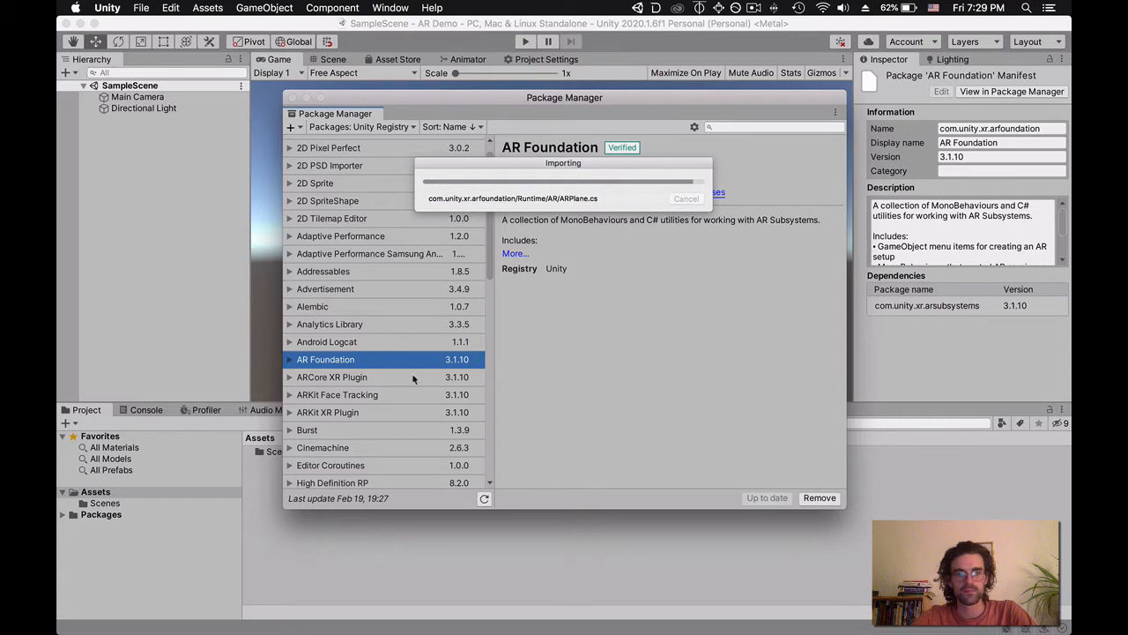
pyautogui.moveTo(413, 385)
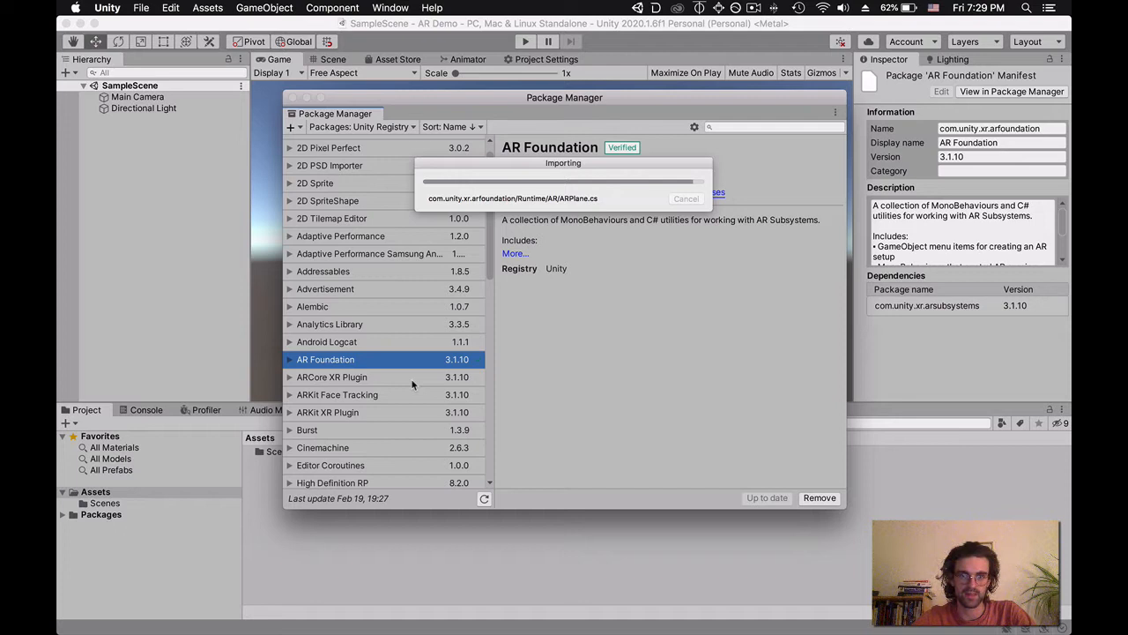
pyautogui.moveTo(539, 148)
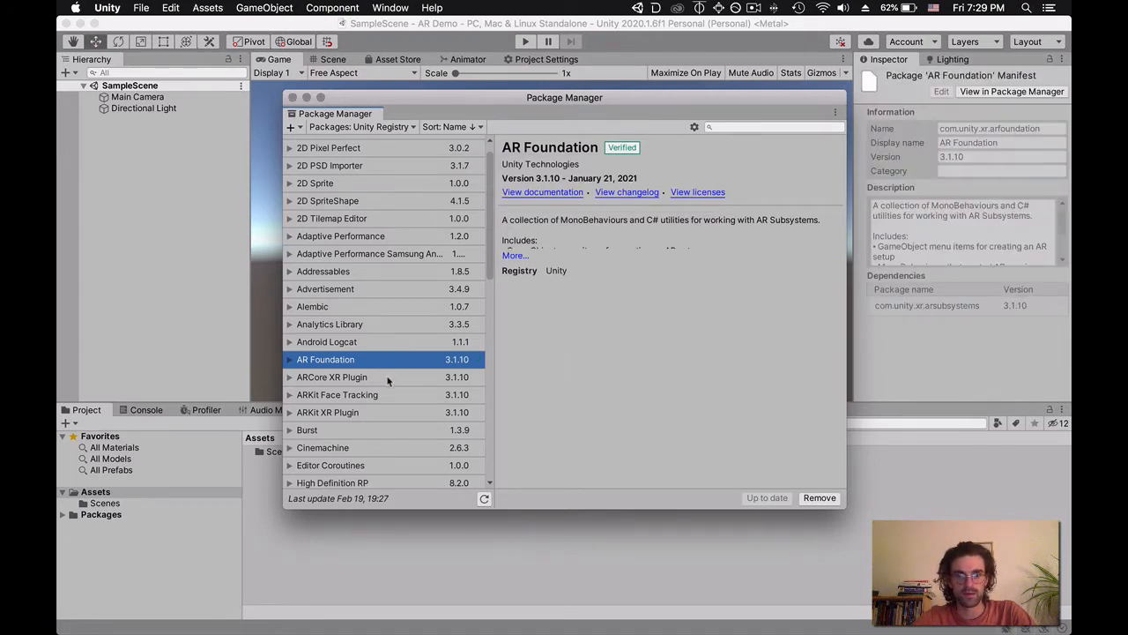
pyautogui.click(331, 377)
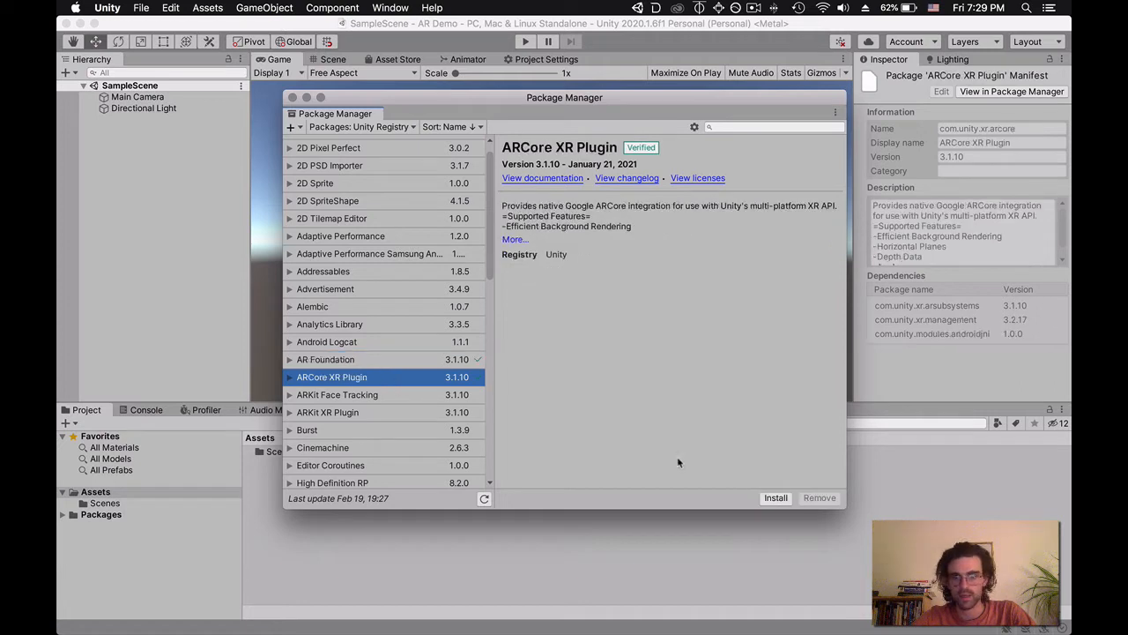
pyautogui.click(776, 497)
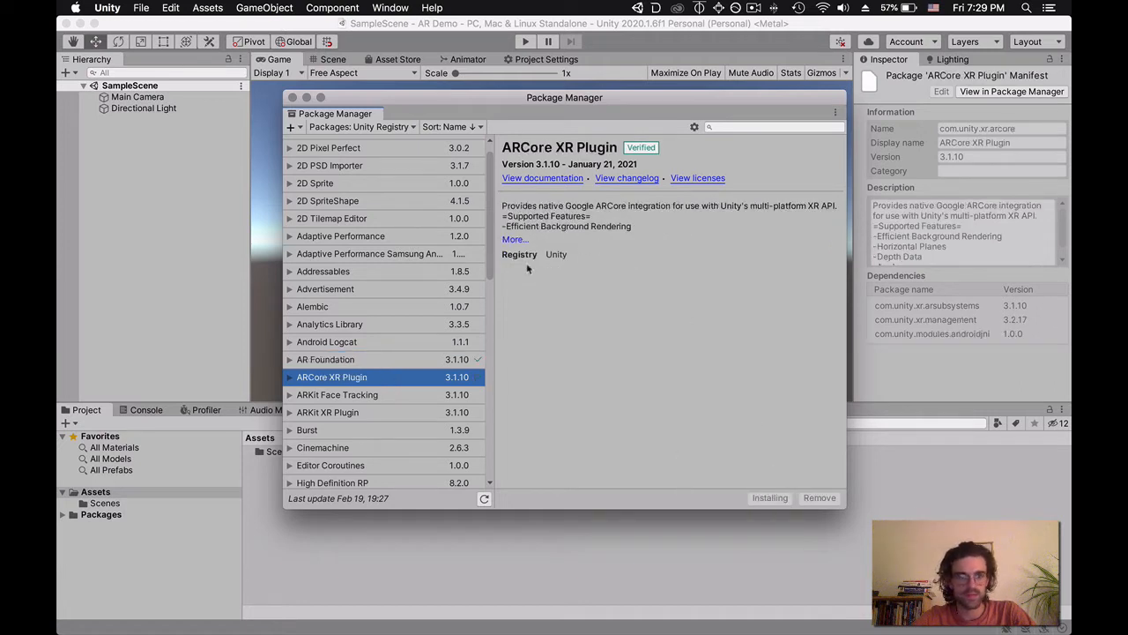
# - Install the ARKit XR Plugin package and confirm all three show as installed
pyautogui.click(328, 413)
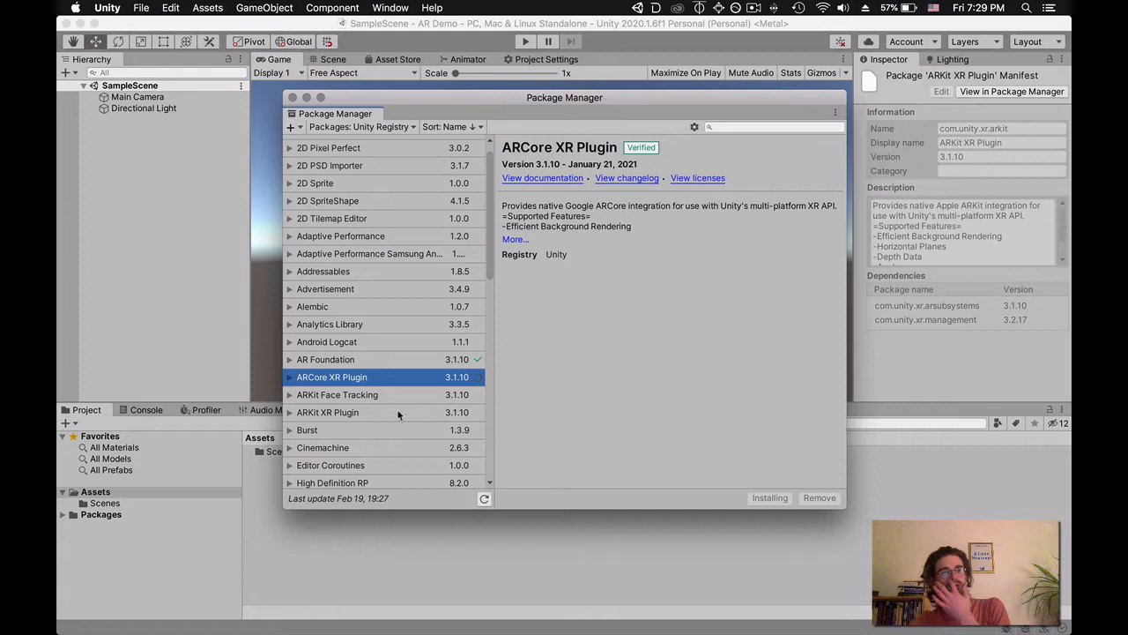
pyautogui.click(327, 412)
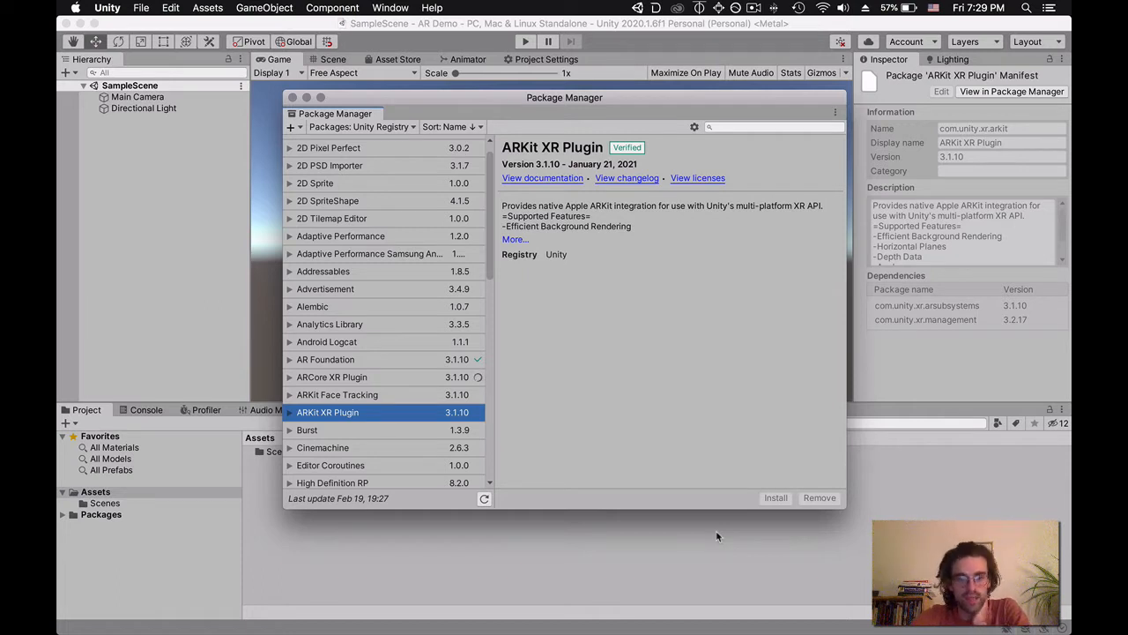
pyautogui.moveTo(317, 359)
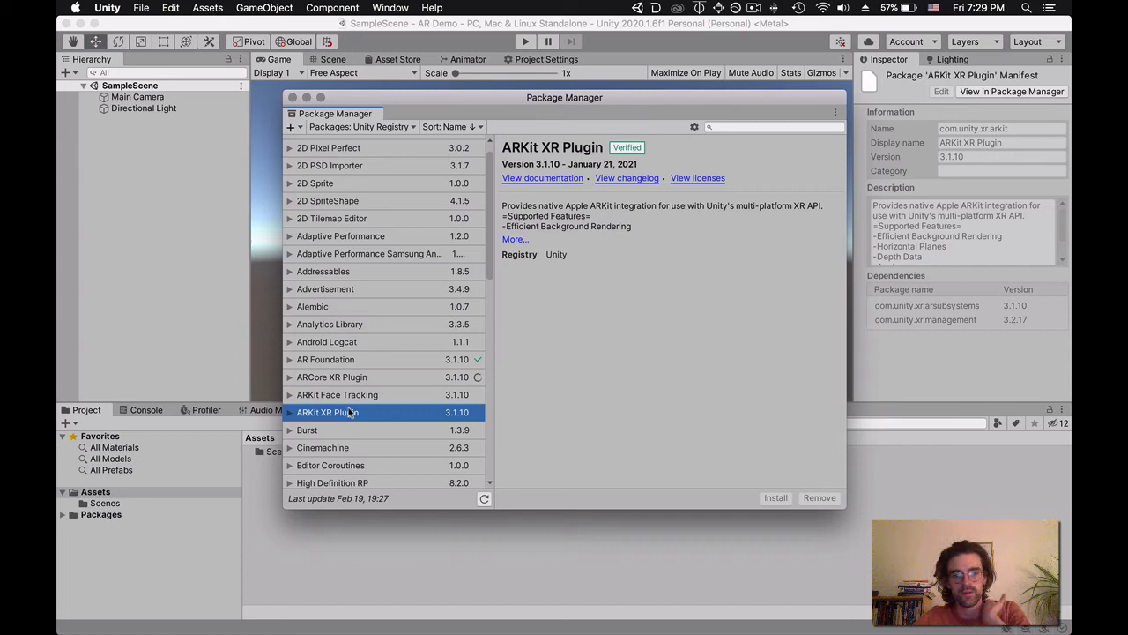
pyautogui.moveTo(362, 359)
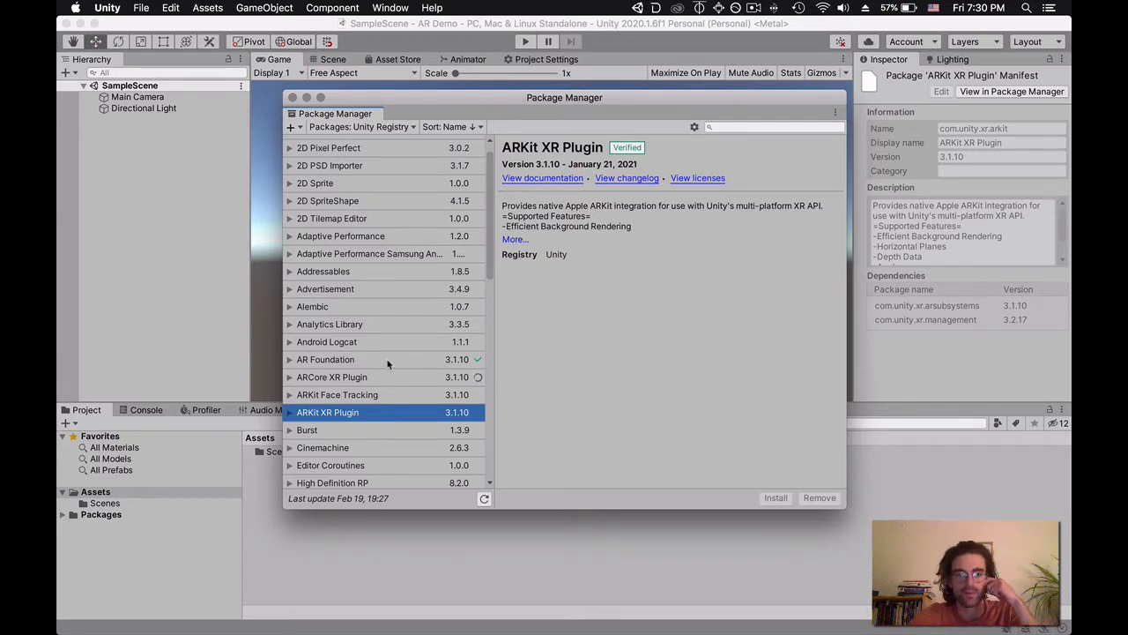
pyautogui.click(331, 377)
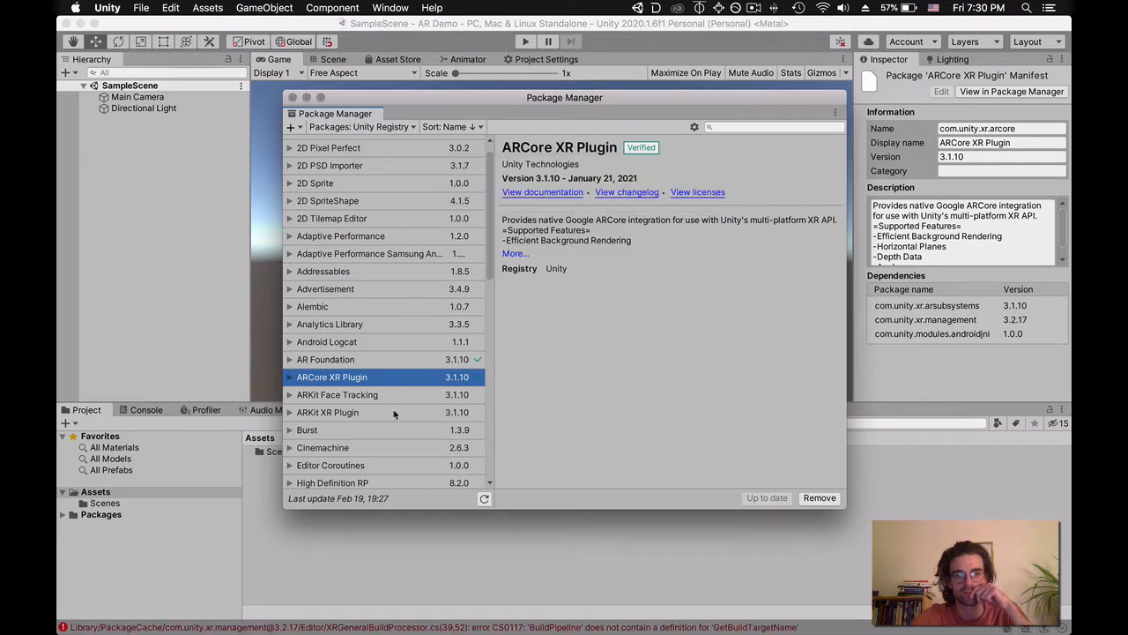
pyautogui.click(328, 412)
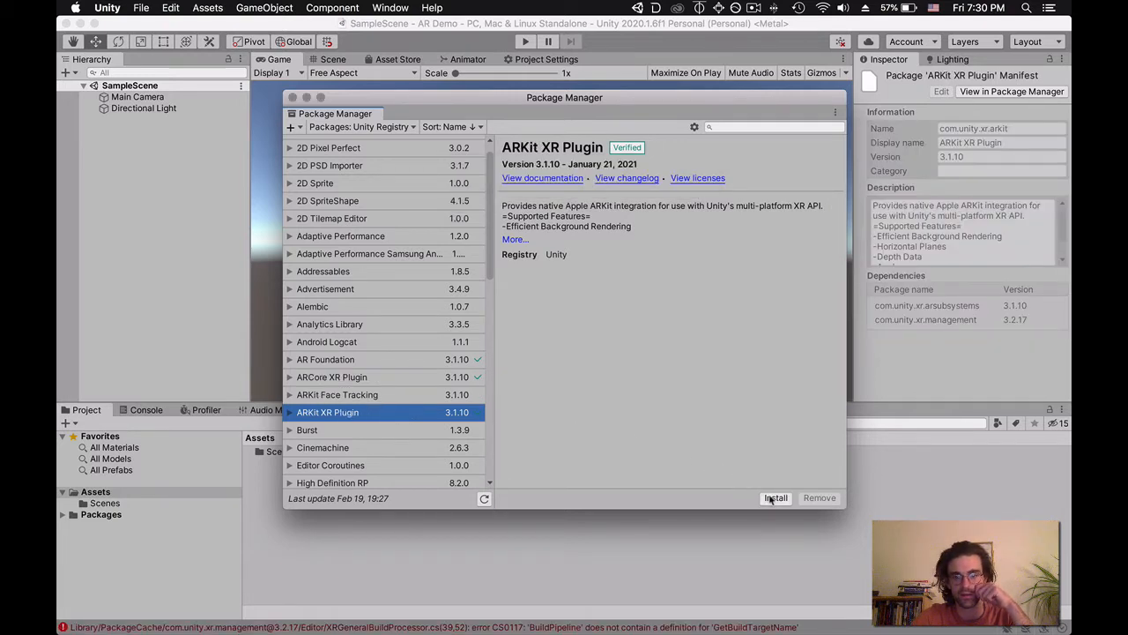
pyautogui.click(776, 497)
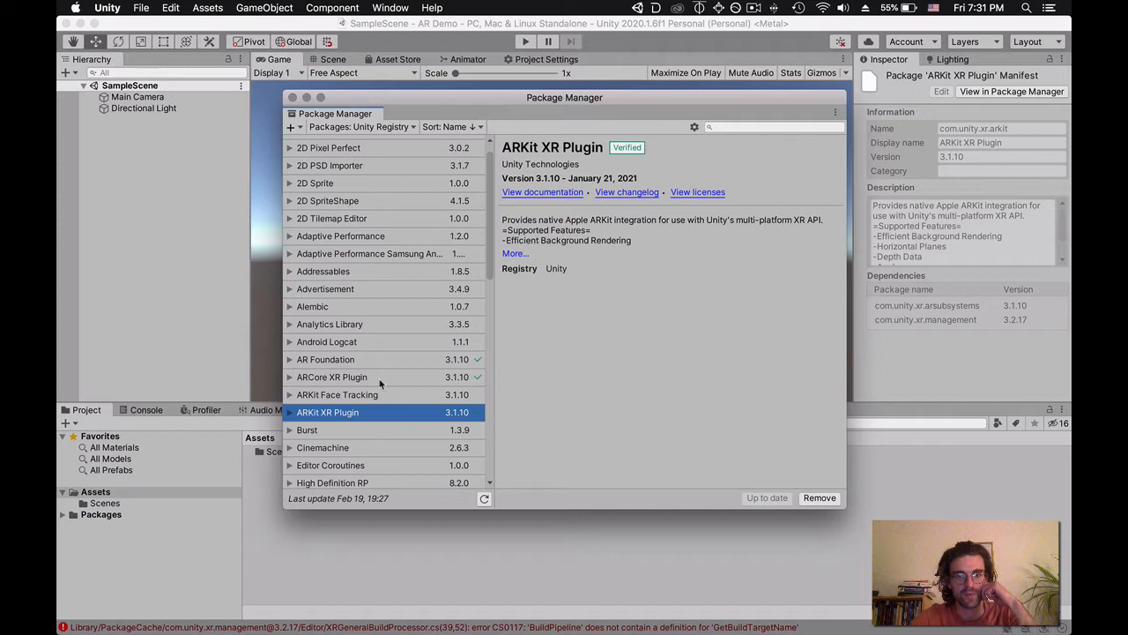
pyautogui.click(324, 360)
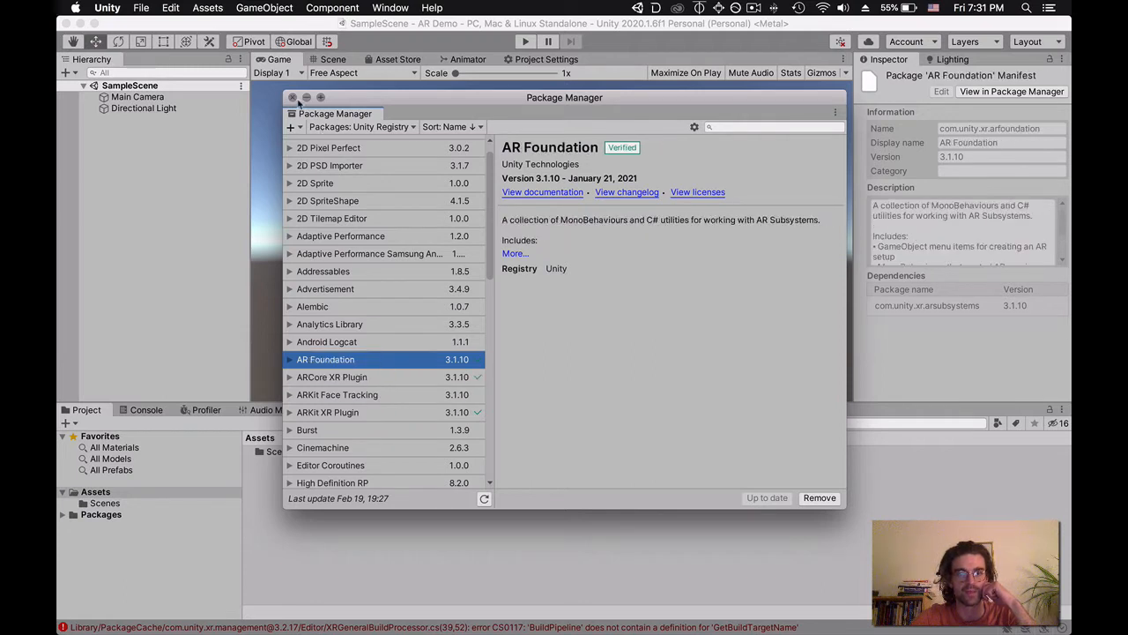
# - Delete the Main Camera and add an AR Session Origin to the scene
pyautogui.click(292, 97)
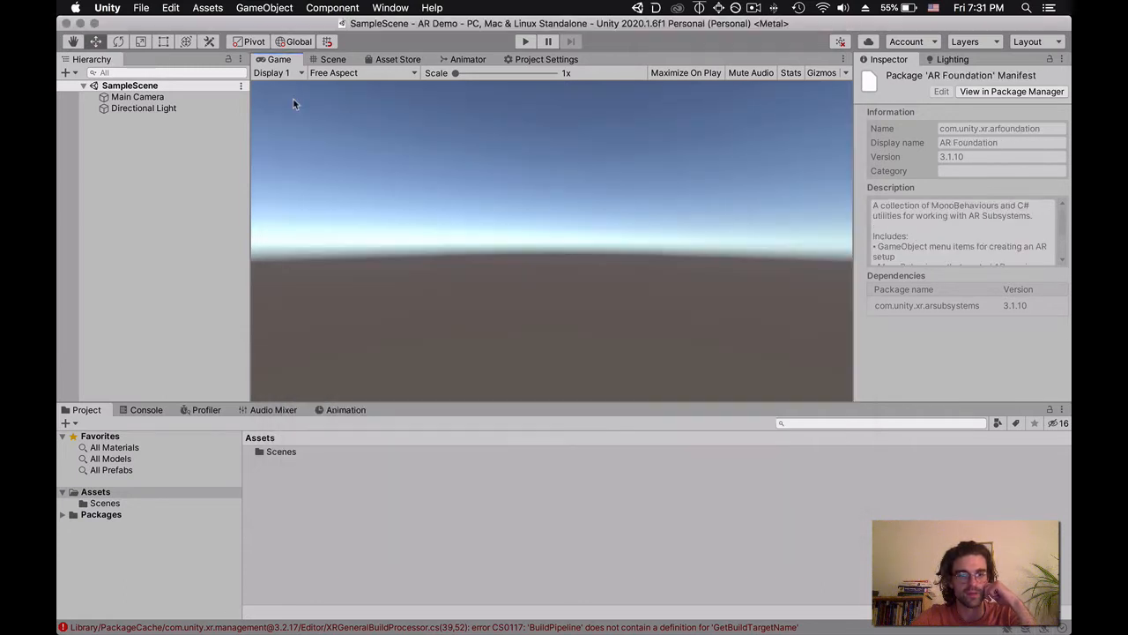
pyautogui.moveTo(296, 299)
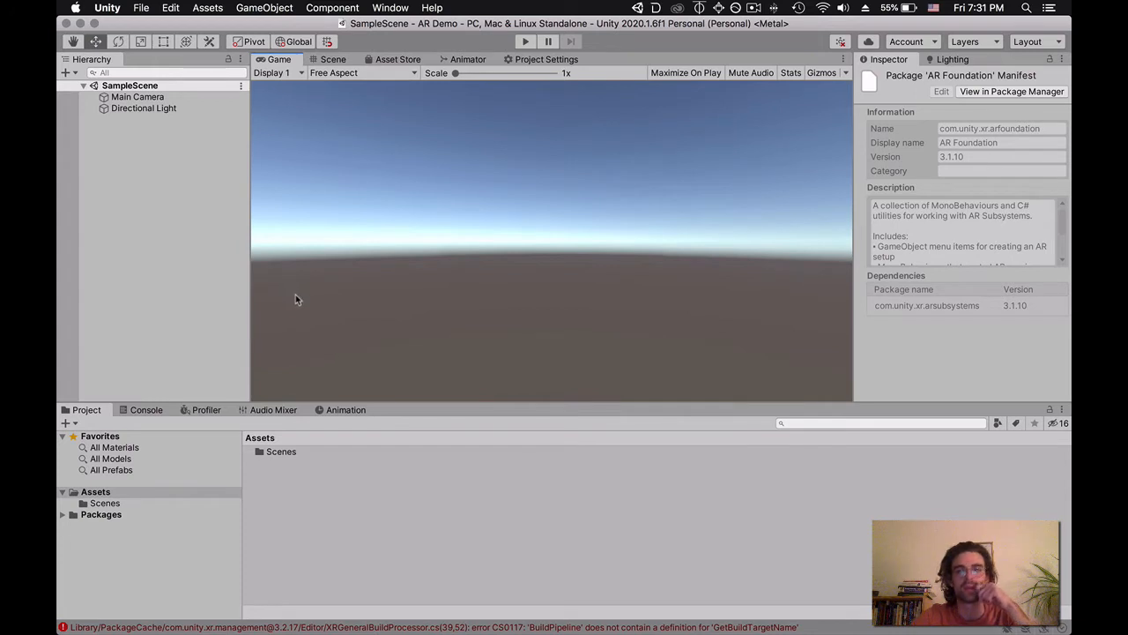
pyautogui.moveTo(310, 211)
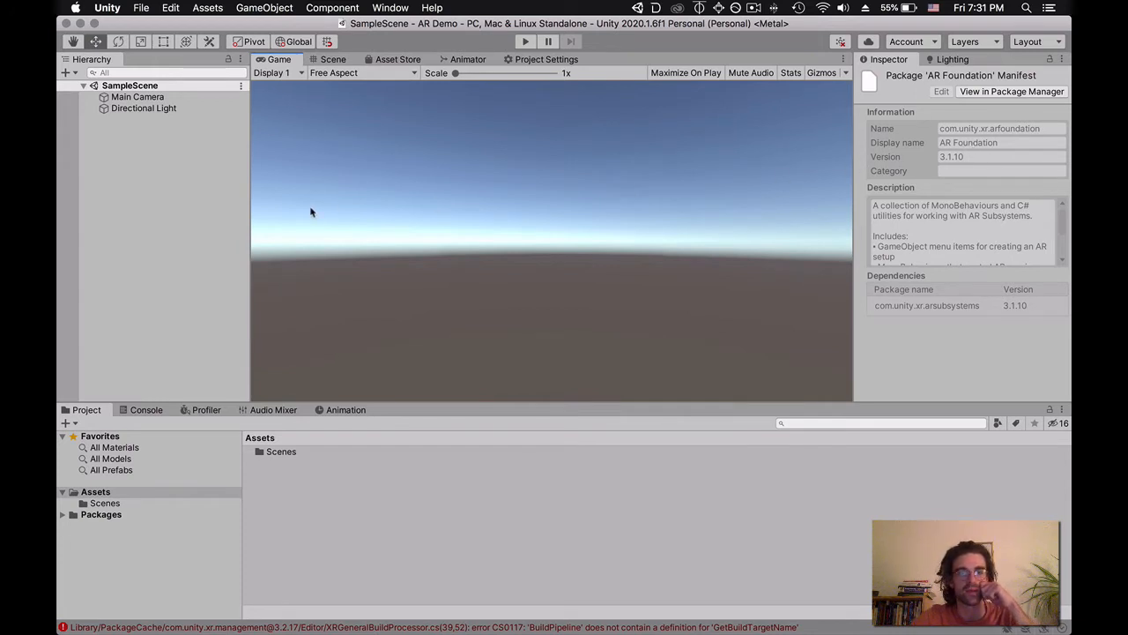
pyautogui.moveTo(557, 261)
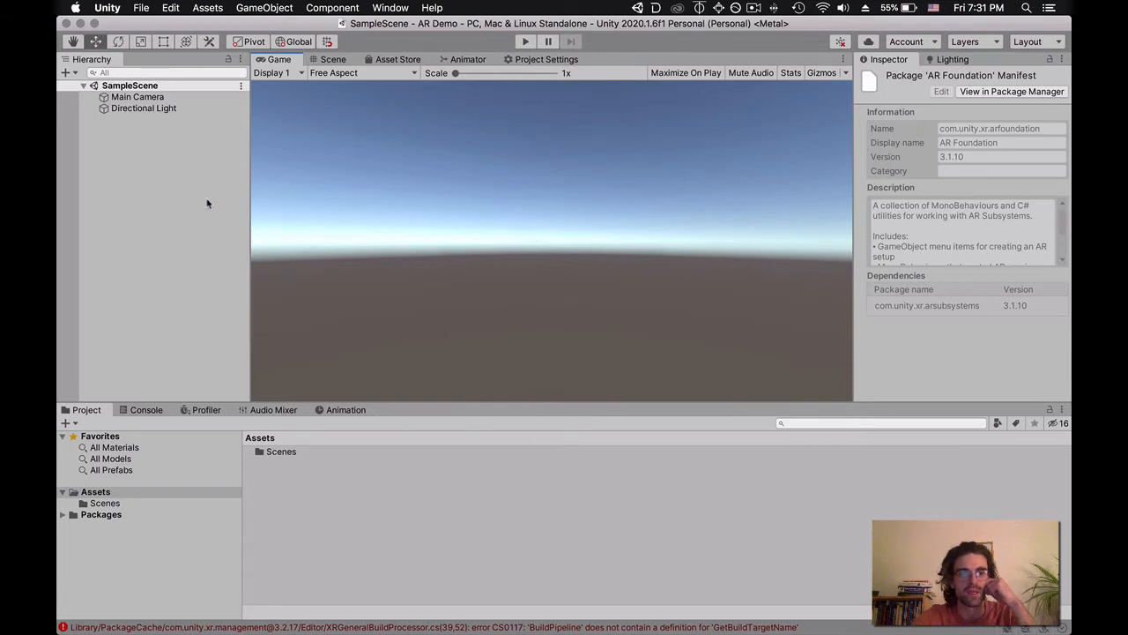
pyautogui.moveTo(430, 271)
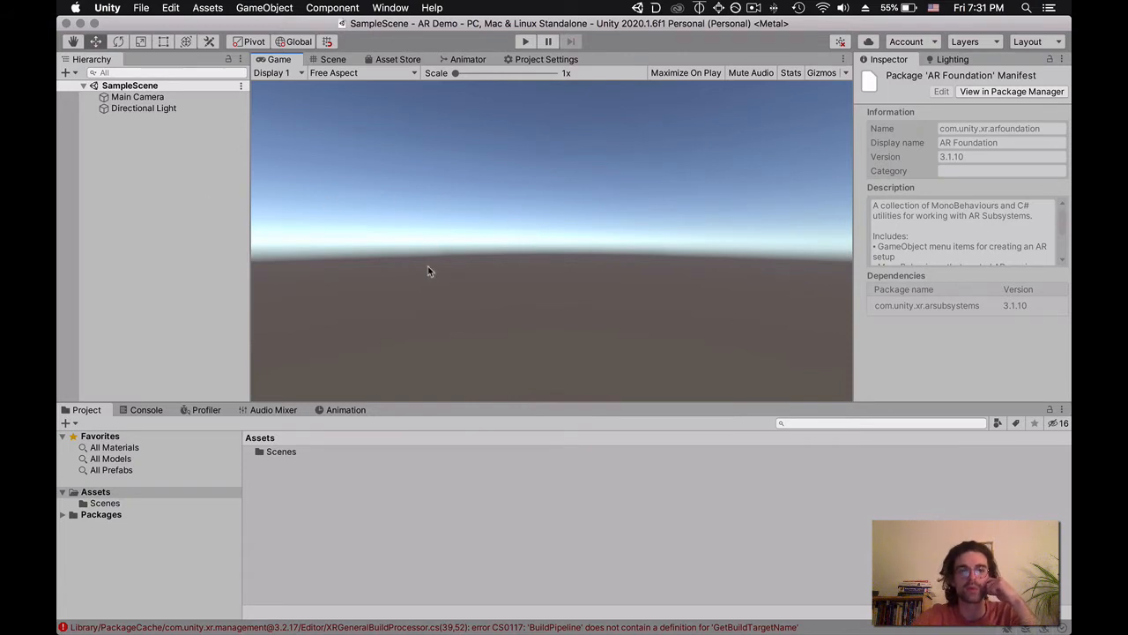
pyautogui.click(138, 95)
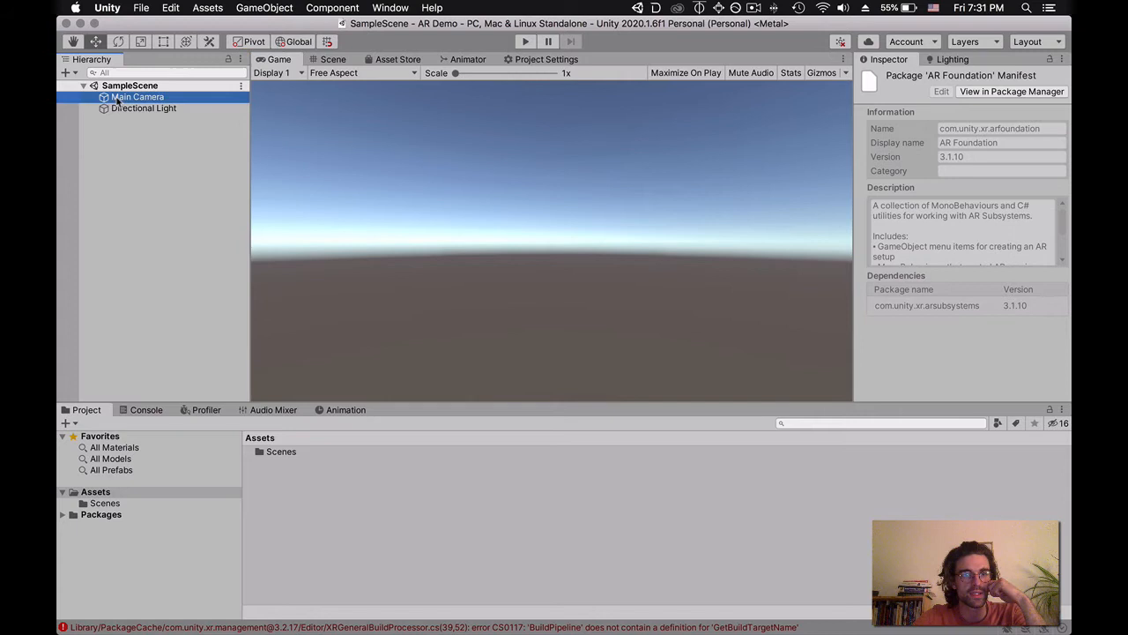
pyautogui.rightClick(138, 97)
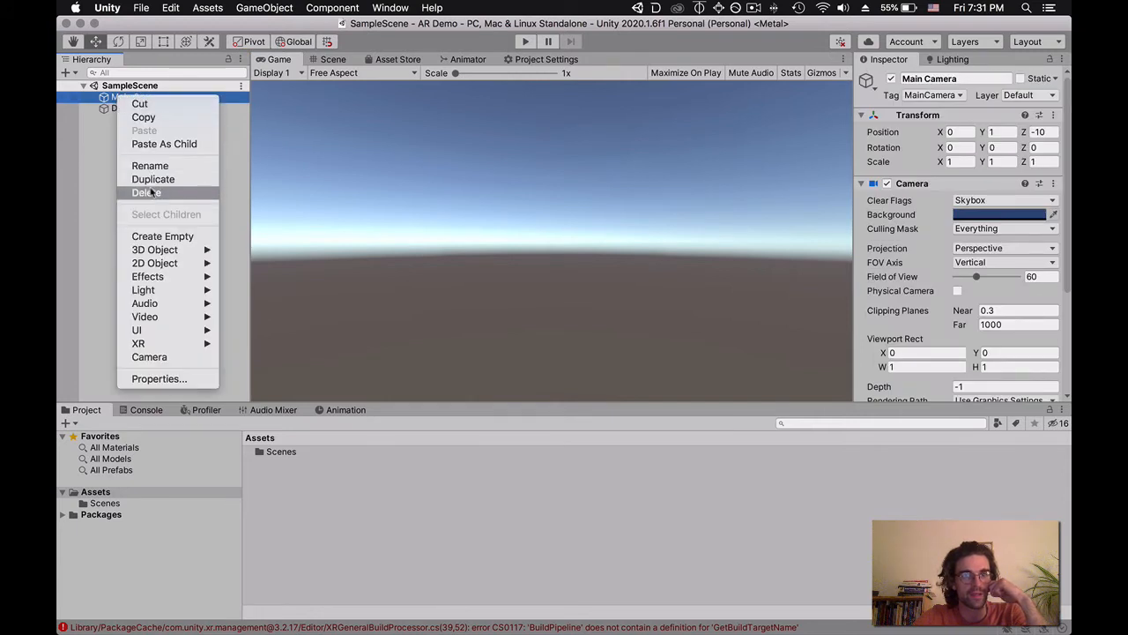
pyautogui.click(146, 192)
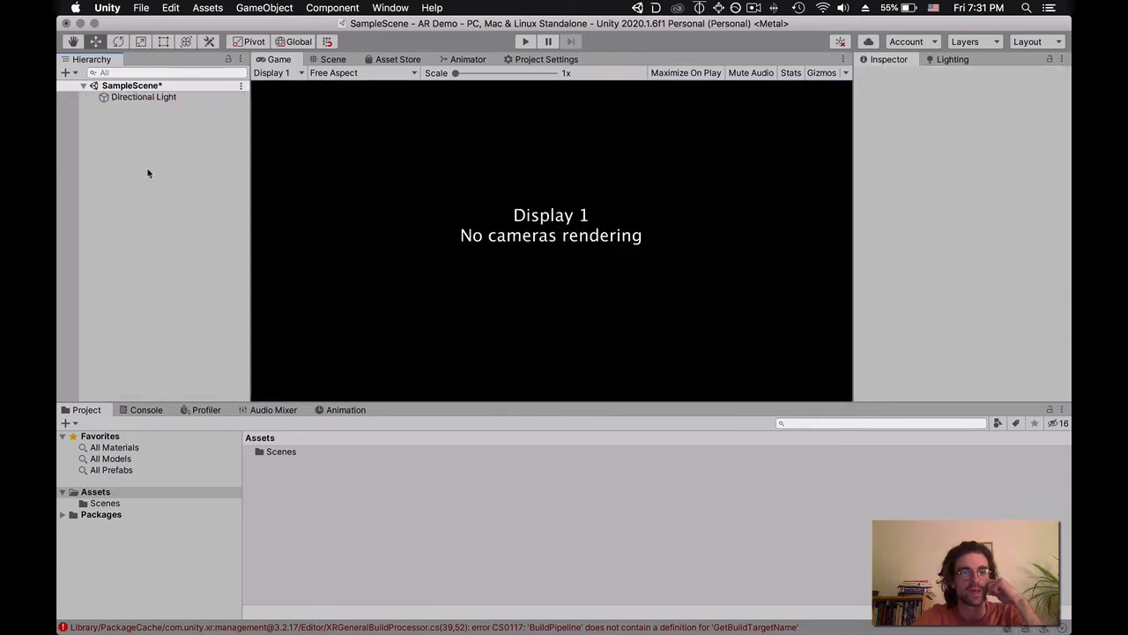
pyautogui.rightClick(148, 172)
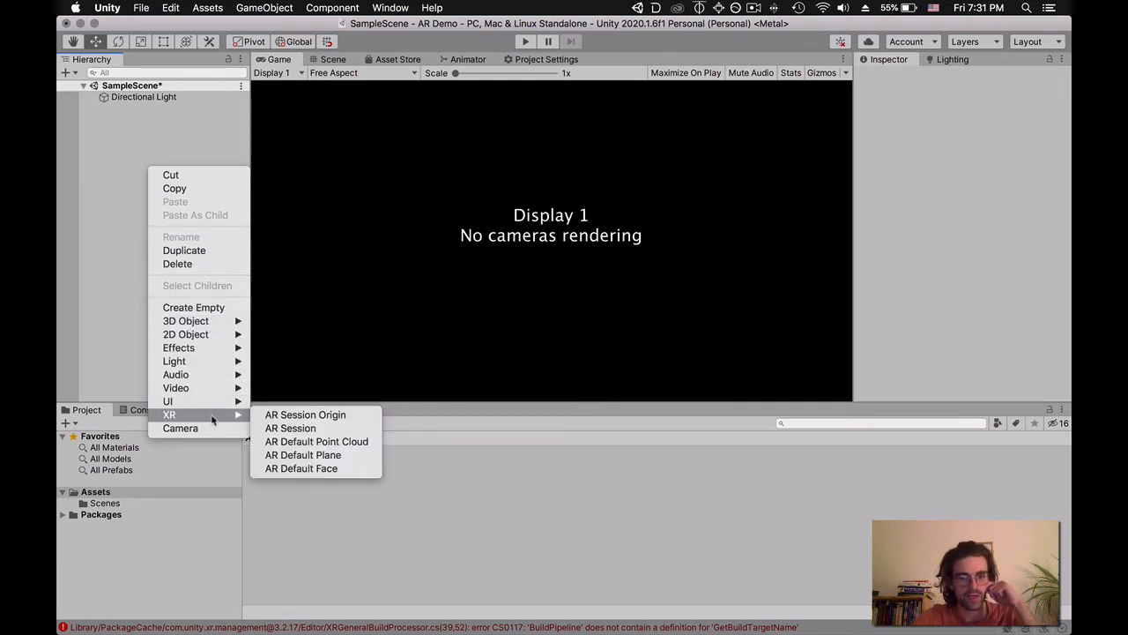
pyautogui.moveTo(305, 414)
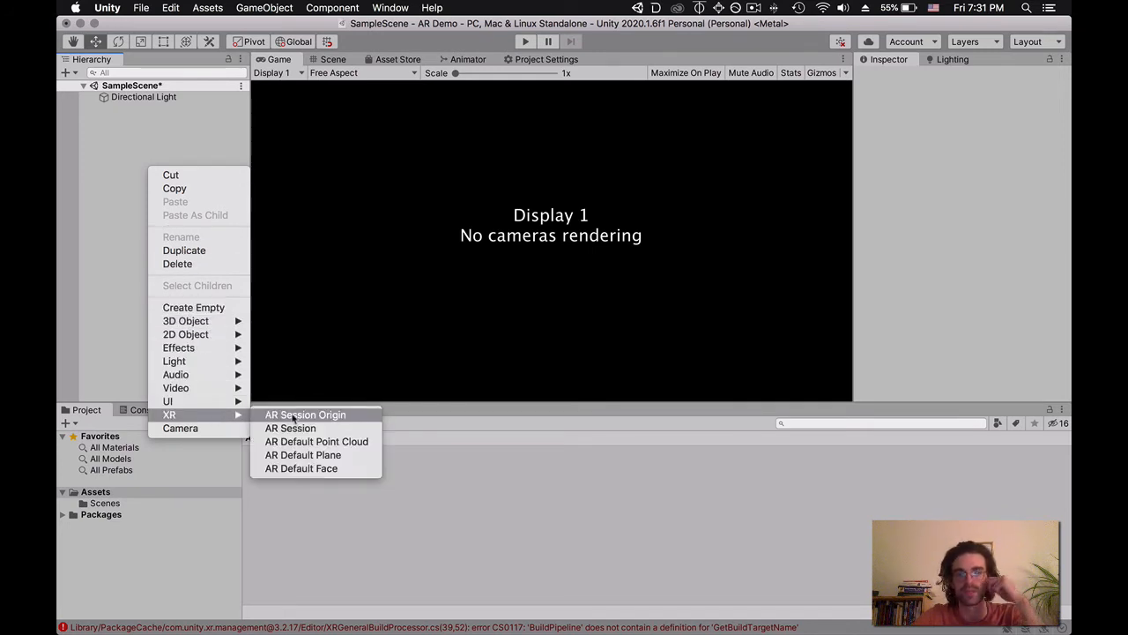
pyautogui.click(305, 414)
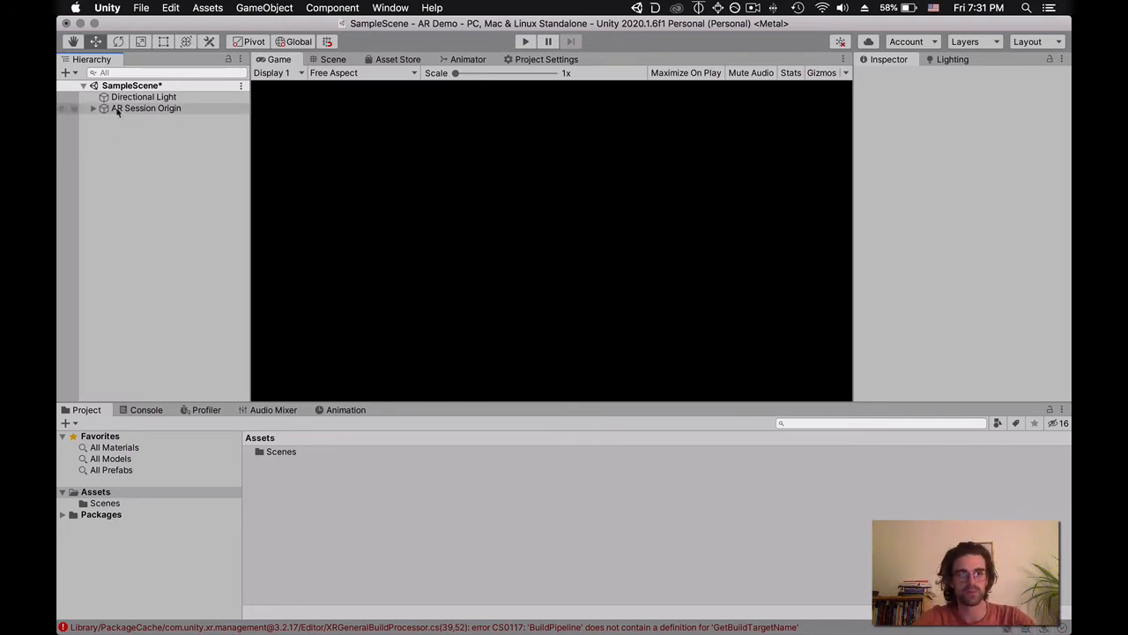
# - Check the AR Camera under AR Session Origin and add an AR Session object to the scene
pyautogui.click(147, 107)
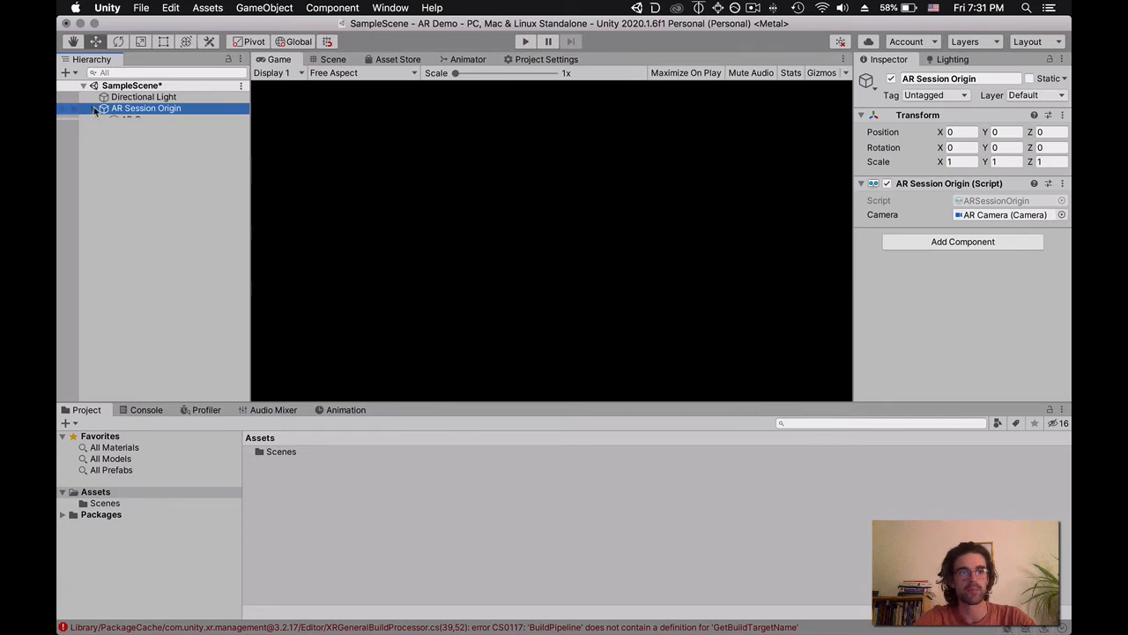
pyautogui.click(143, 119)
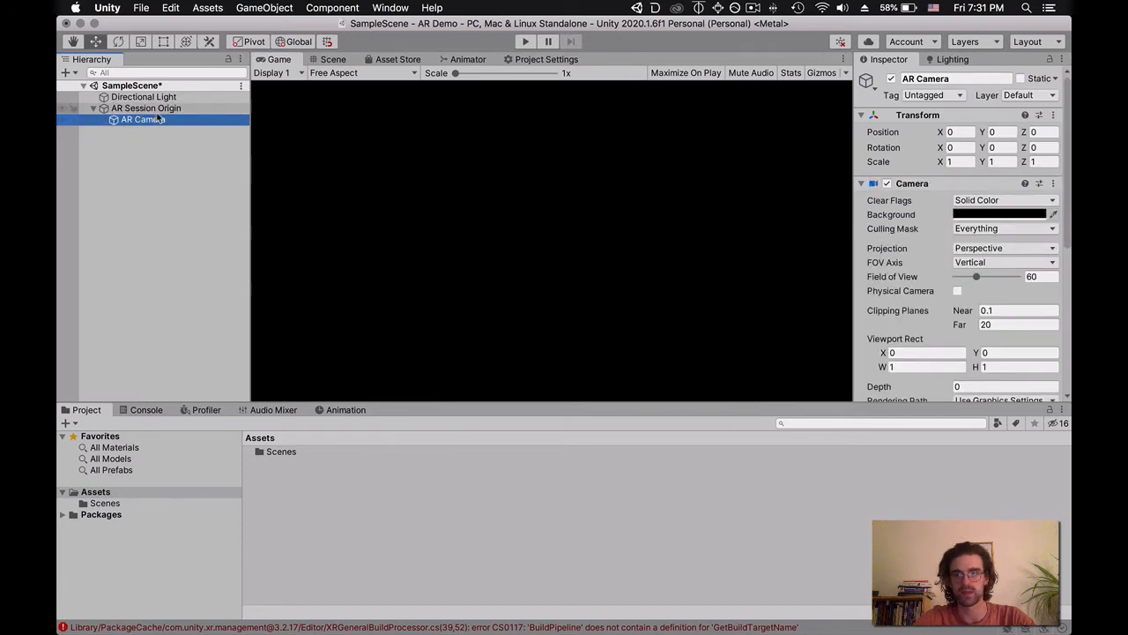
pyautogui.rightClick(143, 120)
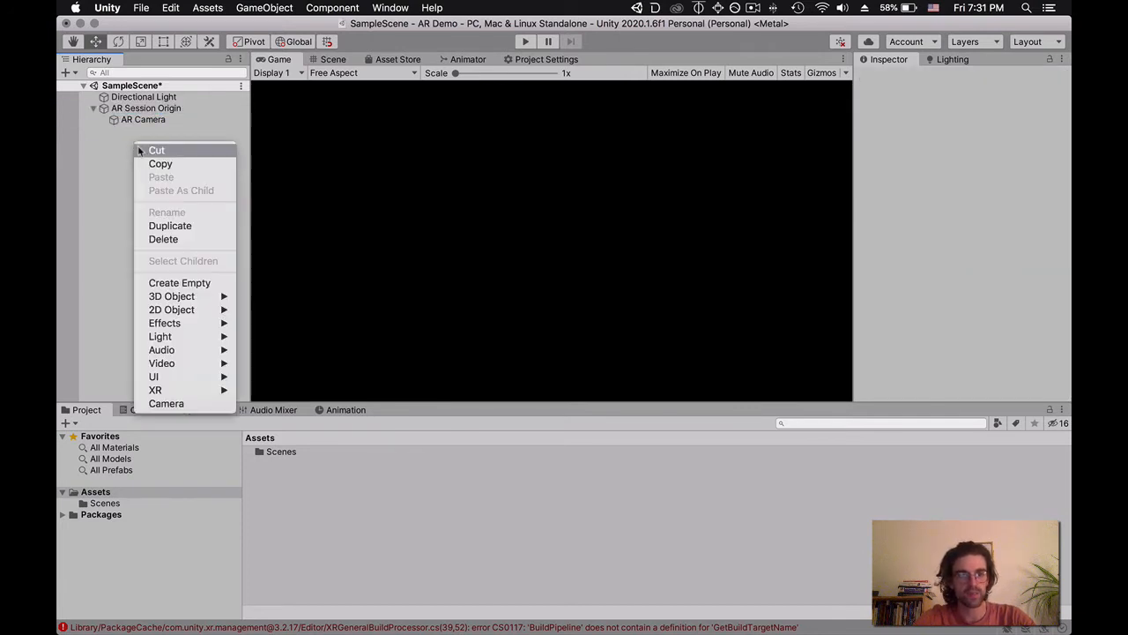
pyautogui.moveTo(155, 390)
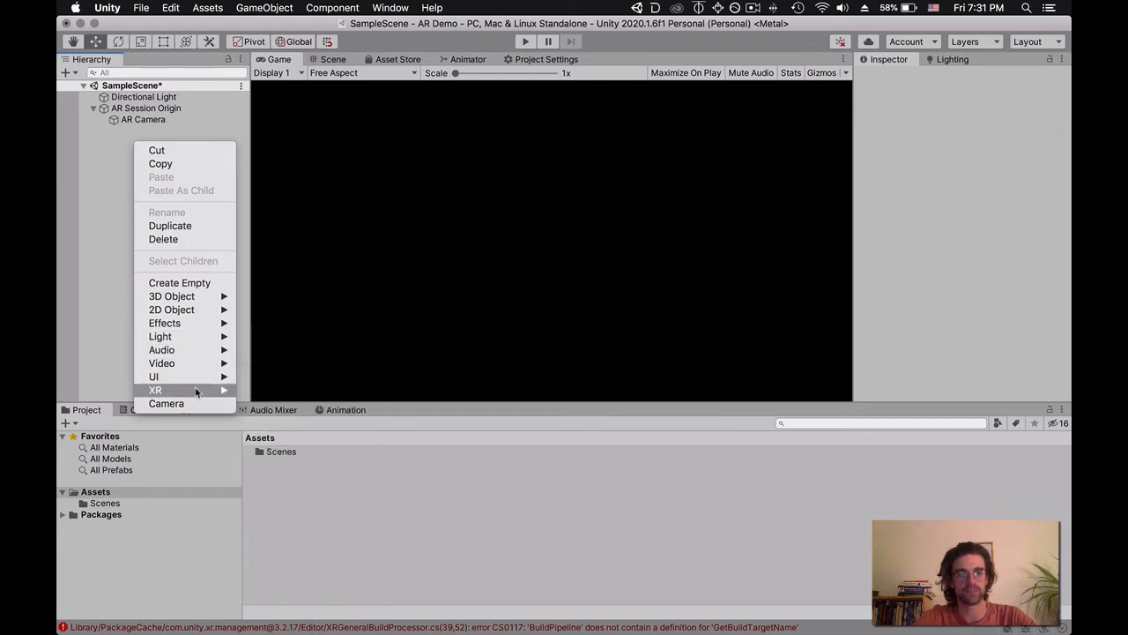
pyautogui.click(155, 390)
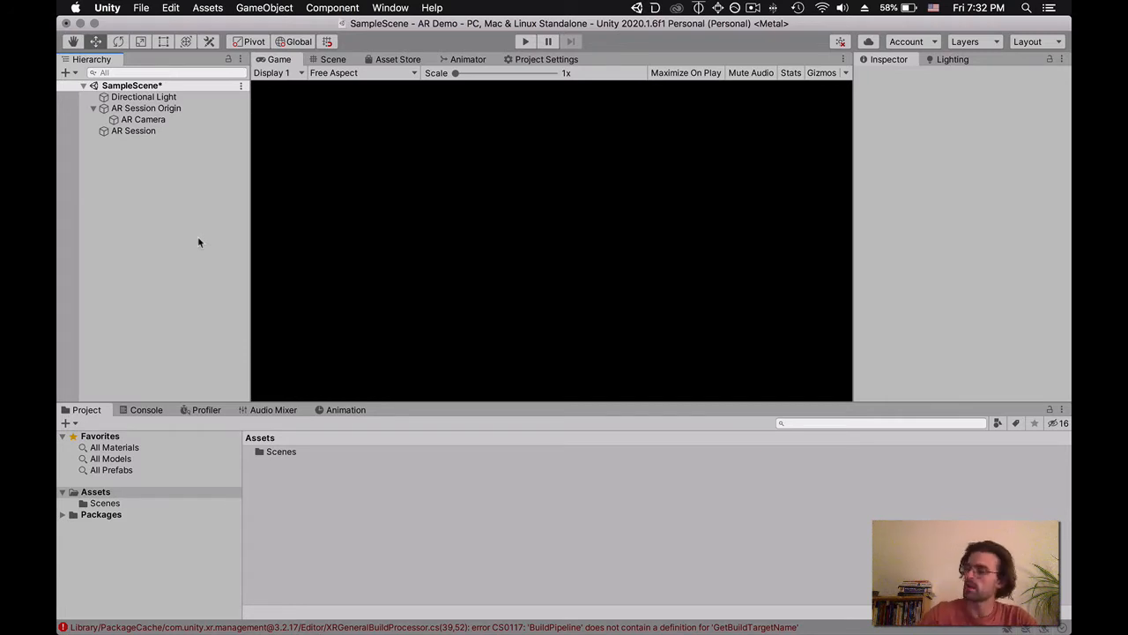
pyautogui.moveTo(148, 146)
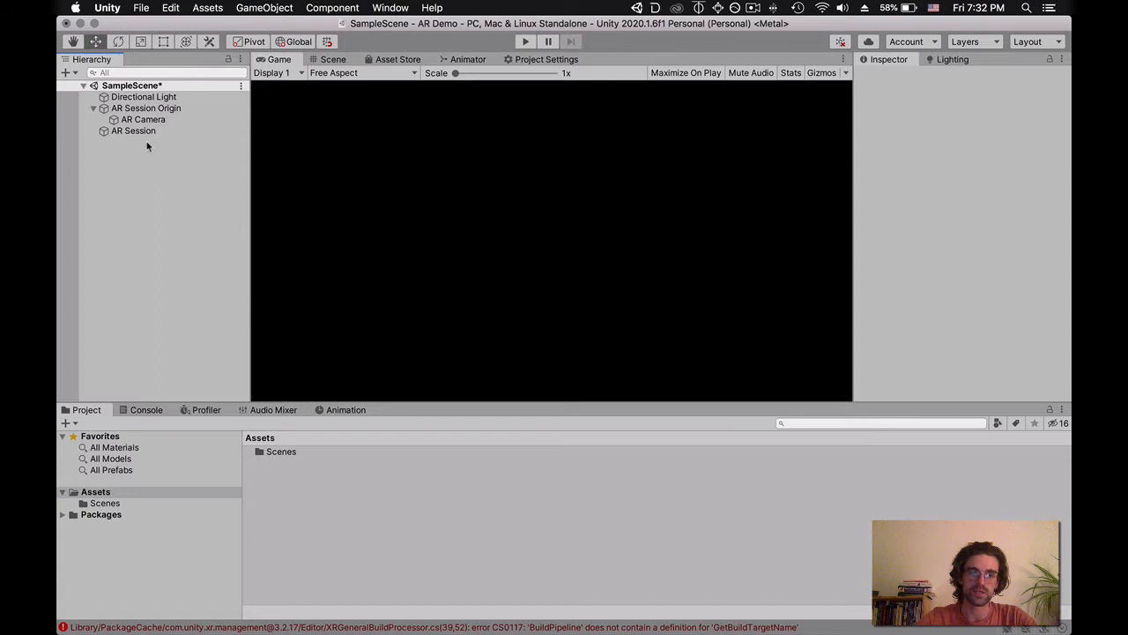
pyautogui.click(134, 131)
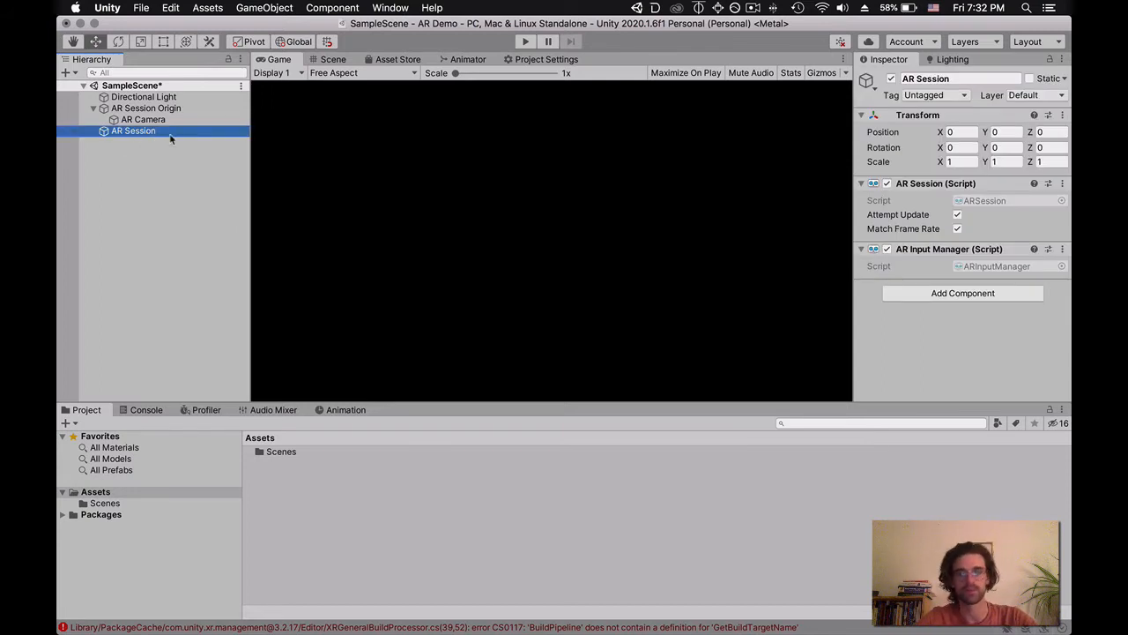
pyautogui.click(146, 107)
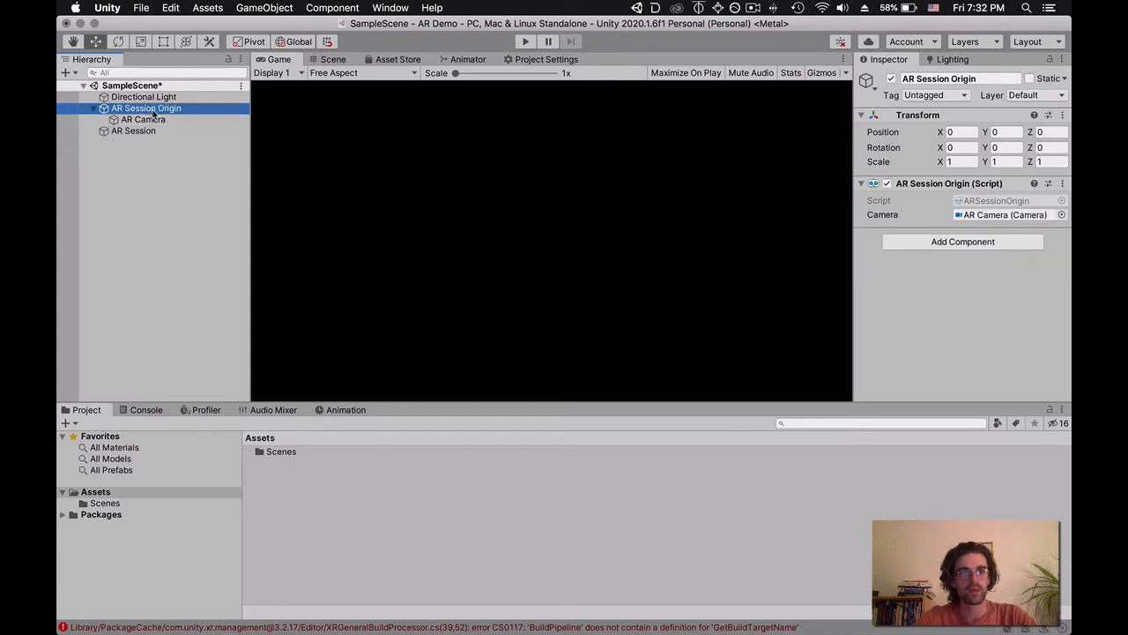
pyautogui.click(94, 107)
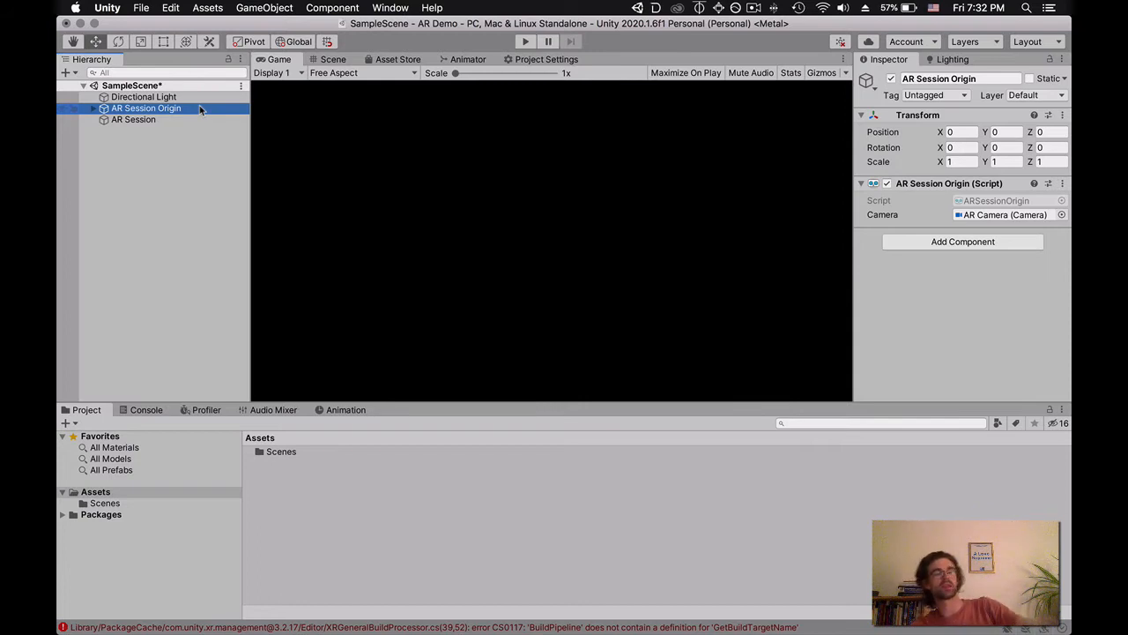
pyautogui.moveTo(243, 109)
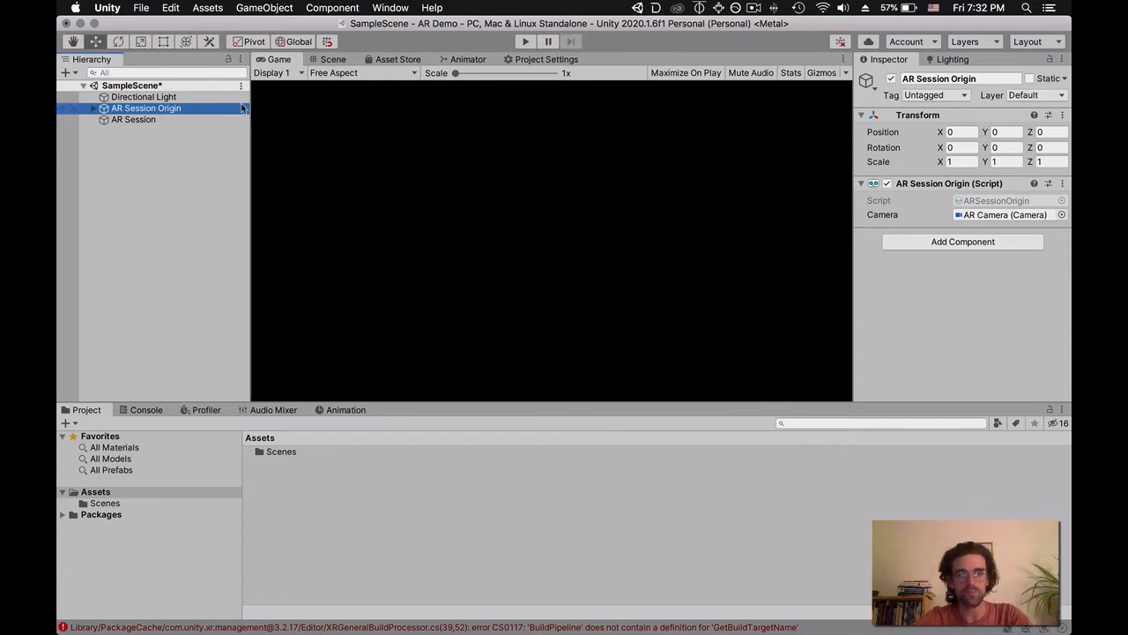
# - Add an AR Plane Manager component to the AR Session Origin via the "AR Pl" search
pyautogui.click(962, 242)
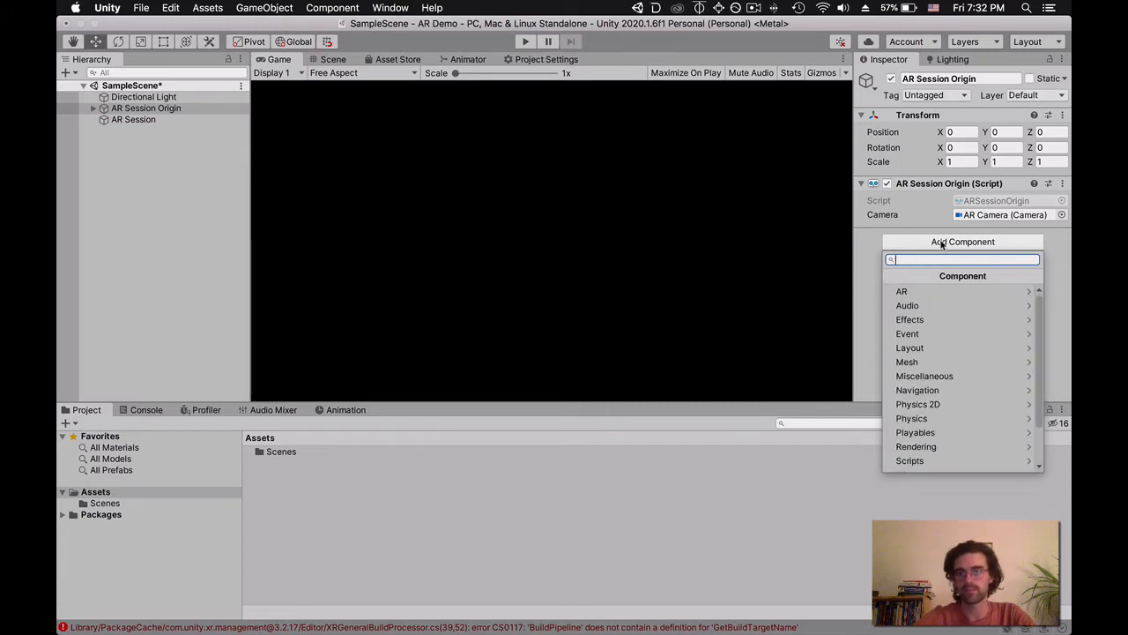
pyautogui.click(903, 291)
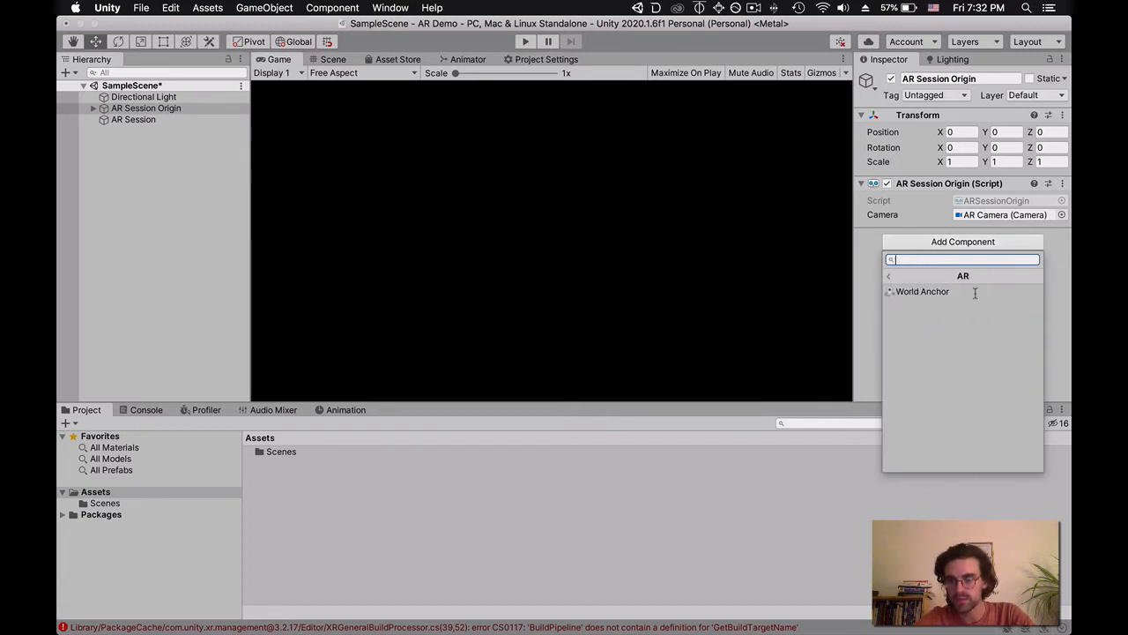
pyautogui.click(889, 275)
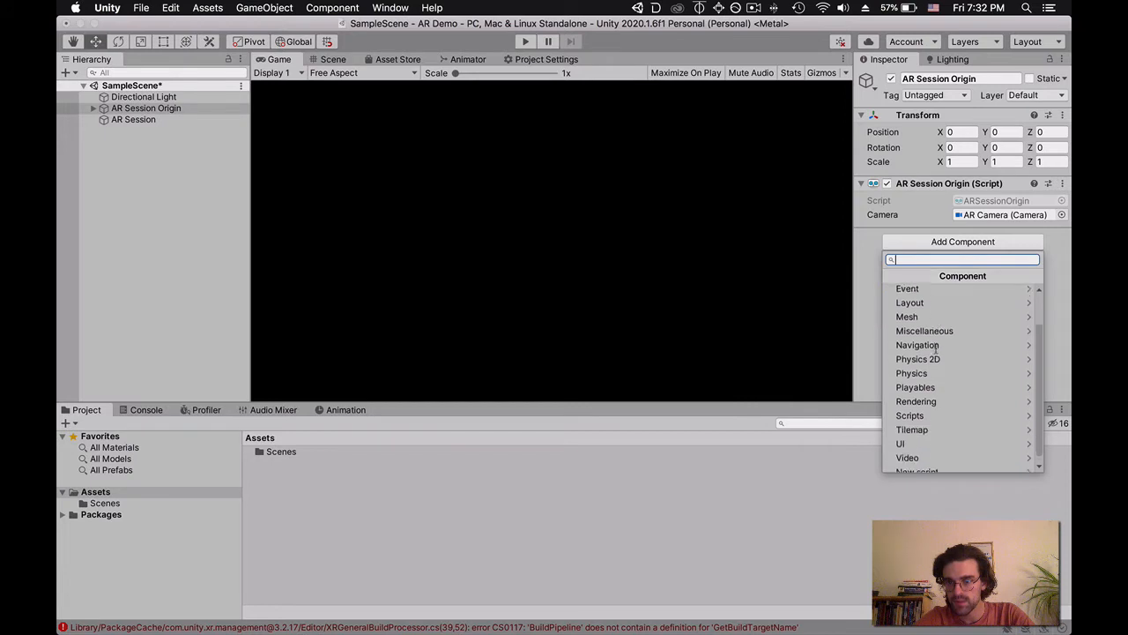
pyautogui.click(909, 416)
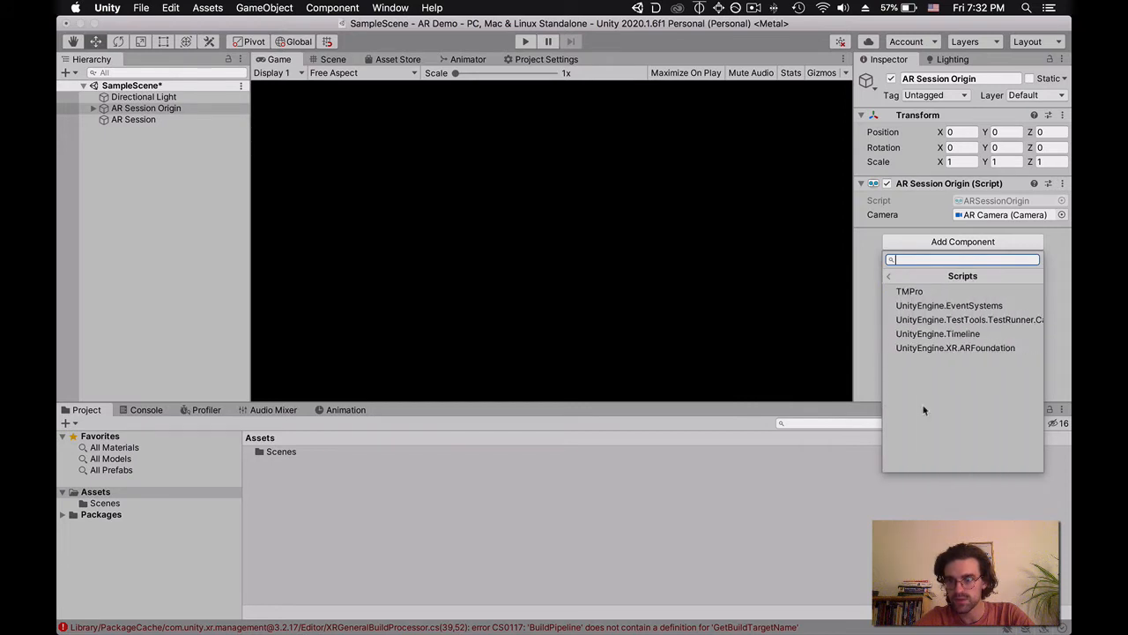
pyautogui.click(888, 275)
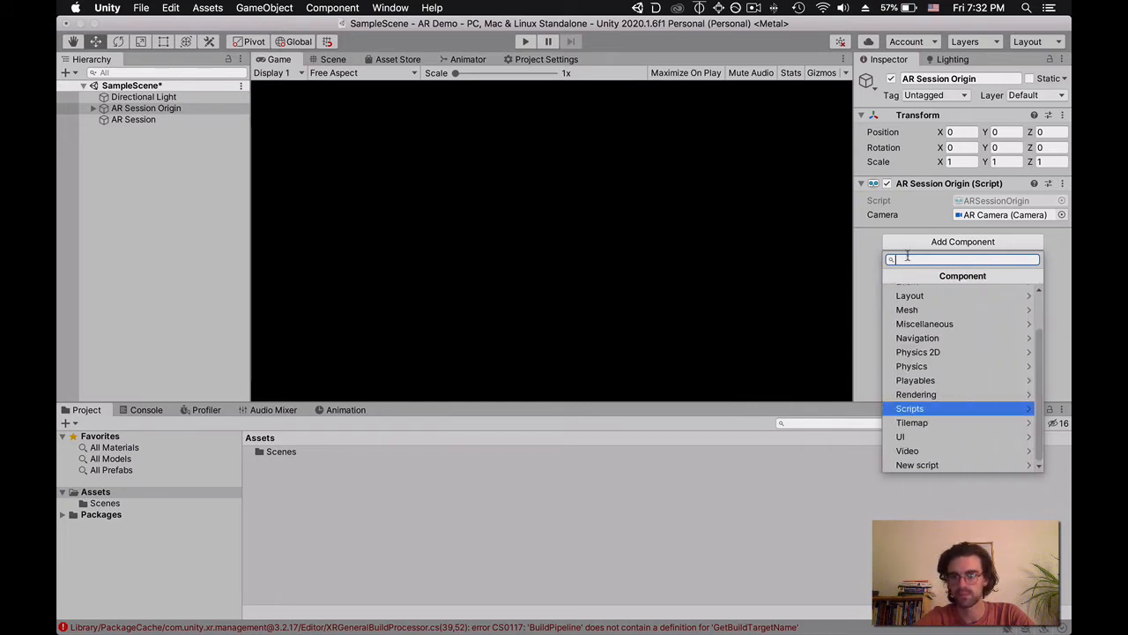
pyautogui.write('AR')
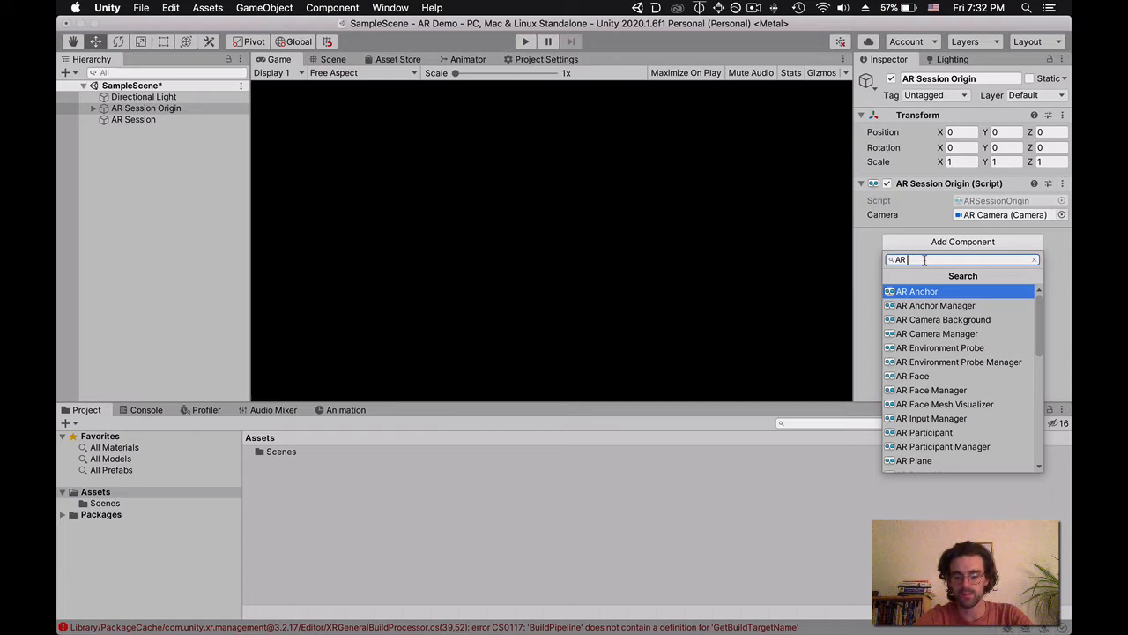
pyautogui.write('Pl')
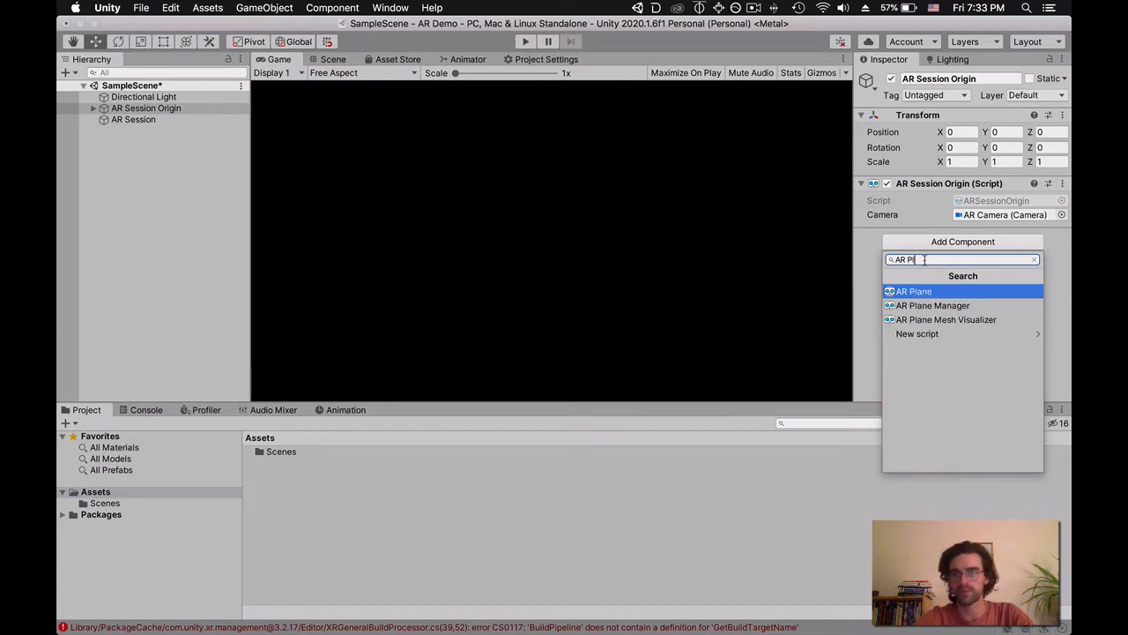
pyautogui.click(933, 305)
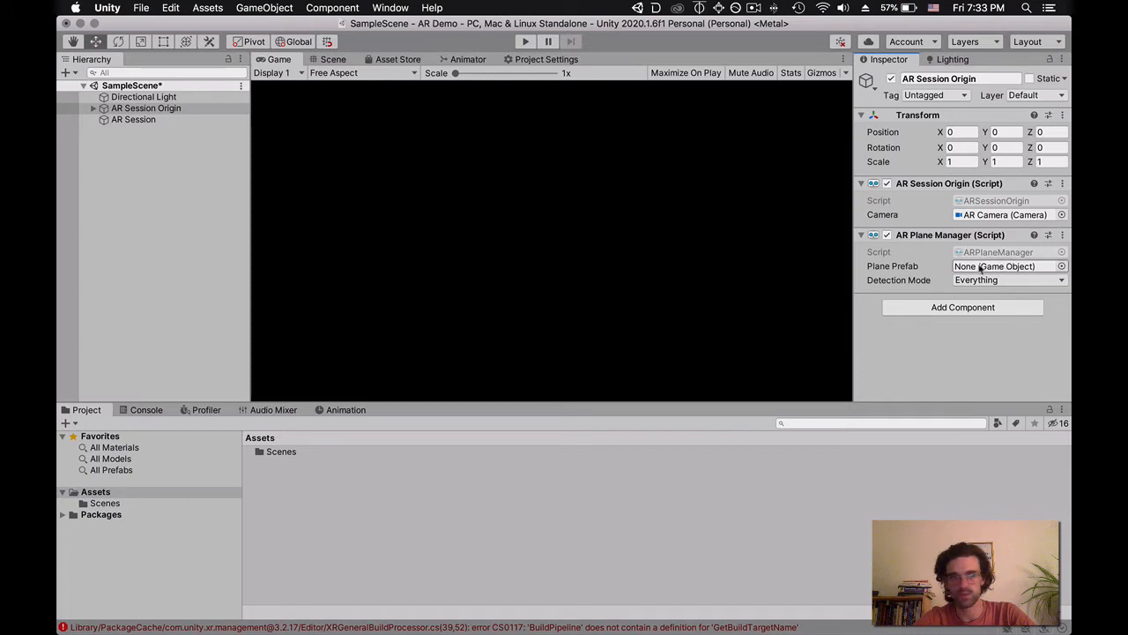
pyautogui.click(141, 176)
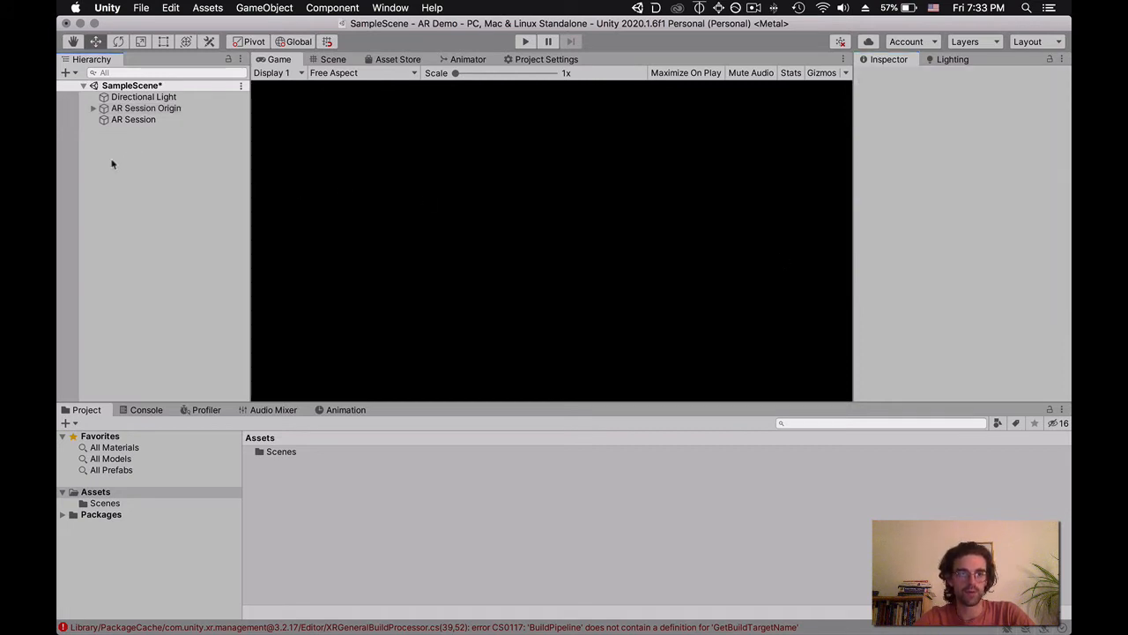
# - Add an AR Default Plane object to the scene and reselect the AR Session Origin
pyautogui.rightClick(113, 162)
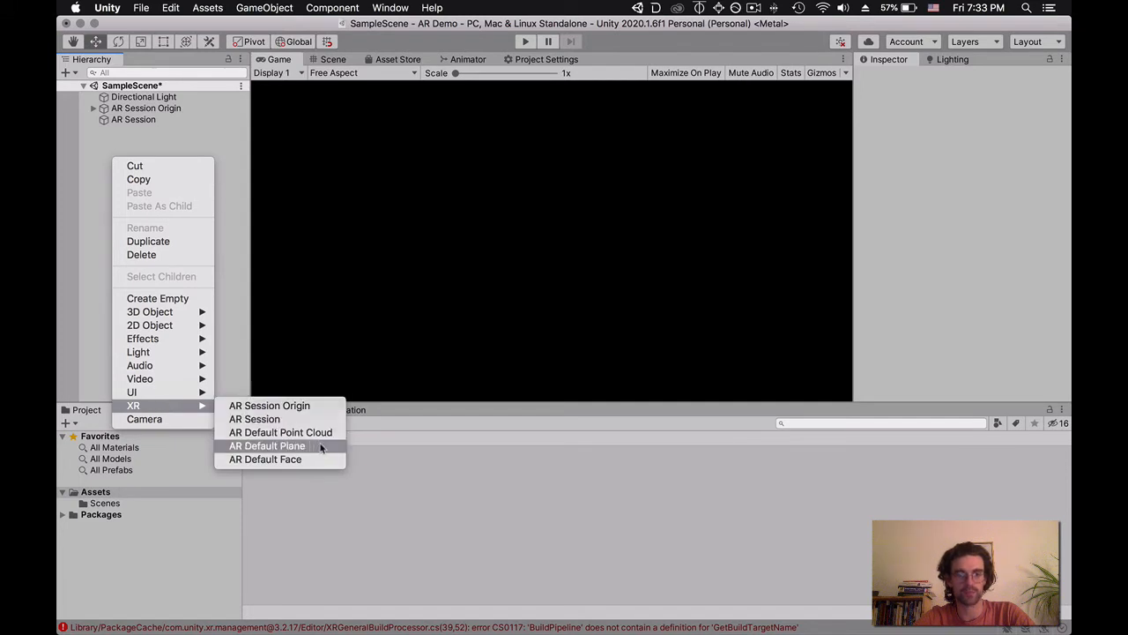
pyautogui.click(268, 444)
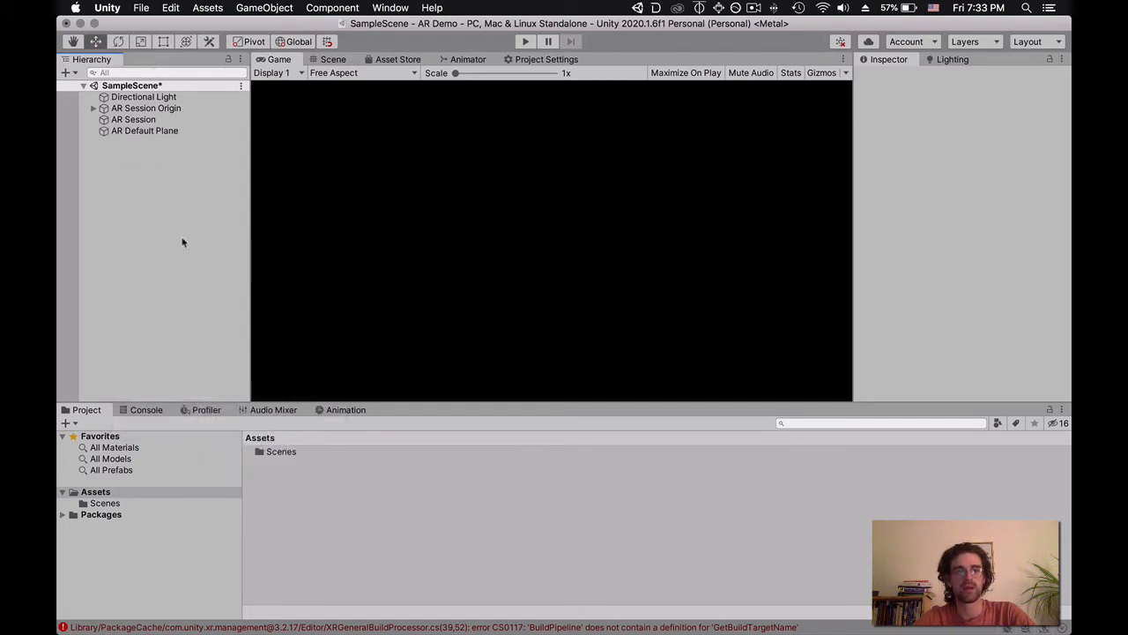
pyautogui.click(146, 107)
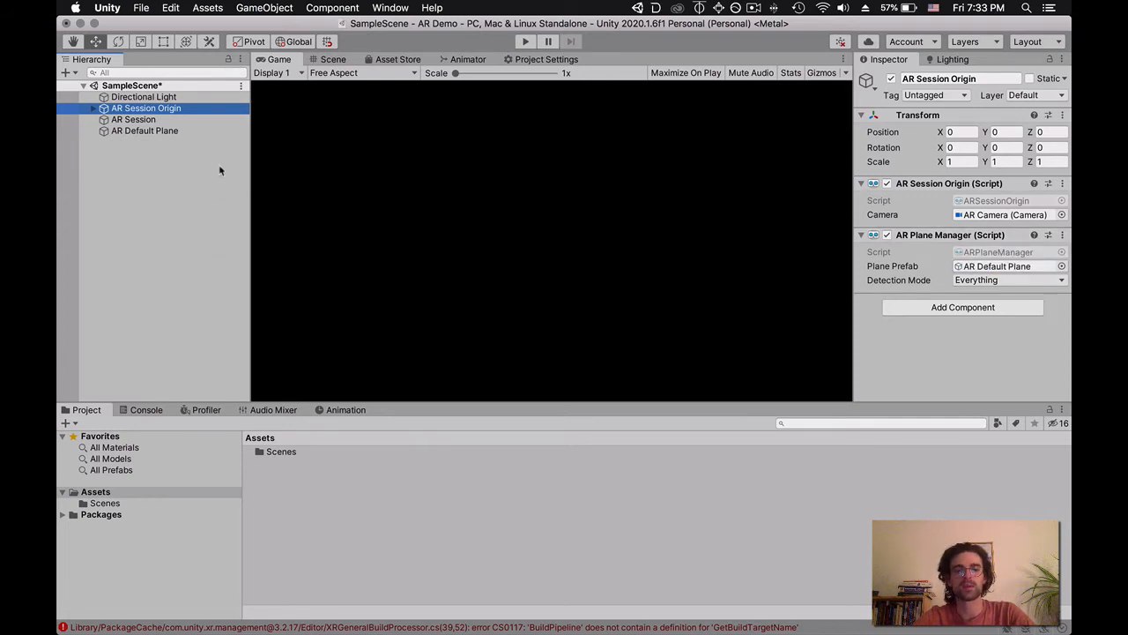
pyautogui.moveTo(213, 187)
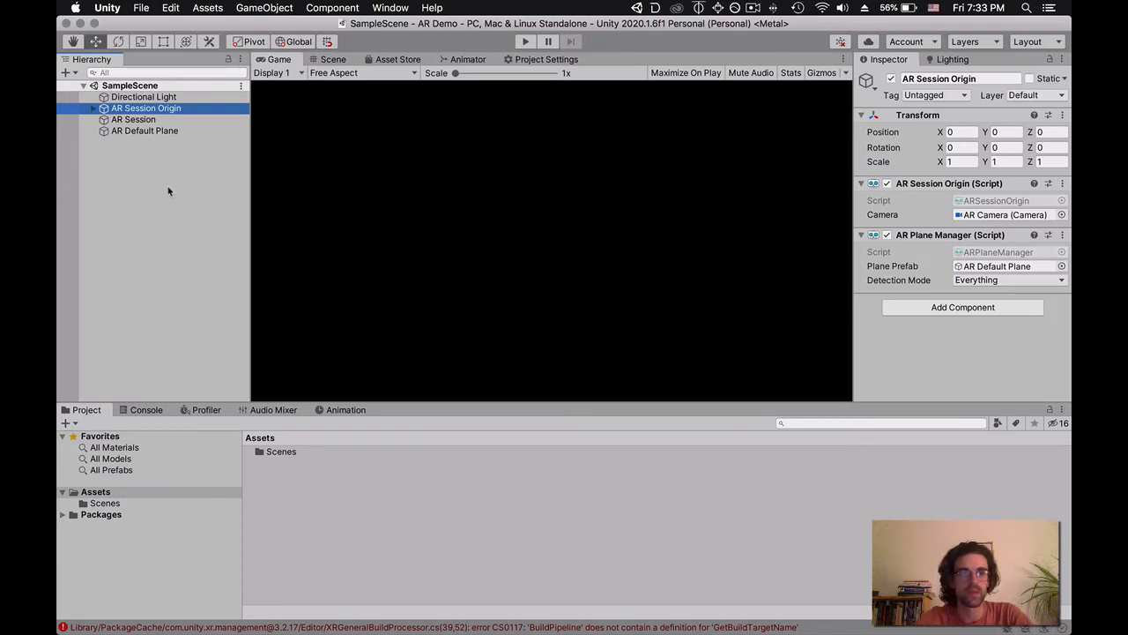
pyautogui.moveTo(152, 171)
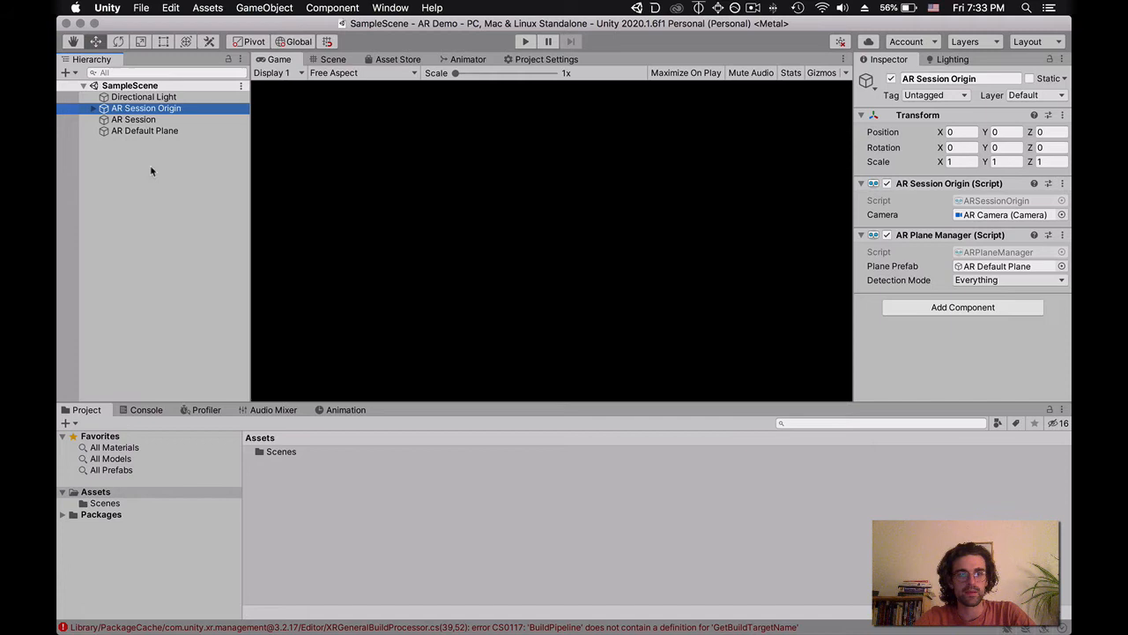
pyautogui.moveTo(139, 159)
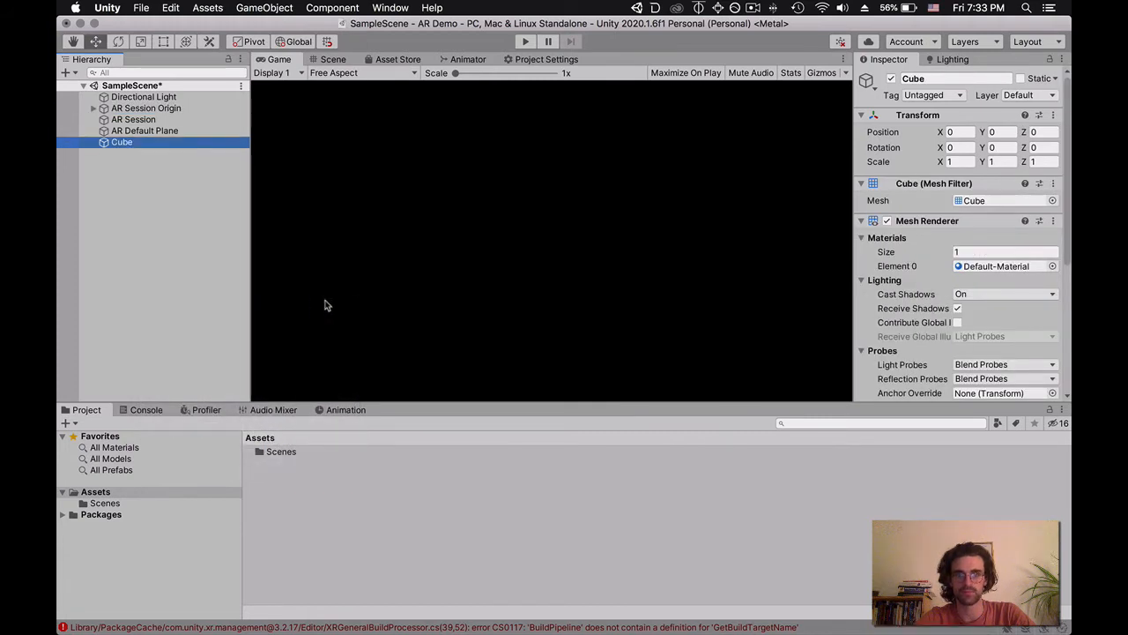
pyautogui.moveTo(351, 264)
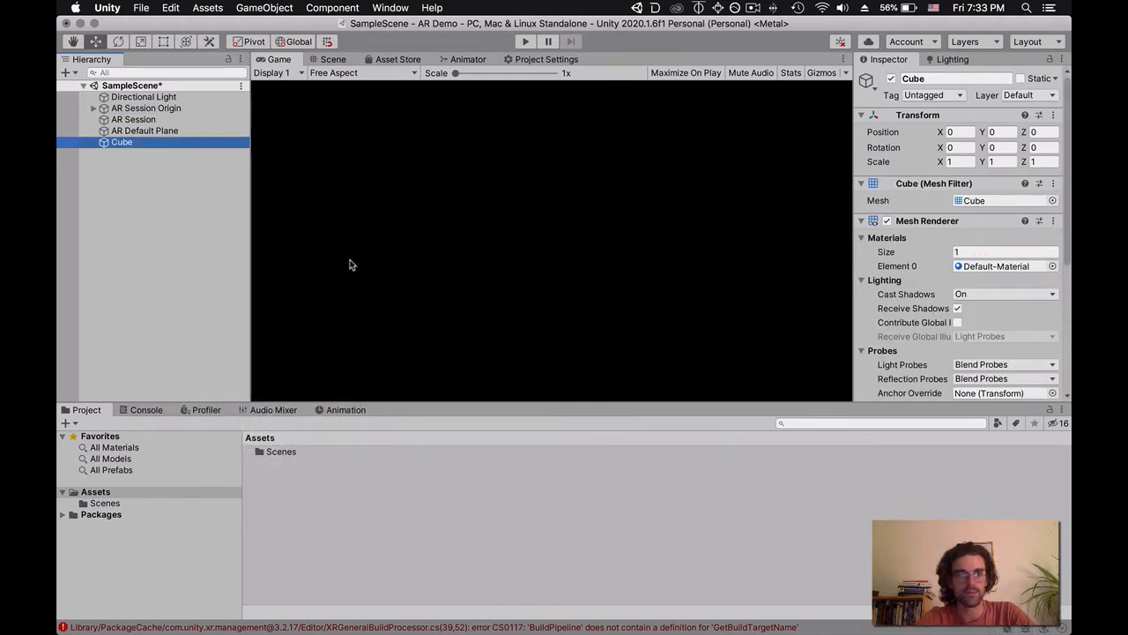
pyautogui.moveTo(197, 257)
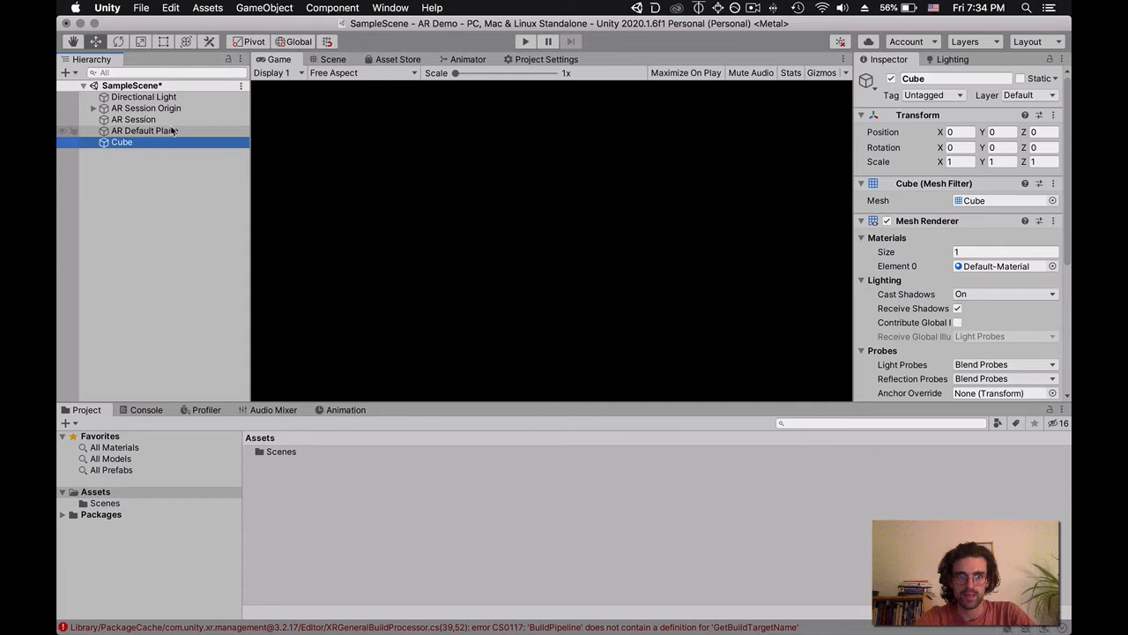
# - Add an AR Raycast Manager component to the AR Session Origin object
pyautogui.click(145, 107)
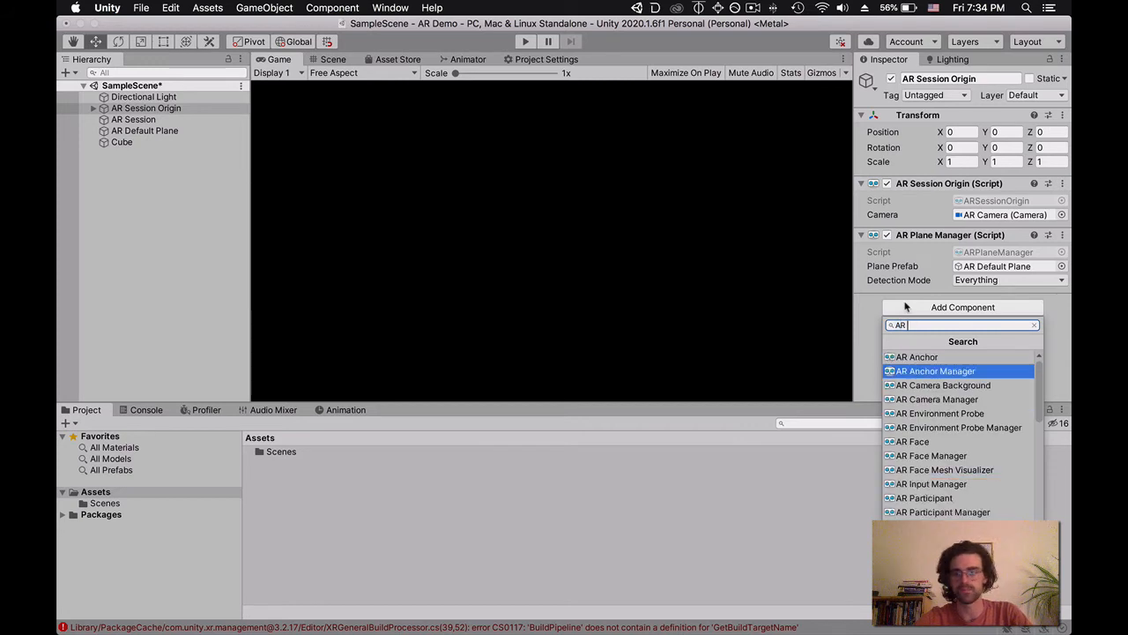
pyautogui.write('Ra')
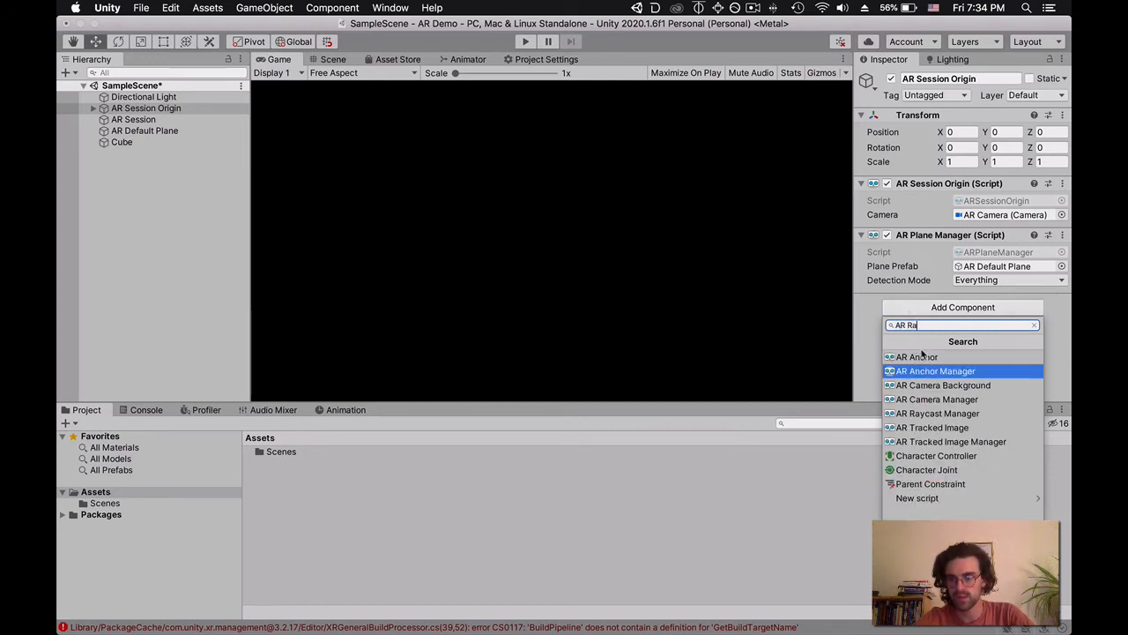
pyautogui.click(937, 413)
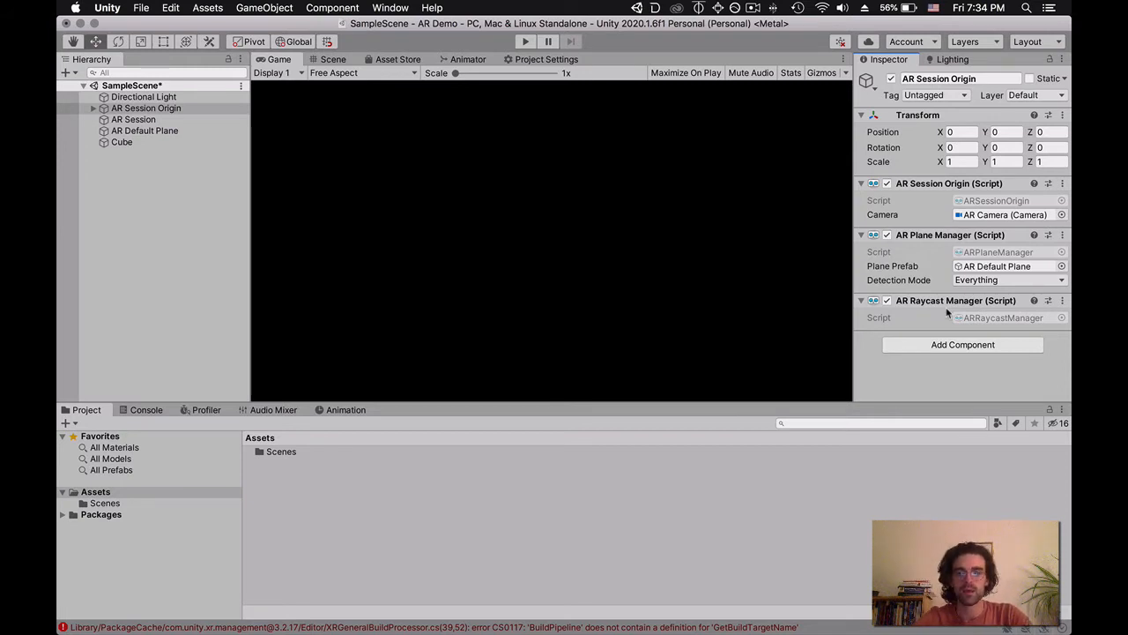
pyautogui.moveTo(868, 370)
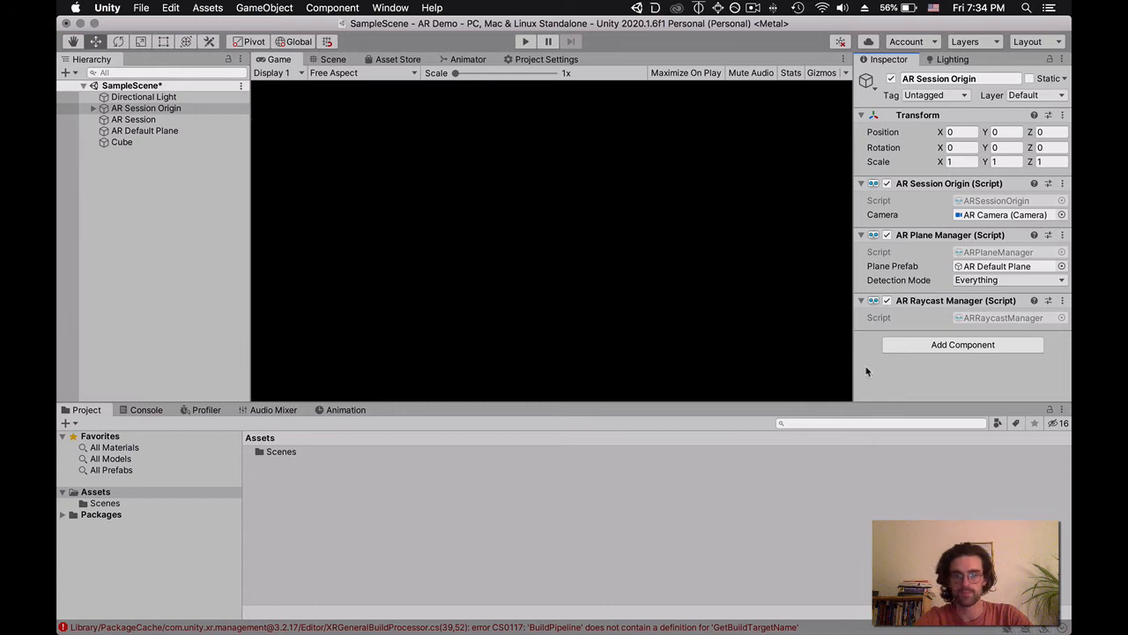
pyautogui.moveTo(868, 374)
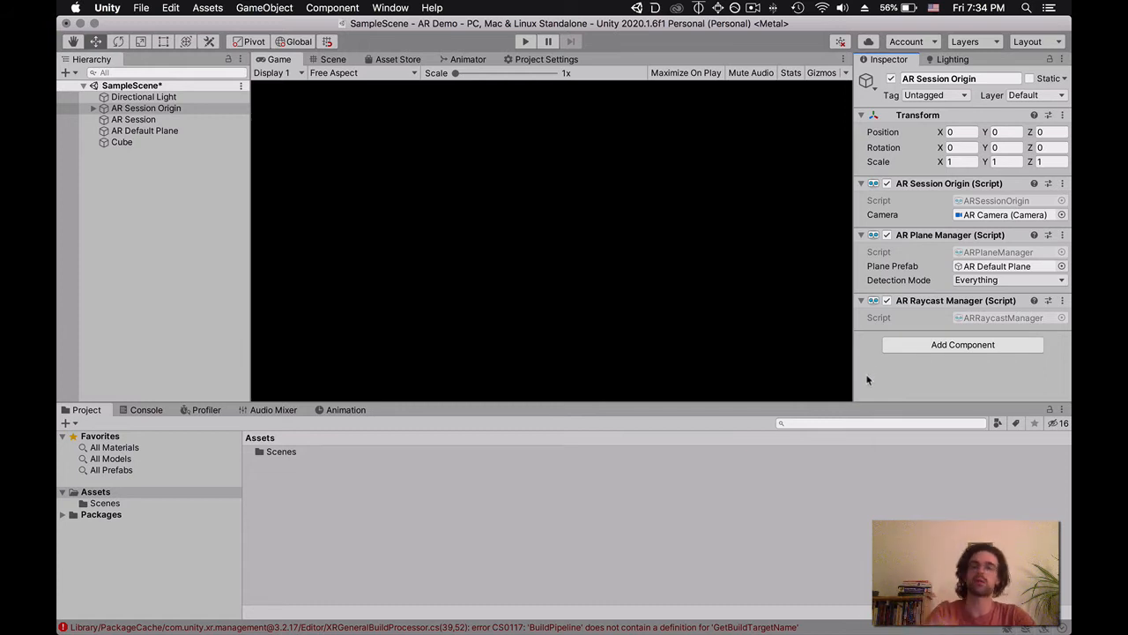
pyautogui.moveTo(804, 391)
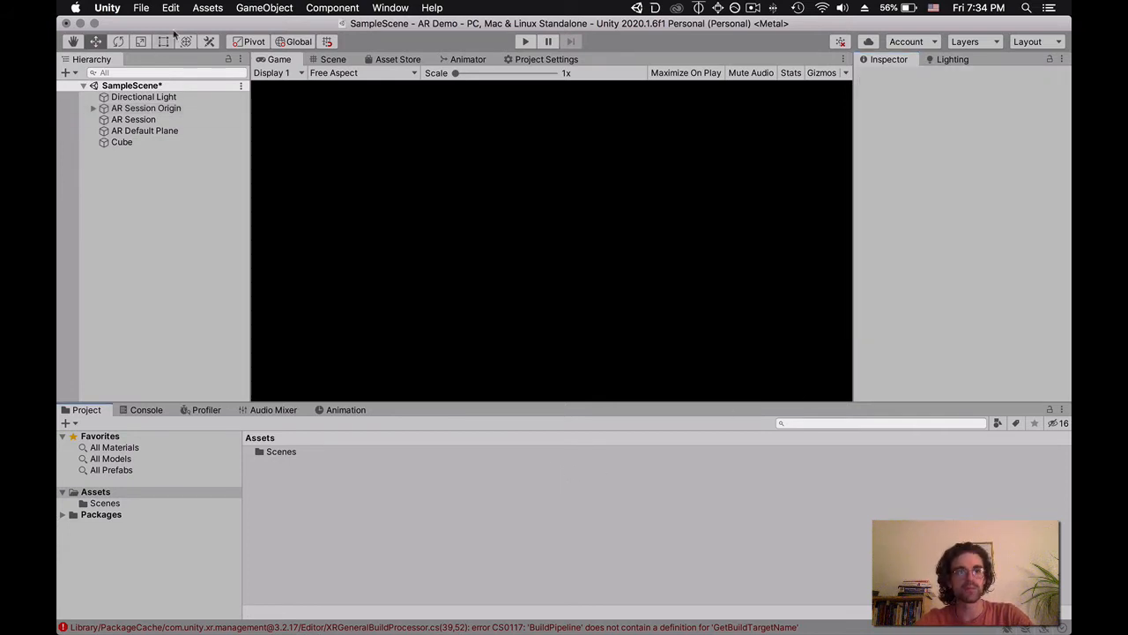
# - Import InteractionManager.cs from the Desktop into the project's Assets
pyautogui.click(208, 7)
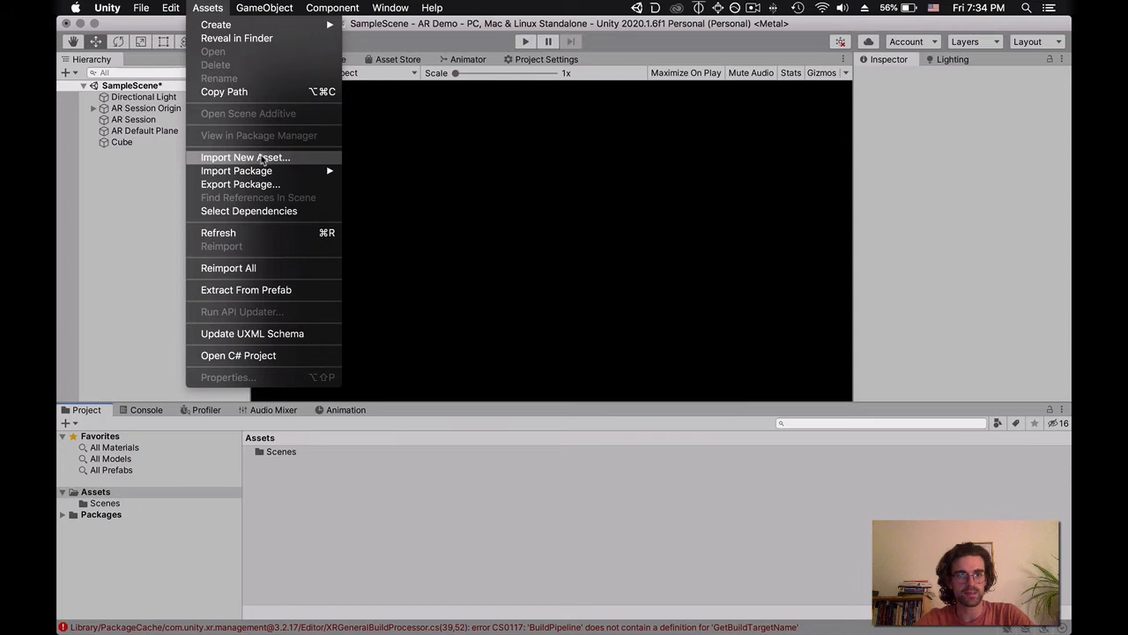
pyautogui.click(245, 157)
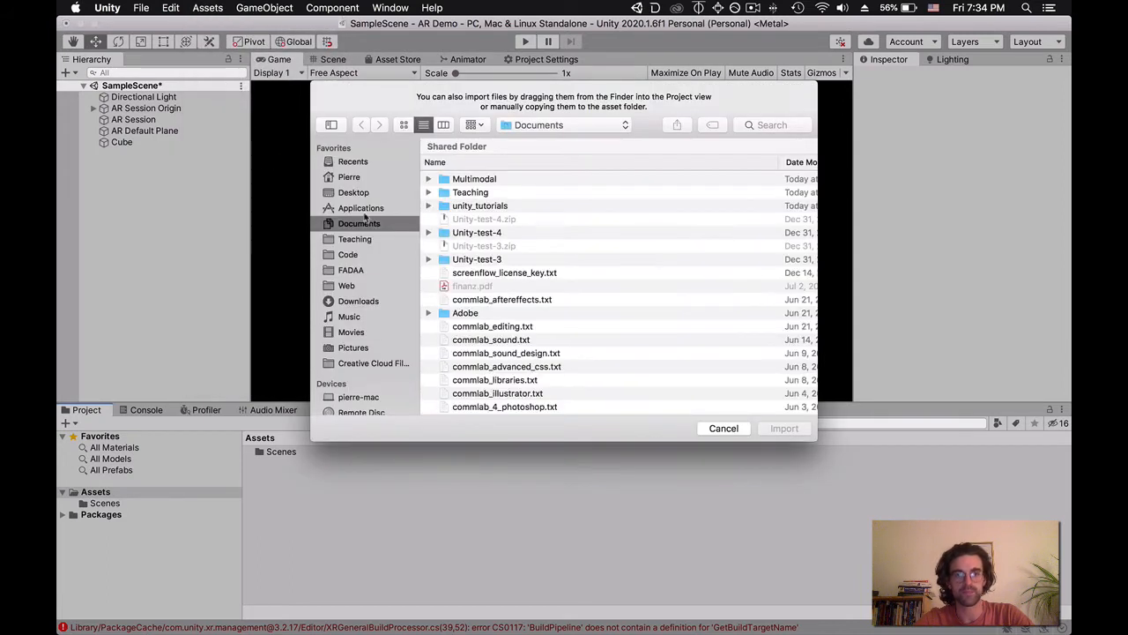
pyautogui.click(352, 192)
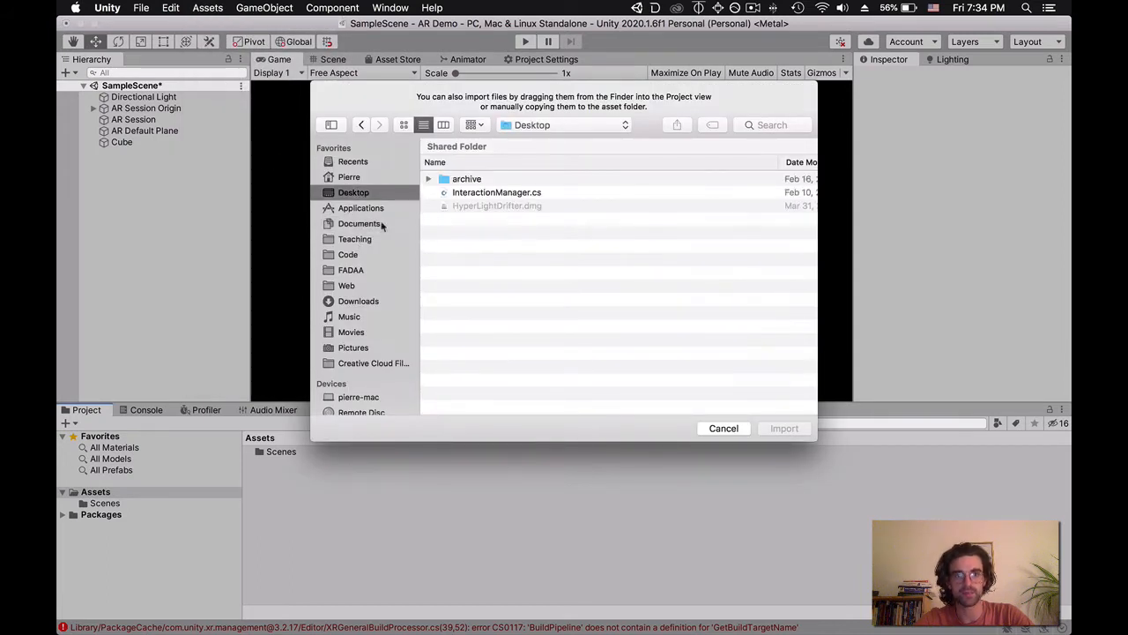
pyautogui.click(497, 192)
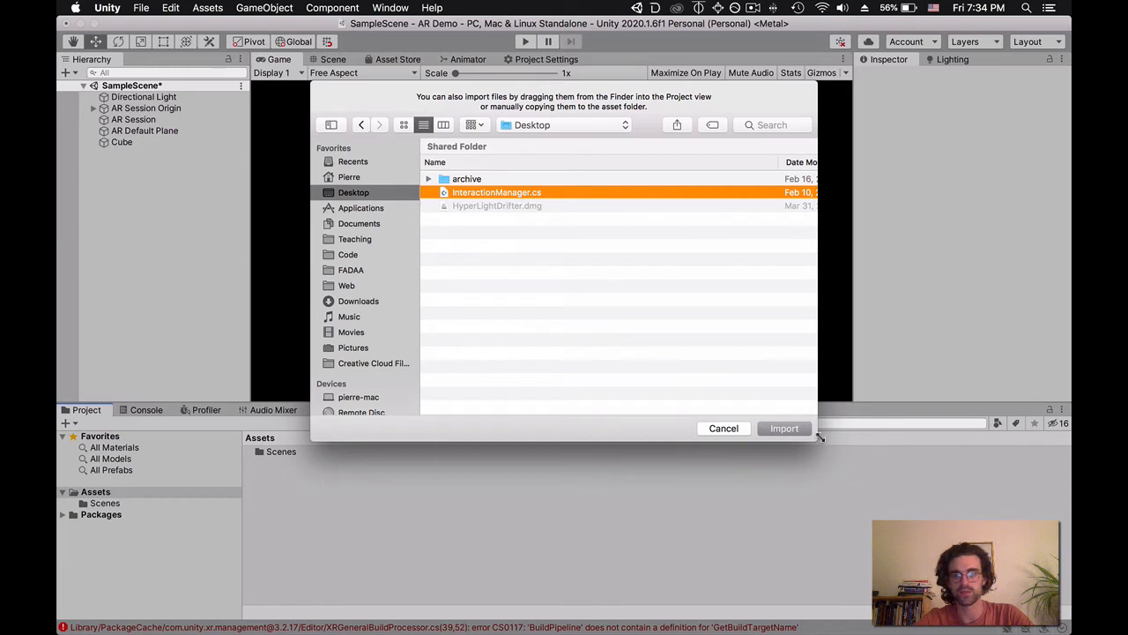
pyautogui.click(783, 429)
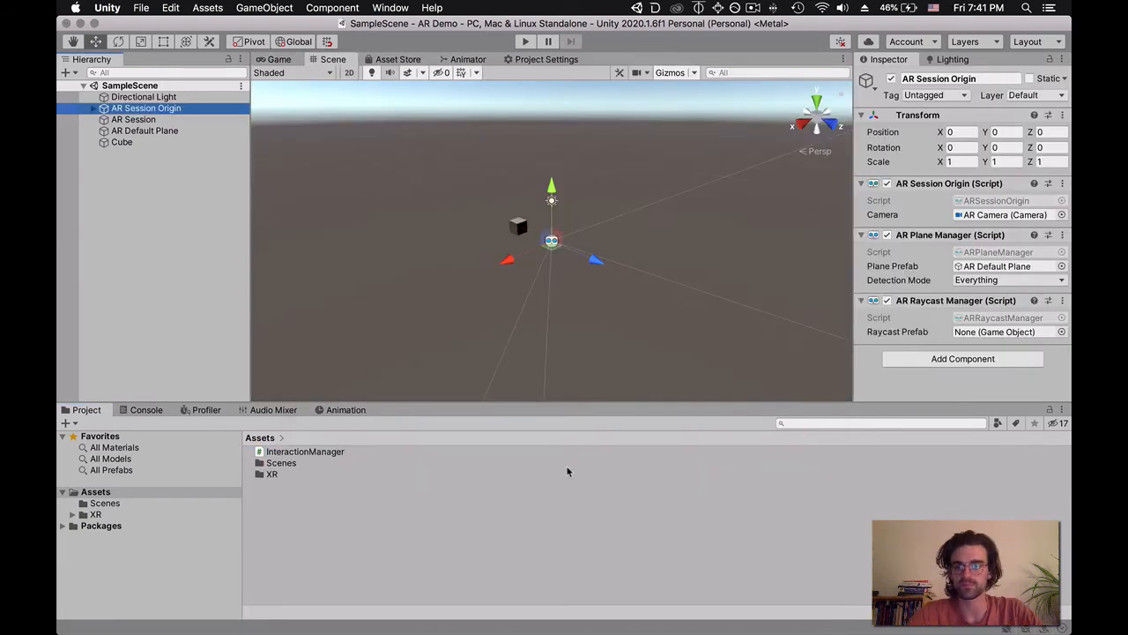
pyautogui.moveTo(466, 462)
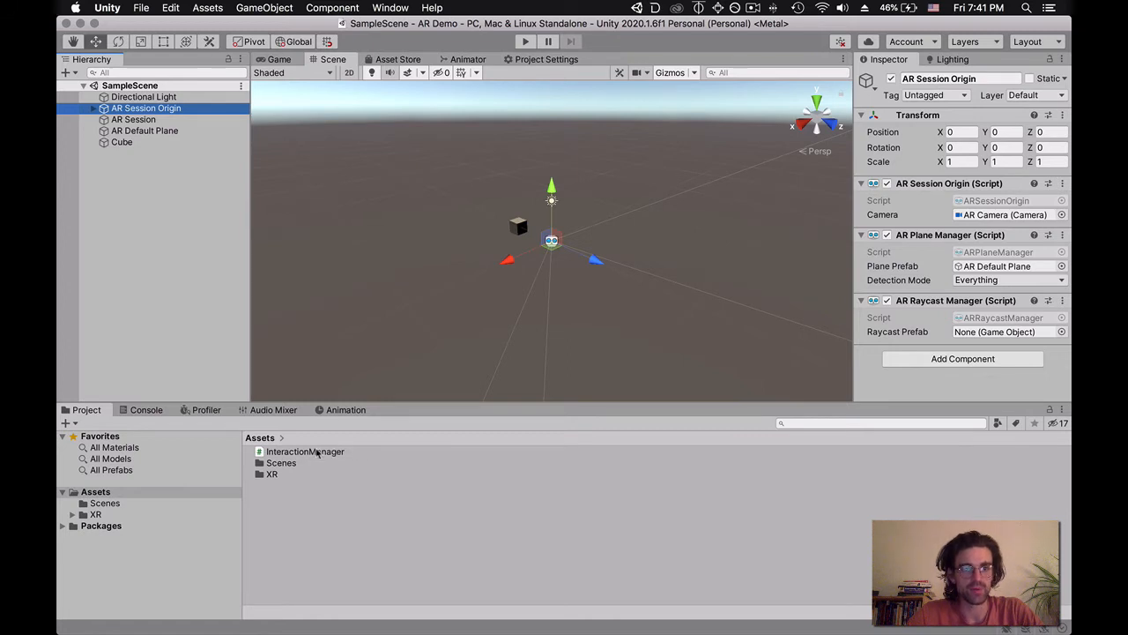
# - Attach InteractionManager to AR Session Origin with Cube as its Object To Appear, then save the scene
pyautogui.click(305, 451)
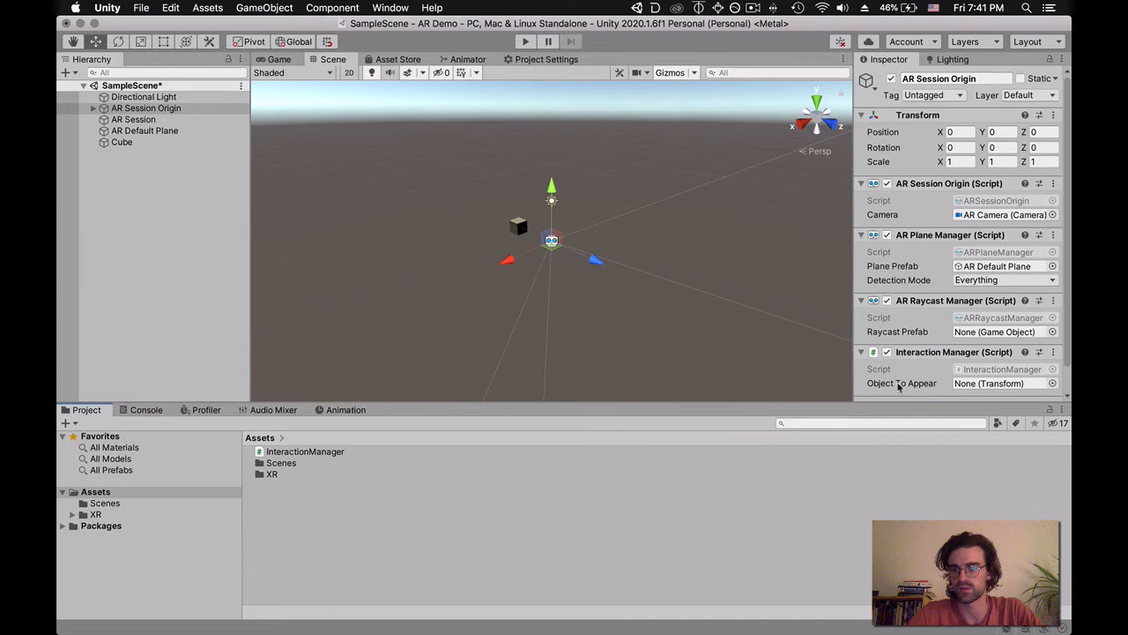
pyautogui.scroll(-3)
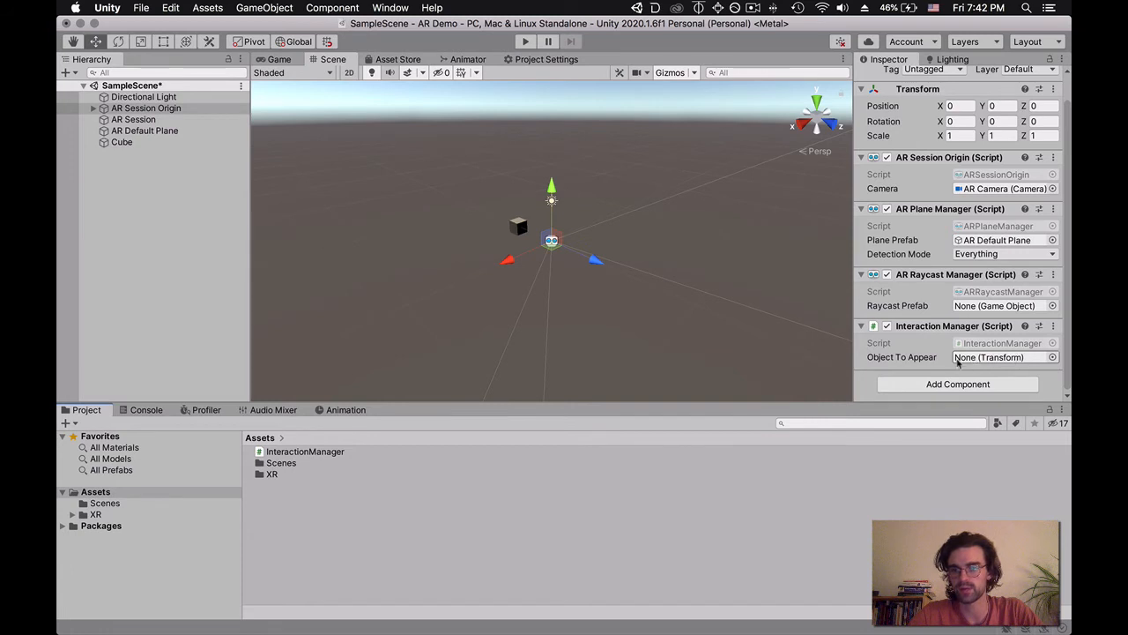
pyautogui.click(147, 107)
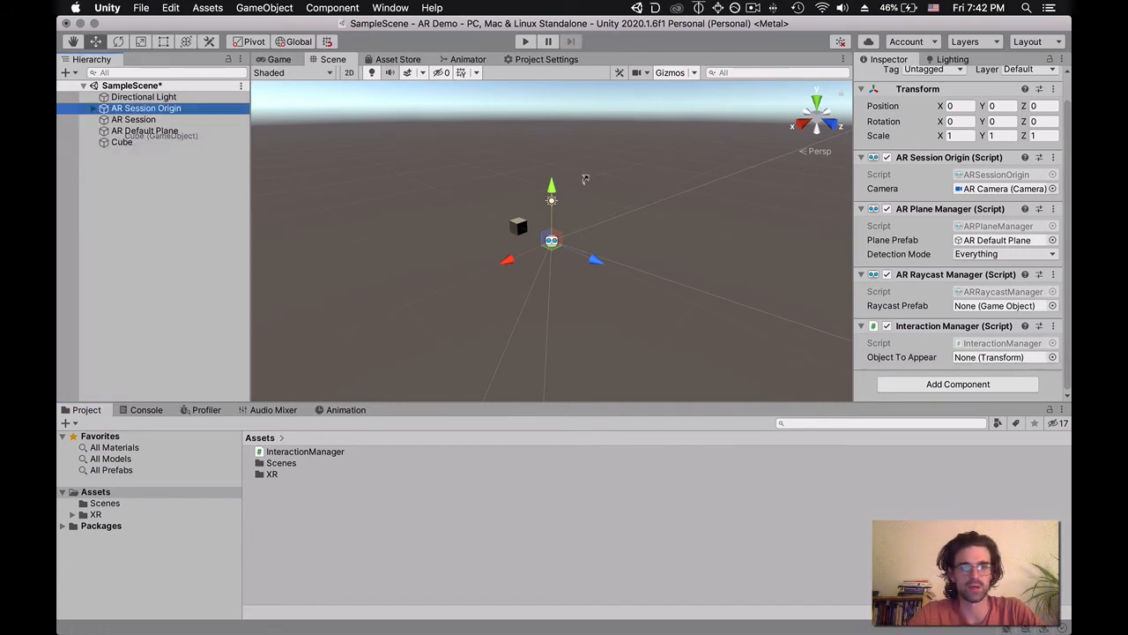
pyautogui.moveTo(122, 141); pyautogui.dragTo(995, 356)
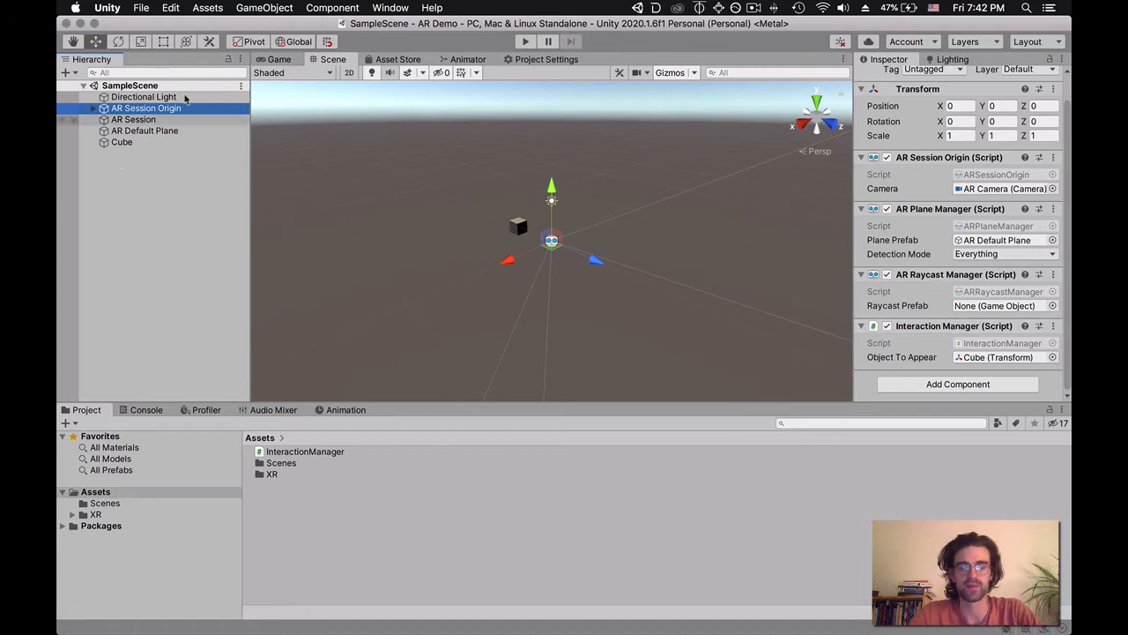
pyautogui.moveTo(342, 321)
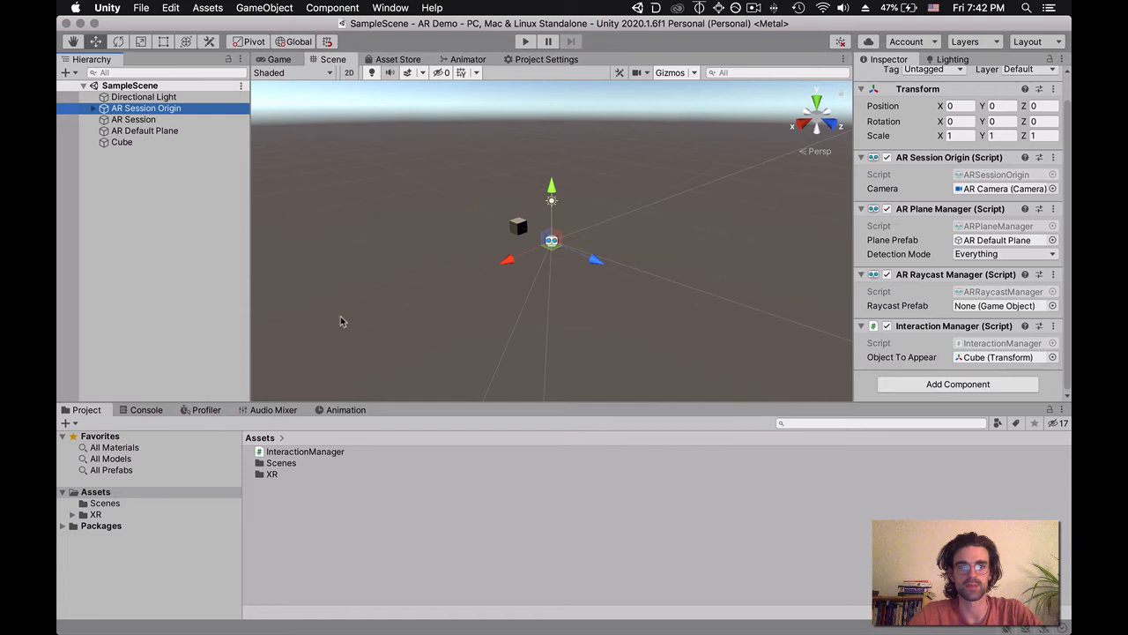
pyautogui.moveTo(174, 243)
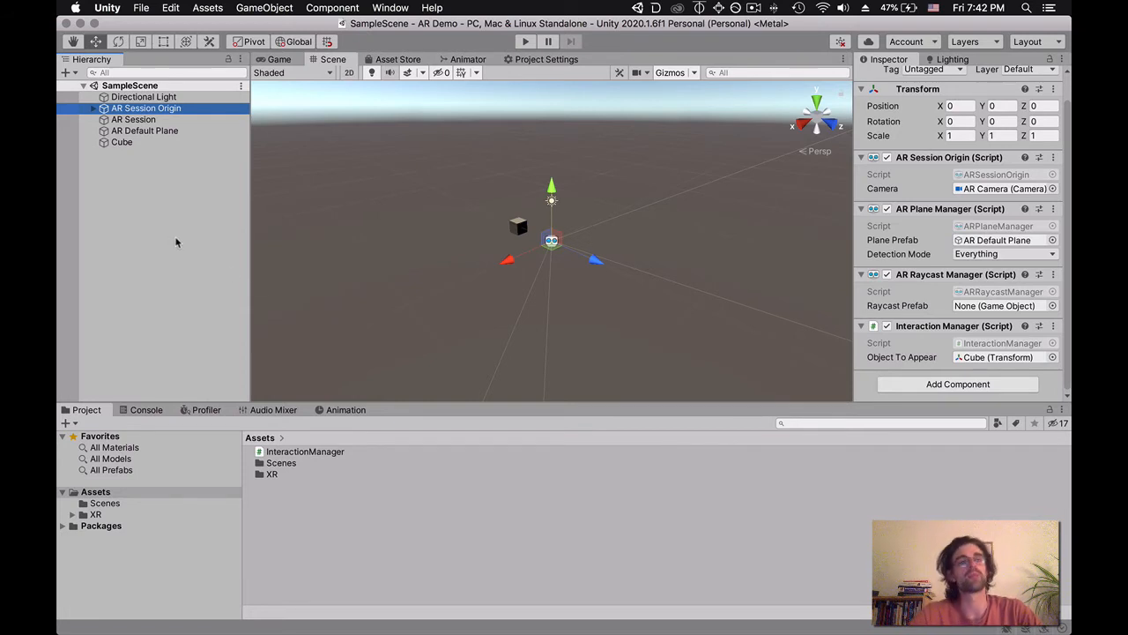
pyautogui.moveTo(185, 221)
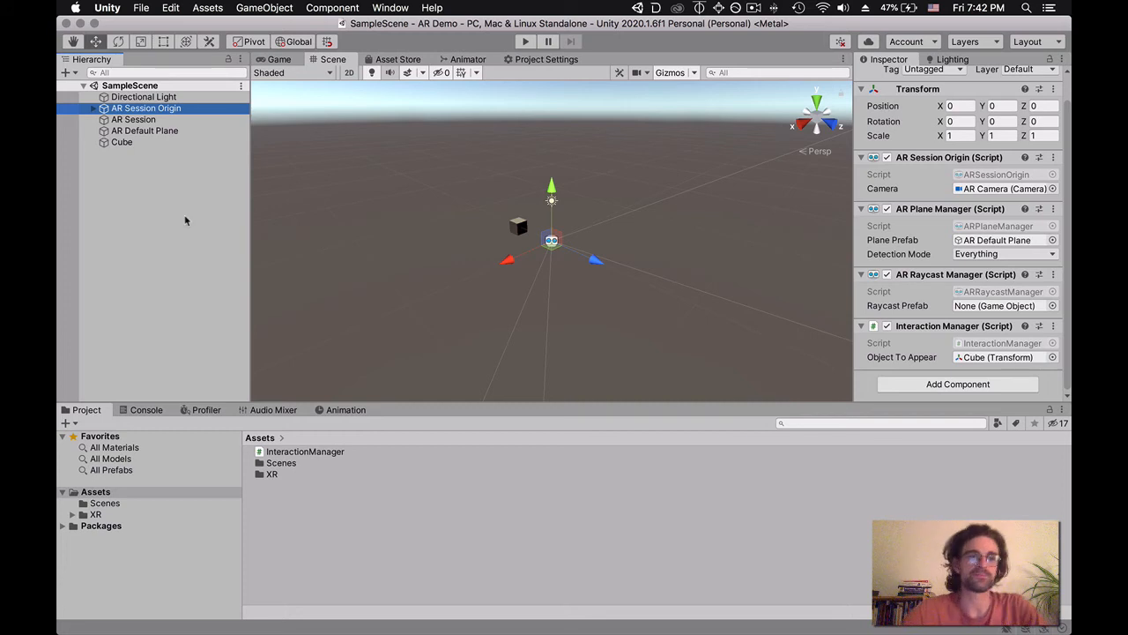
pyautogui.click(141, 7)
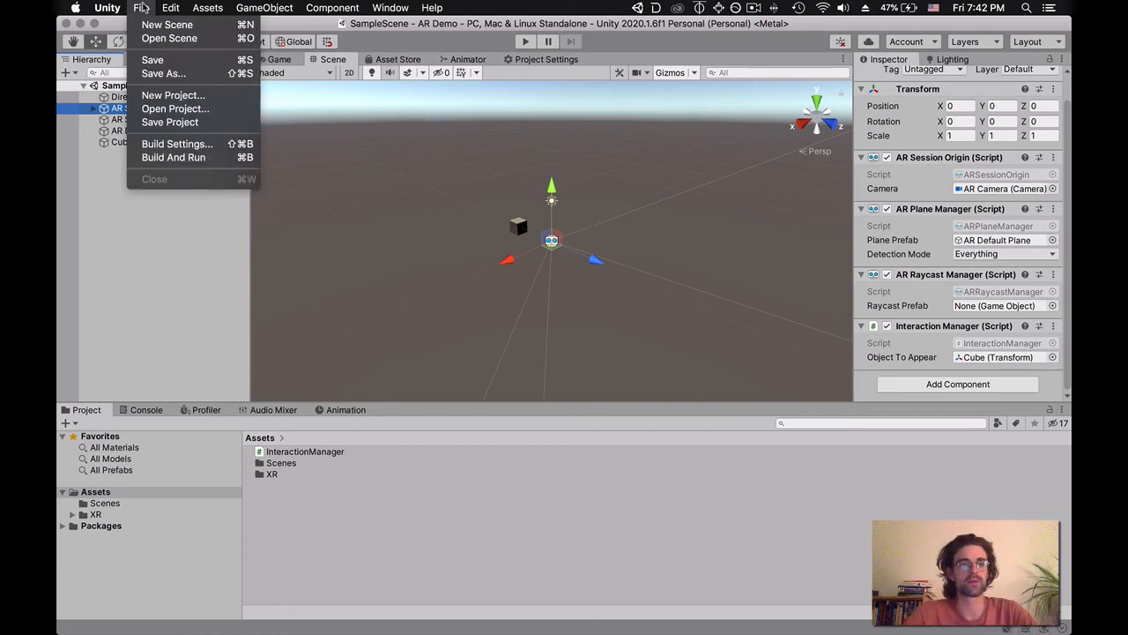
# - Switch the active build platform from PC, Mac & Linux Standalone to Android
pyautogui.click(177, 144)
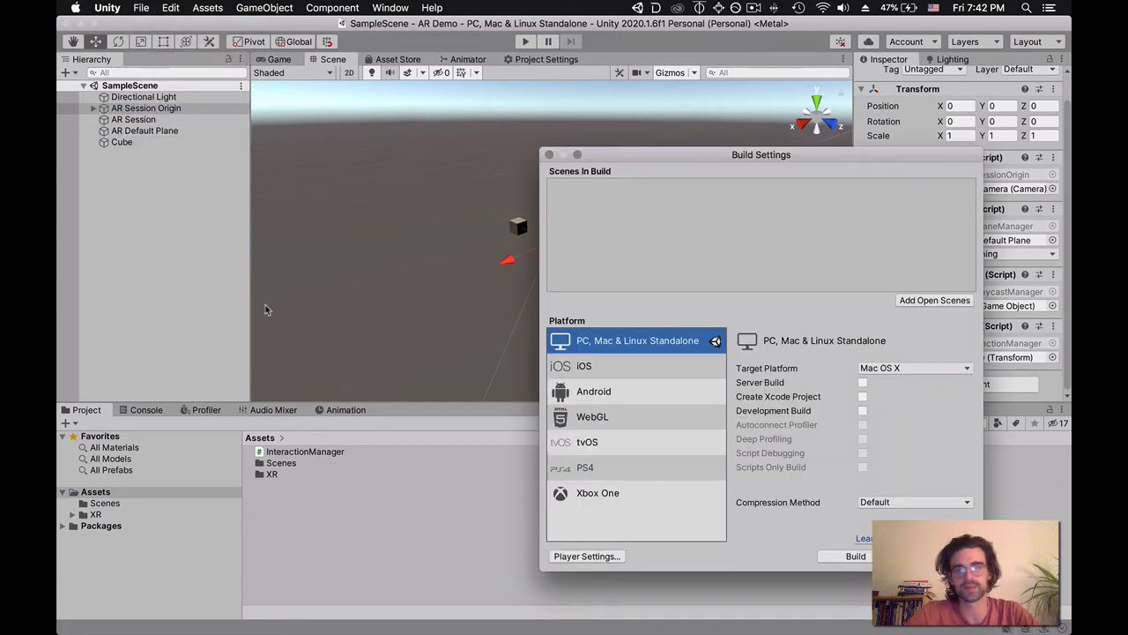
pyautogui.moveTo(762, 155); pyautogui.dragTo(596, 119)
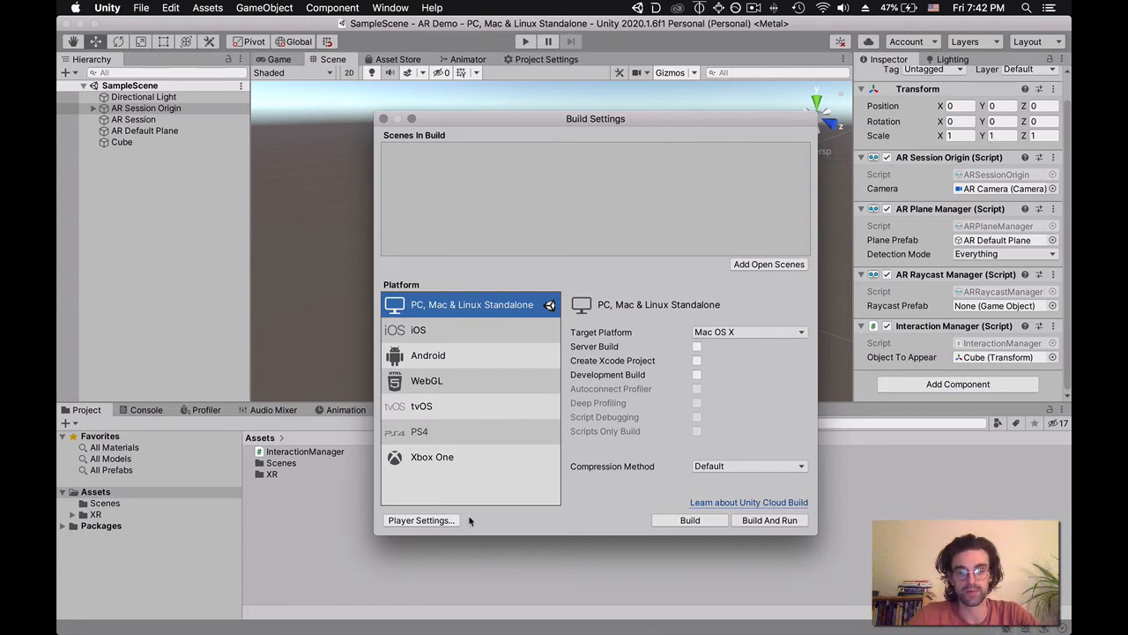
pyautogui.moveTo(445, 326)
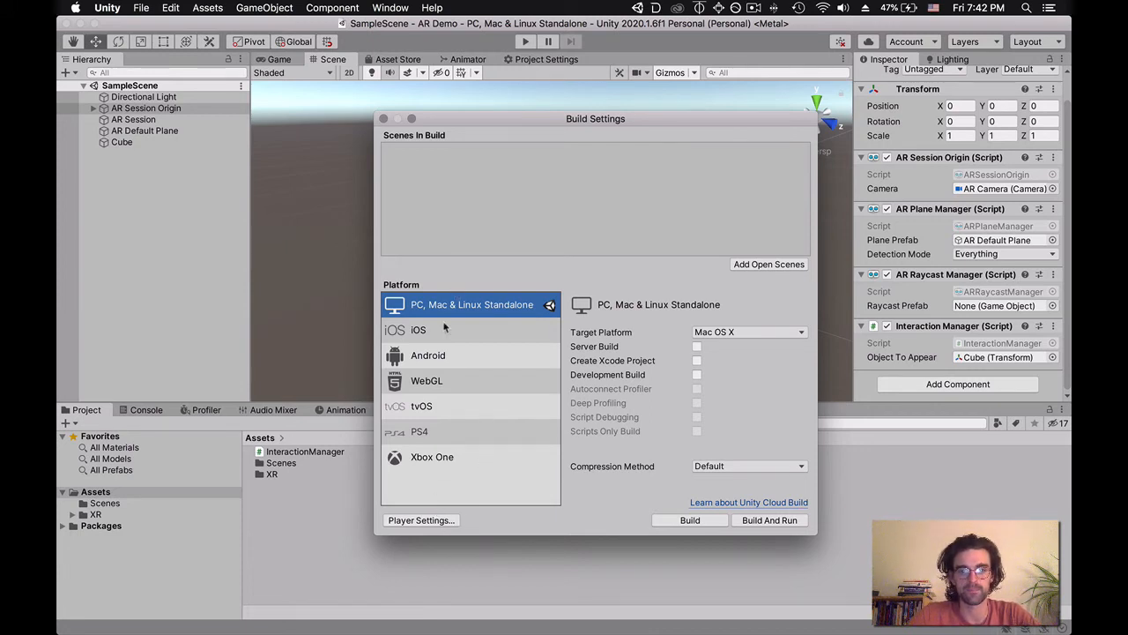
pyautogui.moveTo(432, 349)
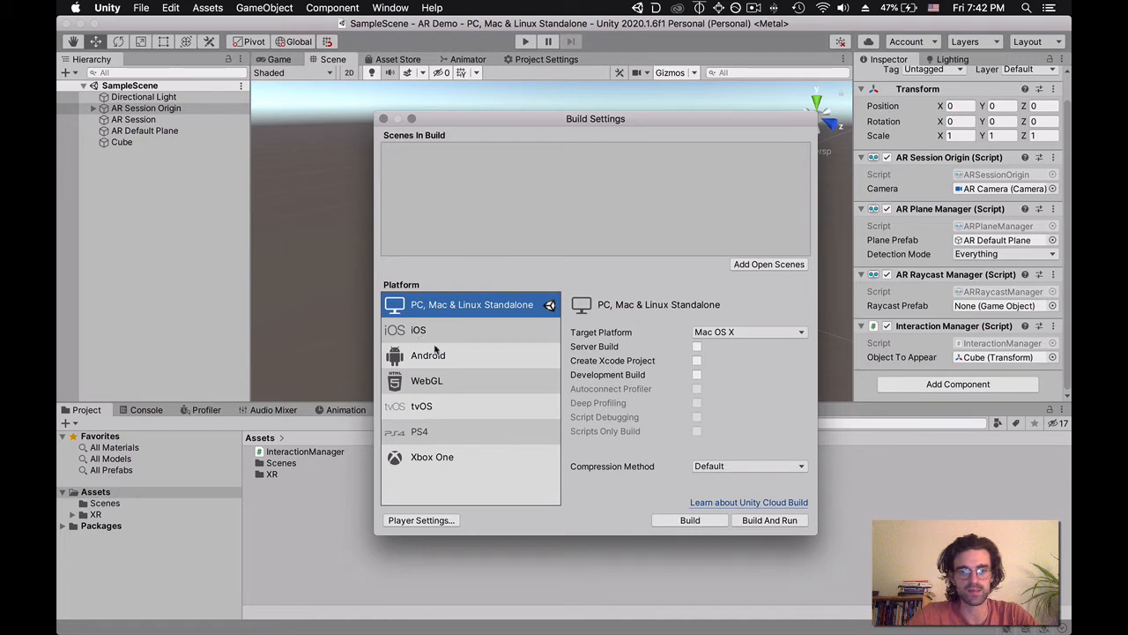
pyautogui.click(426, 354)
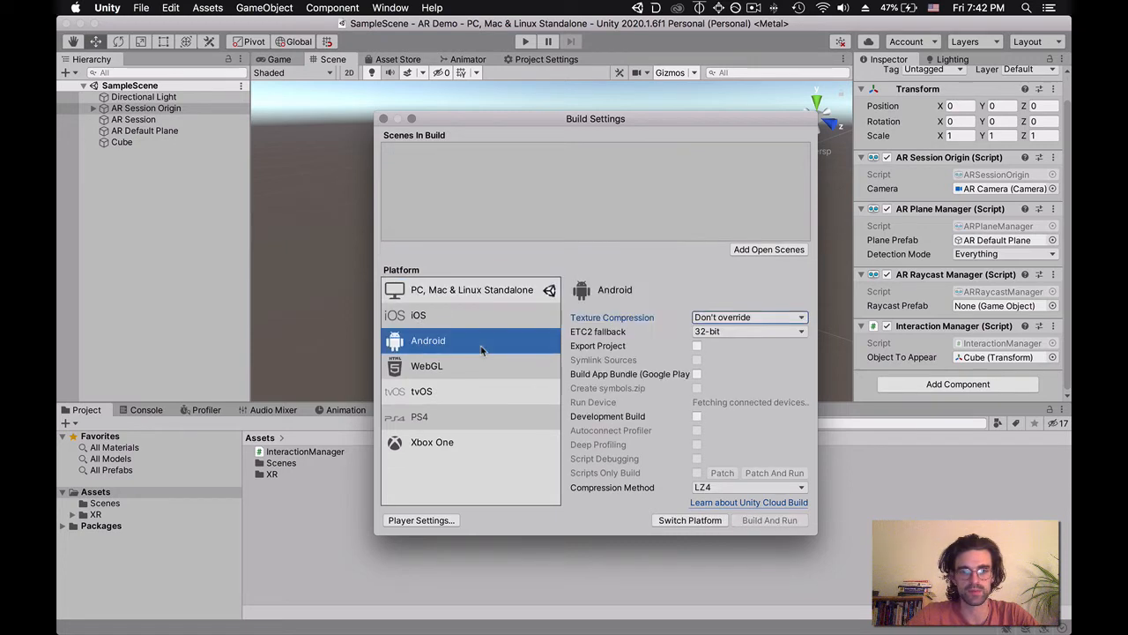
pyautogui.moveTo(467, 497)
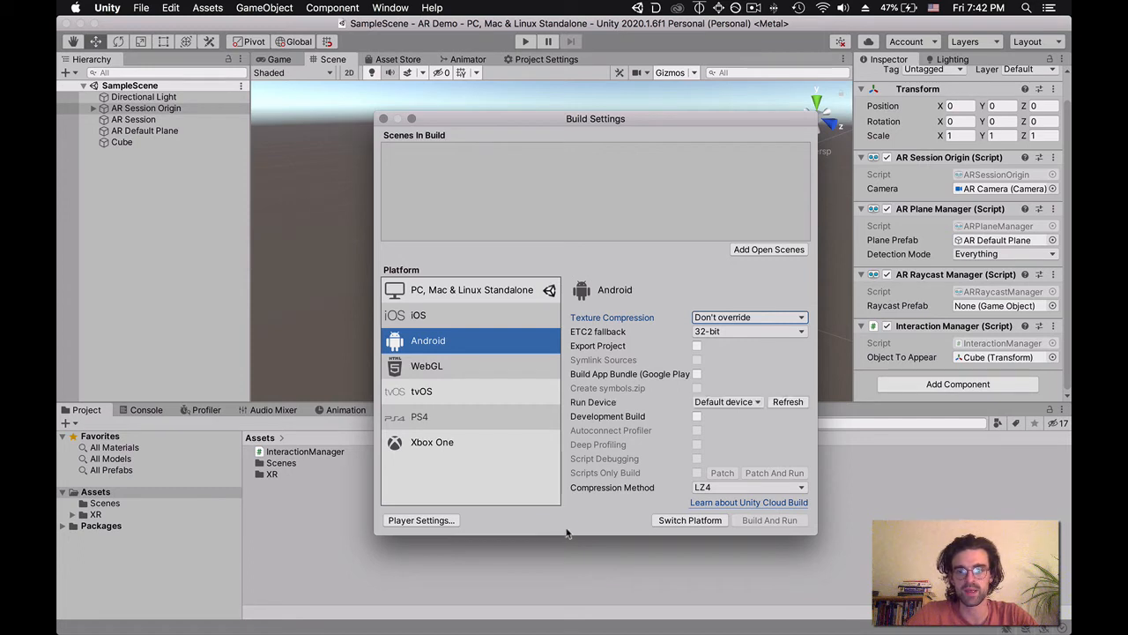
pyautogui.moveTo(576, 513)
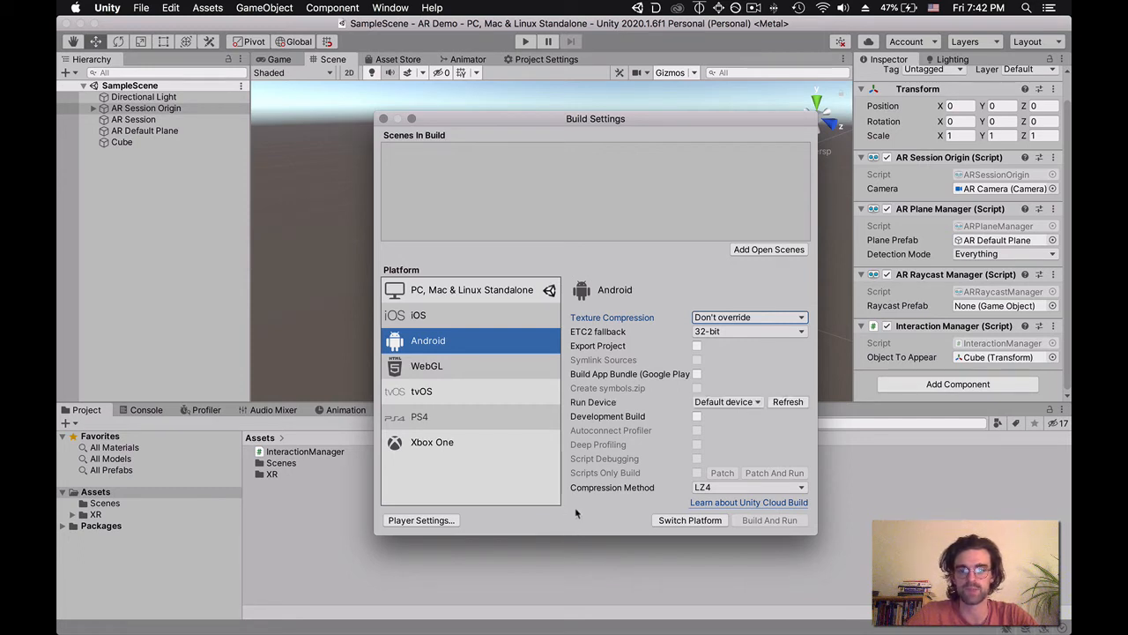
pyautogui.moveTo(691, 520)
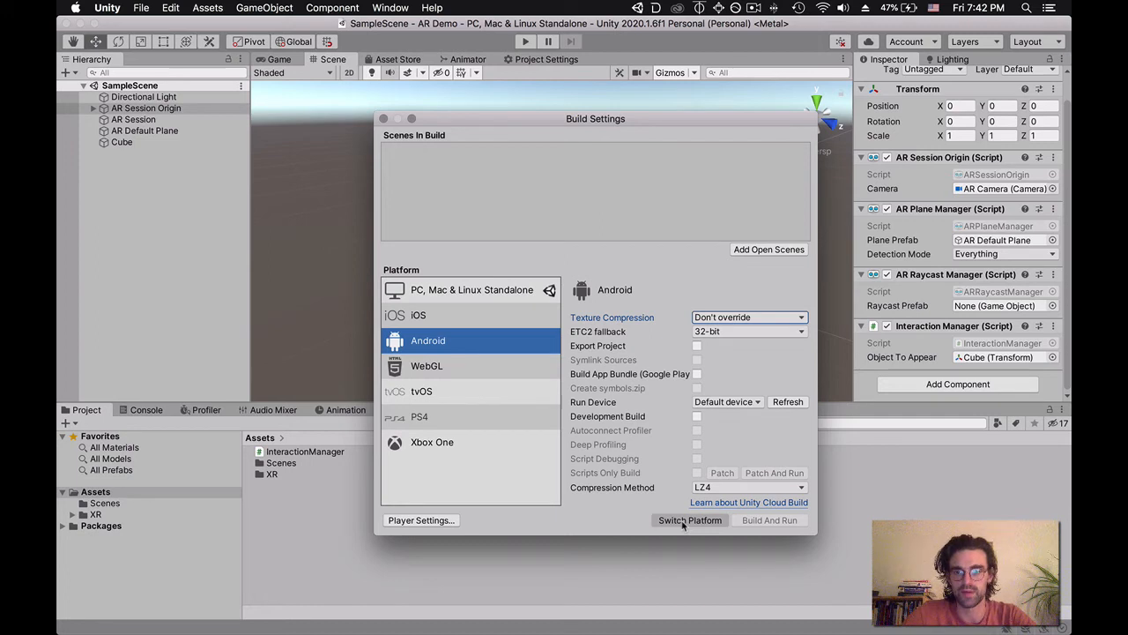
pyautogui.click(691, 518)
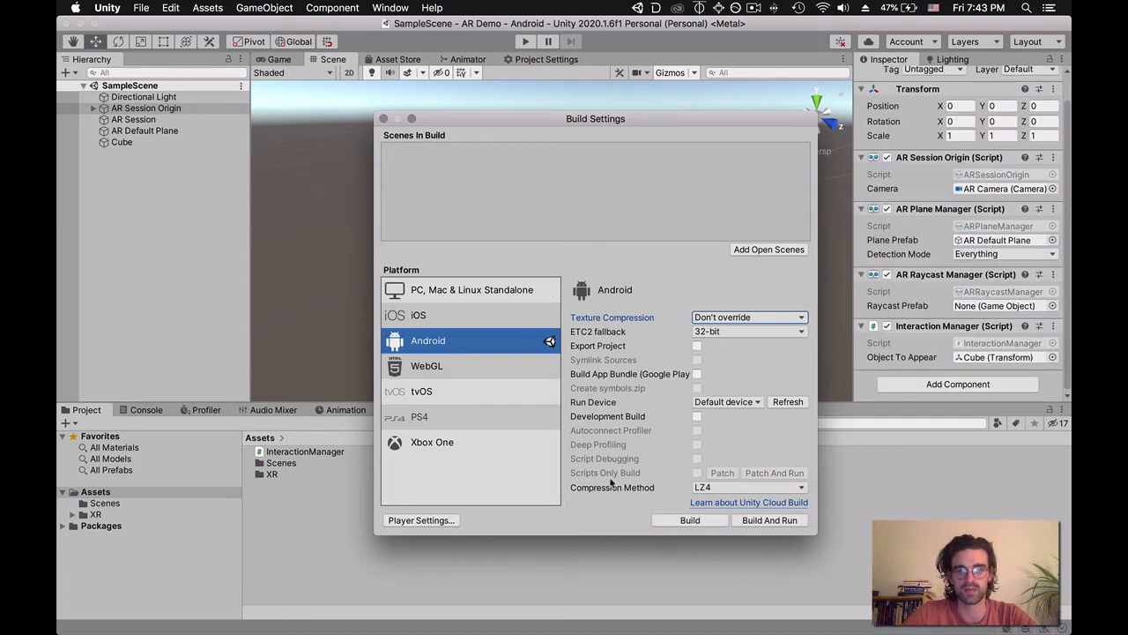
pyautogui.moveTo(568, 501)
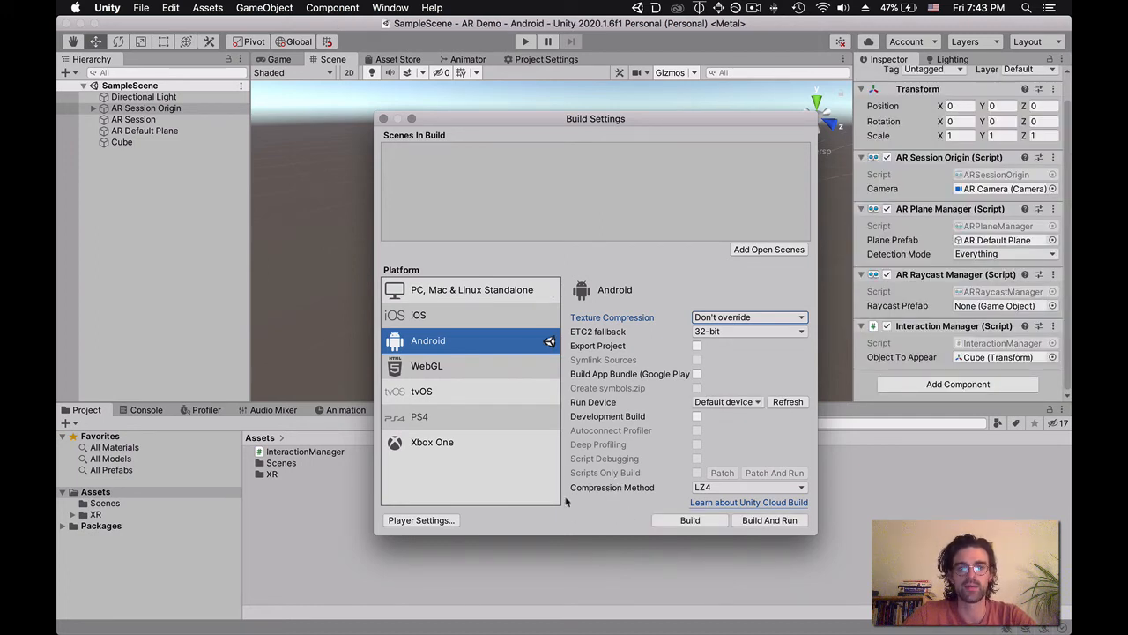
pyautogui.moveTo(405, 168)
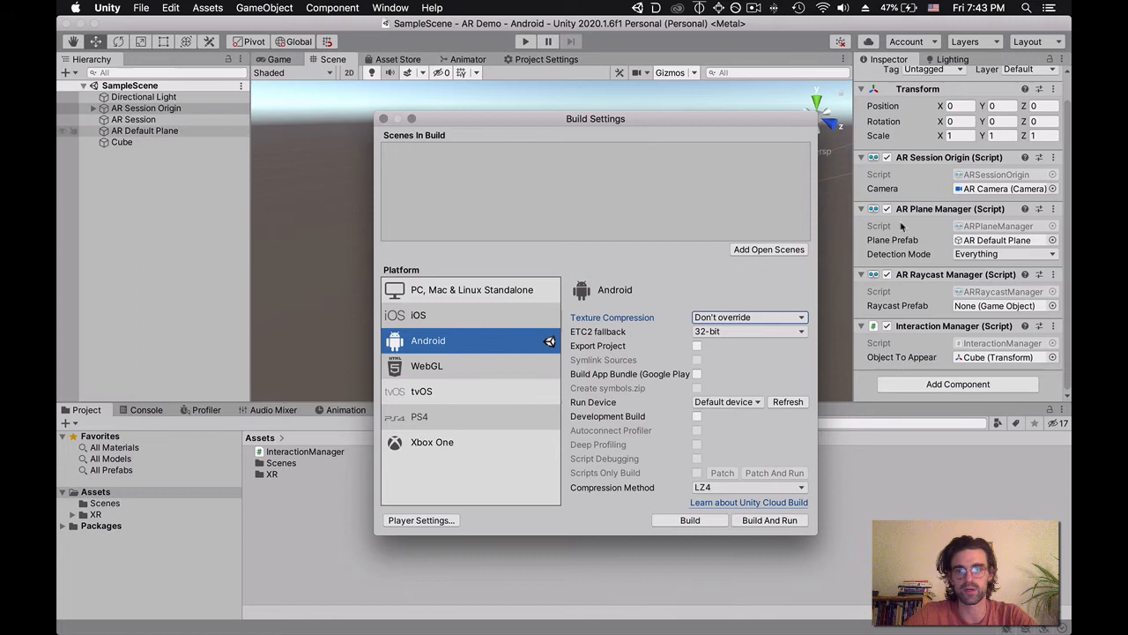
# - Add the open Scenes/SampleScene to the Scenes In Build list
pyautogui.click(769, 251)
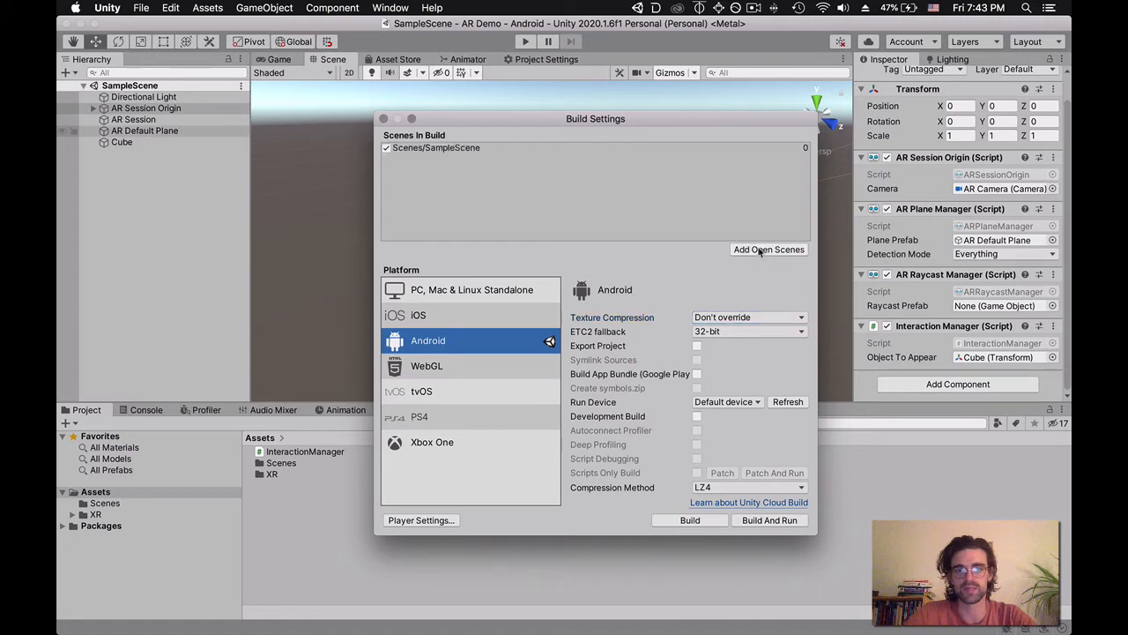
pyautogui.moveTo(769, 144)
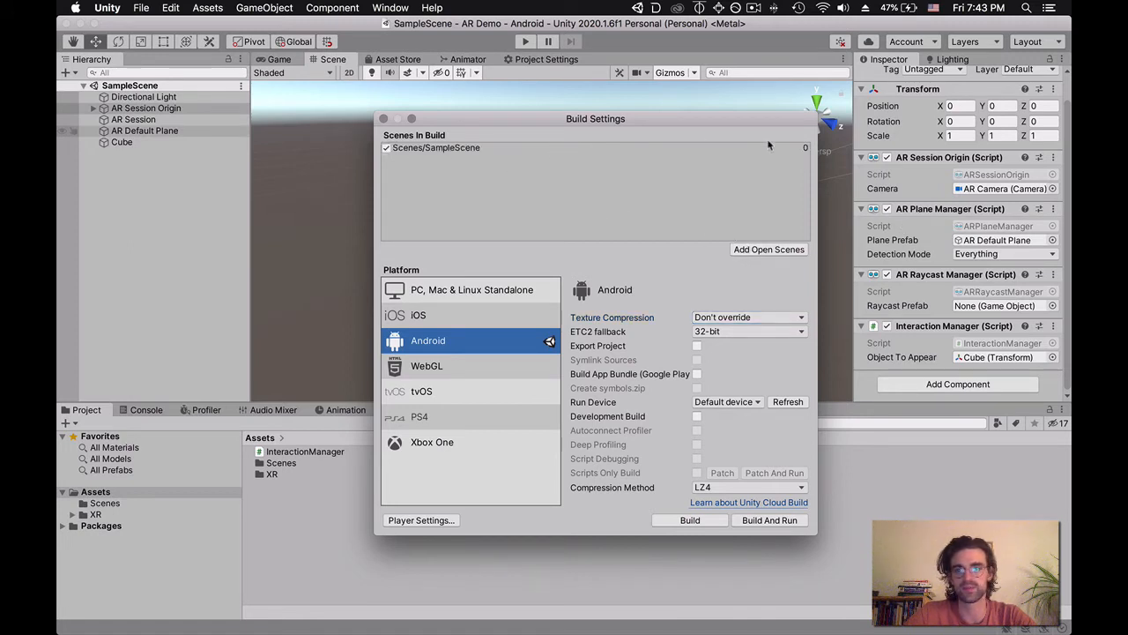
pyautogui.moveTo(571, 178)
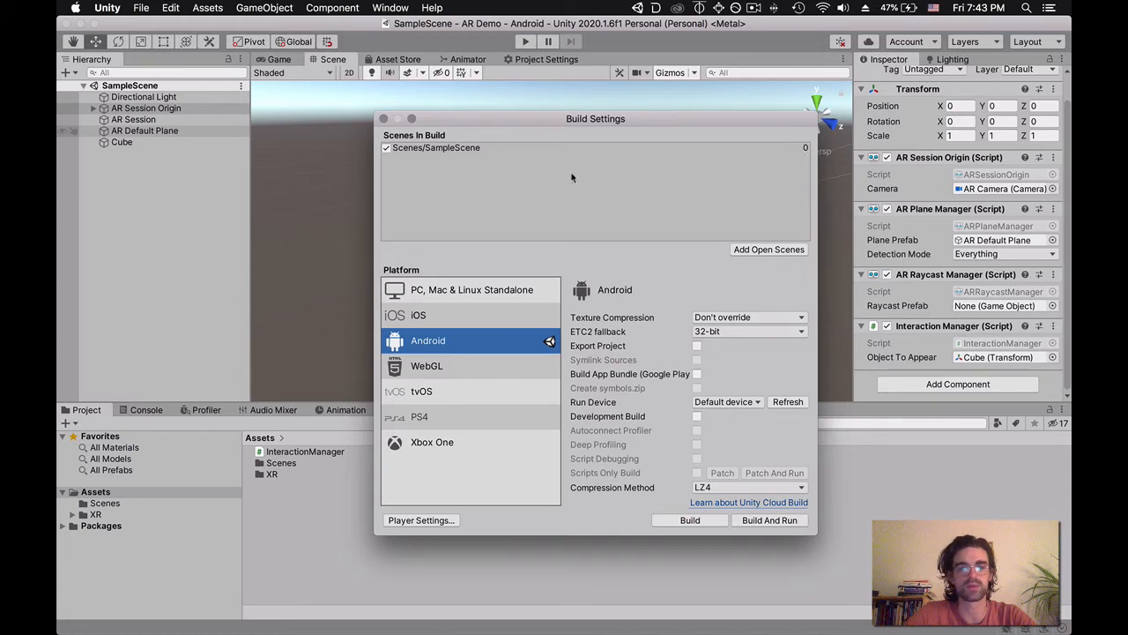
pyautogui.moveTo(539, 159)
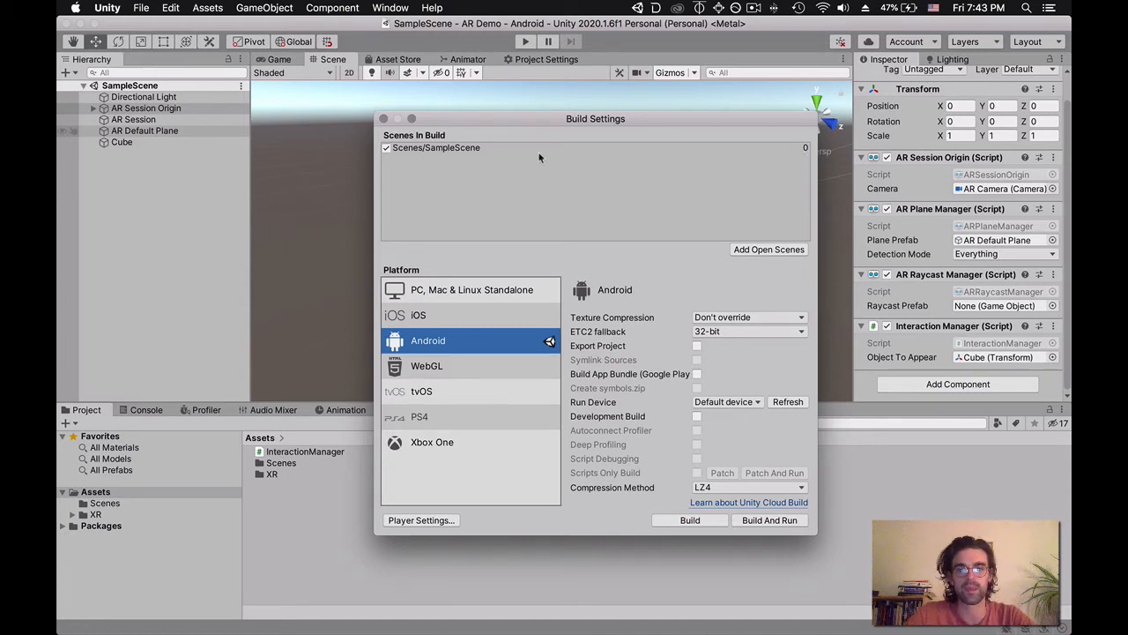
pyautogui.moveTo(597, 379)
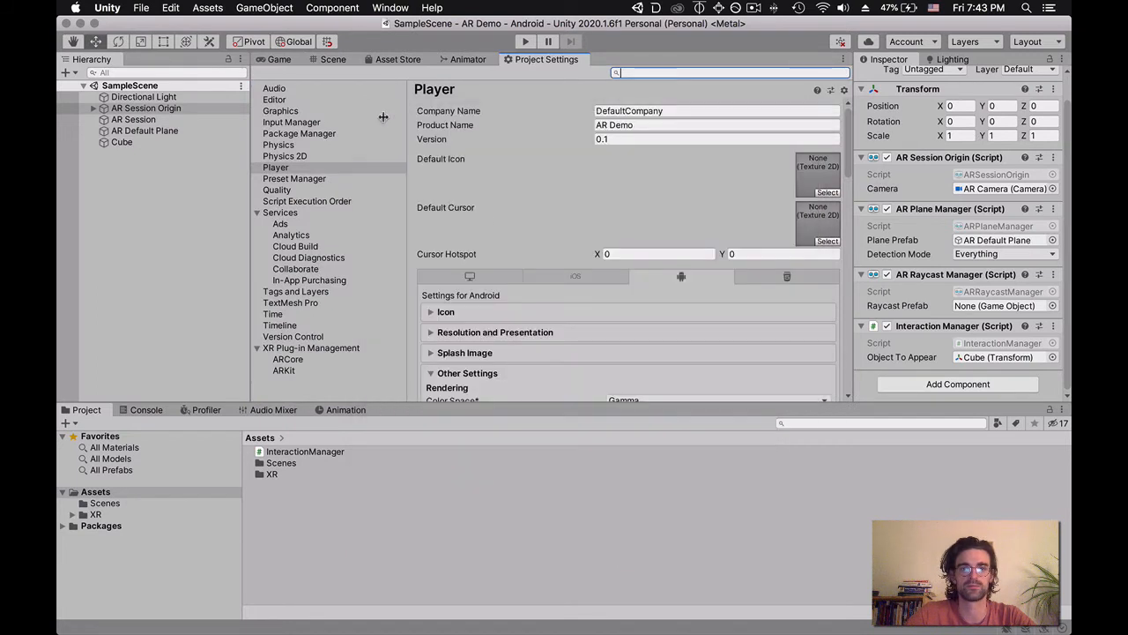
pyautogui.moveTo(518, 55)
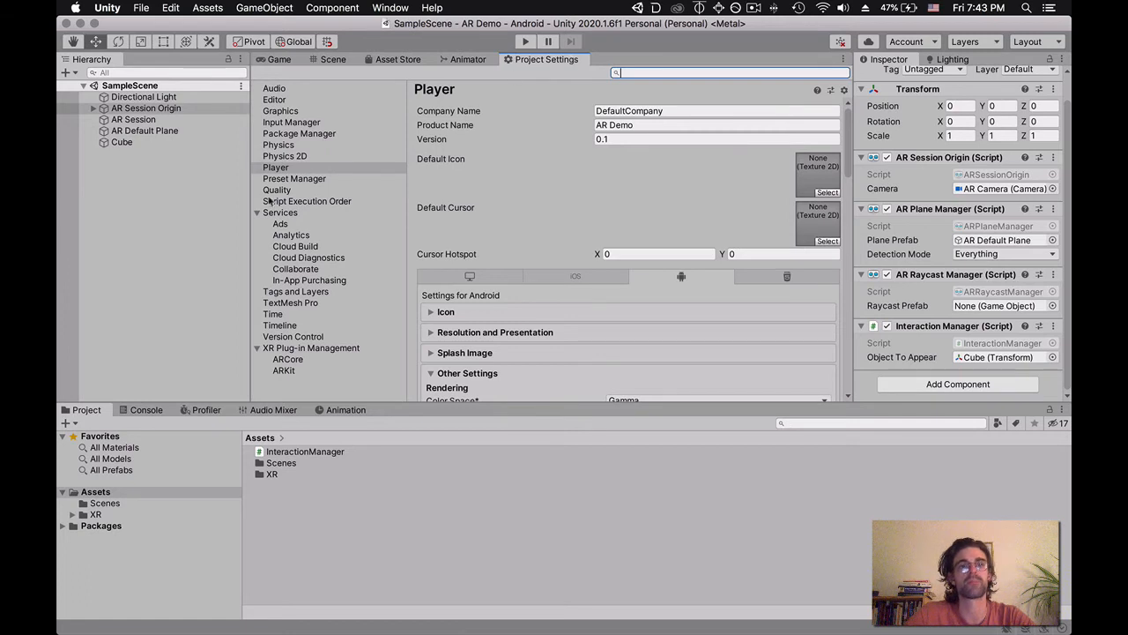
# - Set the Player settings company name to 'Pierre' in place of DefaultCompany
pyautogui.click(275, 167)
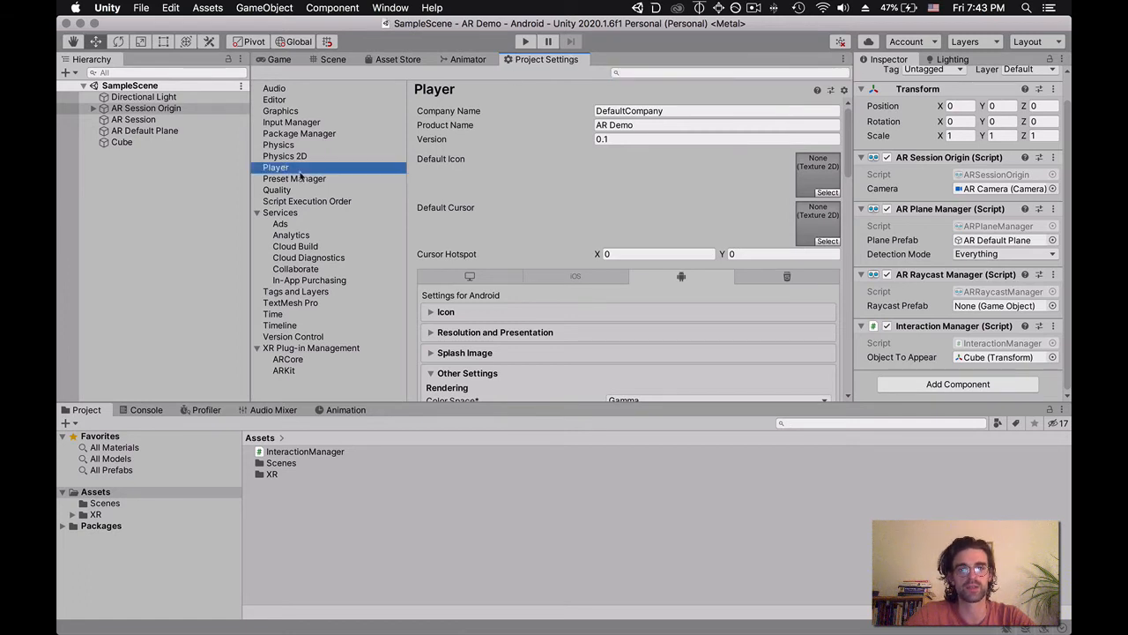
pyautogui.moveTo(356, 167)
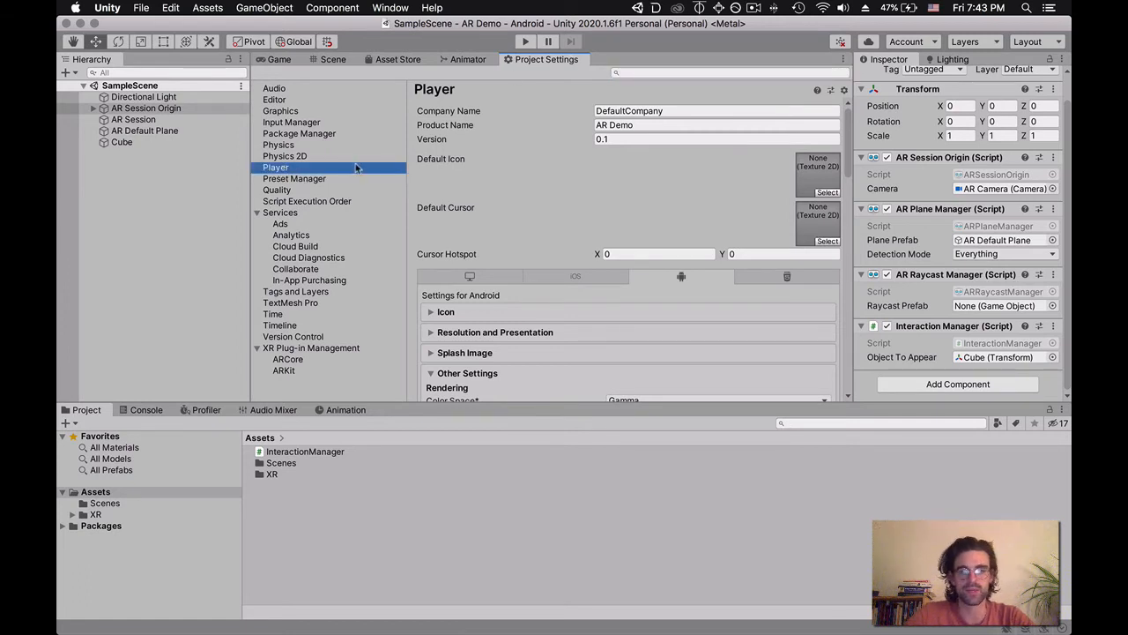
pyautogui.moveTo(495, 124)
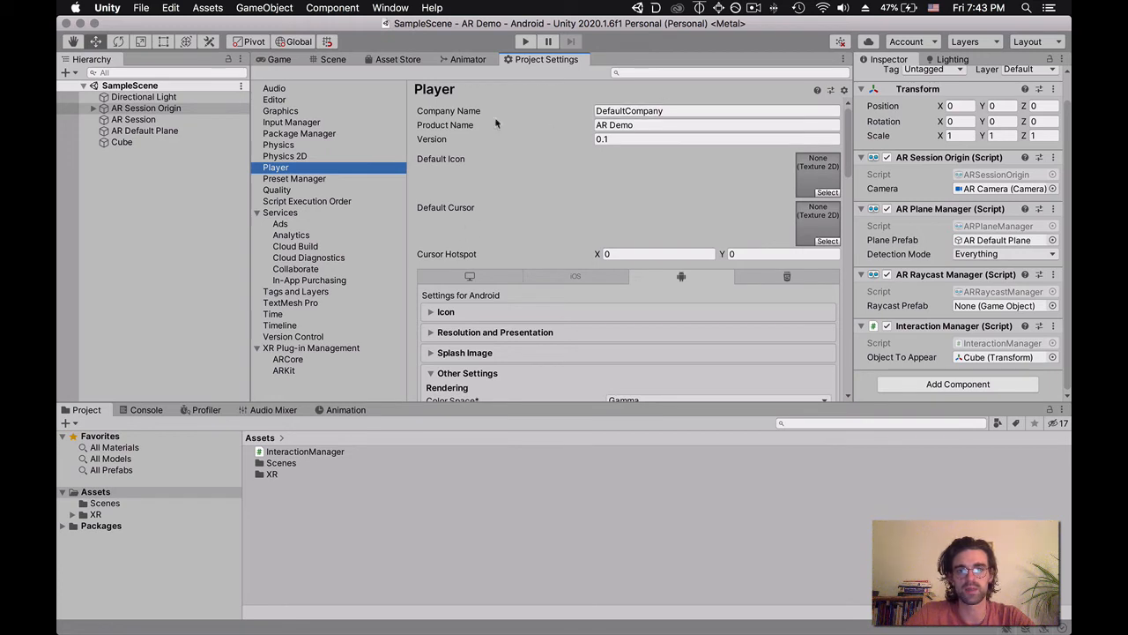
pyautogui.click(714, 109)
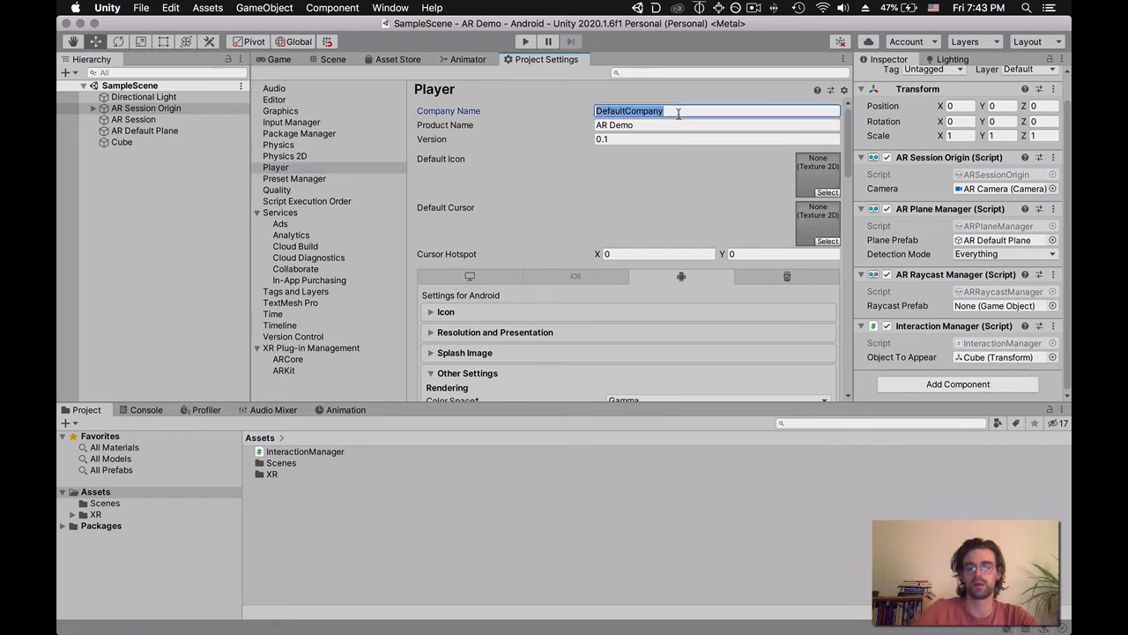
pyautogui.write('Pierre')
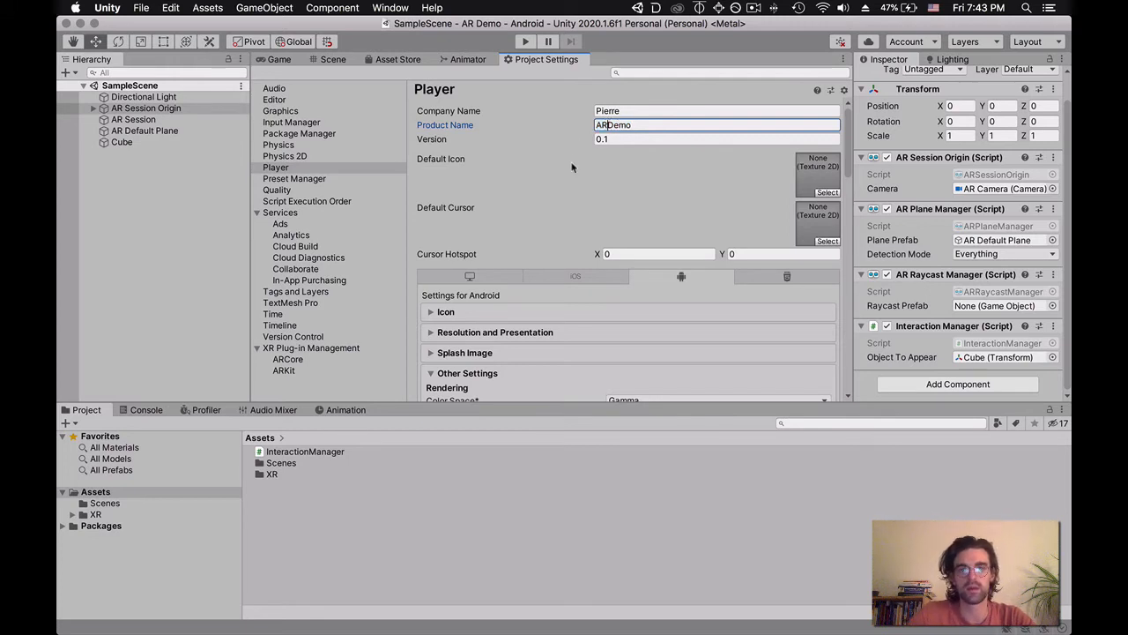
pyautogui.scroll(-3)
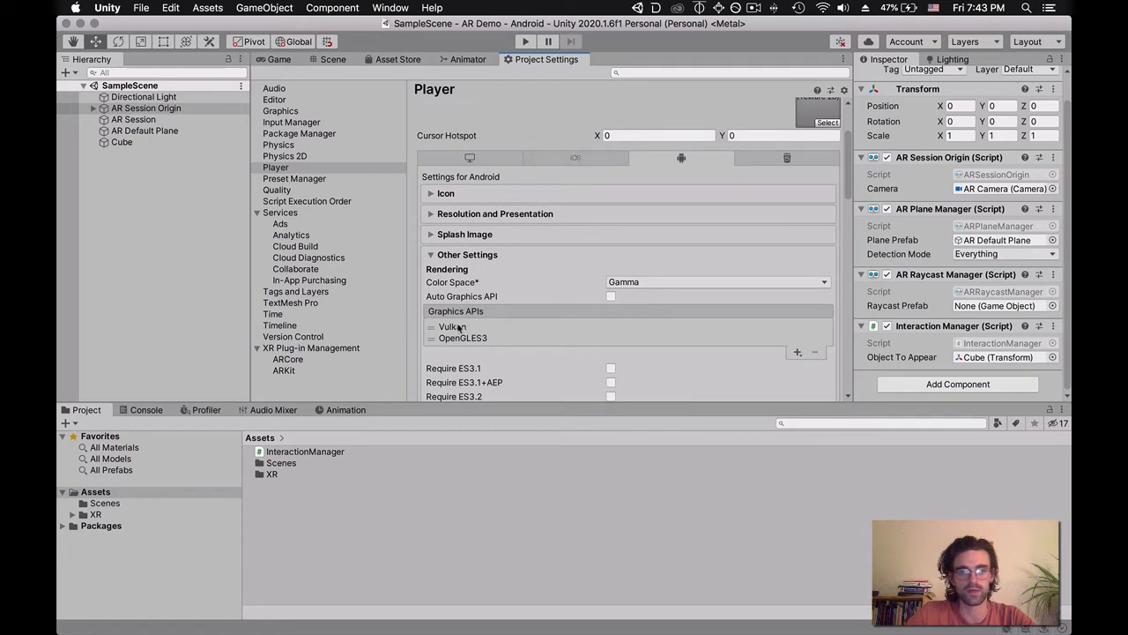
pyautogui.click(451, 326)
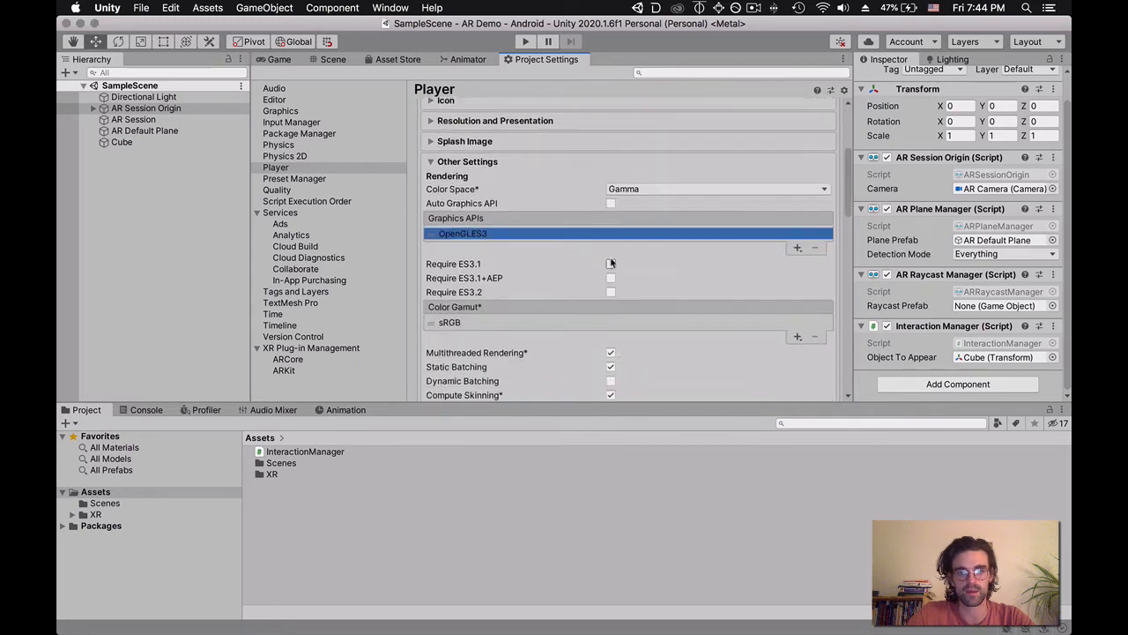
pyautogui.scroll(-3)
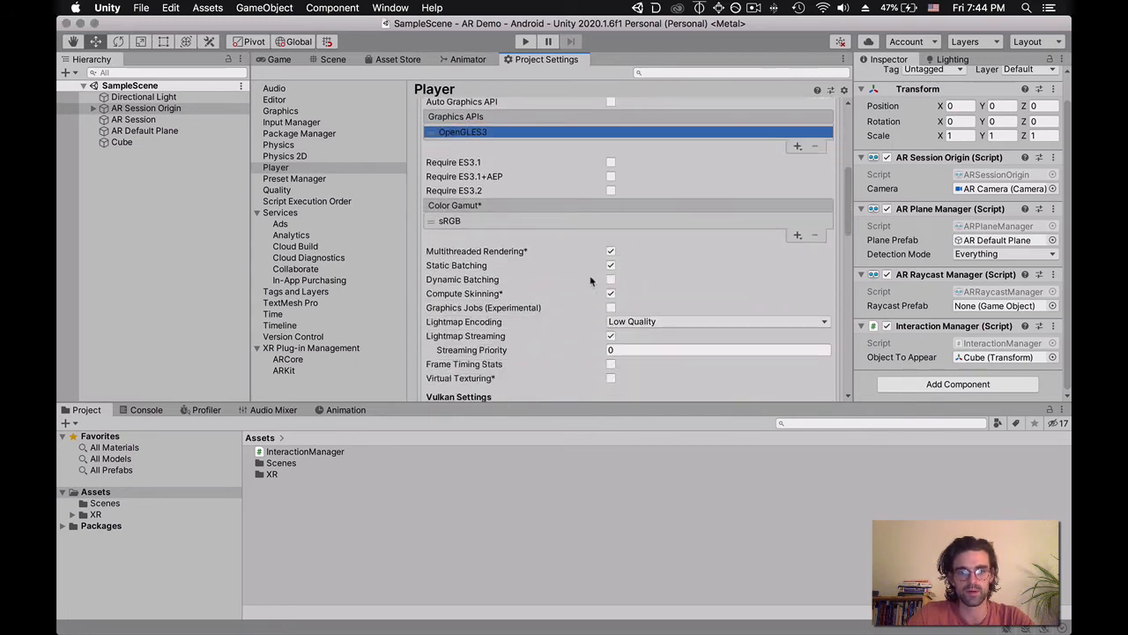
pyautogui.scroll(-3)
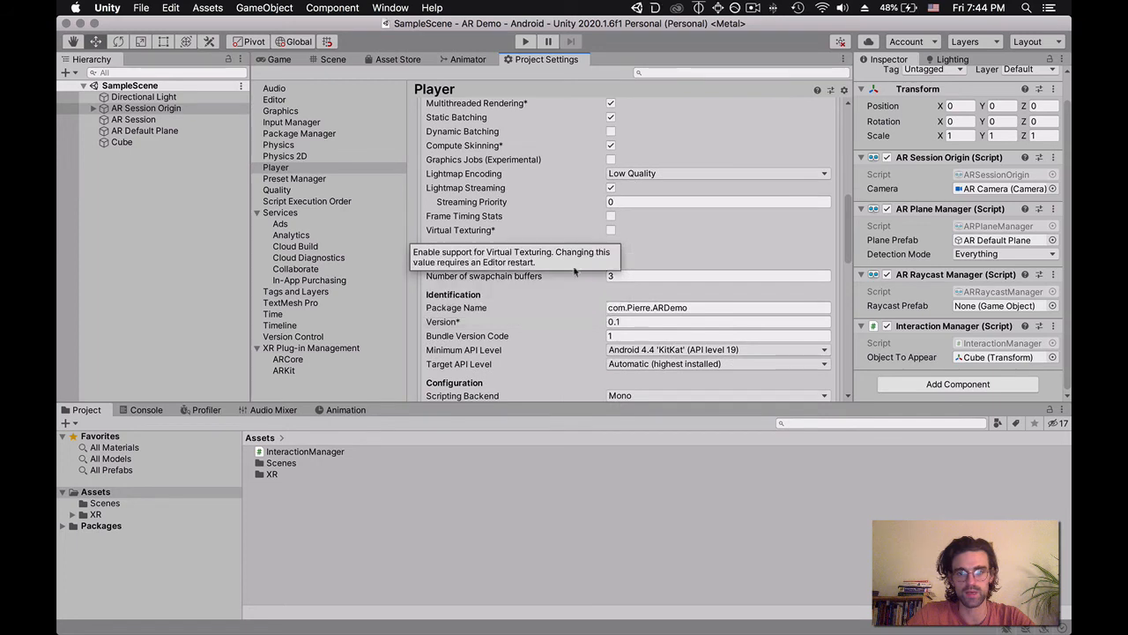
pyautogui.scroll(-3)
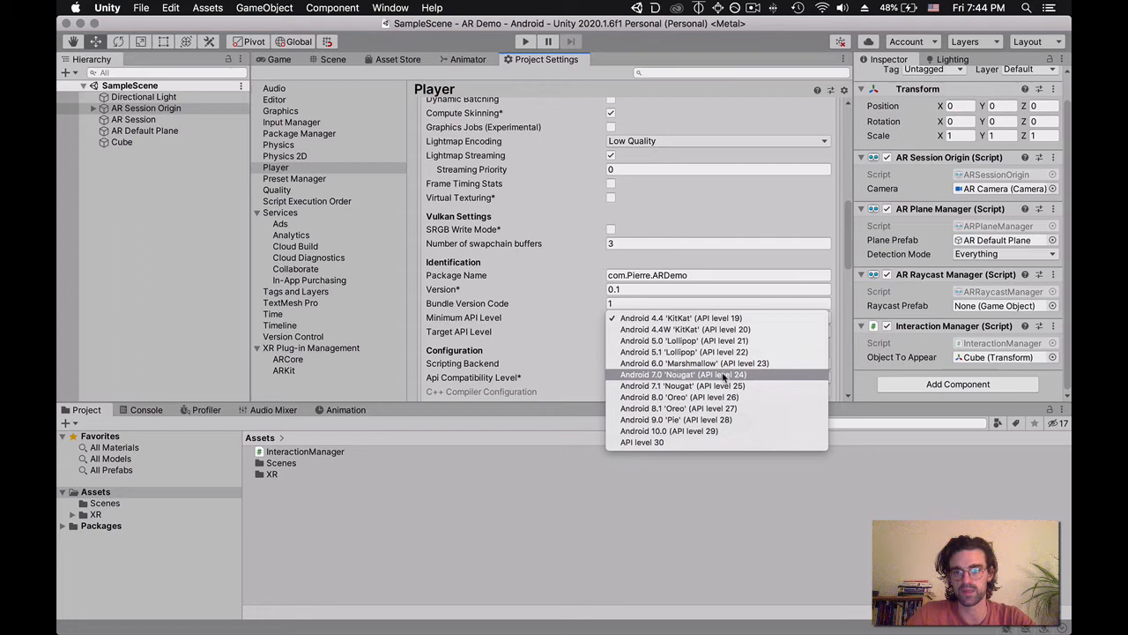
pyautogui.click(684, 373)
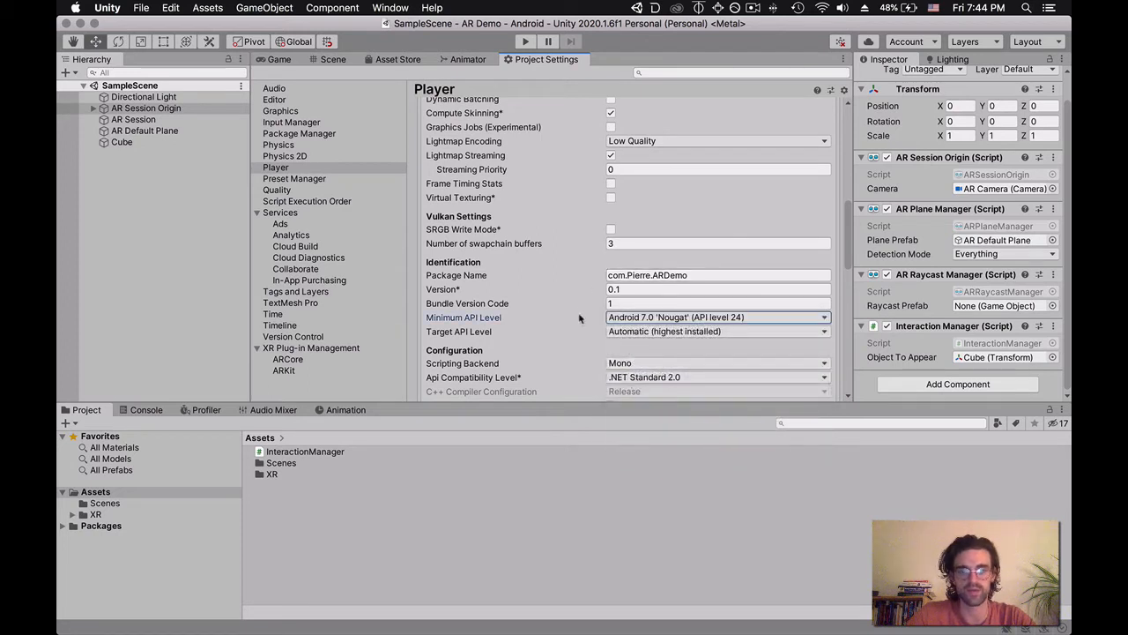
pyautogui.scroll(-3)
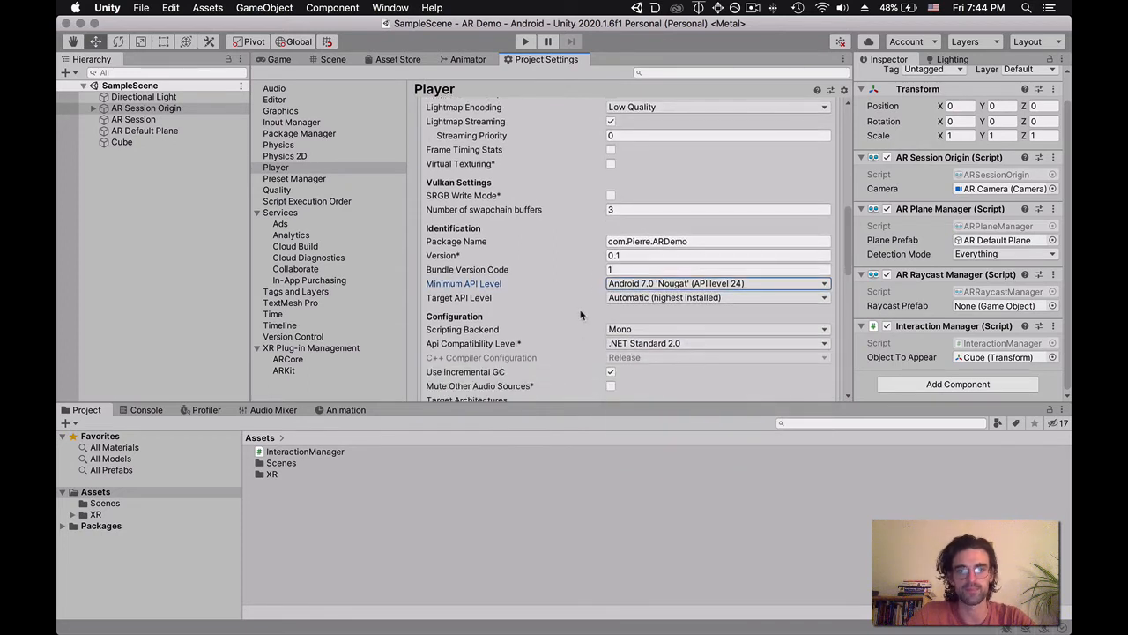
pyautogui.scroll(-3)
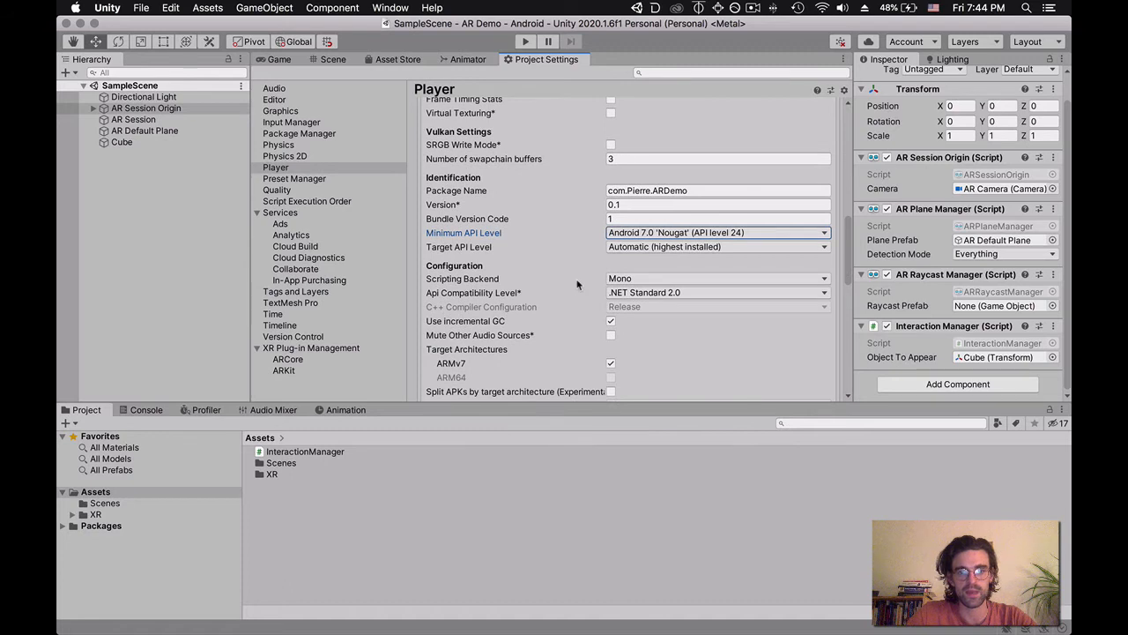
pyautogui.scroll(-3)
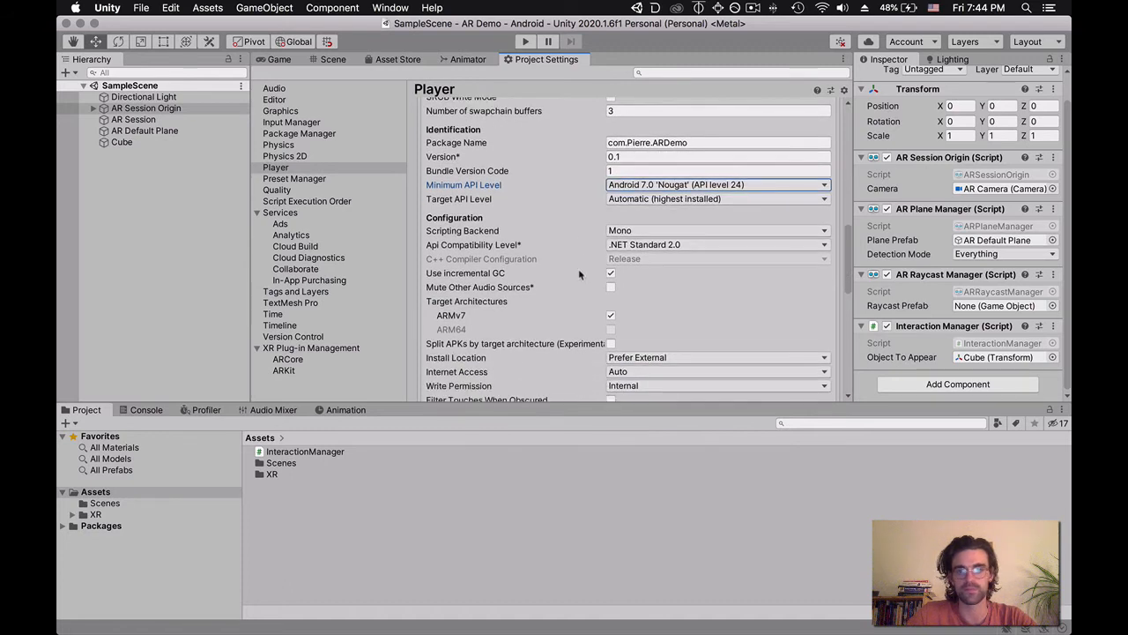
pyautogui.scroll(-3)
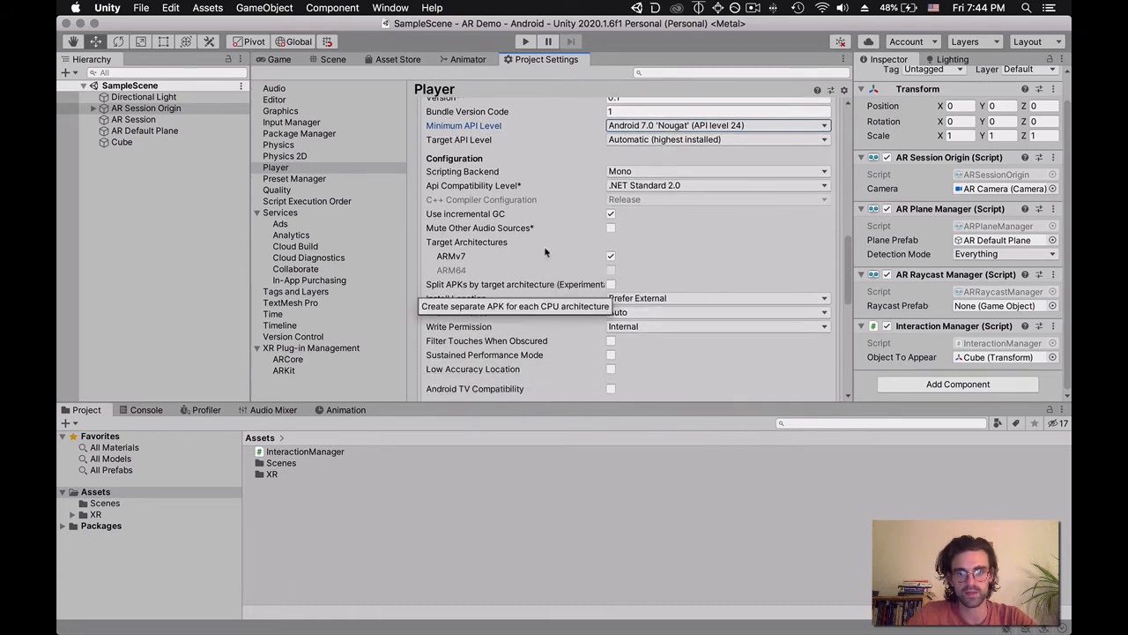
pyautogui.scroll(-3)
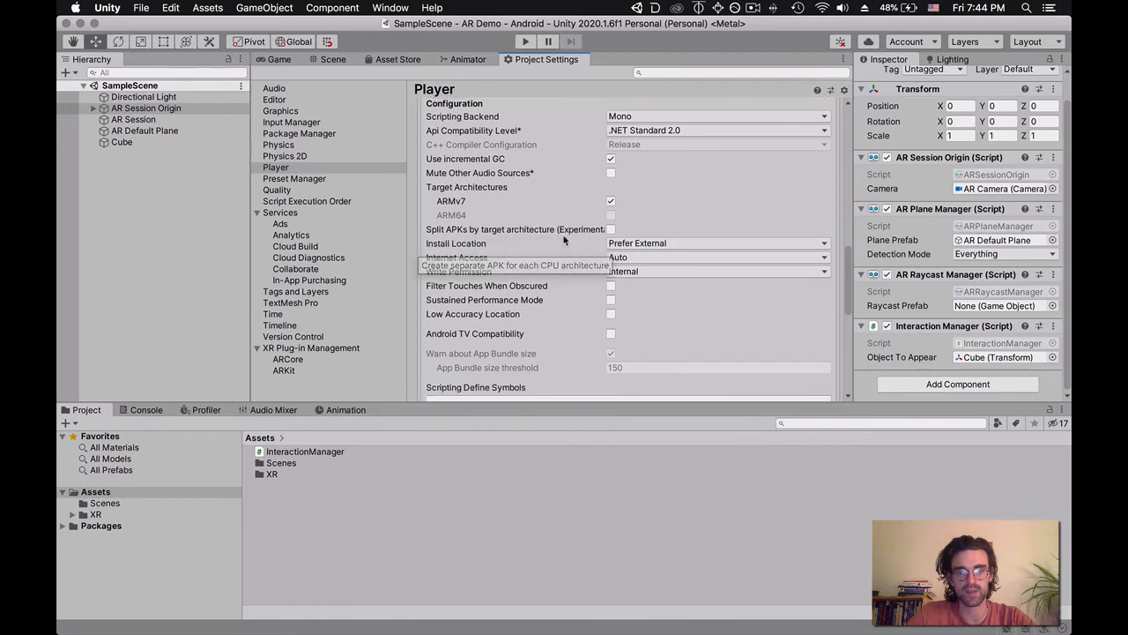
pyautogui.scroll(-3)
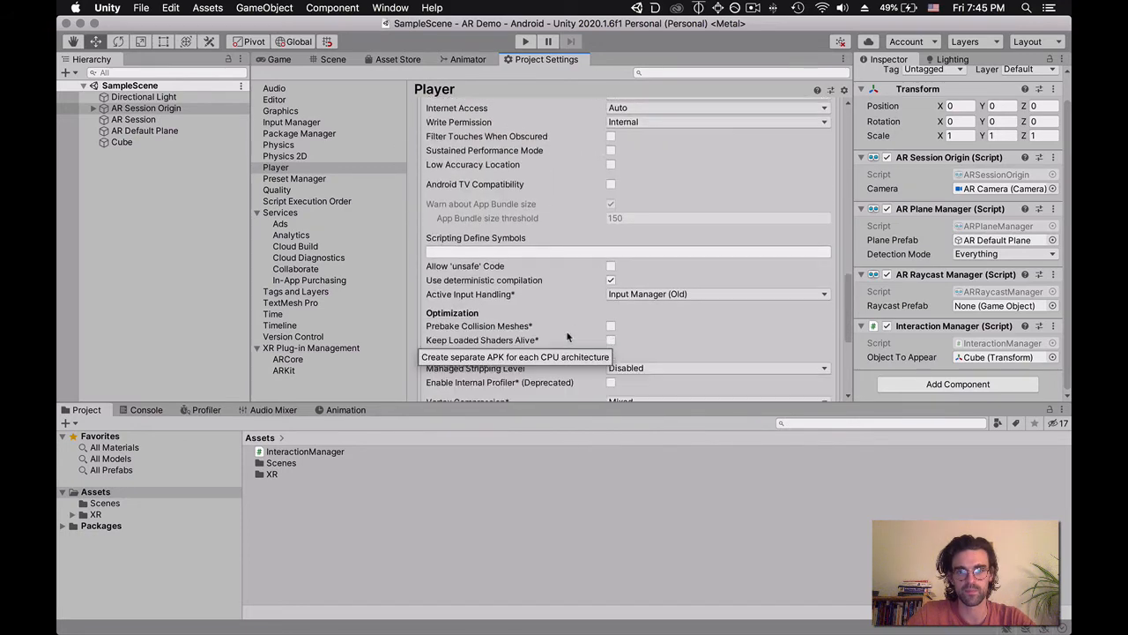
pyautogui.scroll(3)
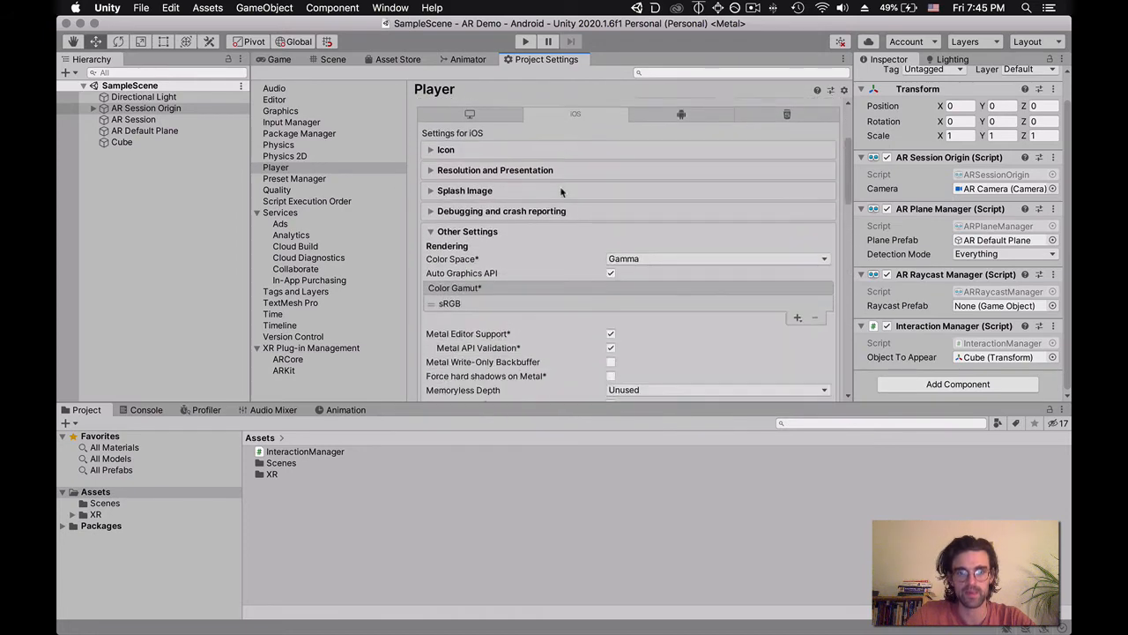
# - Reach the Camera Usage Description field in the iOS Configuration section
pyautogui.scroll(-3)
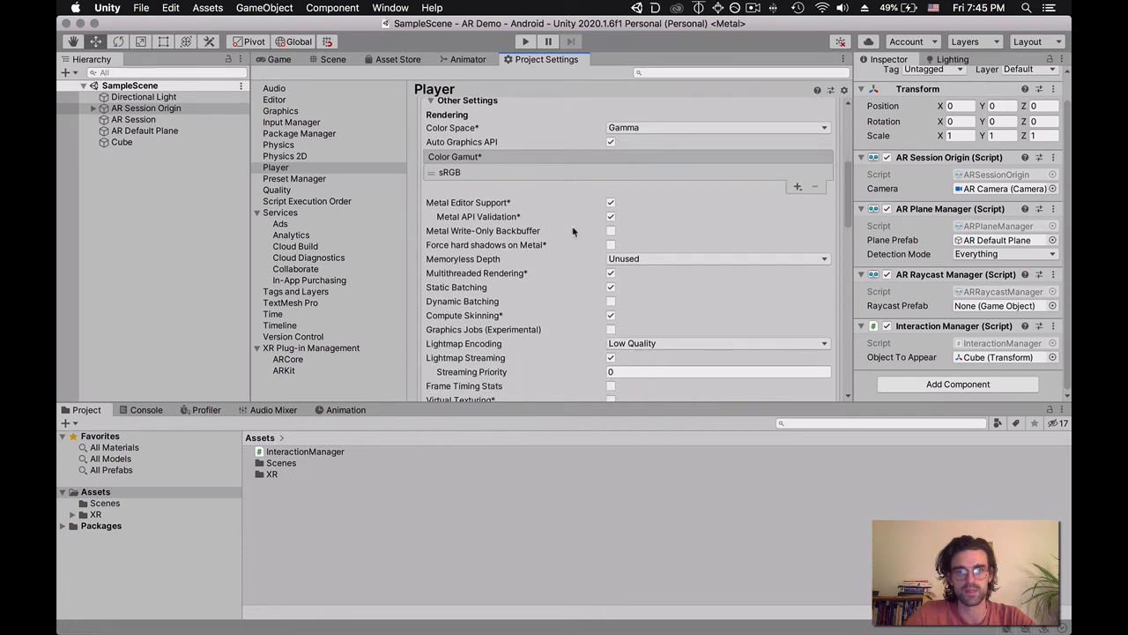
pyautogui.scroll(-3)
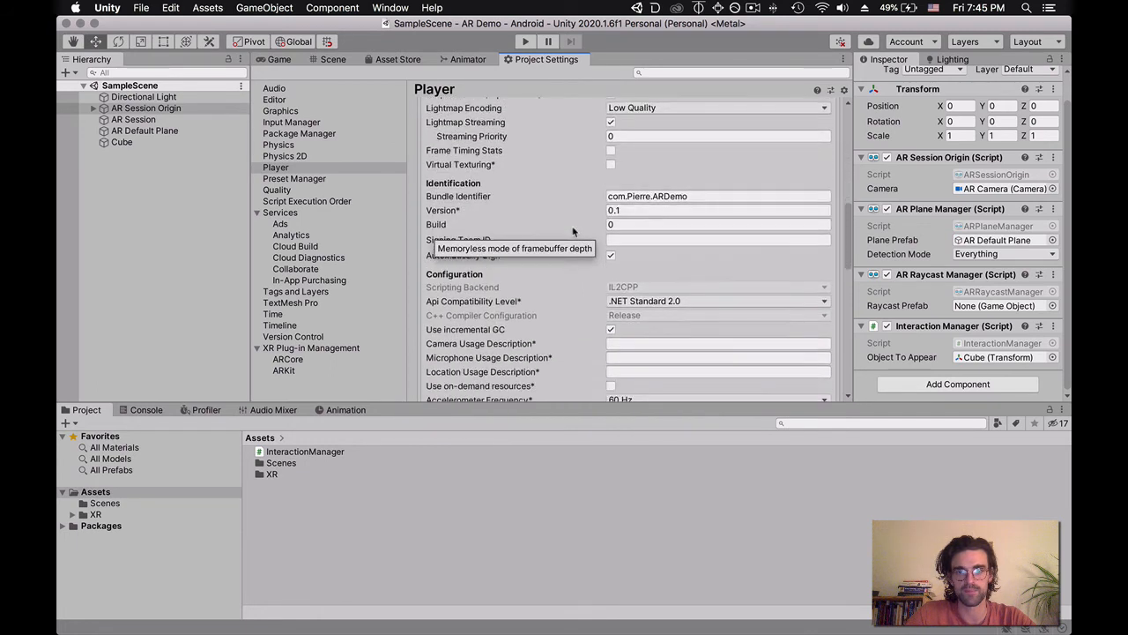
pyautogui.scroll(-3)
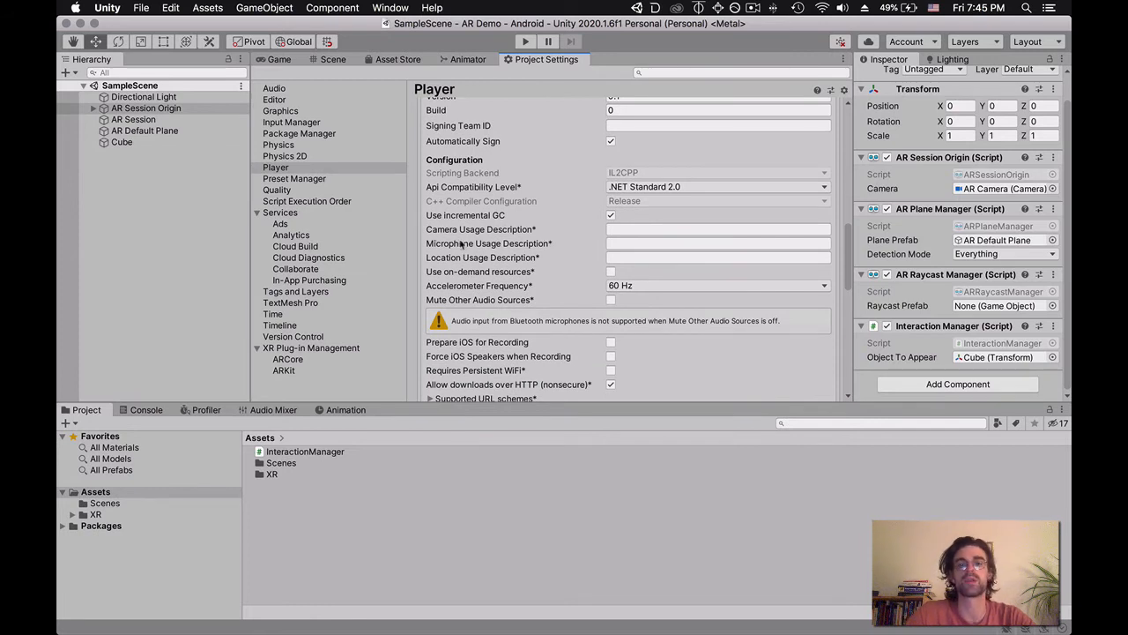
pyautogui.click(718, 229)
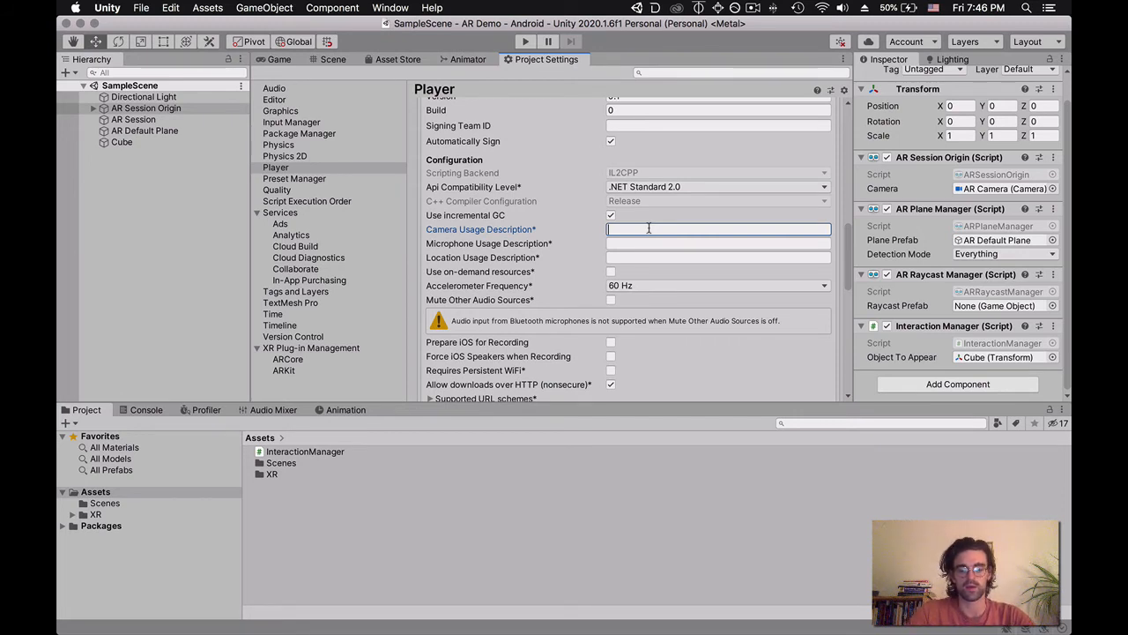
# - Enter 'Use for Augmented Reality!' as the iOS Camera Usage Description
pyautogui.write('Use for Augment')
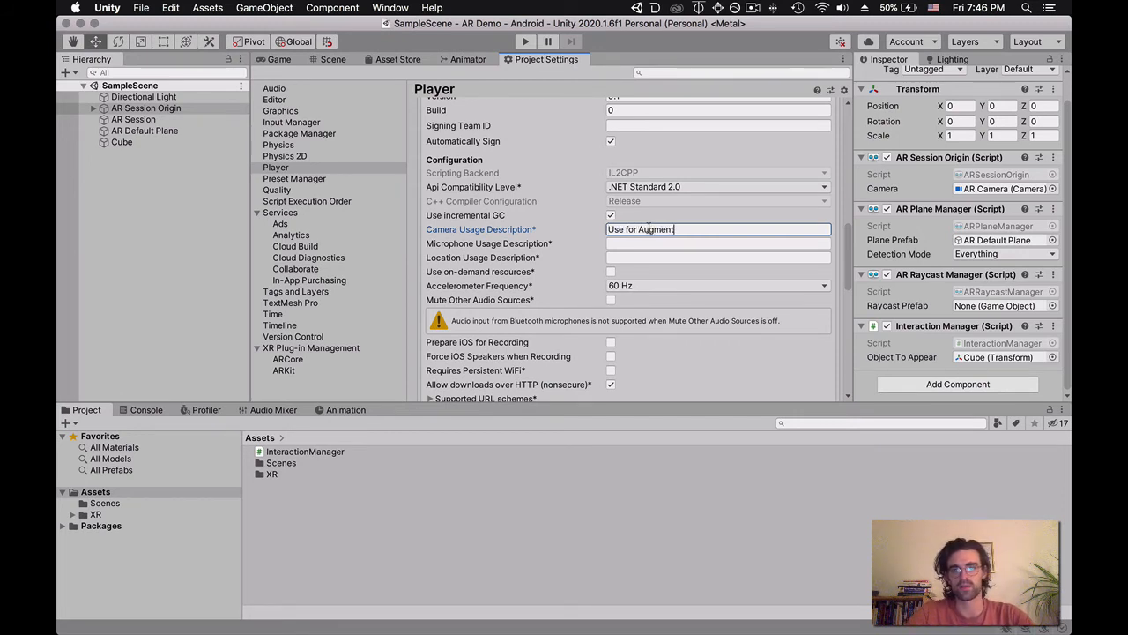
pyautogui.write('ed Reality')
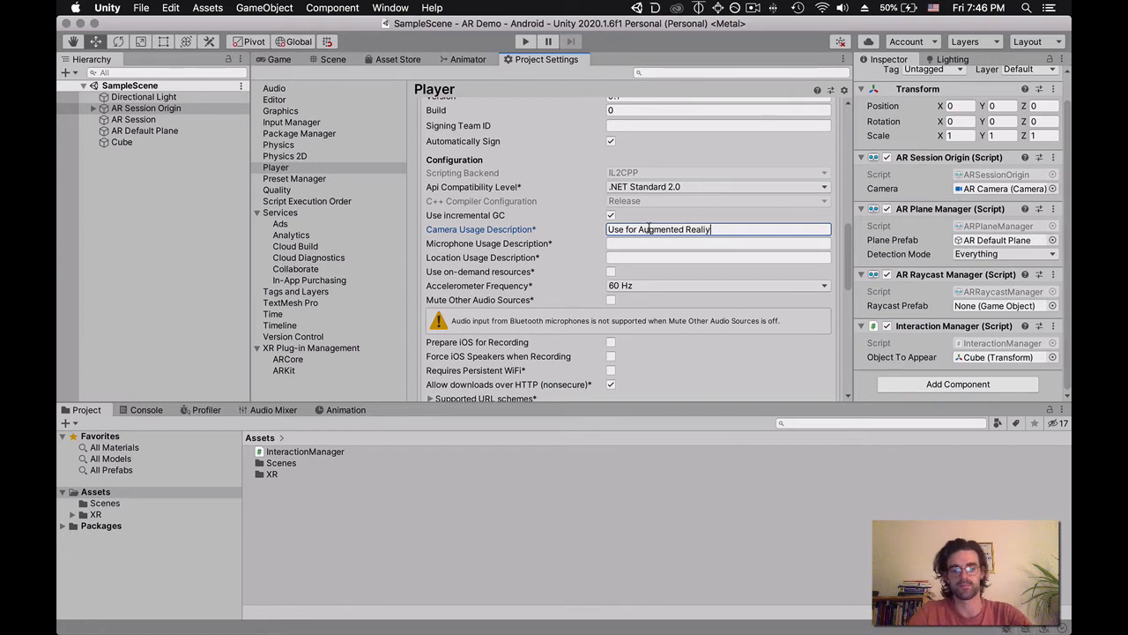
pyautogui.write('!')
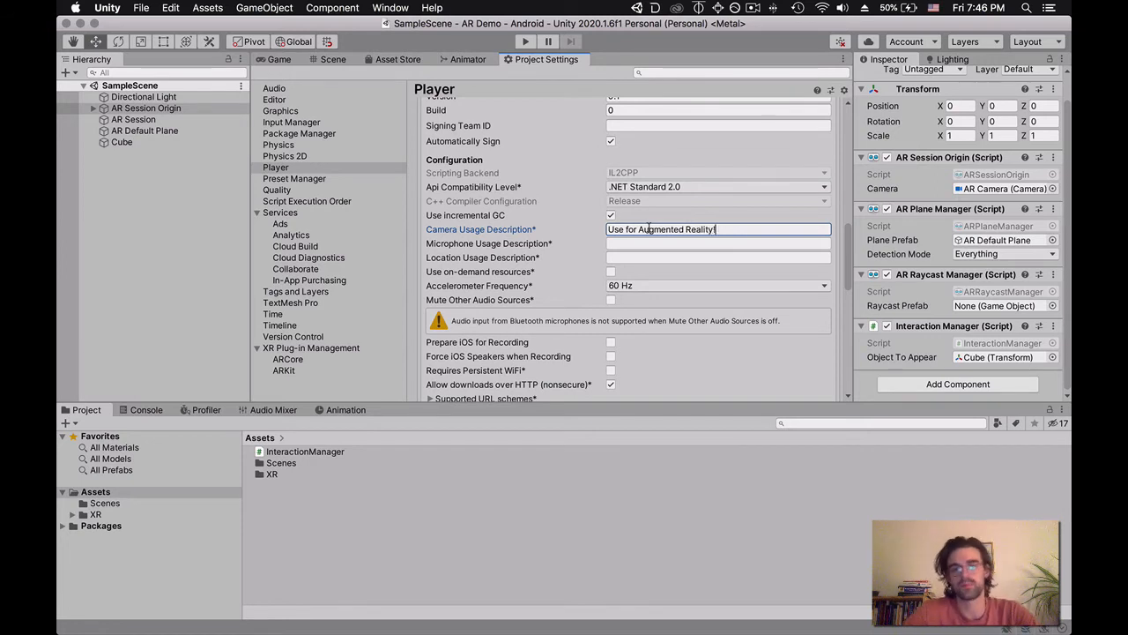
# - Review the remaining iOS settings, including the minimum iOS version
pyautogui.scroll(-3)
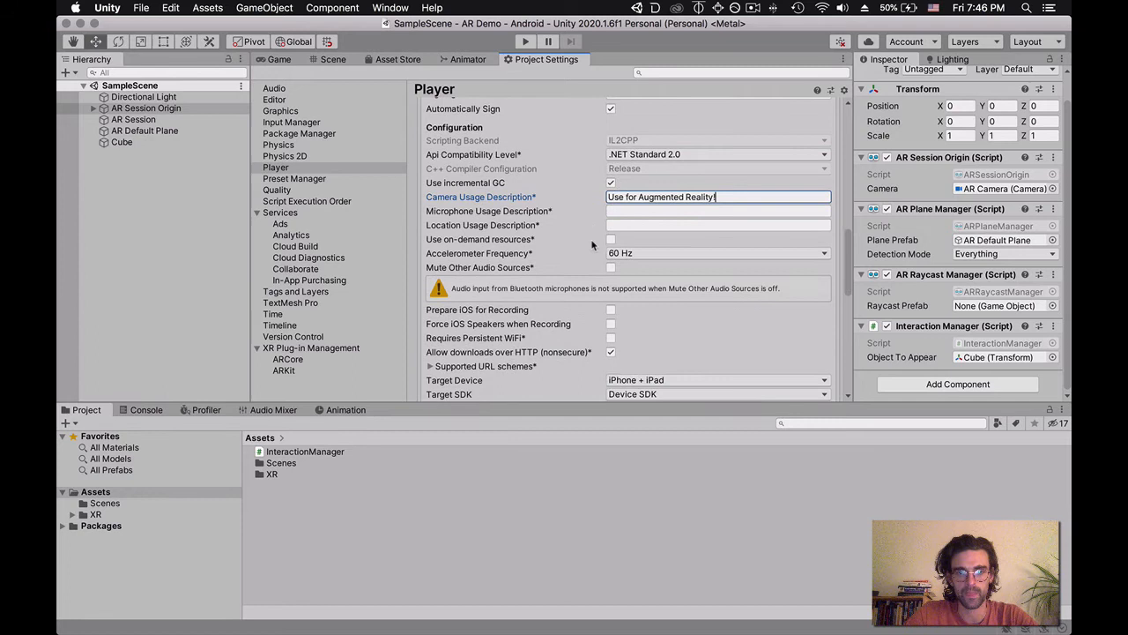
pyautogui.scroll(-3)
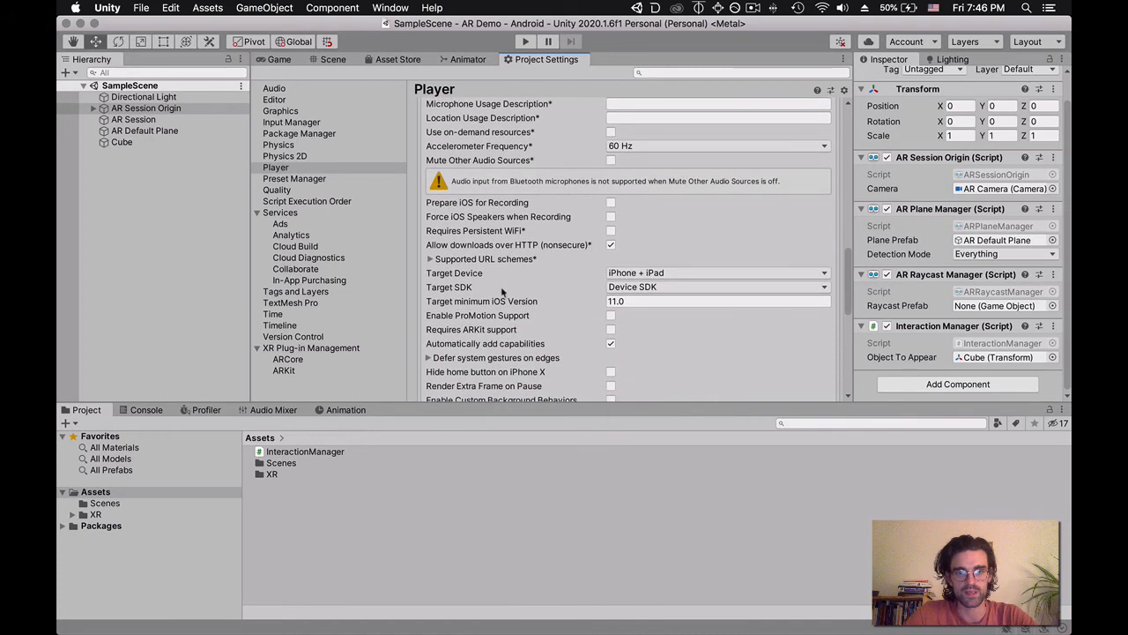
pyautogui.click(714, 300)
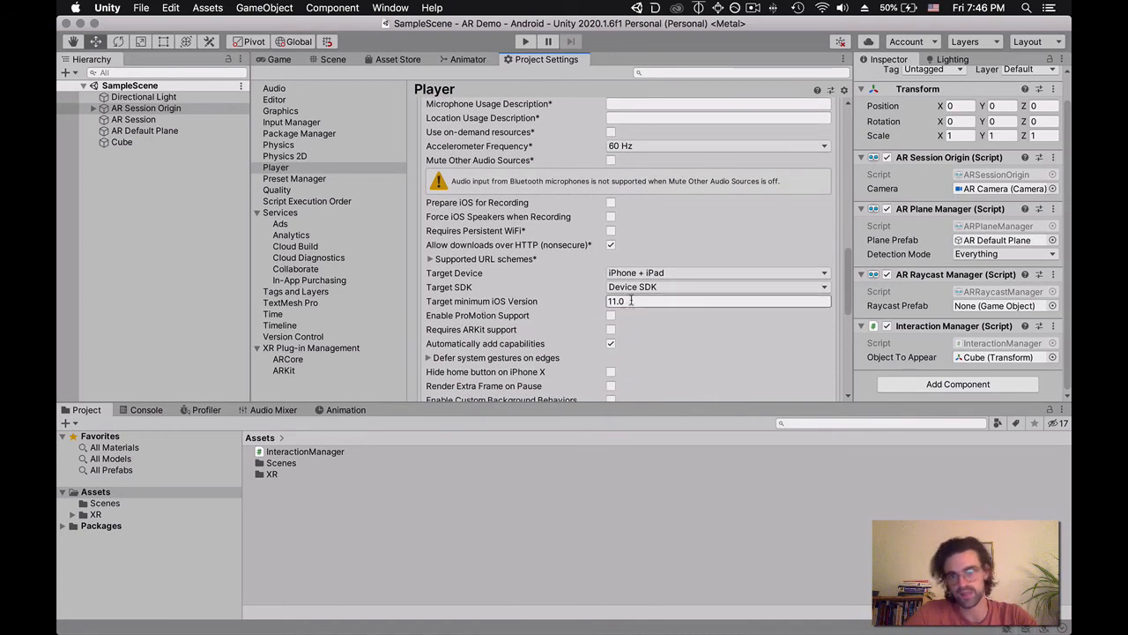
pyautogui.scroll(-3)
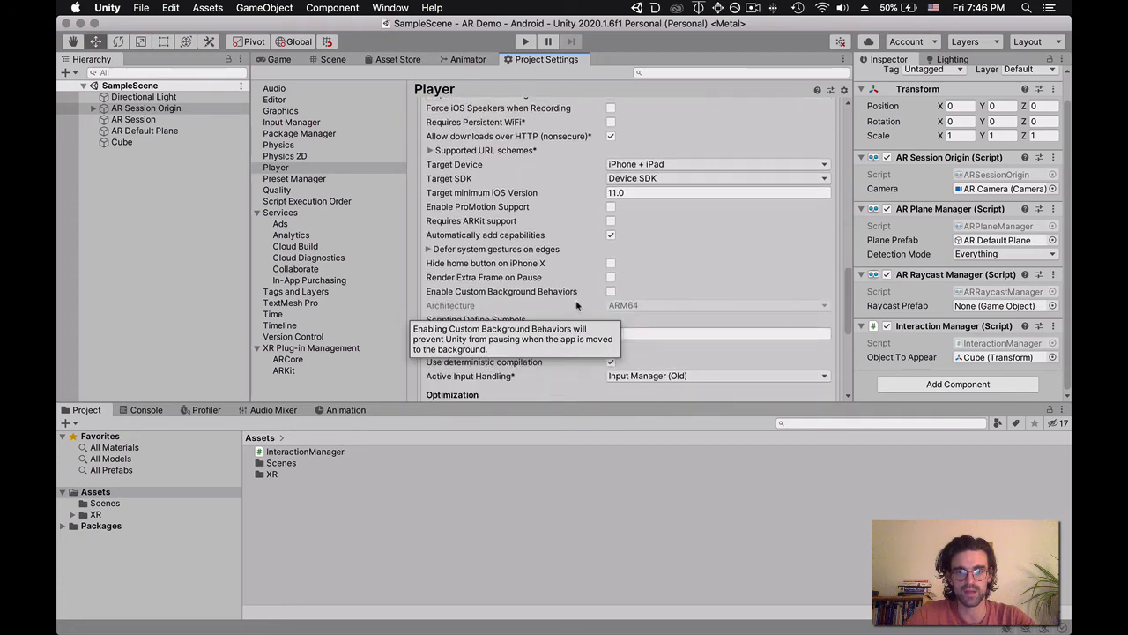
pyautogui.scroll(-3)
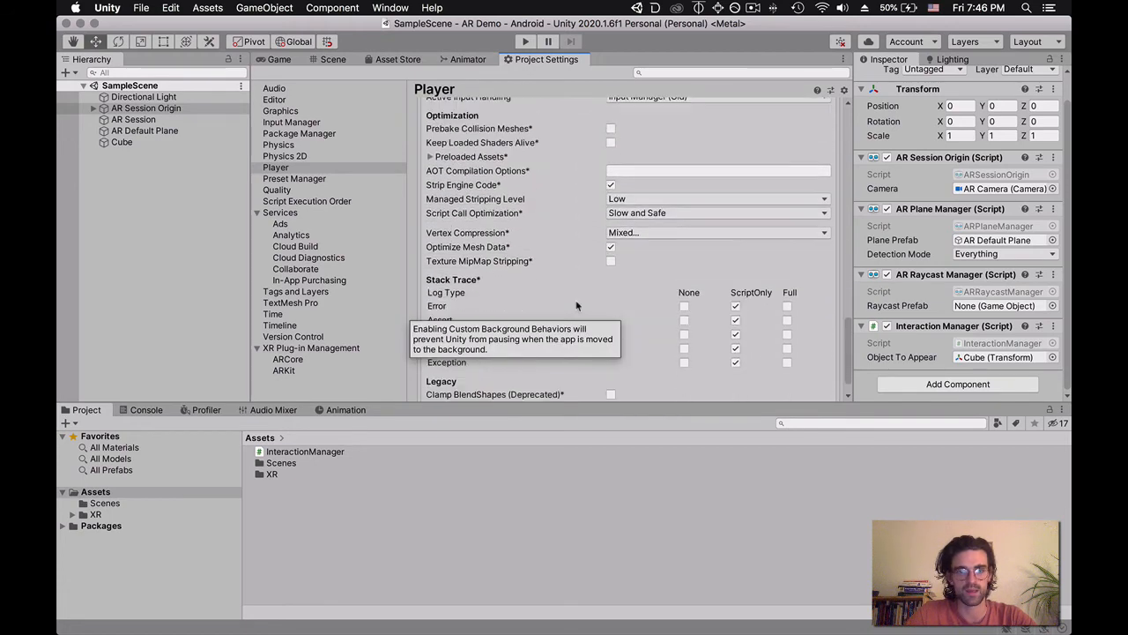
pyautogui.scroll(3)
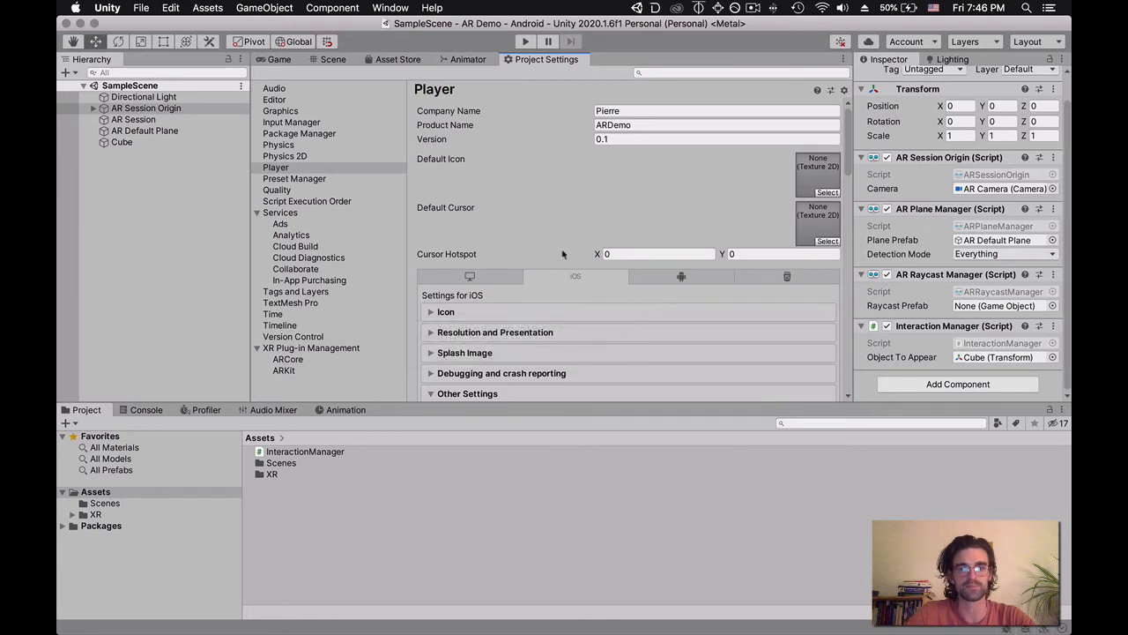
pyautogui.moveTo(562, 251)
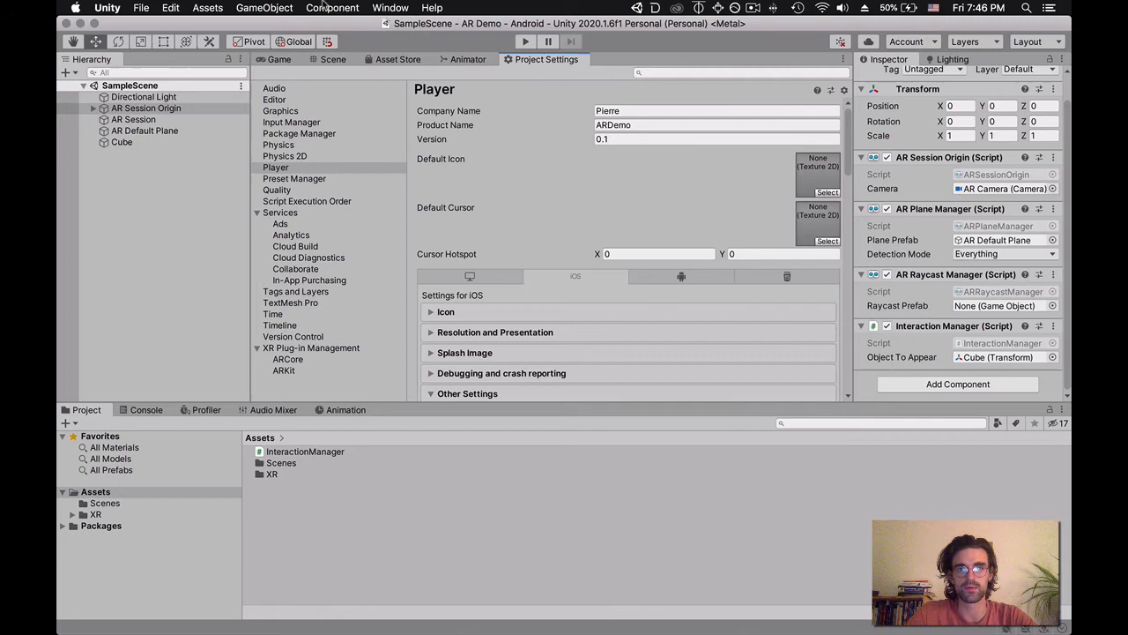
# - Reopen Build Settings with Android still the active platform
pyautogui.click(141, 7)
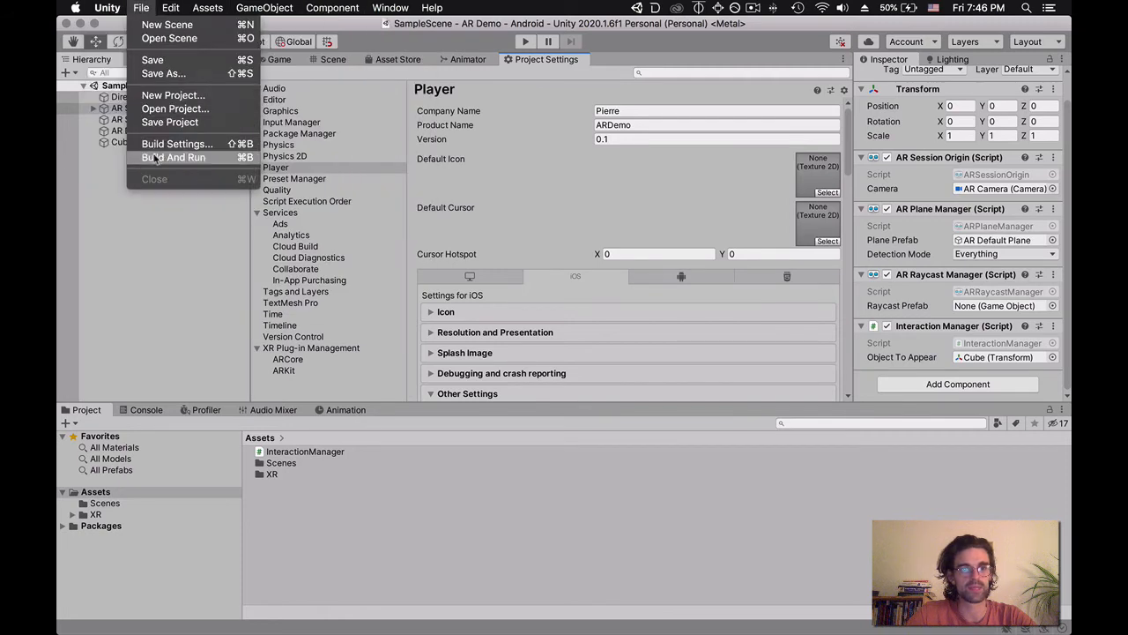
pyautogui.click(176, 145)
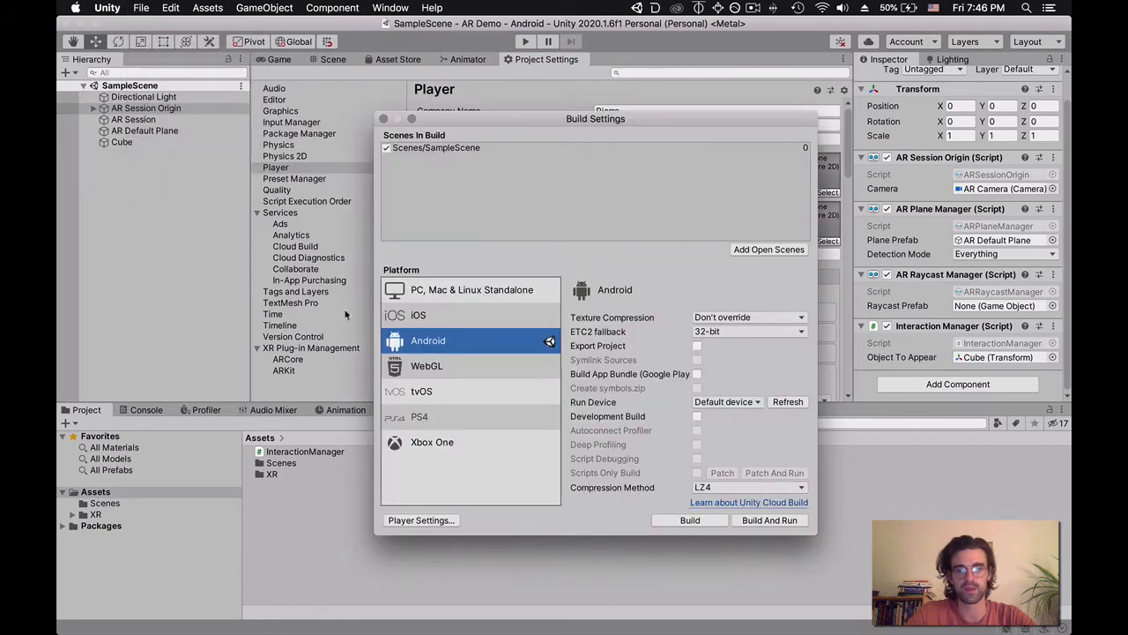
pyautogui.moveTo(677, 388)
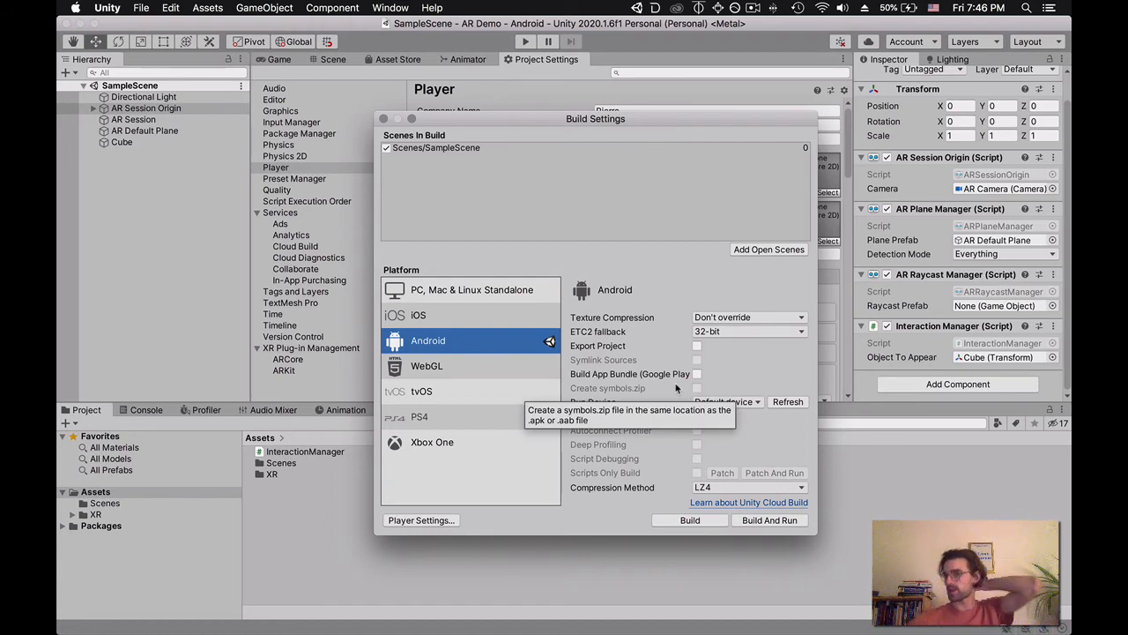
pyautogui.moveTo(652, 279)
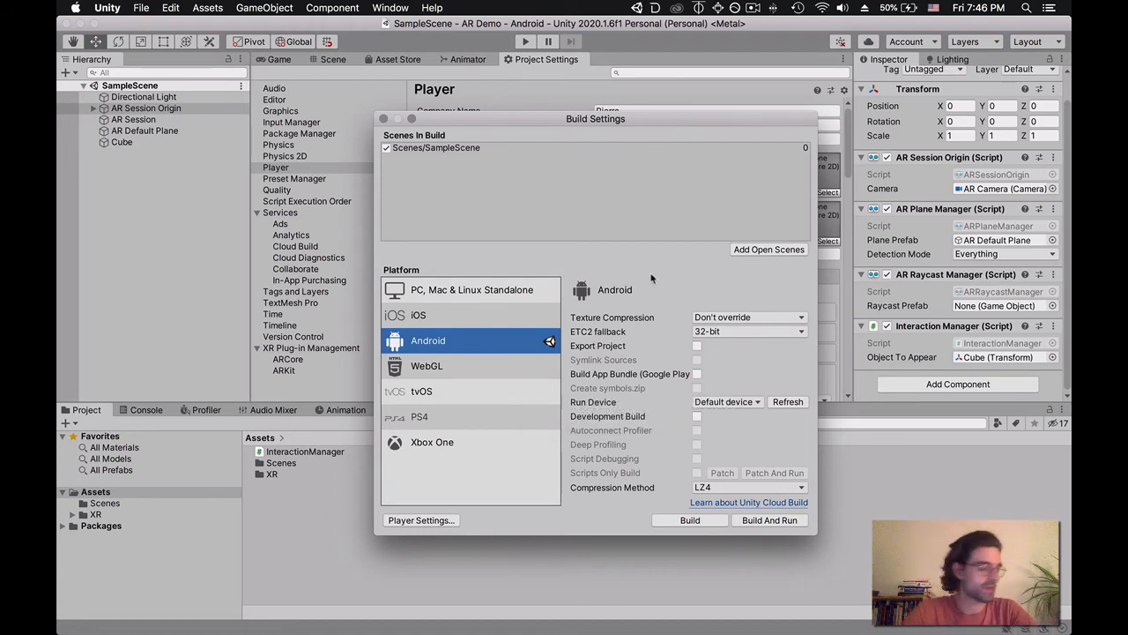
pyautogui.moveTo(667, 263)
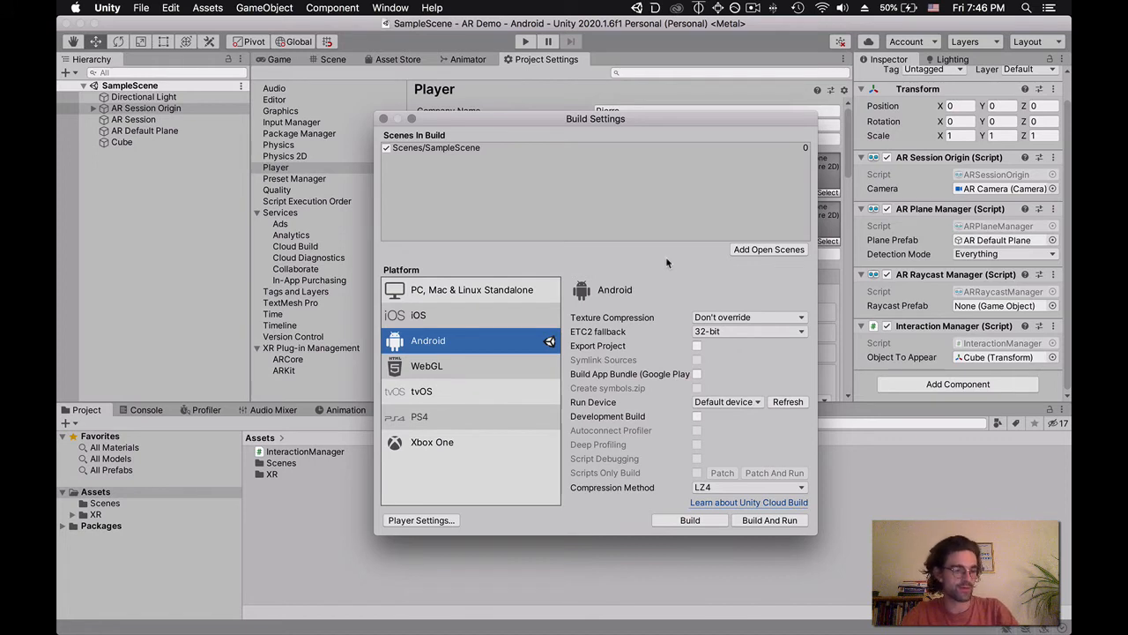
pyautogui.moveTo(661, 263)
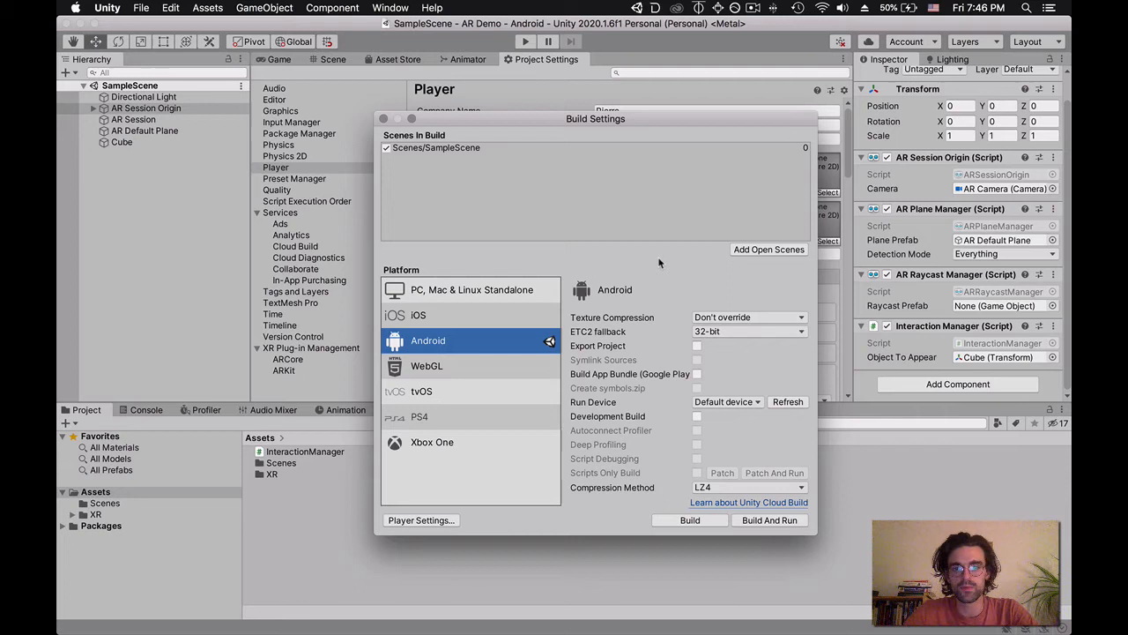
pyautogui.moveTo(673, 258)
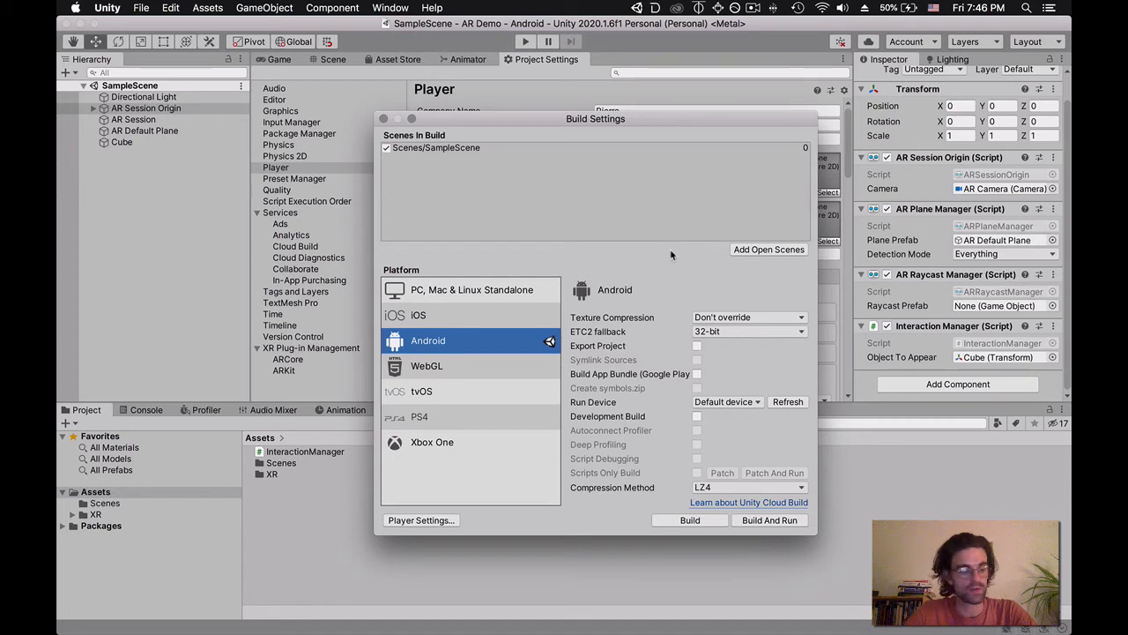
pyautogui.moveTo(677, 275)
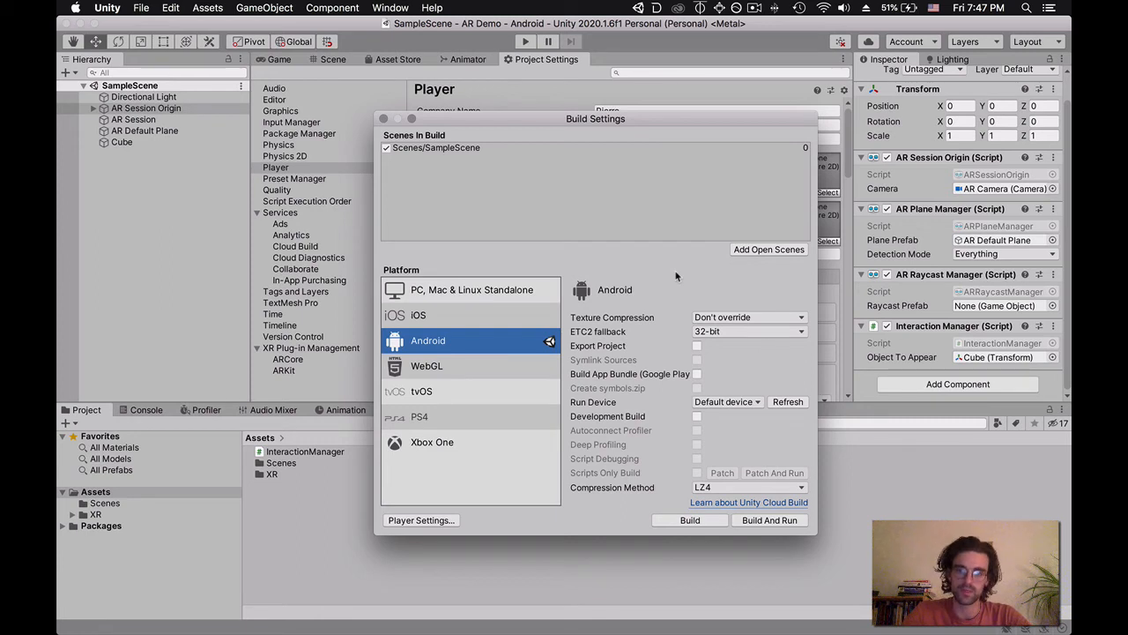
pyautogui.moveTo(624, 417)
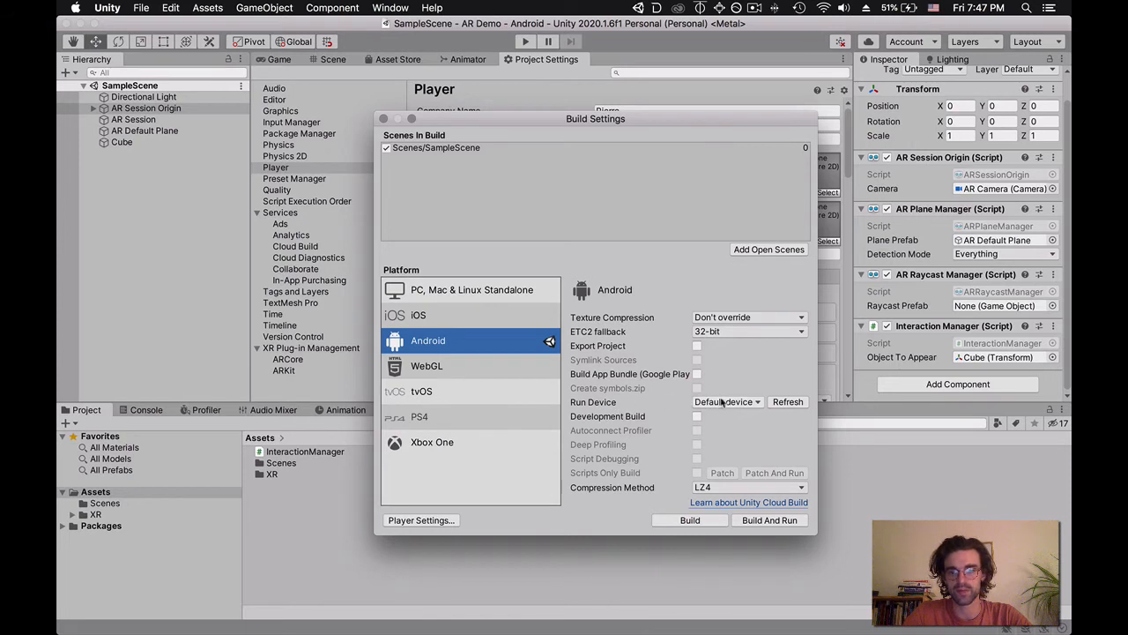
# - Keep the default run device and start Build And Run for Android
pyautogui.click(726, 402)
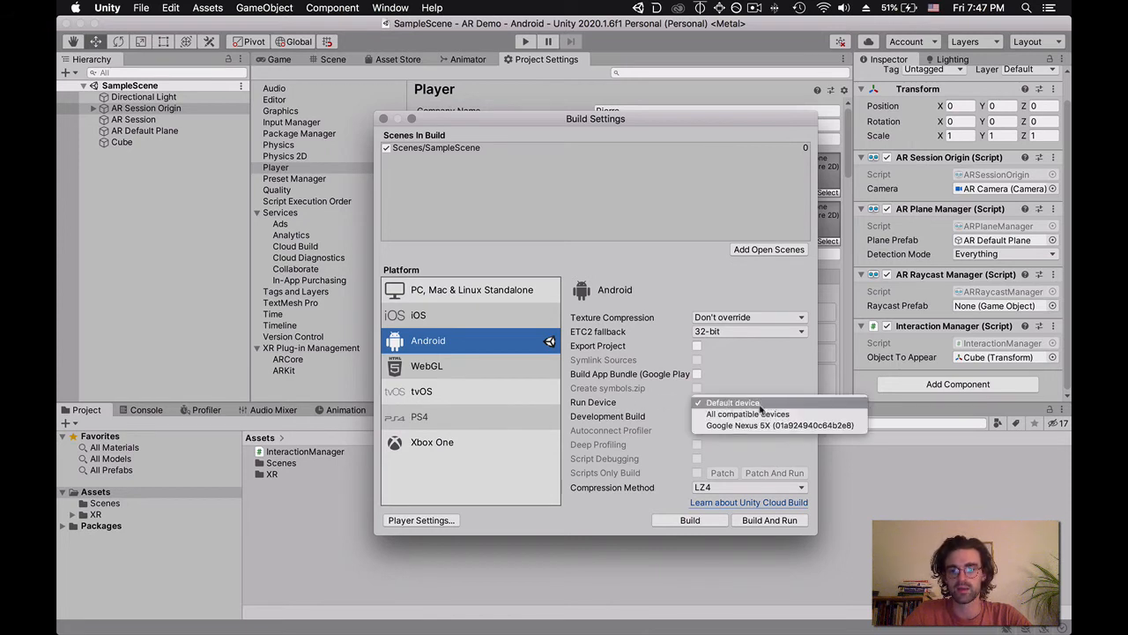
pyautogui.moveTo(769, 425)
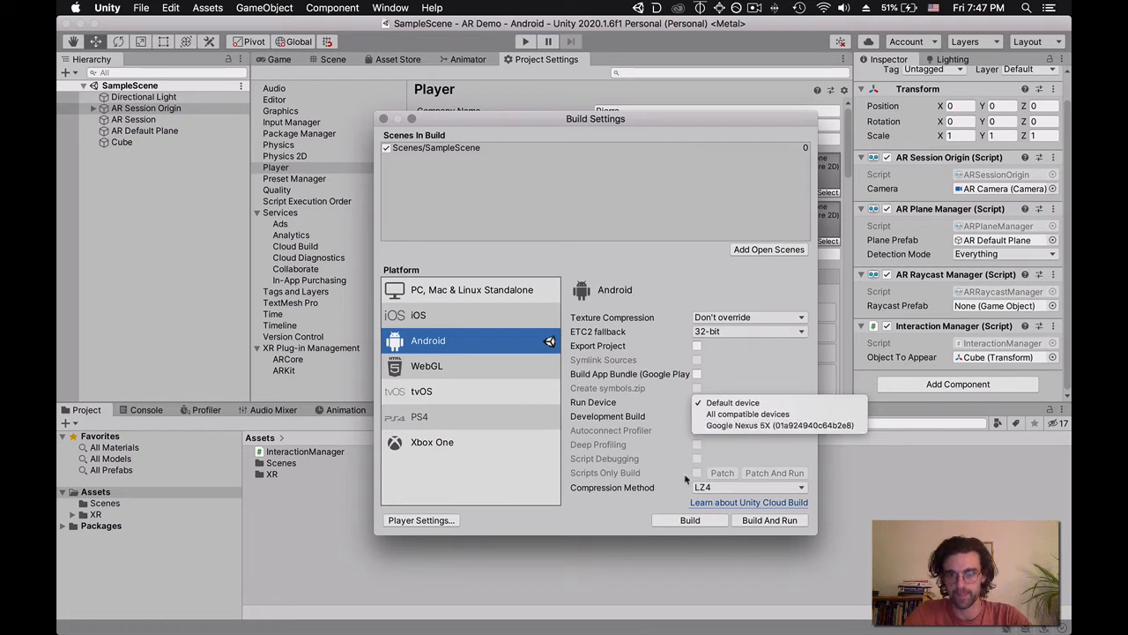
pyautogui.click(731, 402)
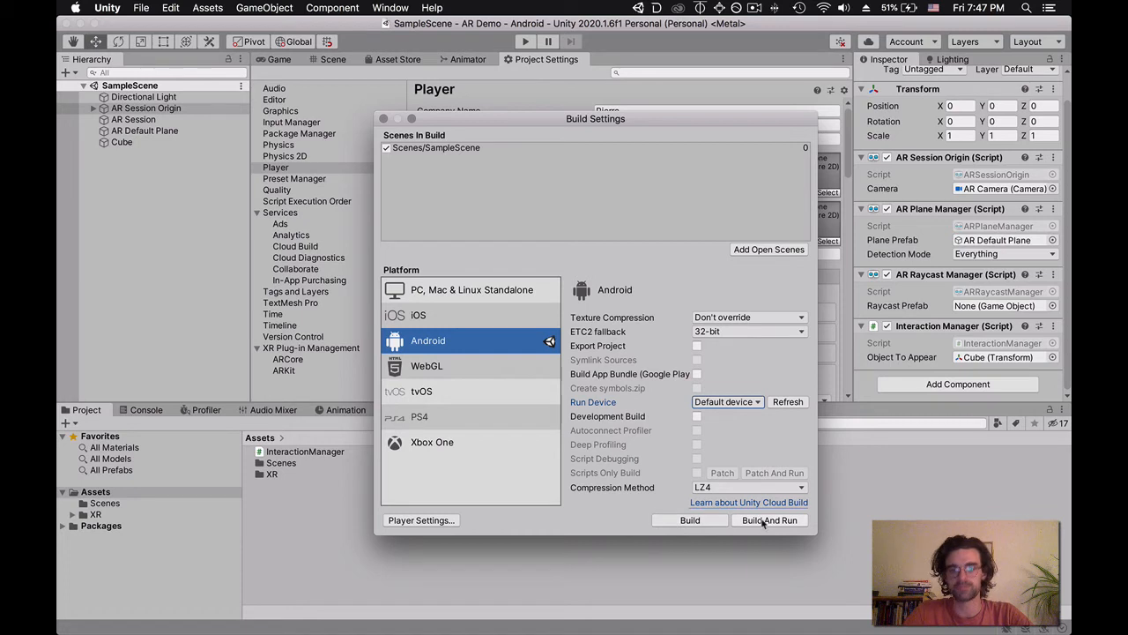
pyautogui.click(769, 518)
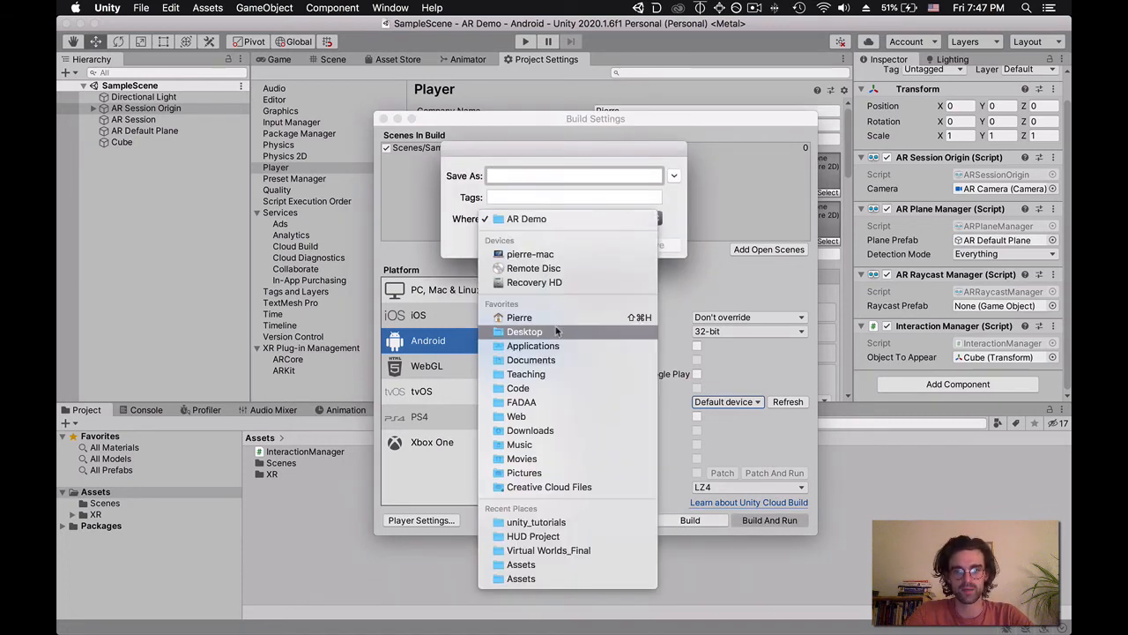
# - Save the Android build to the Desktop as ARDemo_Android_1 and begin building
pyautogui.click(525, 332)
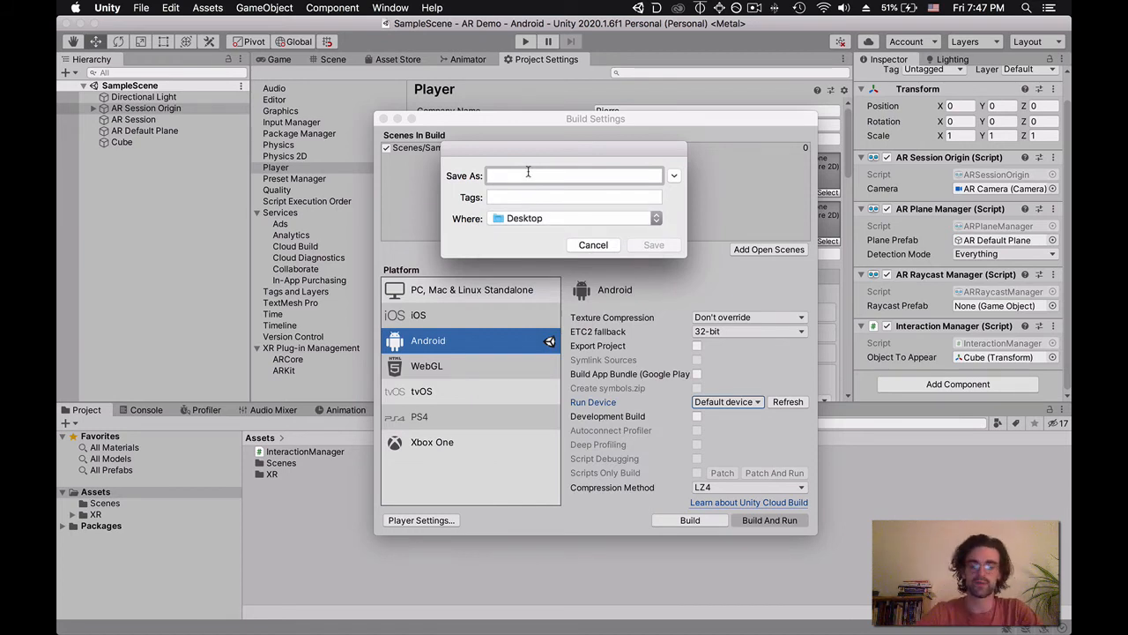
pyautogui.write('ARD')
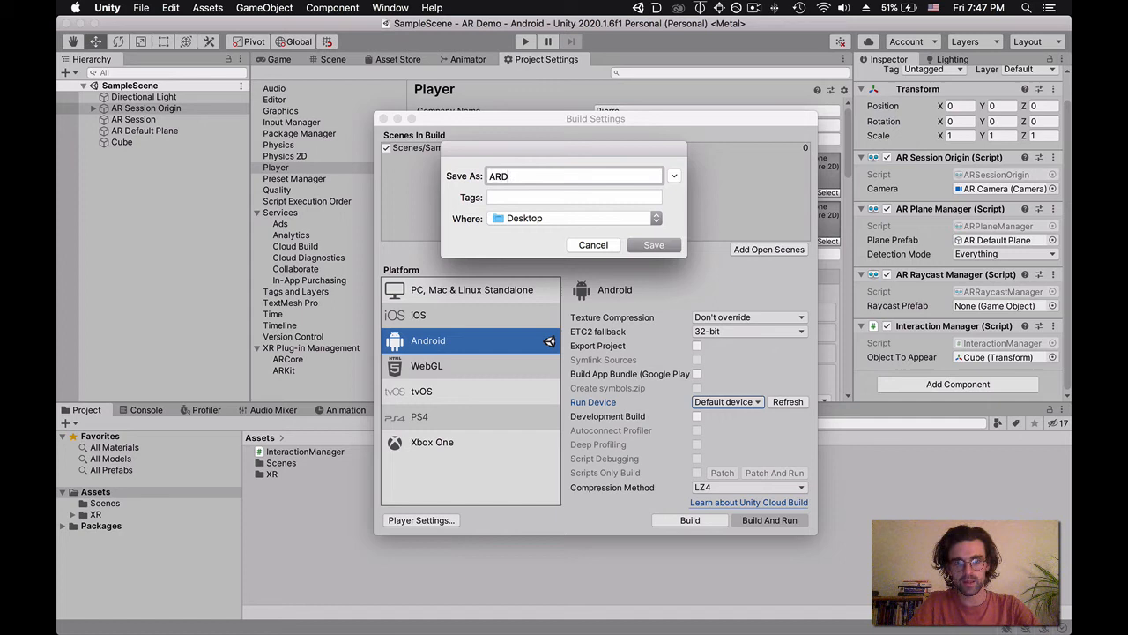
pyautogui.write('emo_Android')
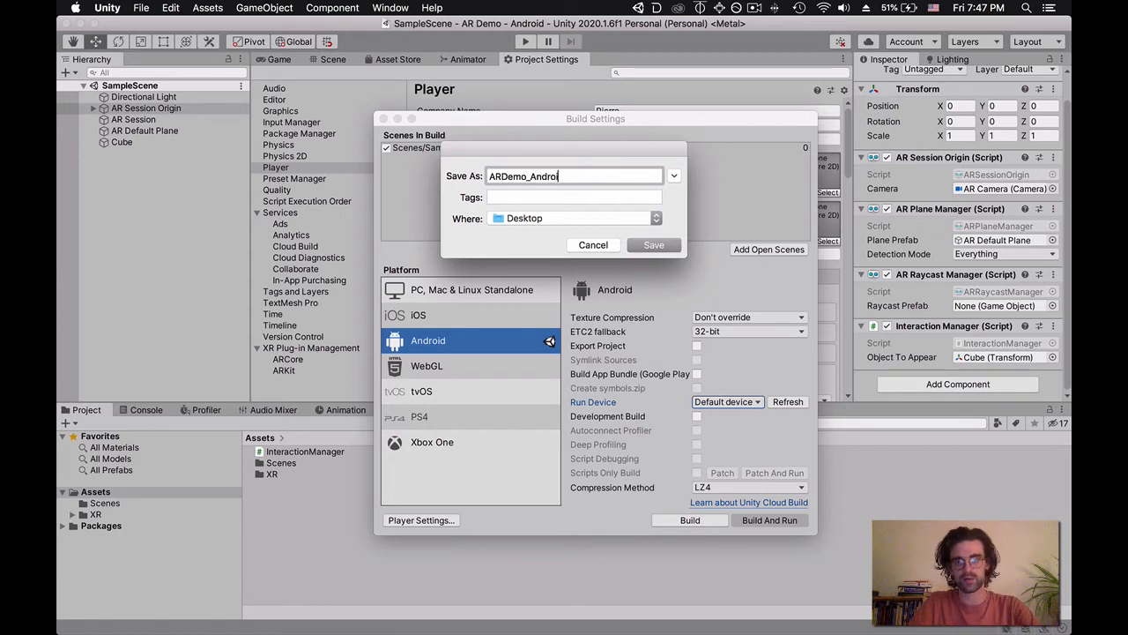
pyautogui.write('_t')
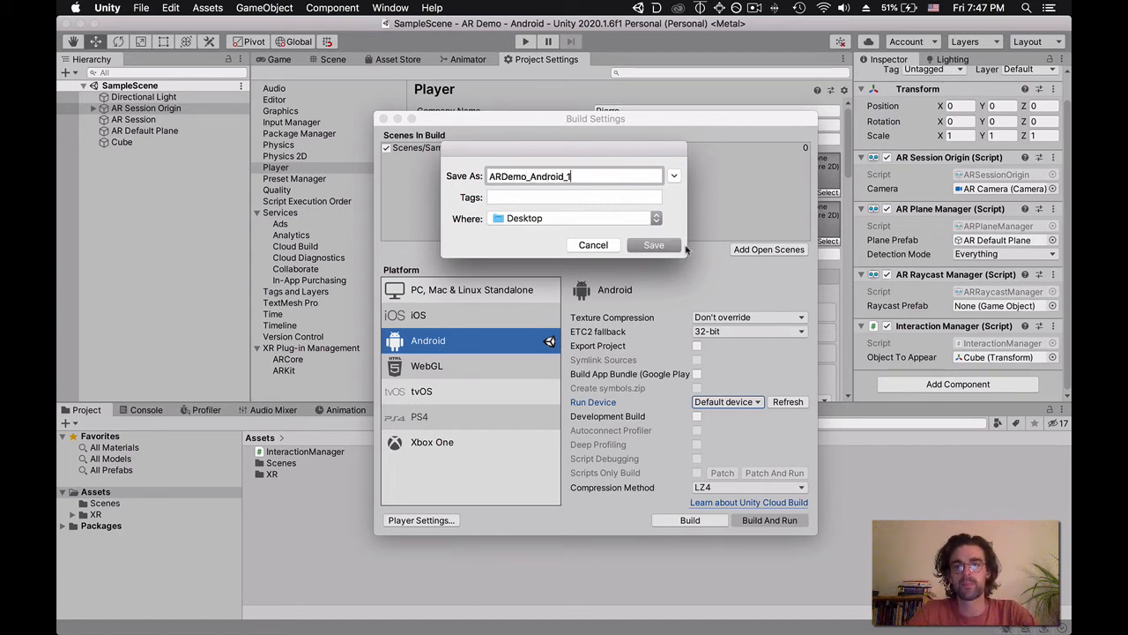
pyautogui.click(652, 243)
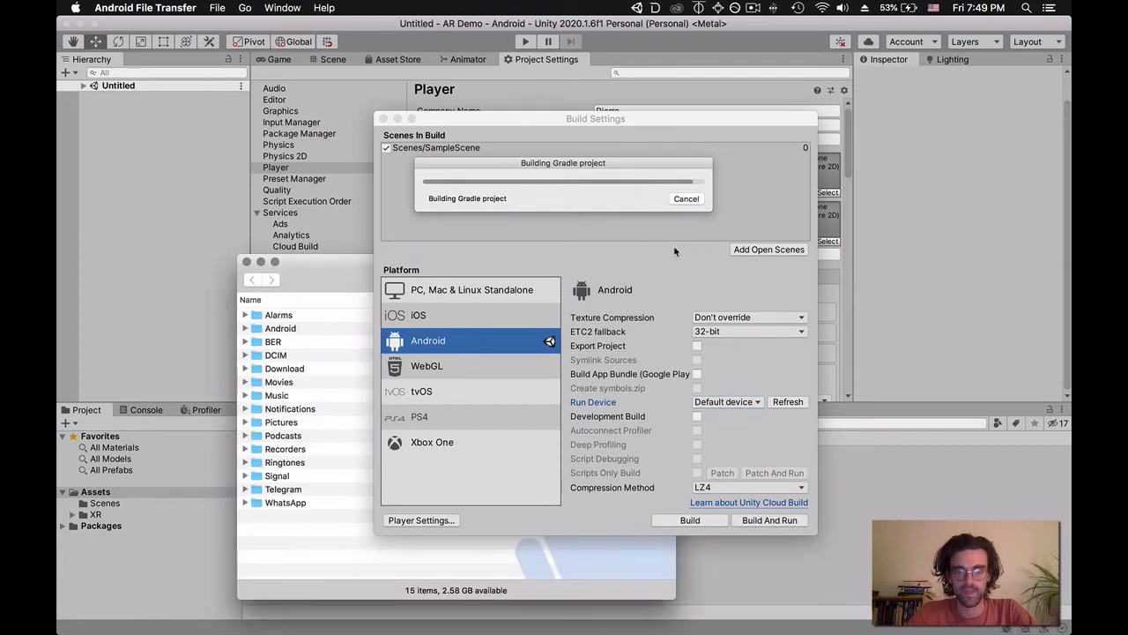
pyautogui.moveTo(652, 257)
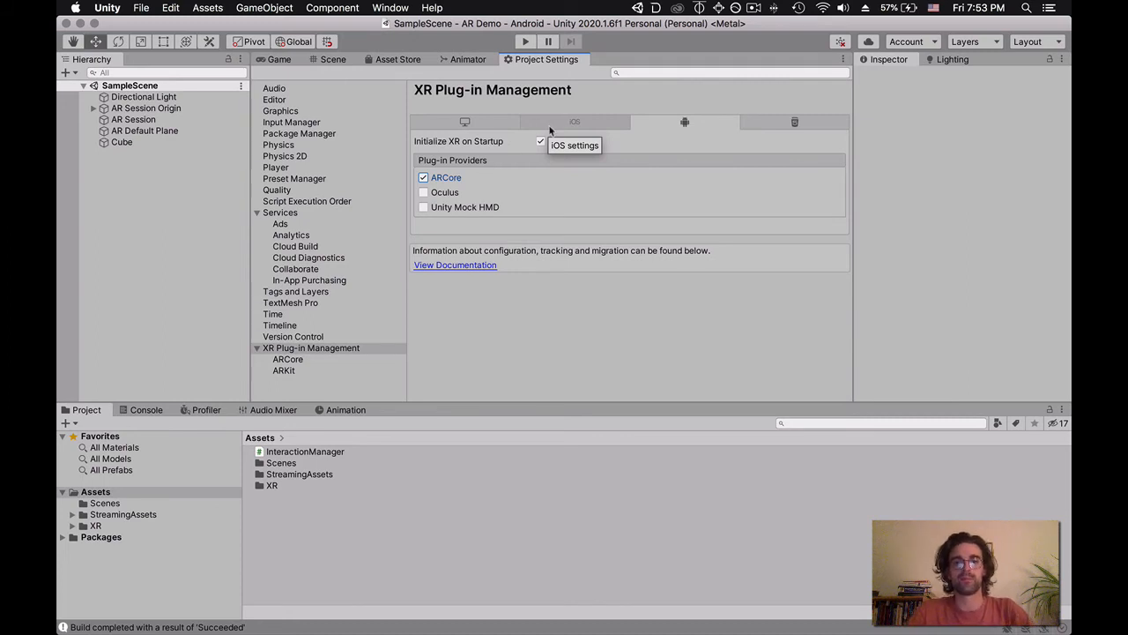
pyautogui.moveTo(602, 333)
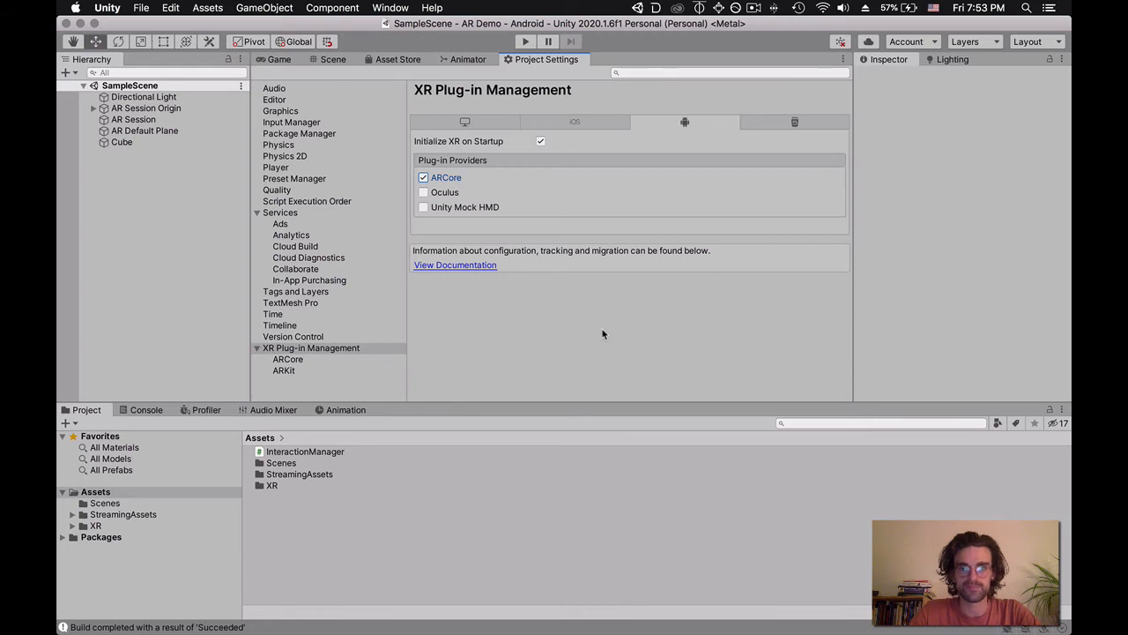
pyautogui.moveTo(345, 304)
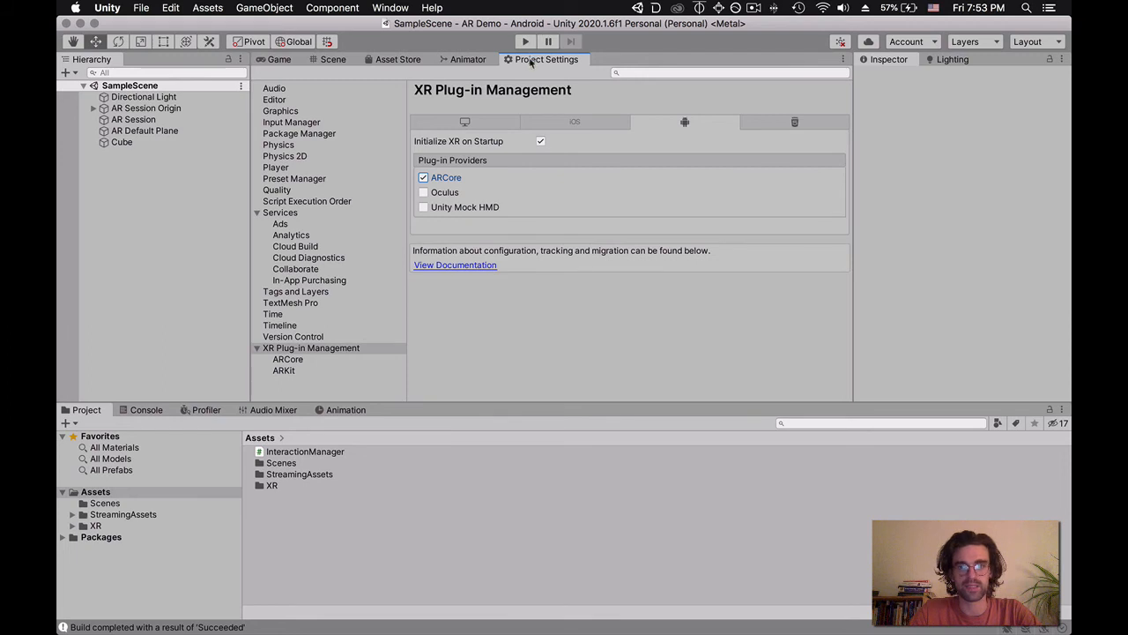
# - Tick ARKit as the iOS plug-in provider under XR Plug-in Management, then head to the File menu
pyautogui.click(310, 347)
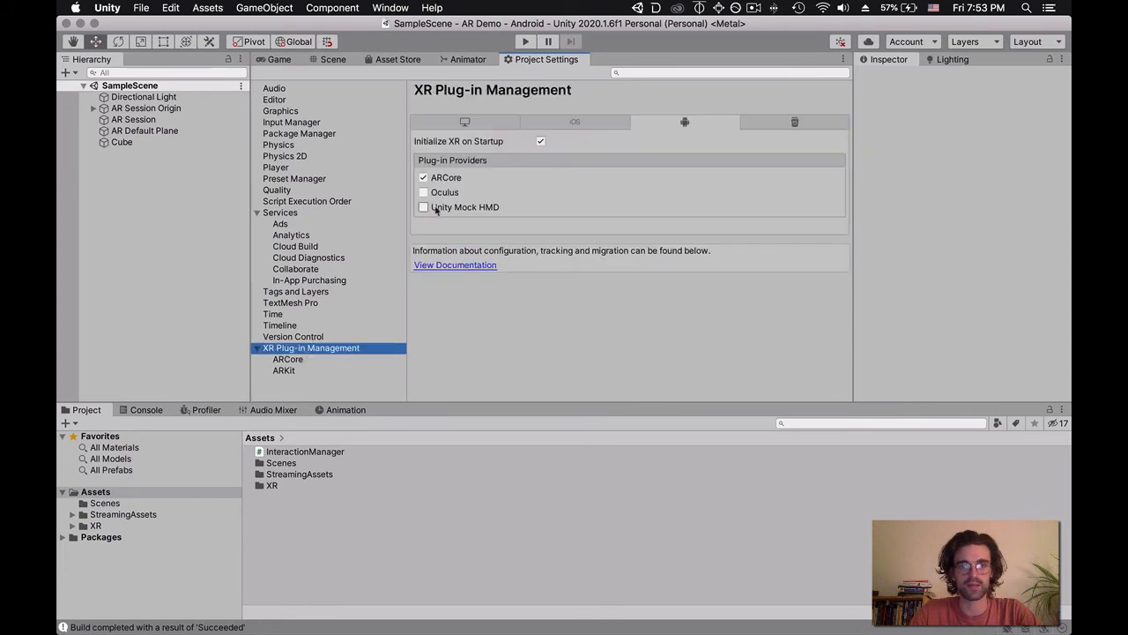
pyautogui.click(423, 176)
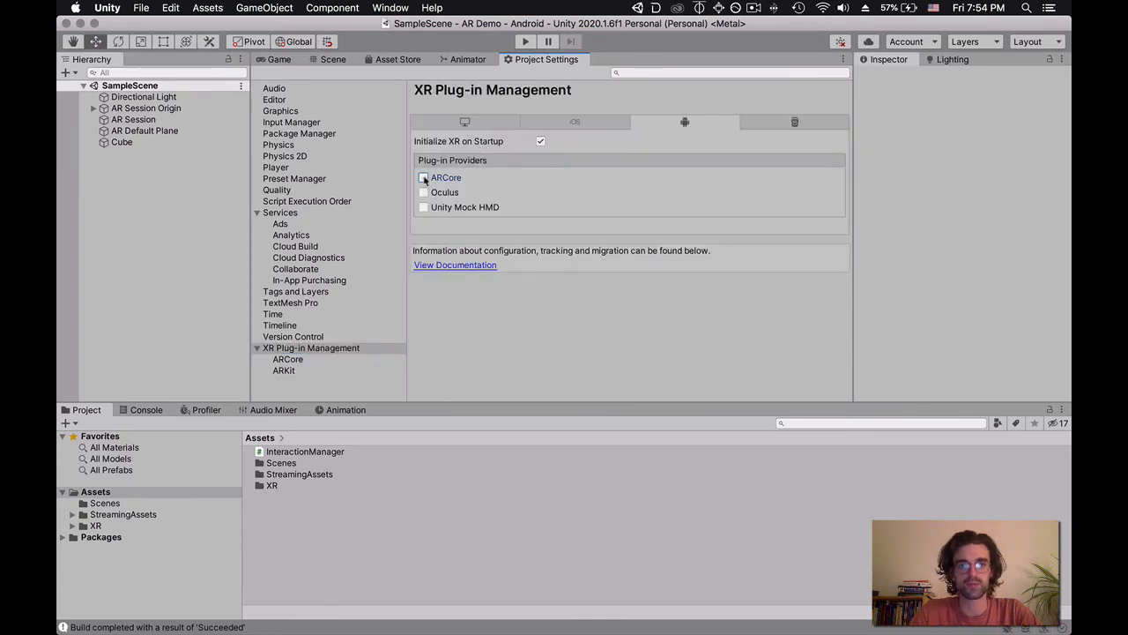
pyautogui.click(574, 121)
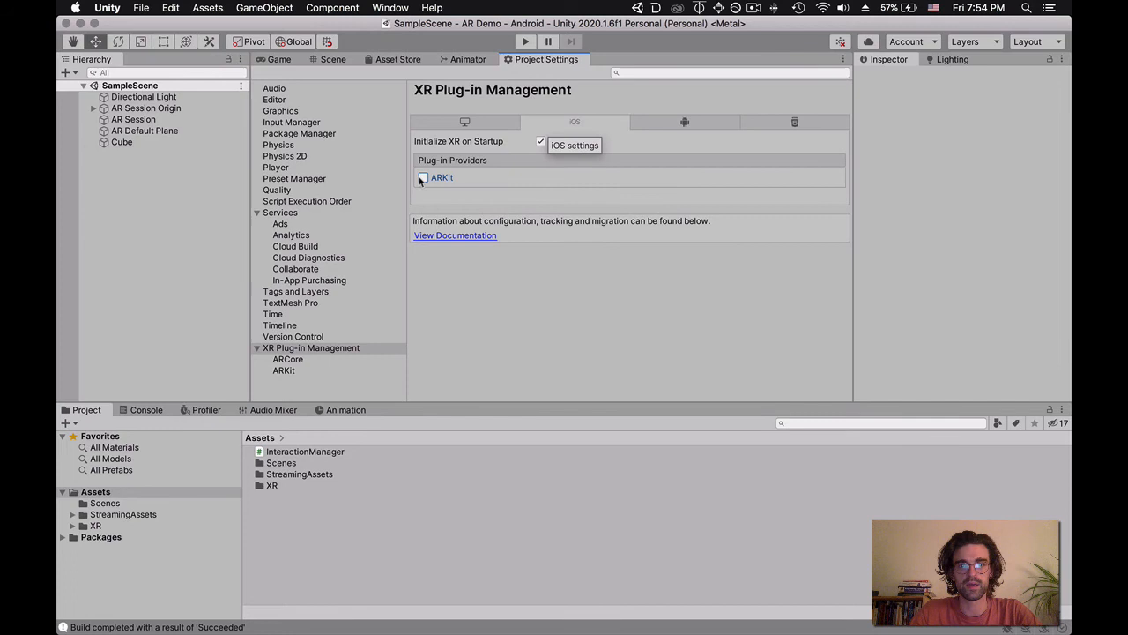
pyautogui.click(423, 176)
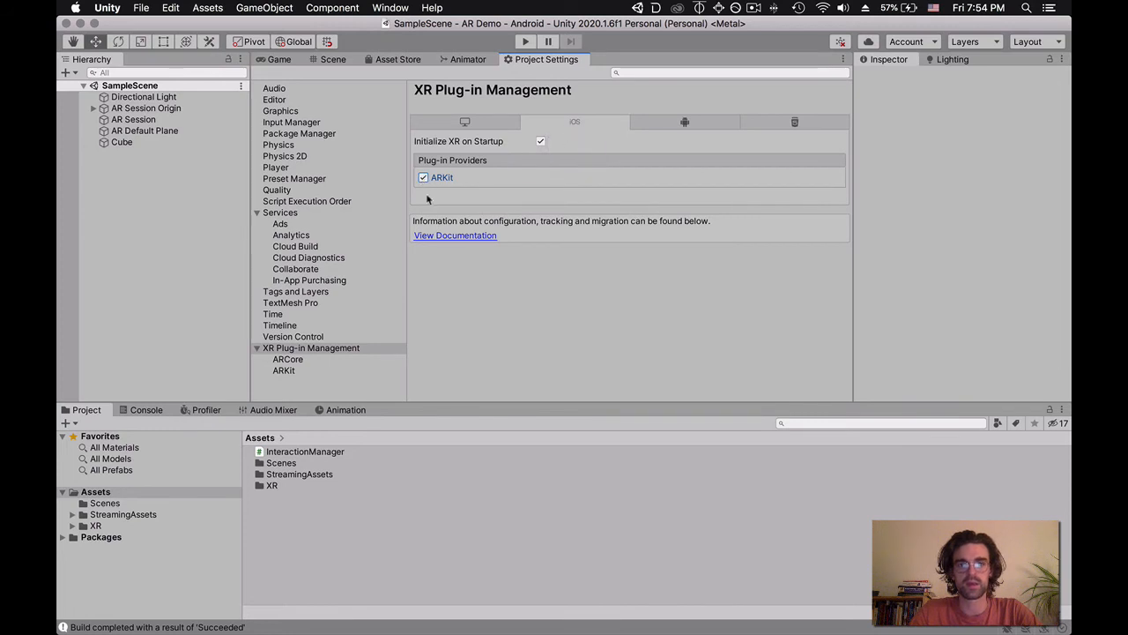
pyautogui.moveTo(321, 370)
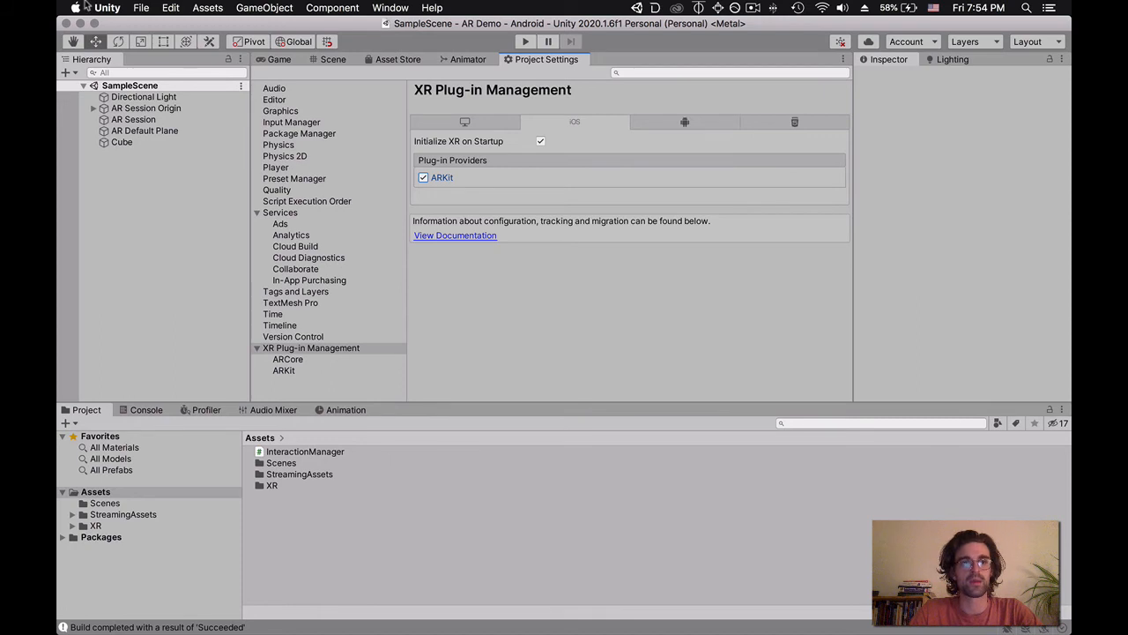
pyautogui.click(141, 7)
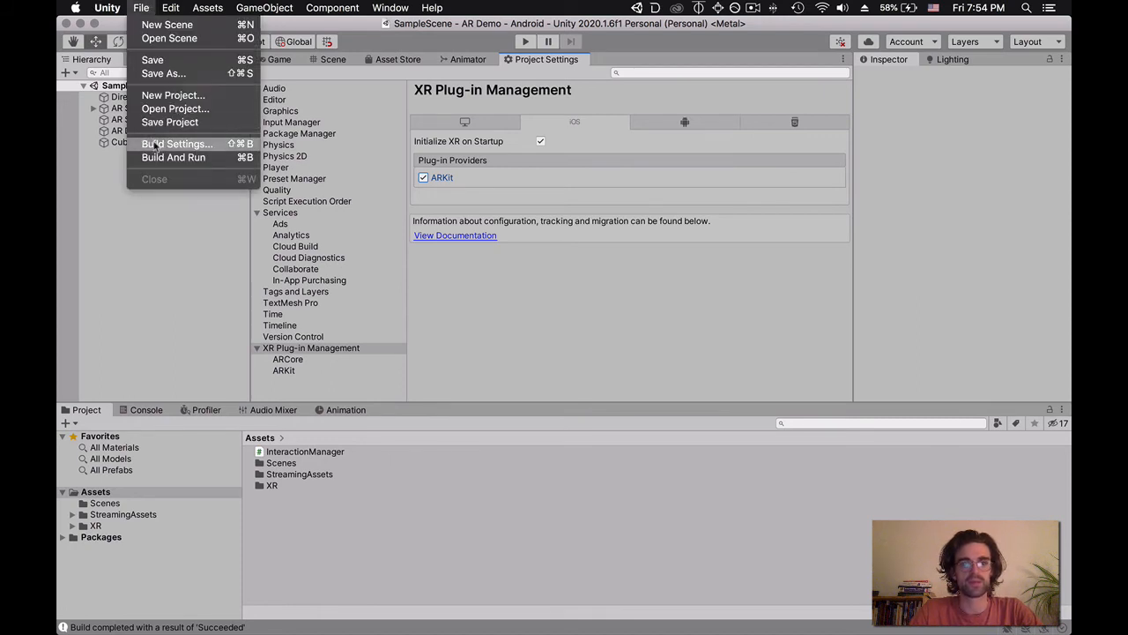
# - In Build Settings make iOS the active platform and start the iOS build
pyautogui.click(176, 142)
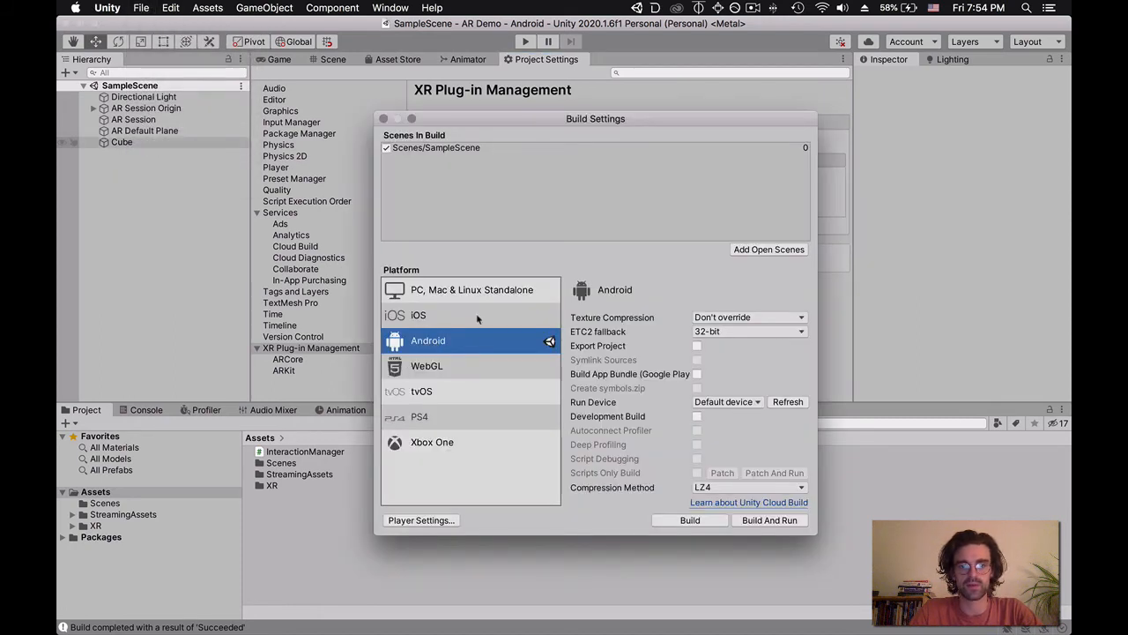
pyautogui.click(418, 314)
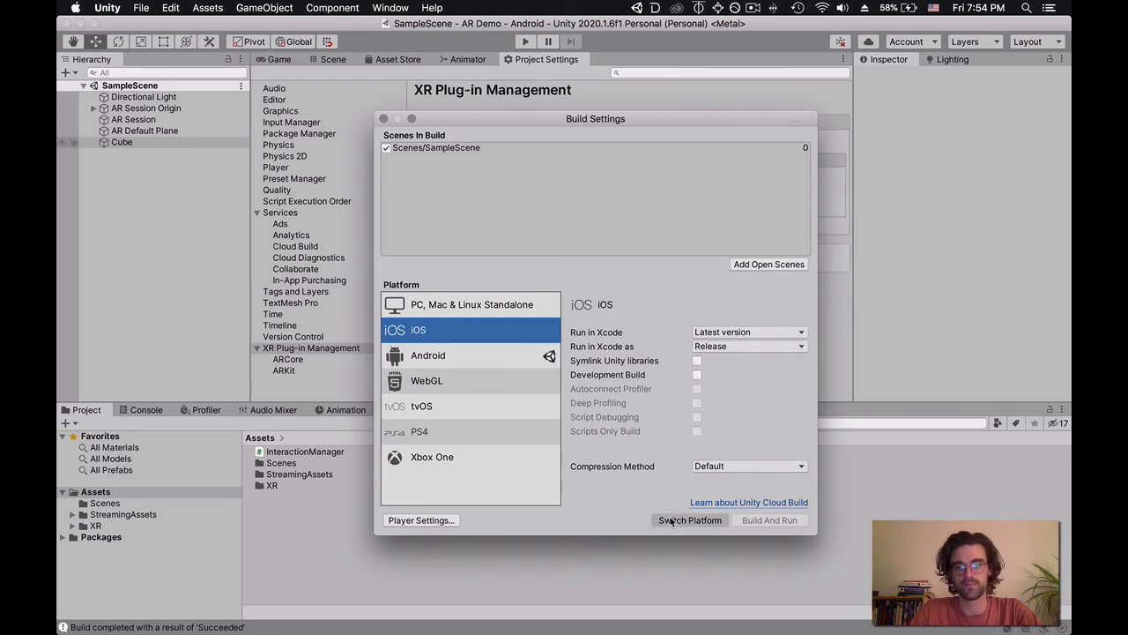
pyautogui.click(691, 518)
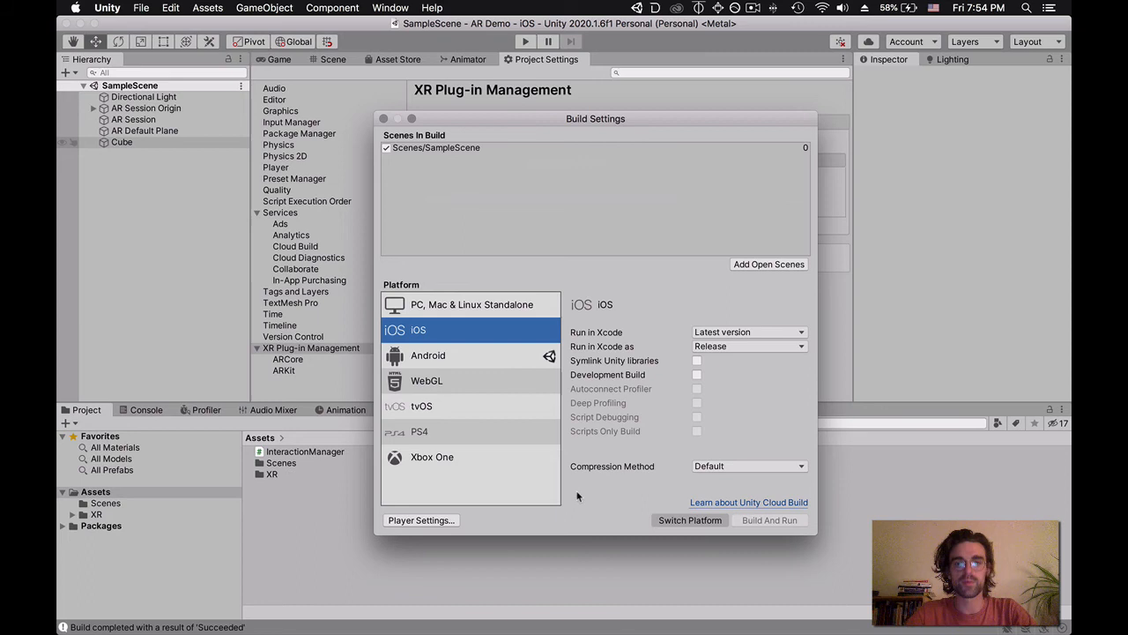
pyautogui.click(691, 518)
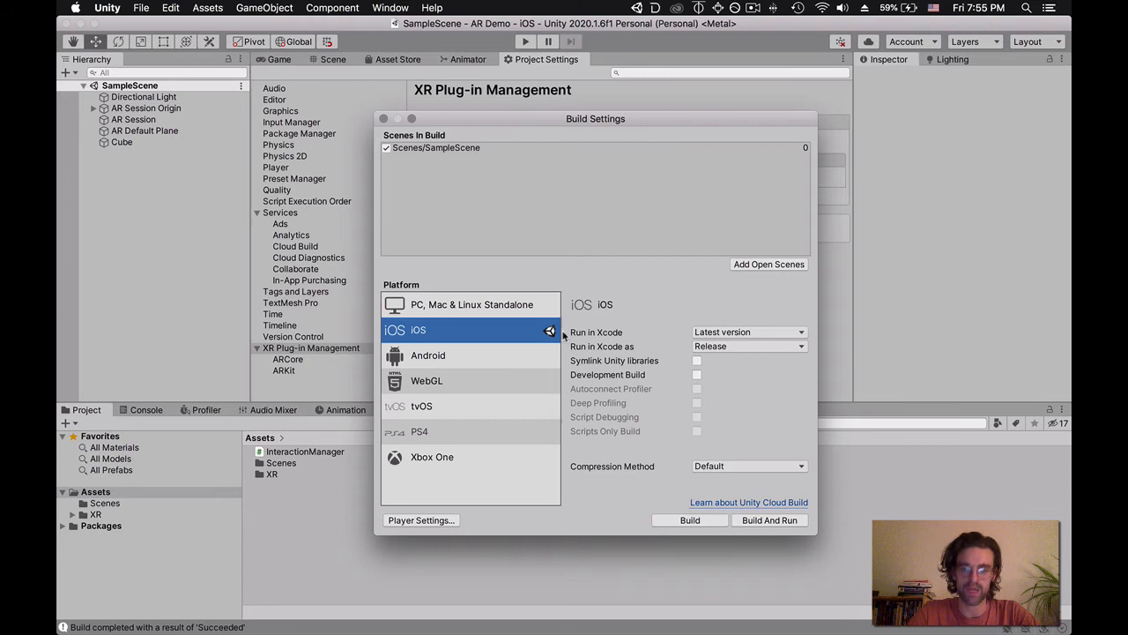
pyautogui.moveTo(662, 530)
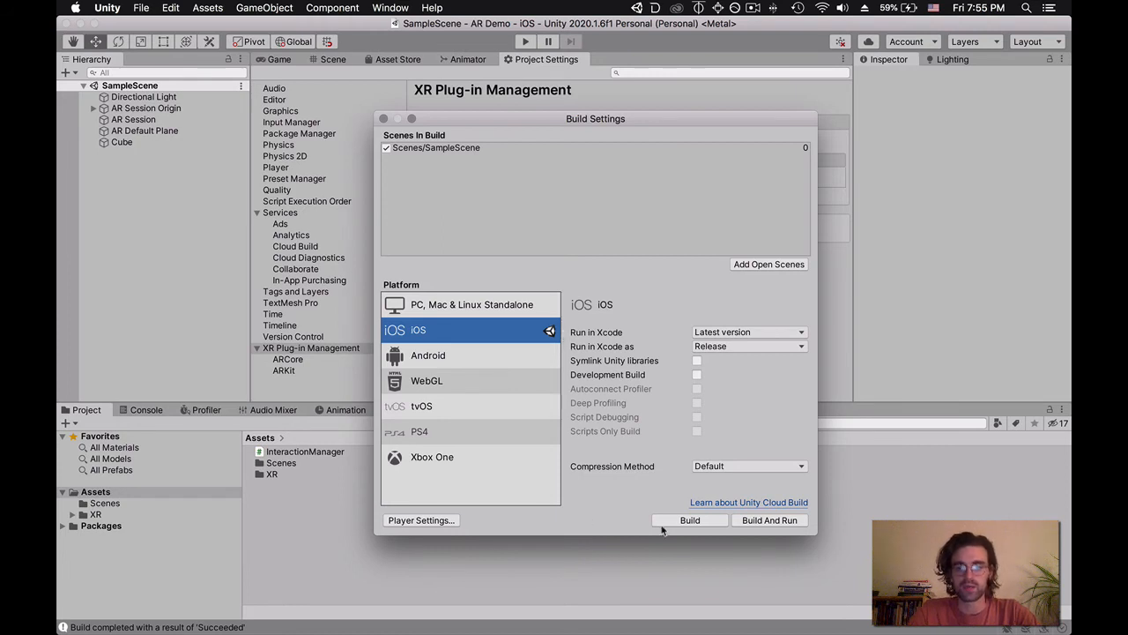
pyautogui.click(689, 518)
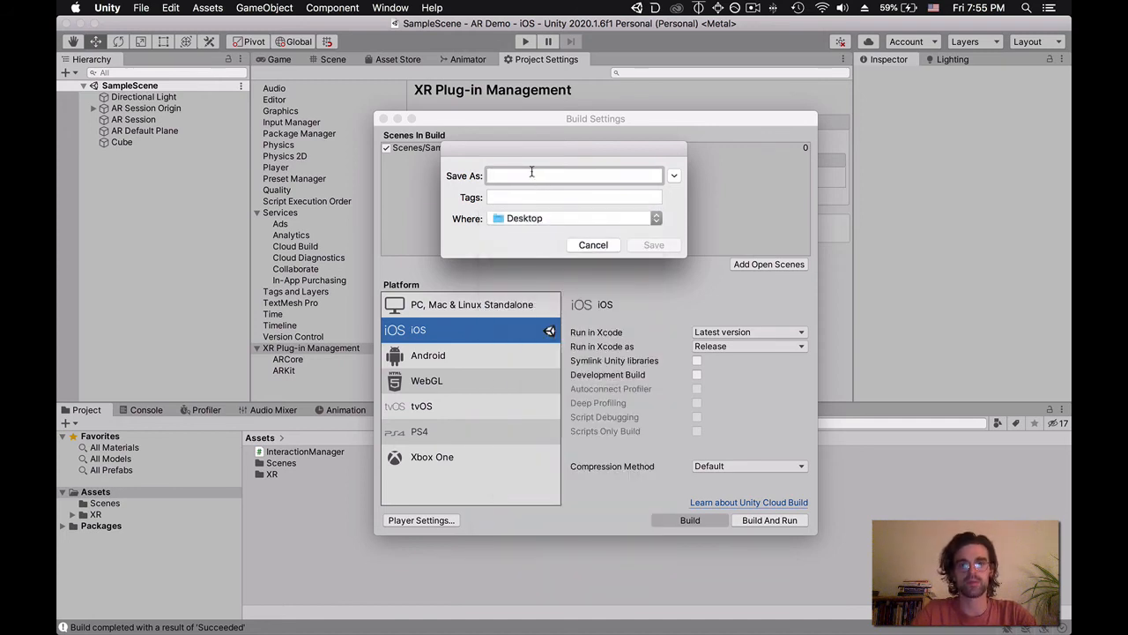
# - Name the iOS build folder ARDemo_iOS_1 on the Desktop and save it
pyautogui.write('AR Demo')
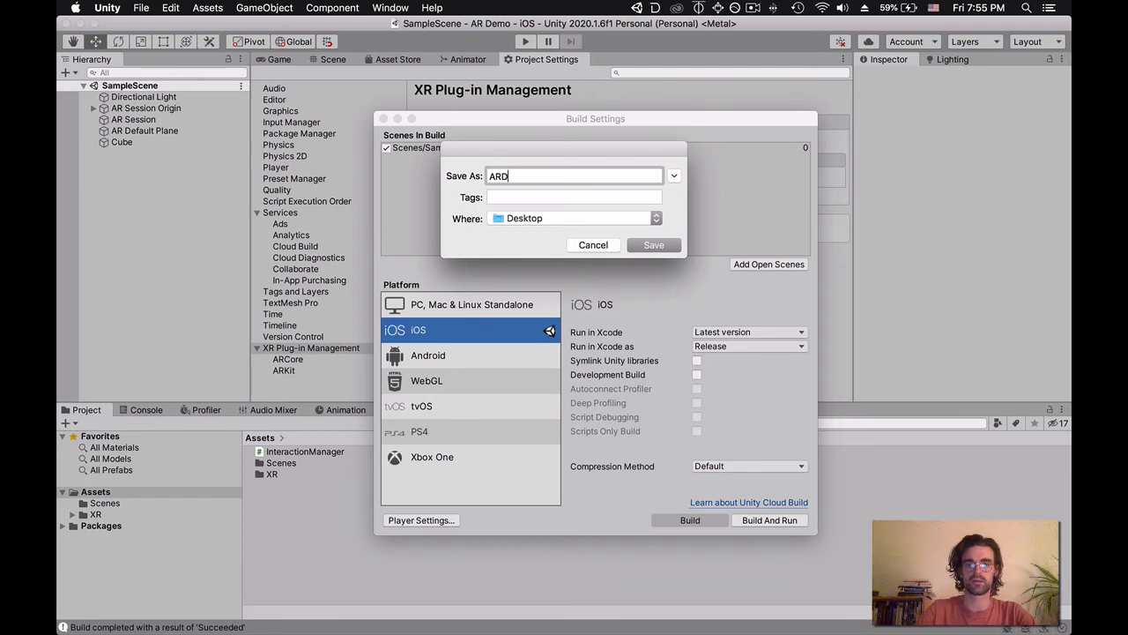
pyautogui.write('emo_')
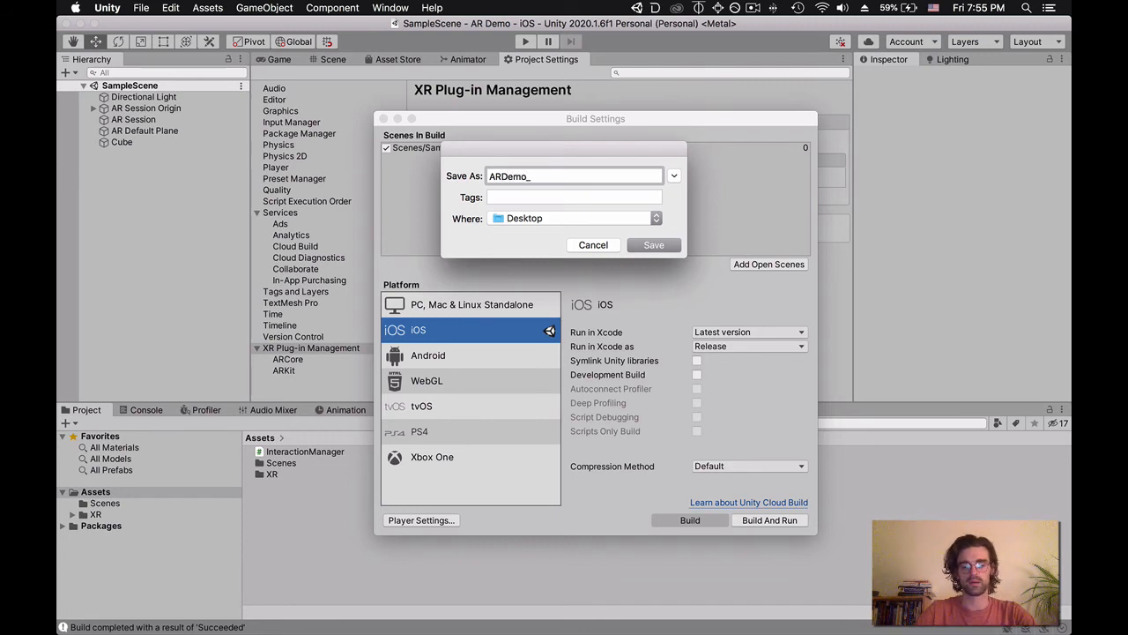
pyautogui.write('iOS_1')
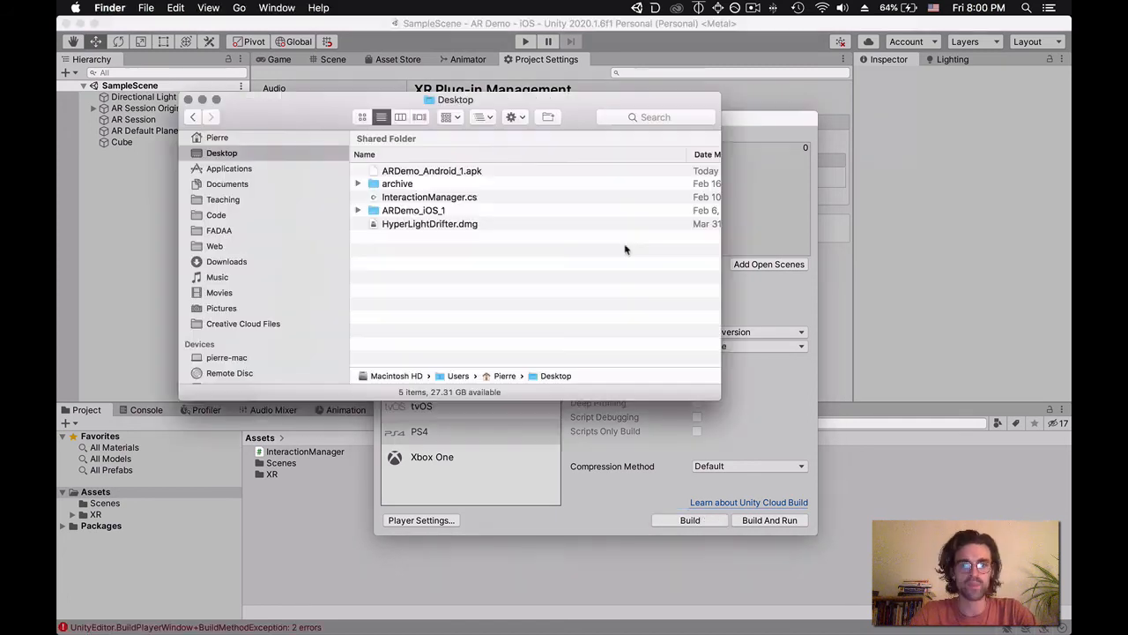
pyautogui.moveTo(409, 219)
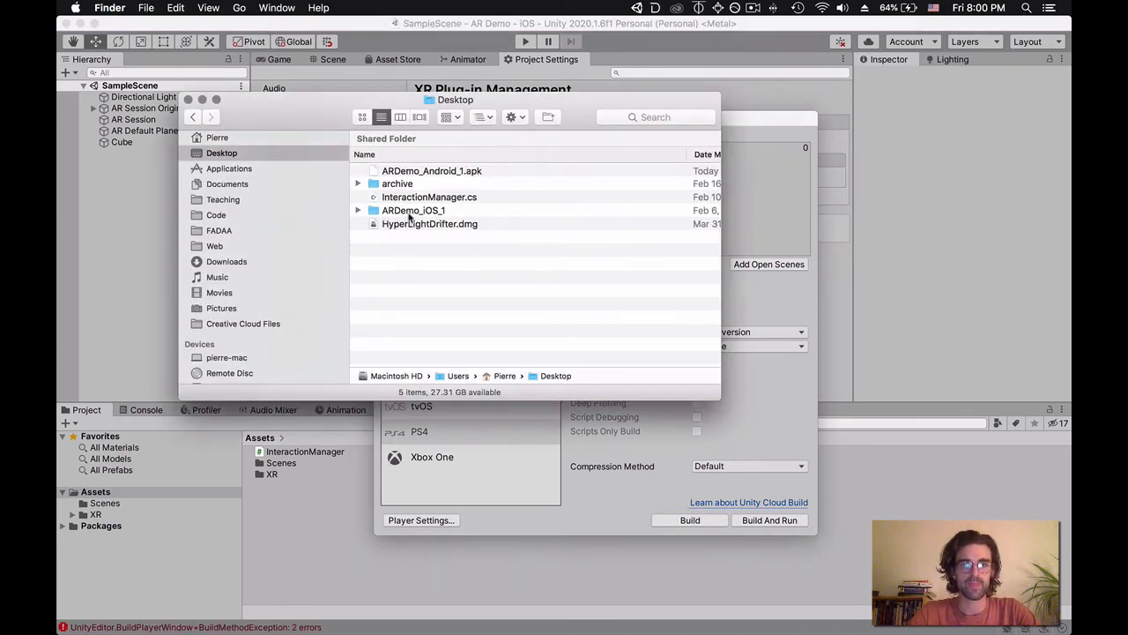
# - Open the ARDemo_iOS_1 folder and launch Unity-iPhone.xcodeproj in Xcode
pyautogui.doubleClick(413, 209)
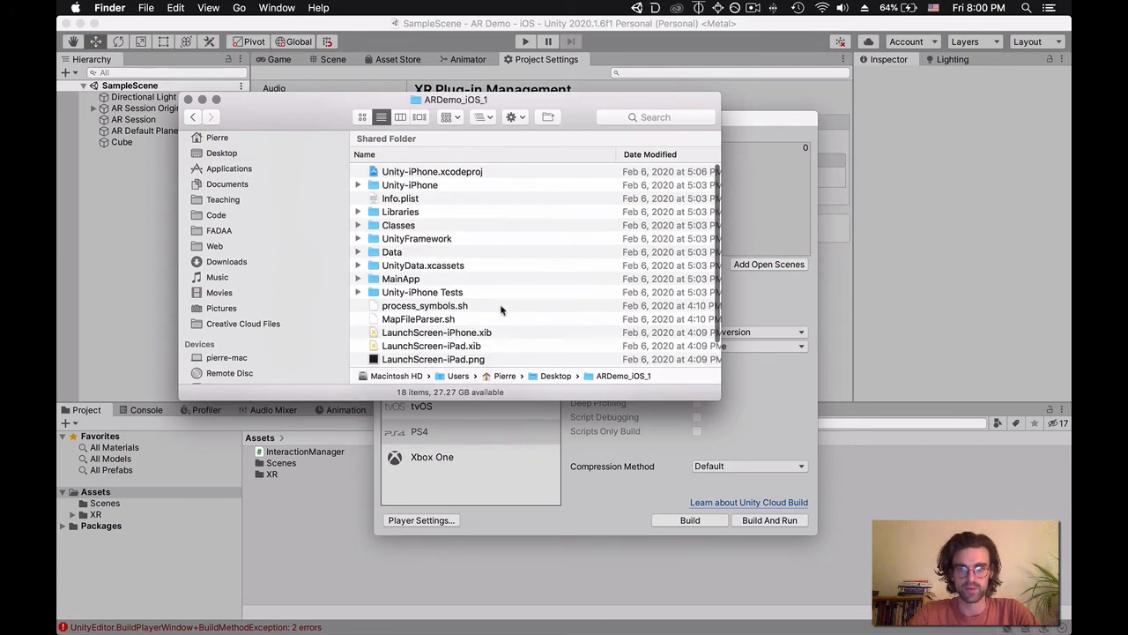
pyautogui.scroll(-3)
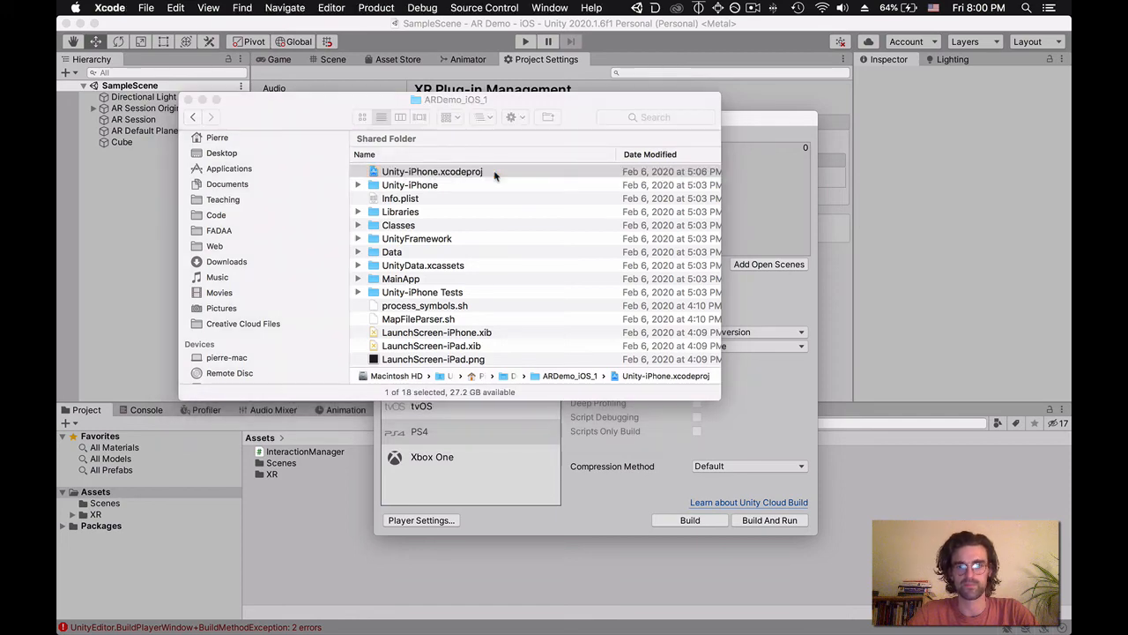
pyautogui.doubleClick(431, 171)
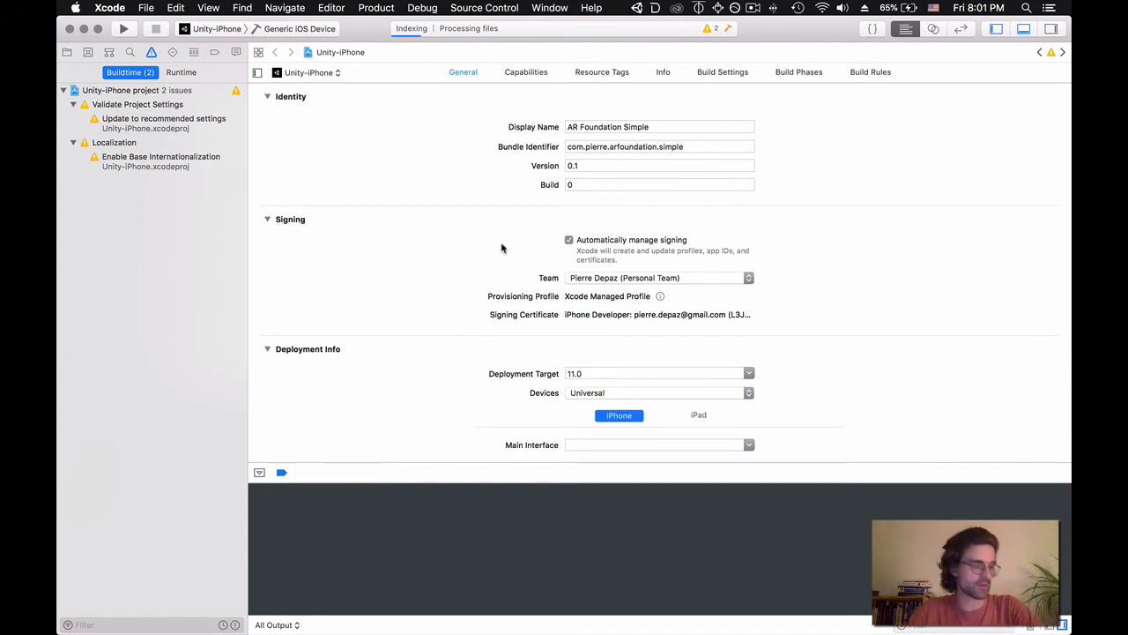
pyautogui.moveTo(473, 229)
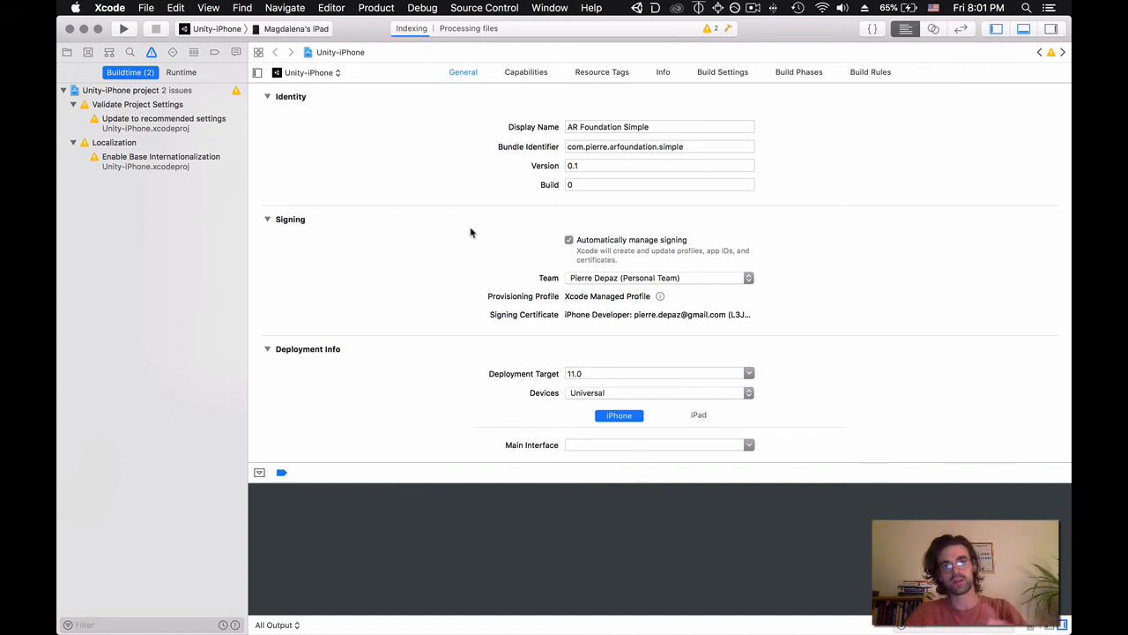
pyautogui.moveTo(449, 233)
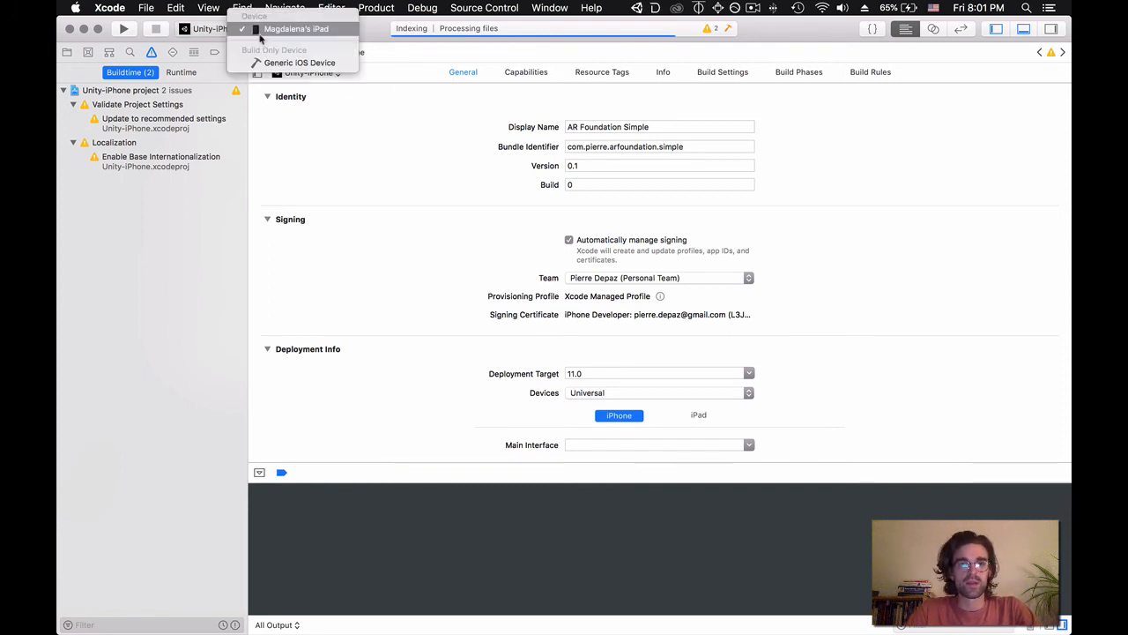
pyautogui.moveTo(289, 28)
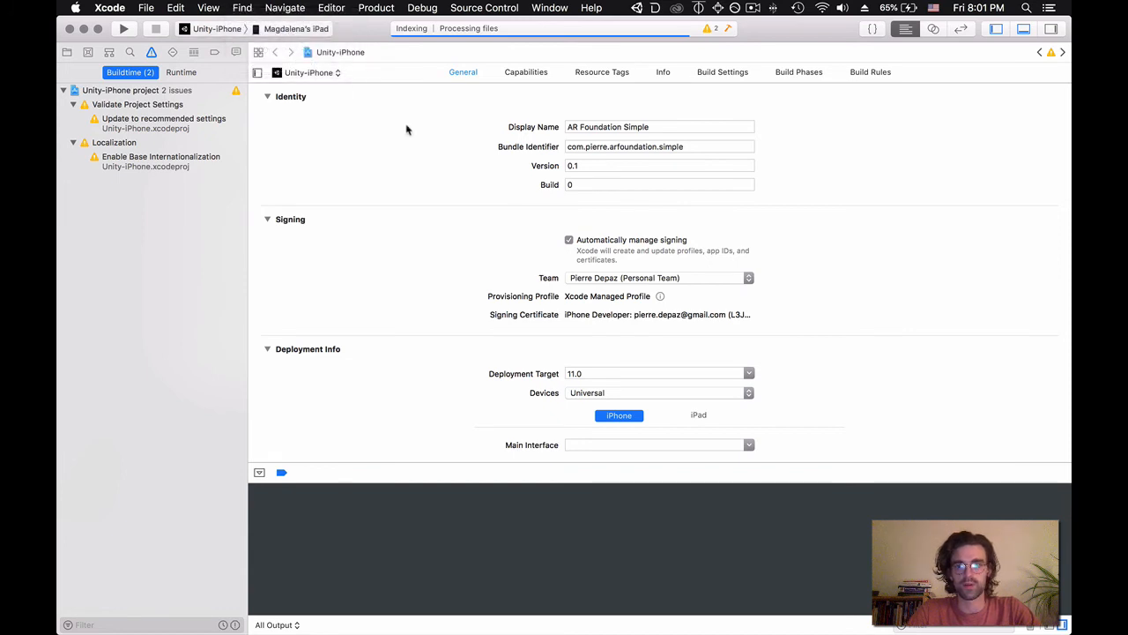
pyautogui.moveTo(448, 243)
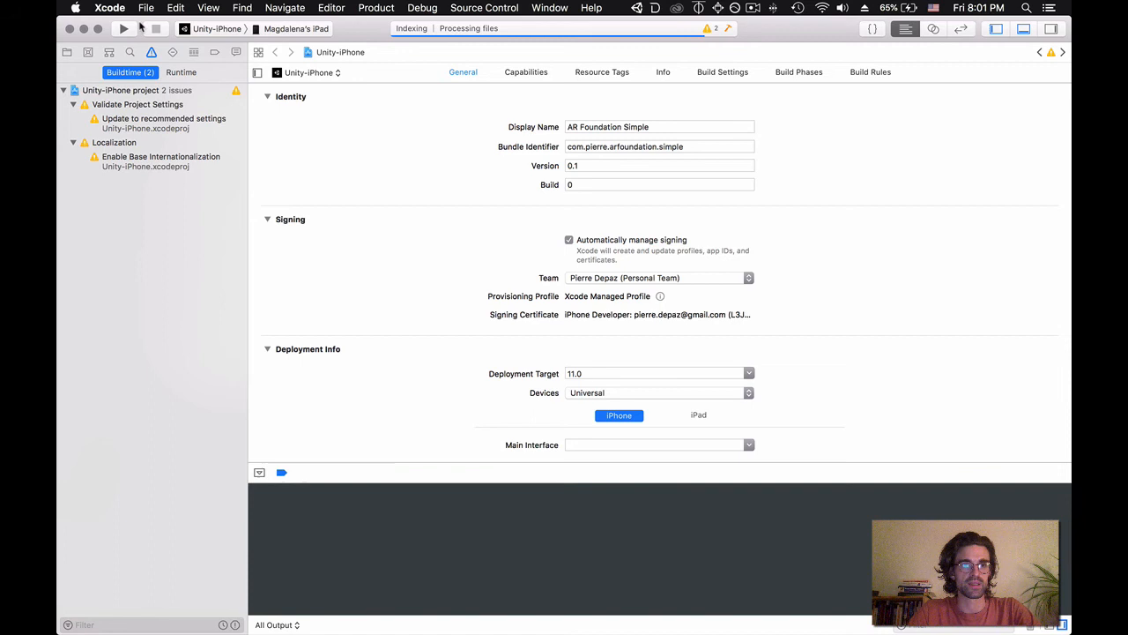
# - Head to the Xcode menu on the way to the program's preferences
pyautogui.click(109, 7)
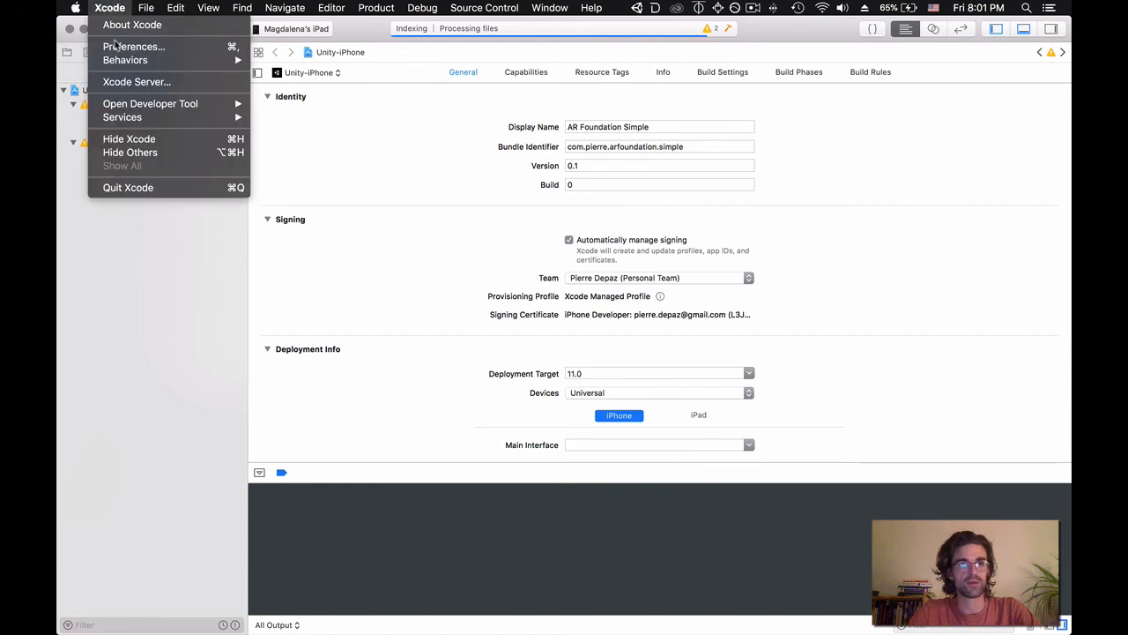
pyautogui.click(125, 60)
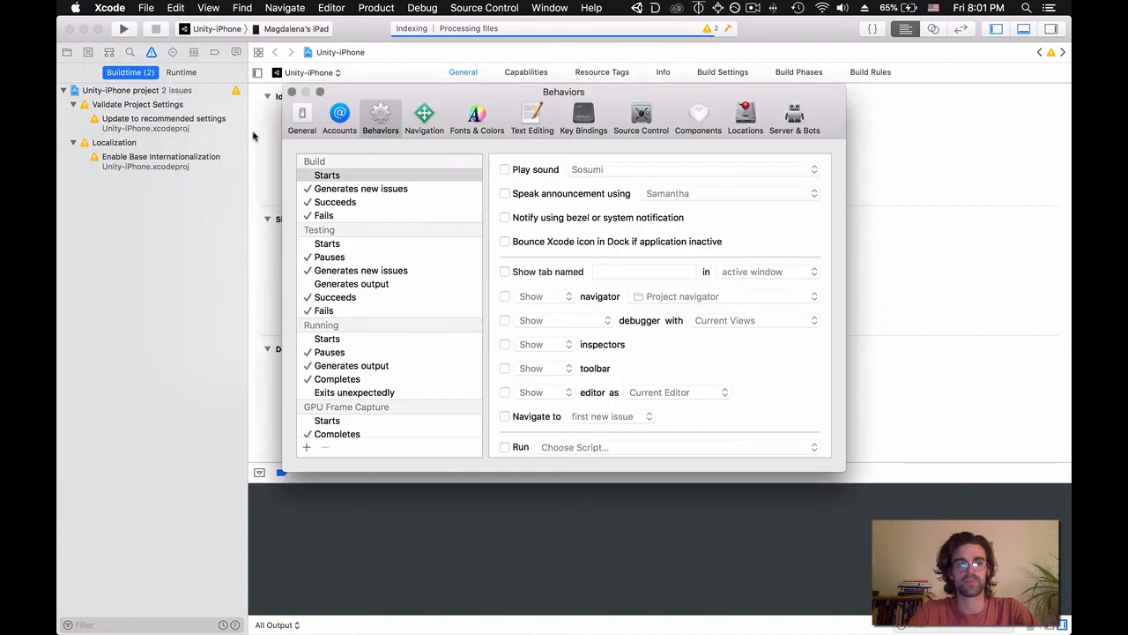
pyautogui.click(338, 114)
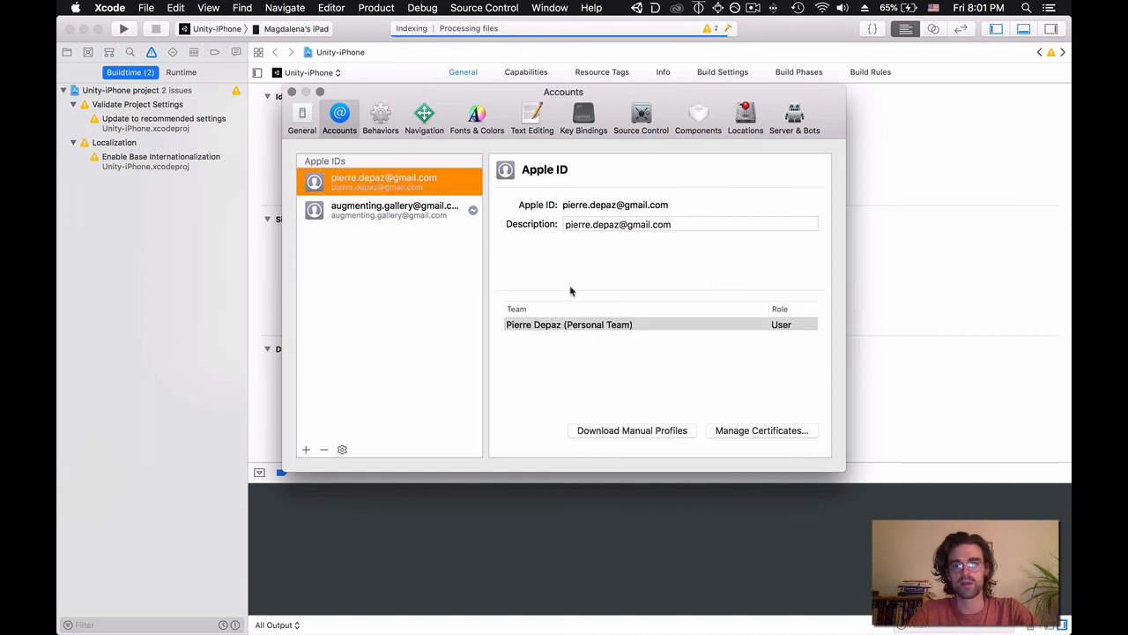
pyautogui.moveTo(520, 181)
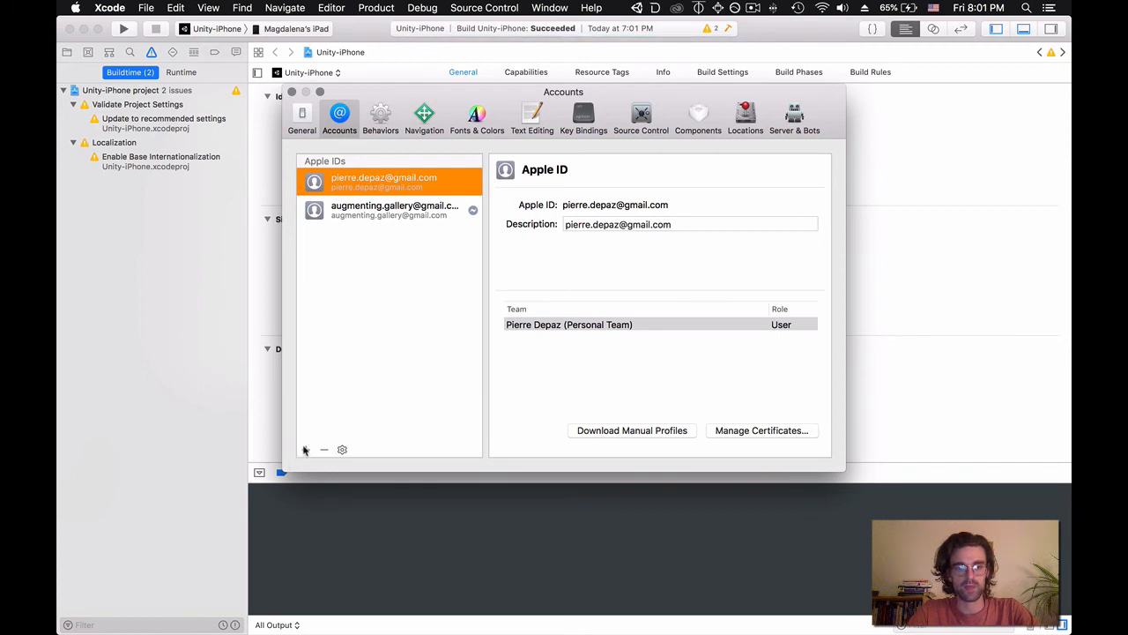
pyautogui.click(306, 449)
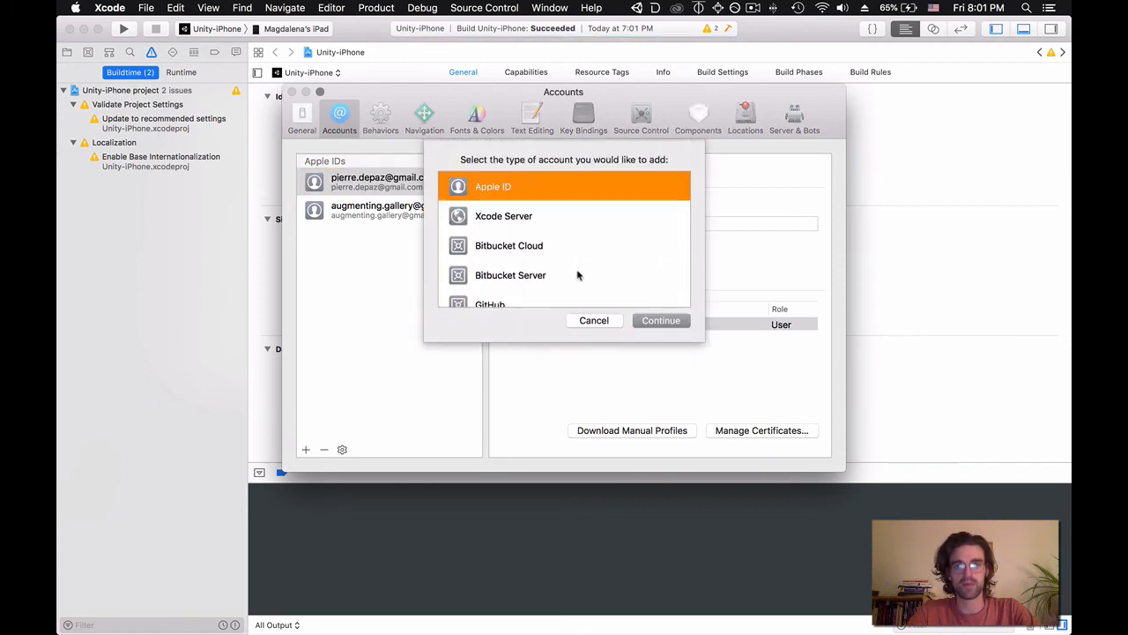
pyautogui.click(659, 321)
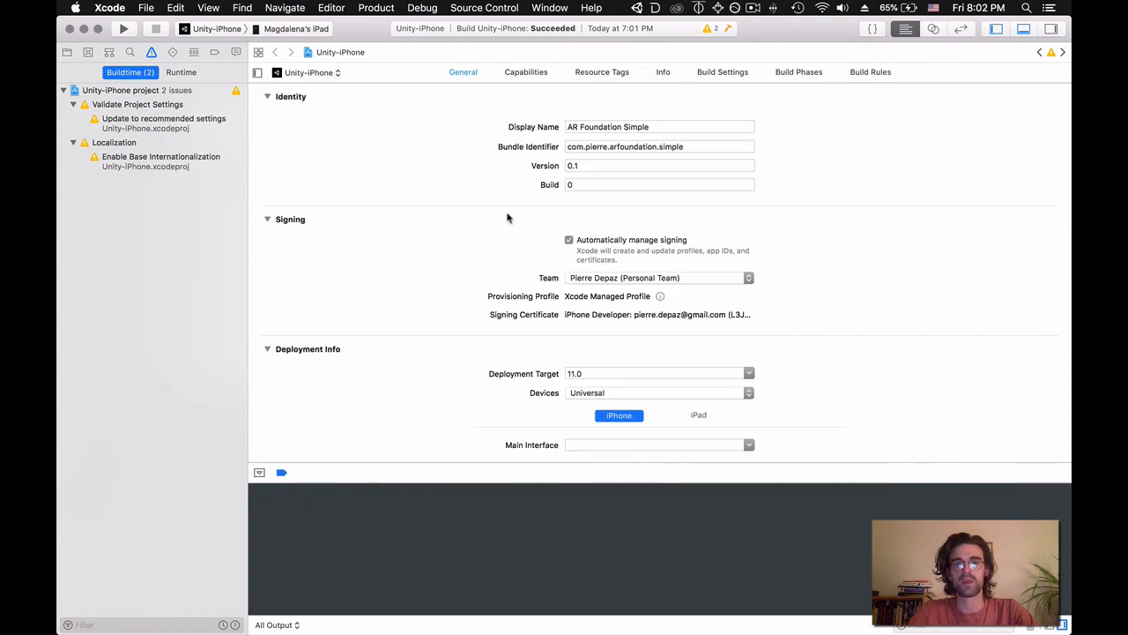
pyautogui.moveTo(208, 74)
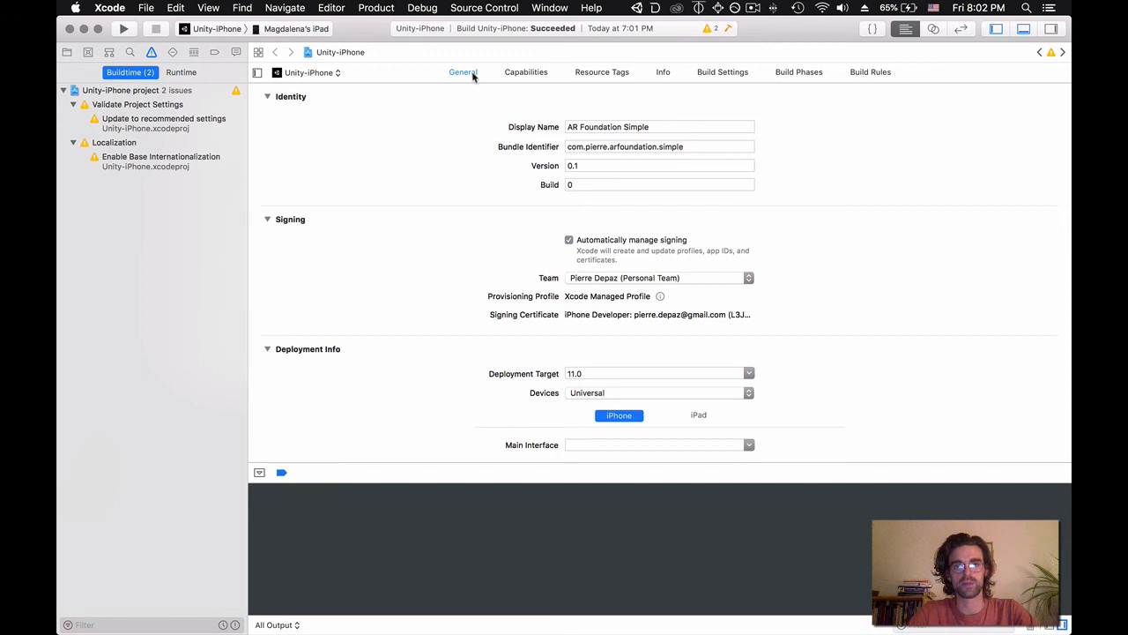
pyautogui.moveTo(560, 265)
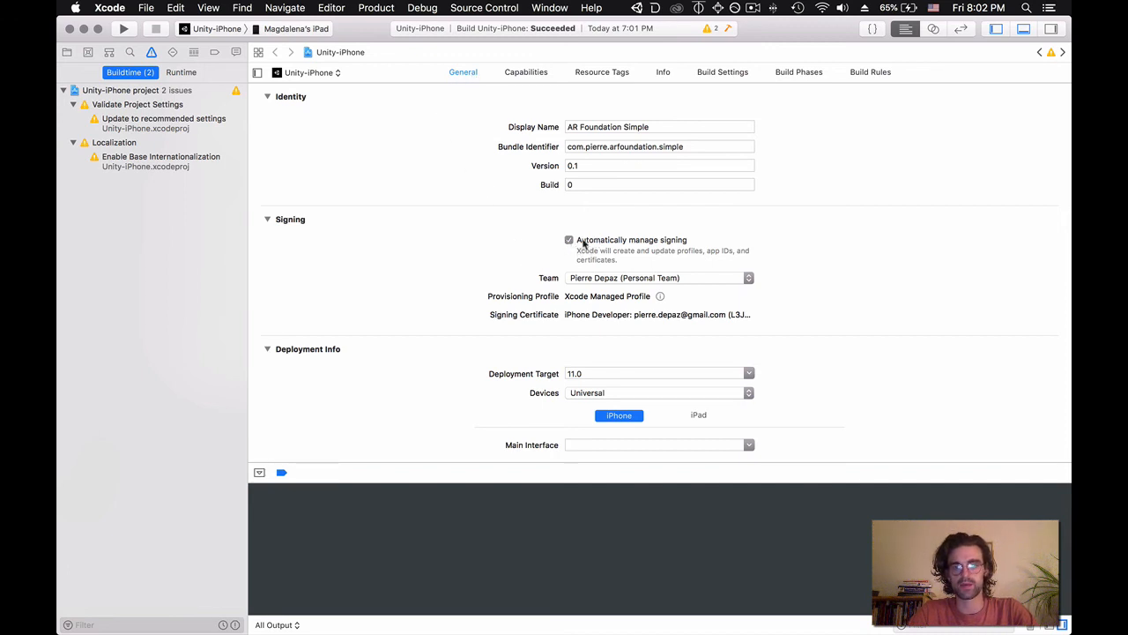
# - Review the signing Team options and keep the Personal Team for automatic signing
pyautogui.click(747, 278)
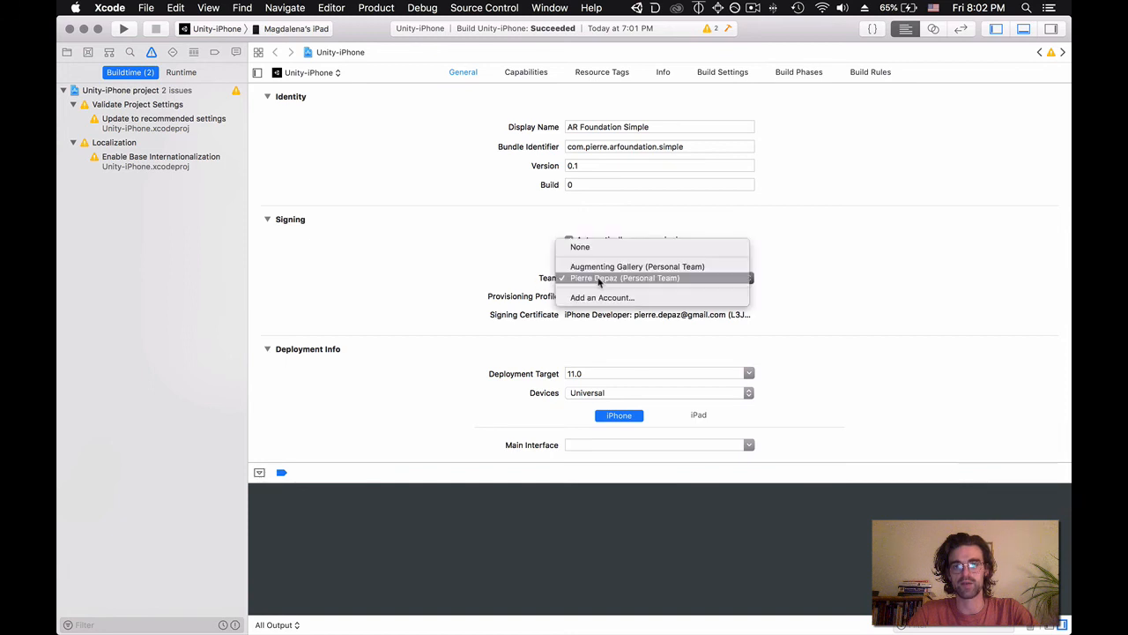
pyautogui.click(624, 279)
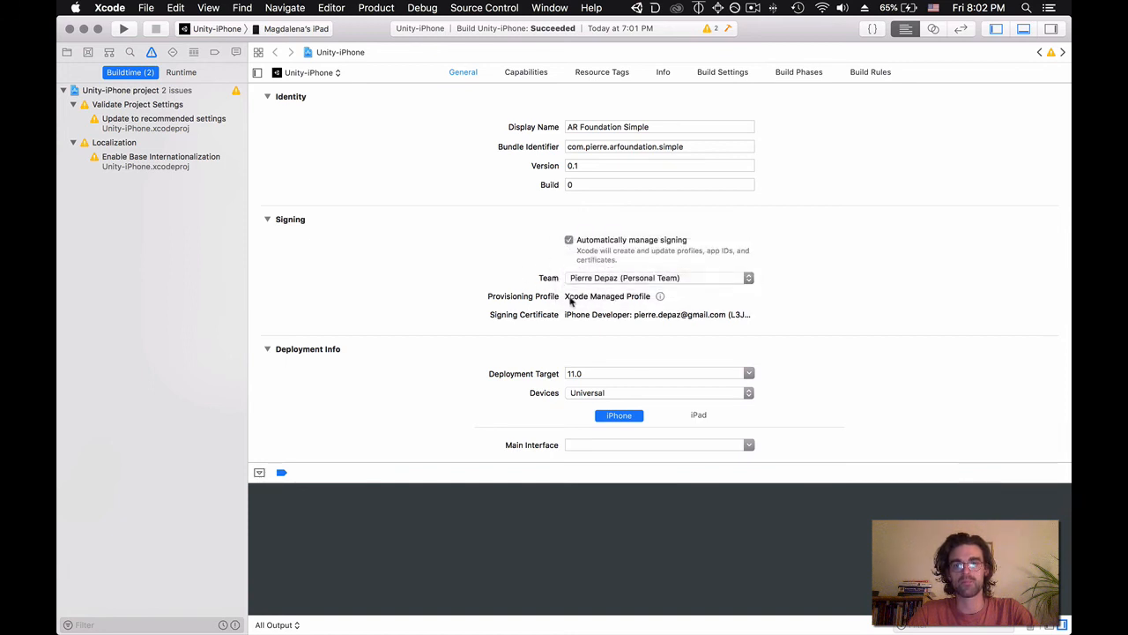
pyautogui.moveTo(522, 326)
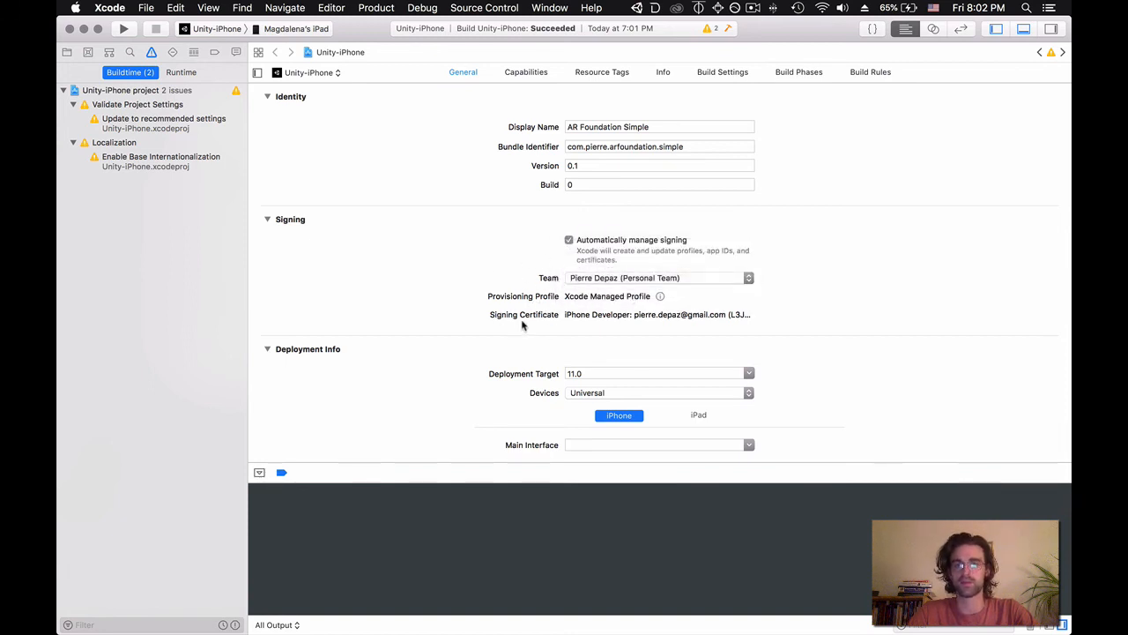
pyautogui.moveTo(582, 337)
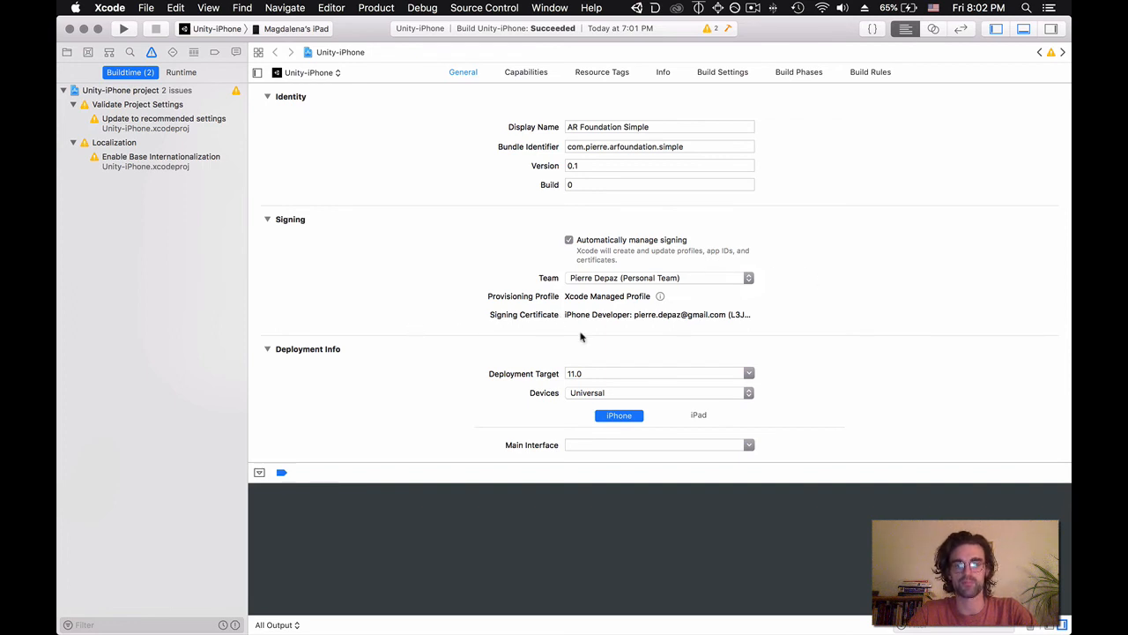
pyautogui.moveTo(501, 273)
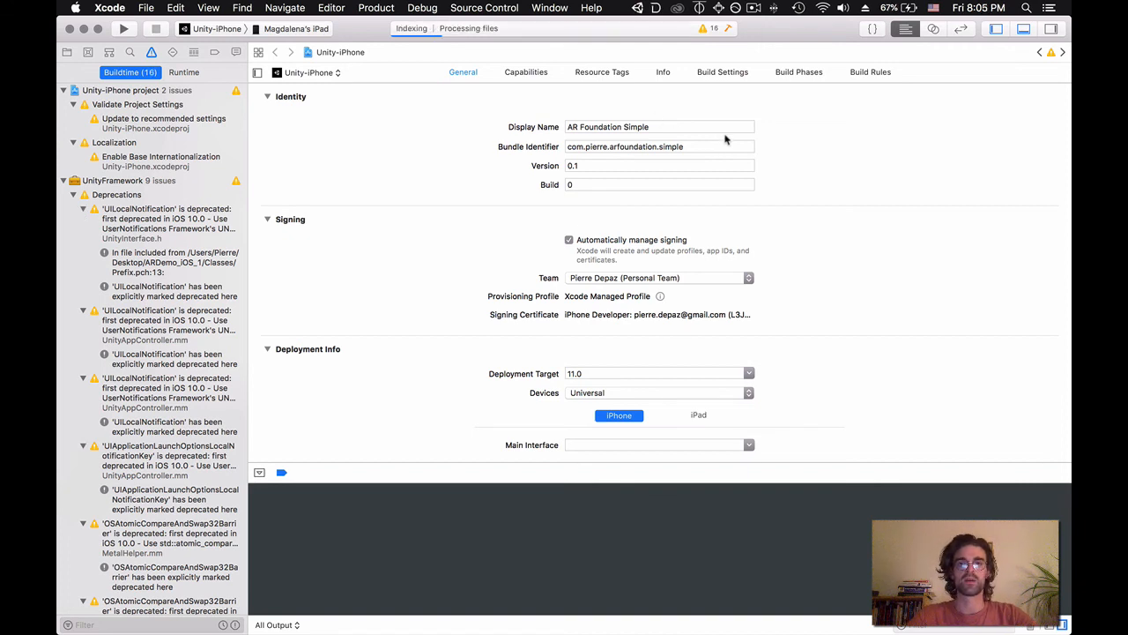
pyautogui.moveTo(367, 155)
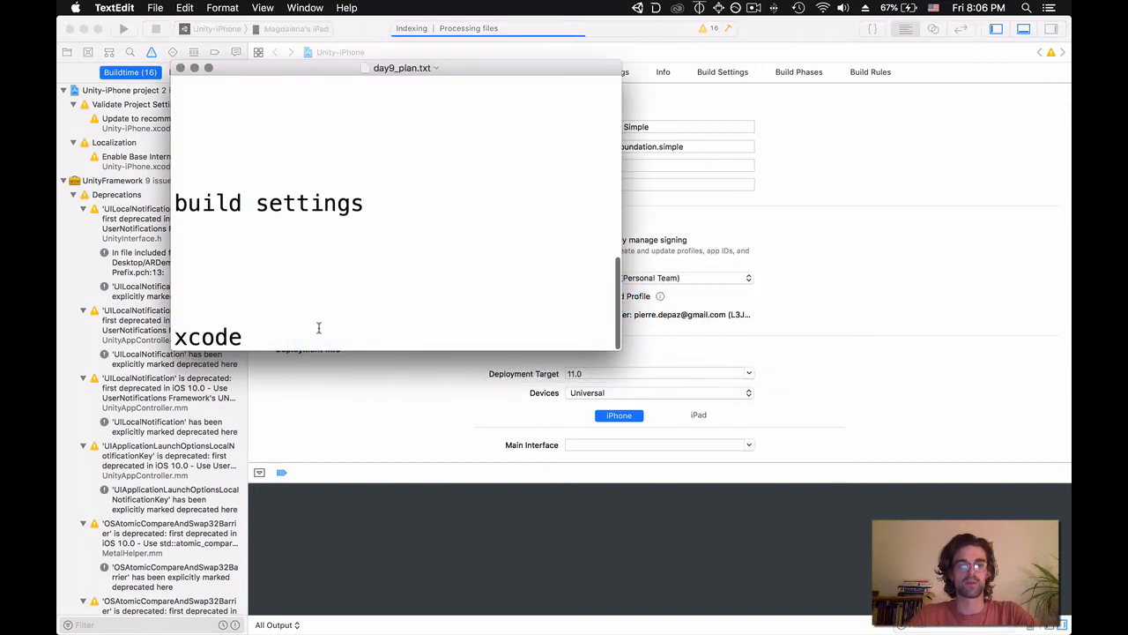
# - Edit the day9 plan heading to 'importing the packages' and save with Cmd+S
pyautogui.scroll(3)
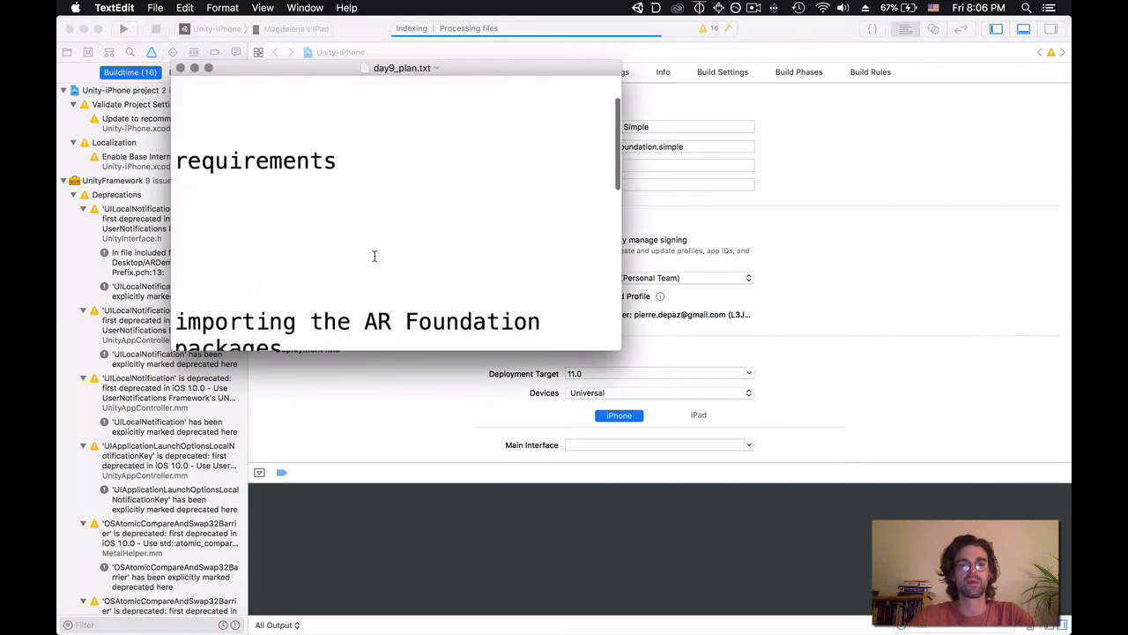
pyautogui.scroll(-3)
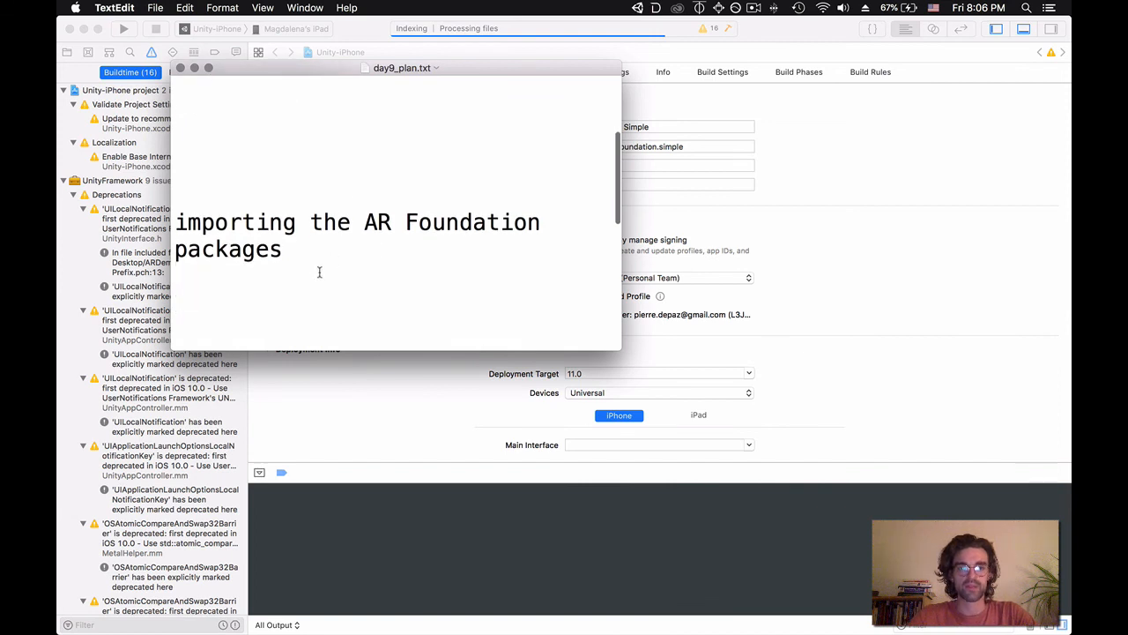
pyautogui.moveTo(421, 258)
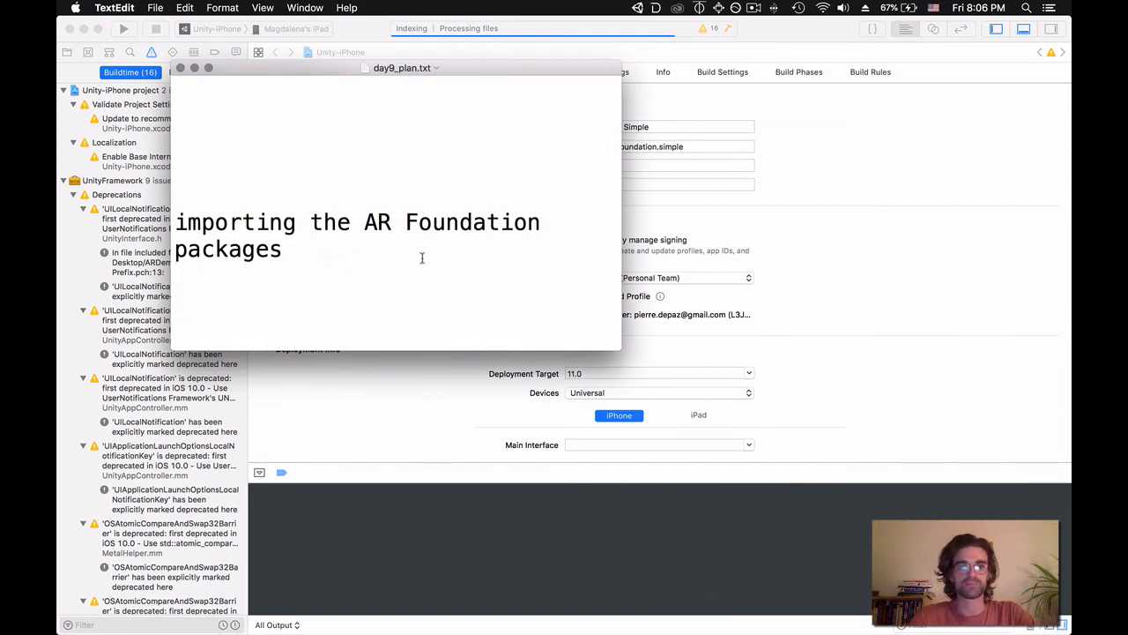
pyautogui.write('requirementsd')
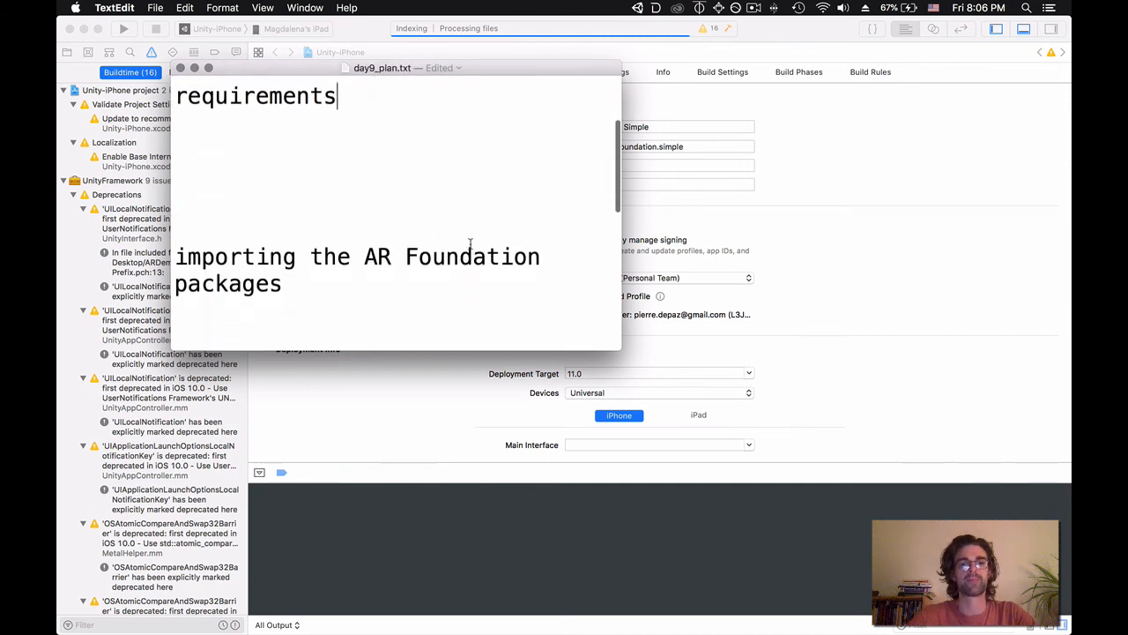
pyautogui.scroll(-3)
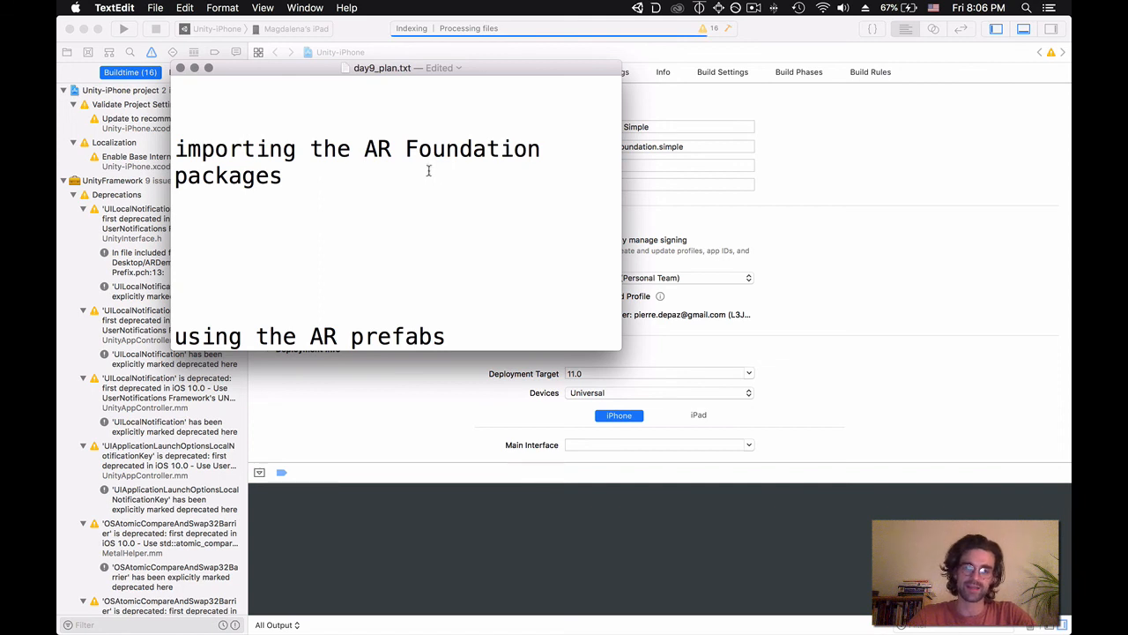
pyautogui.moveTo(392, 171)
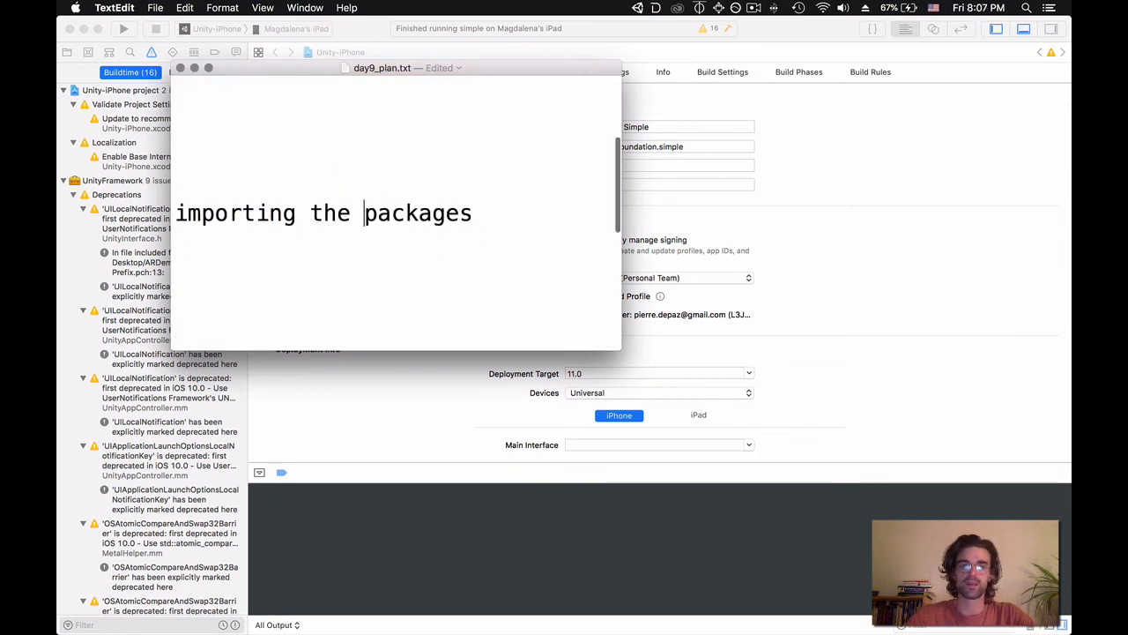
pyautogui.press('cmd+s')
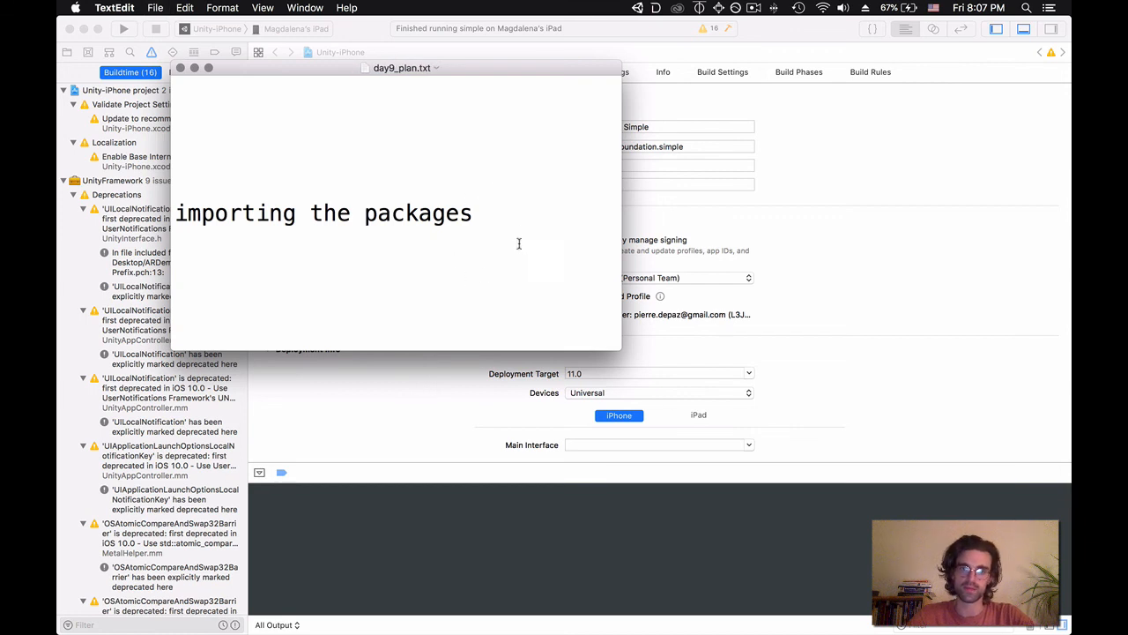